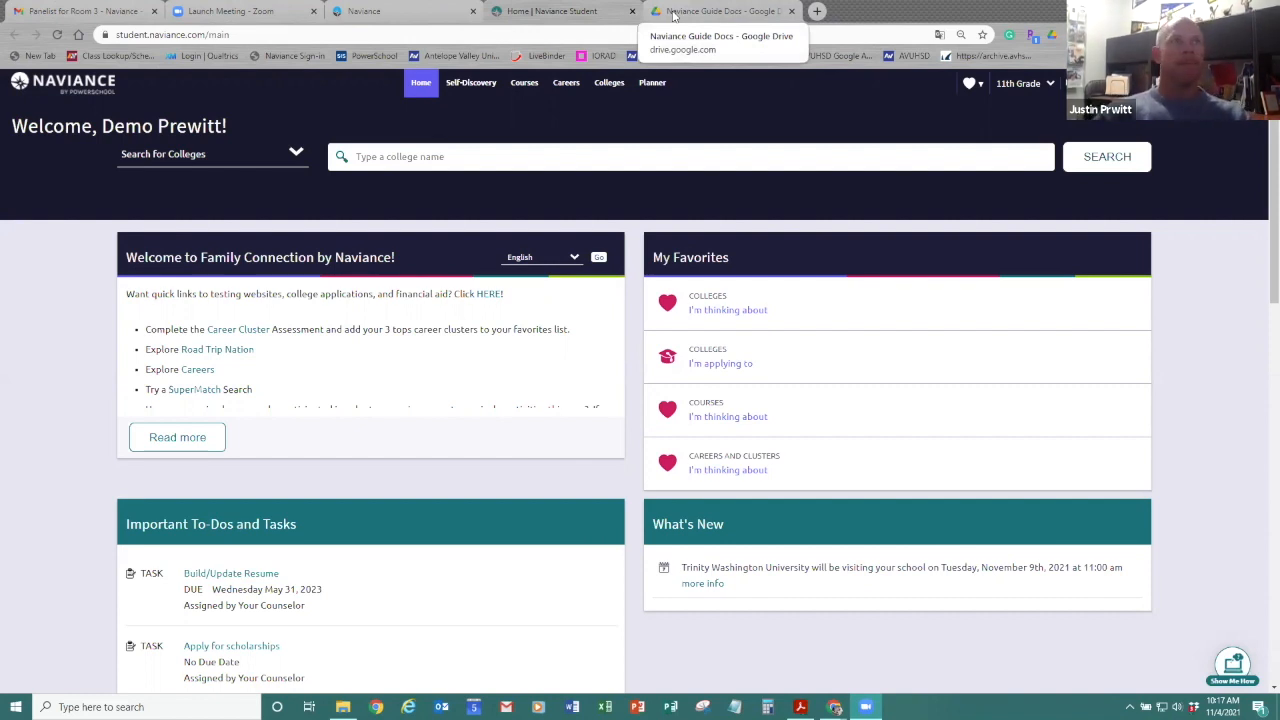
Preview the STUDENT LOG IN guide from the Naviance Guide Docs Drive folder and dismiss the comment box
click(720, 11)
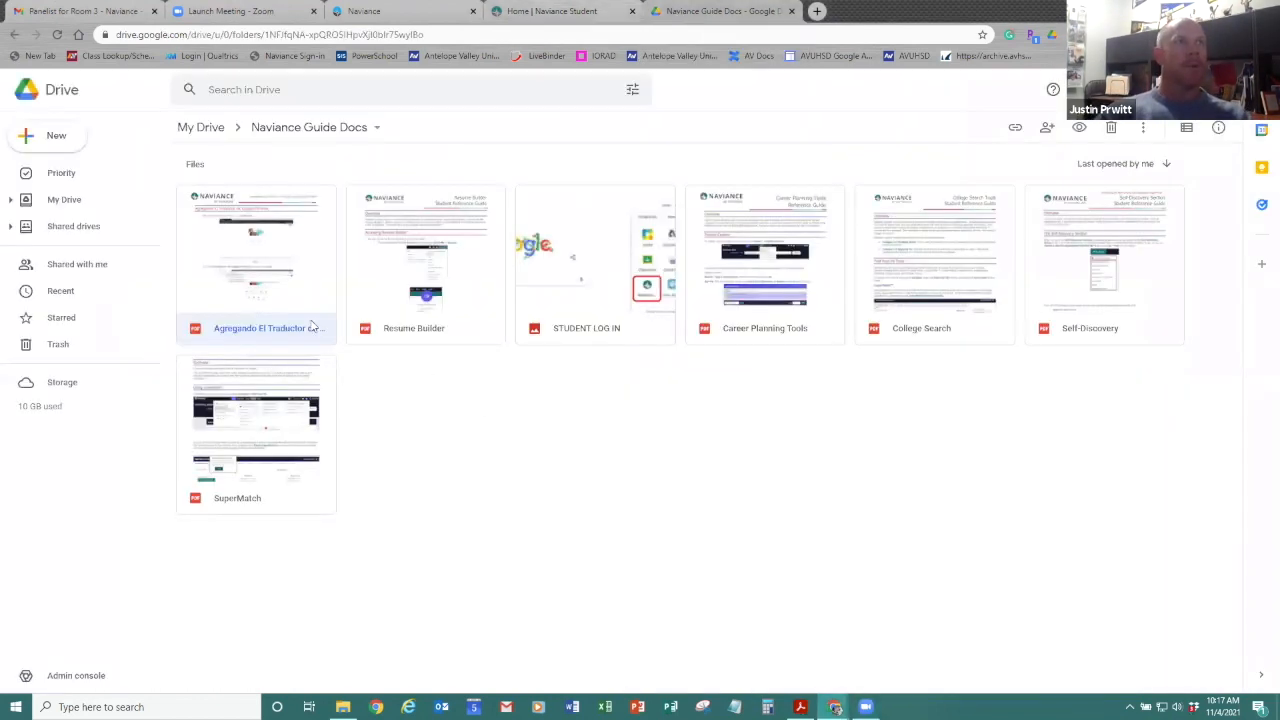
mouse_move(460, 299)
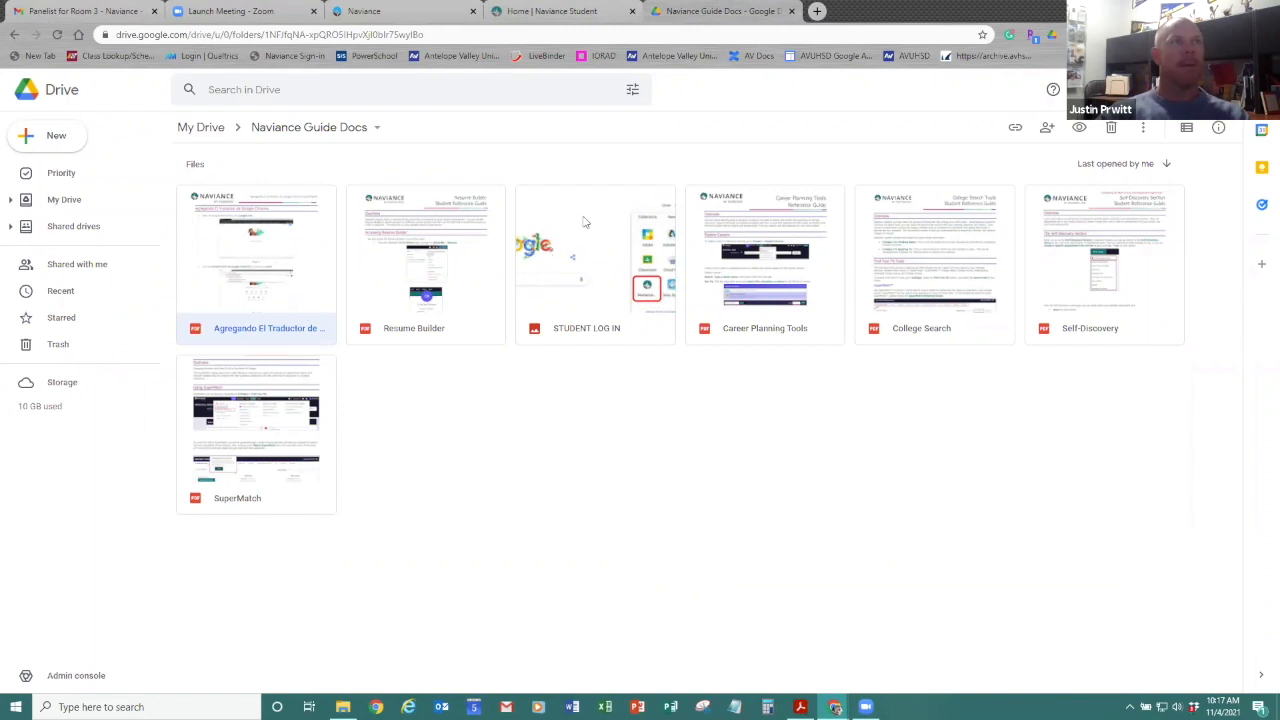
click(595, 328)
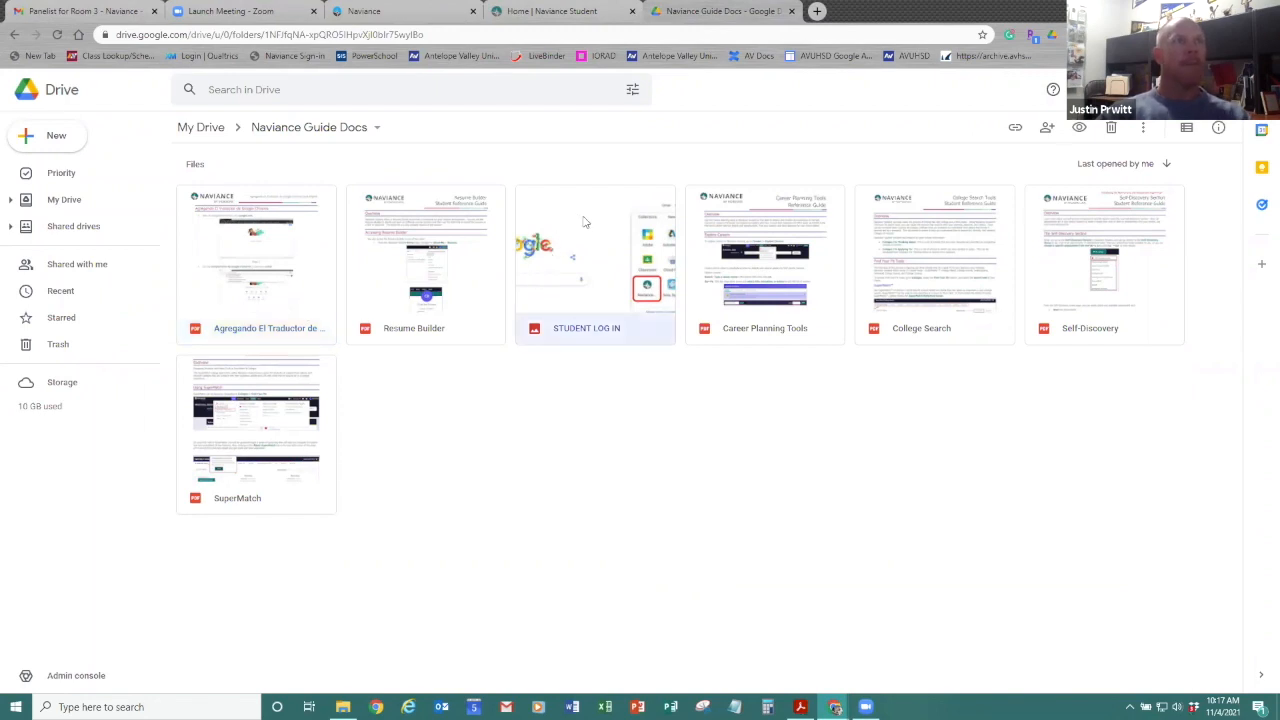
double_click(595, 250)
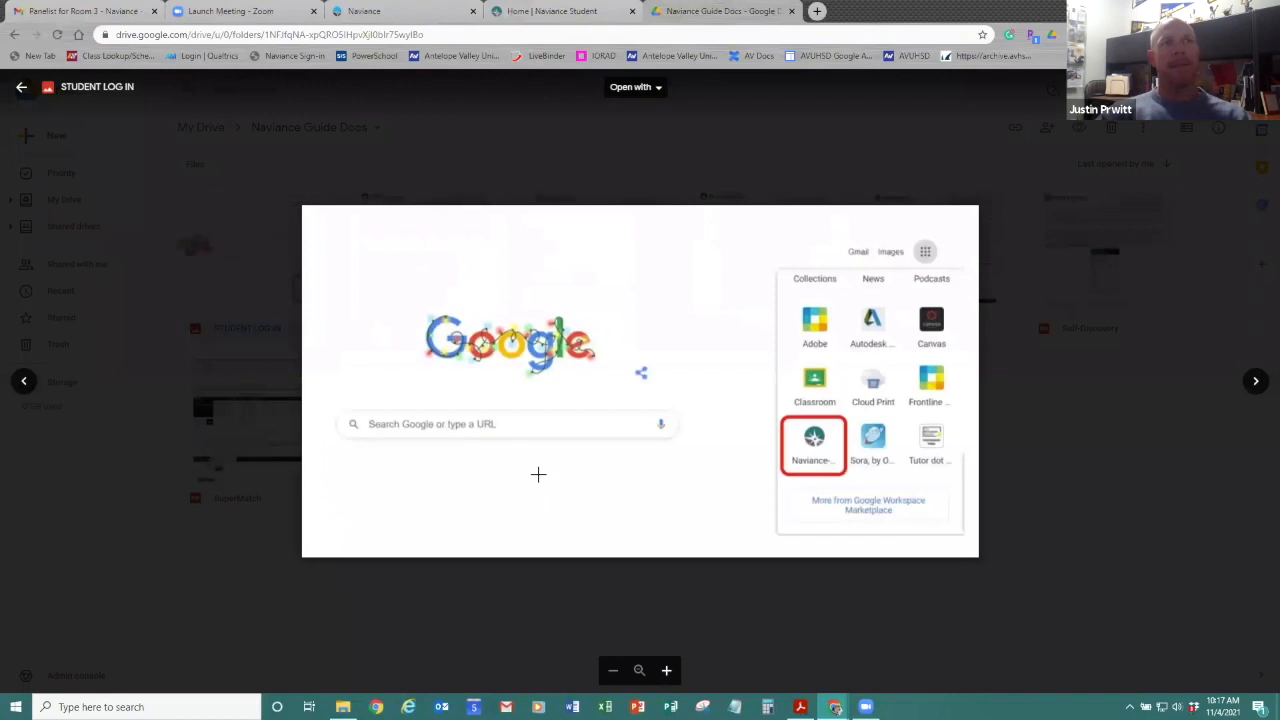
mouse_move(907, 245)
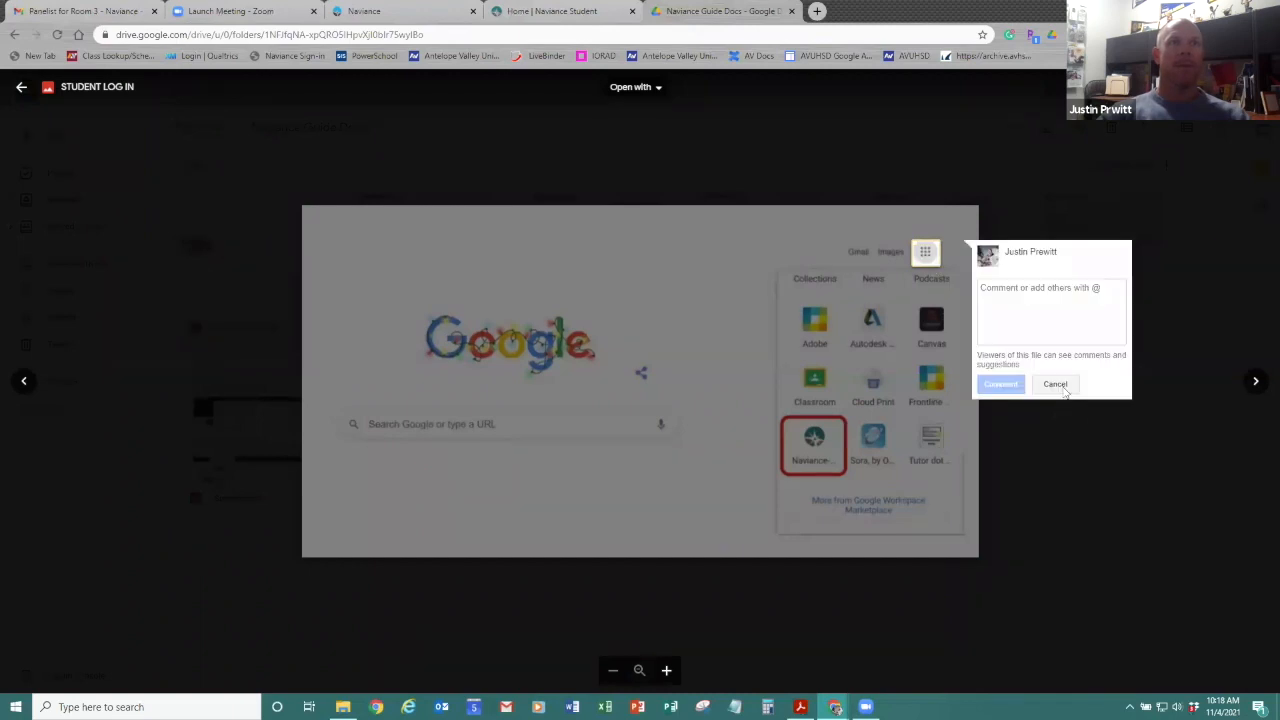
click(1055, 384)
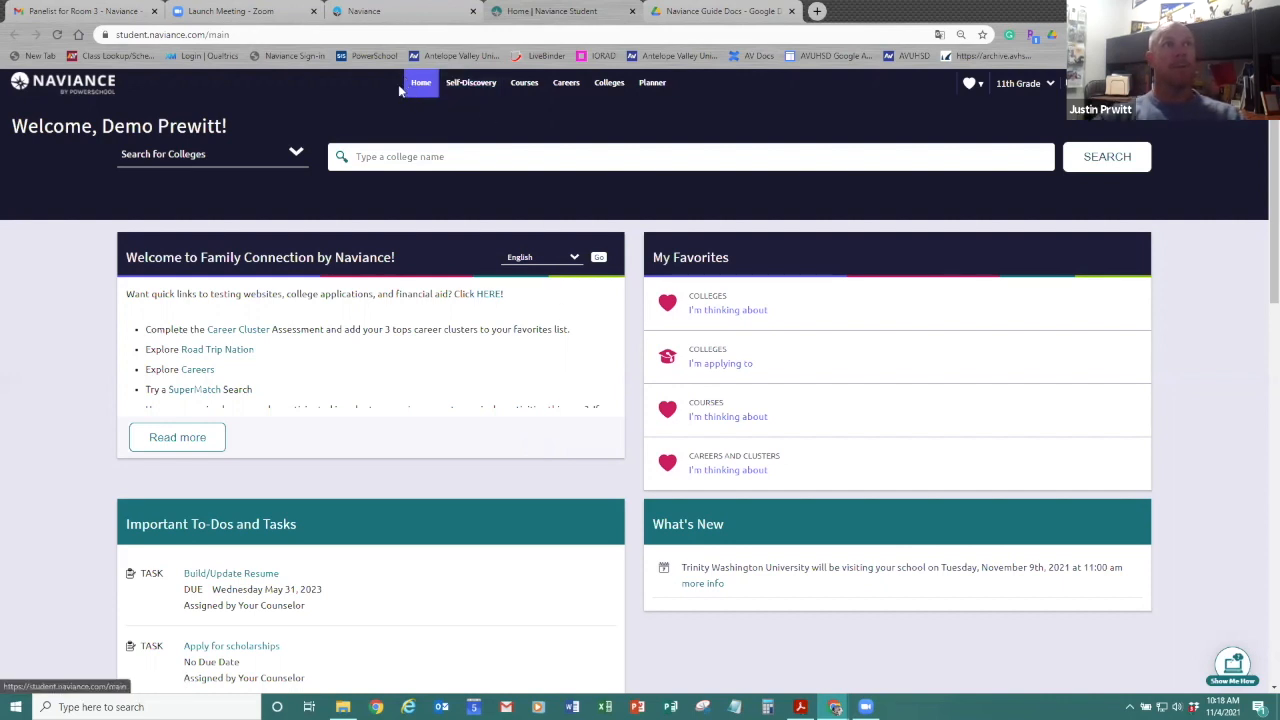
mouse_move(378, 94)
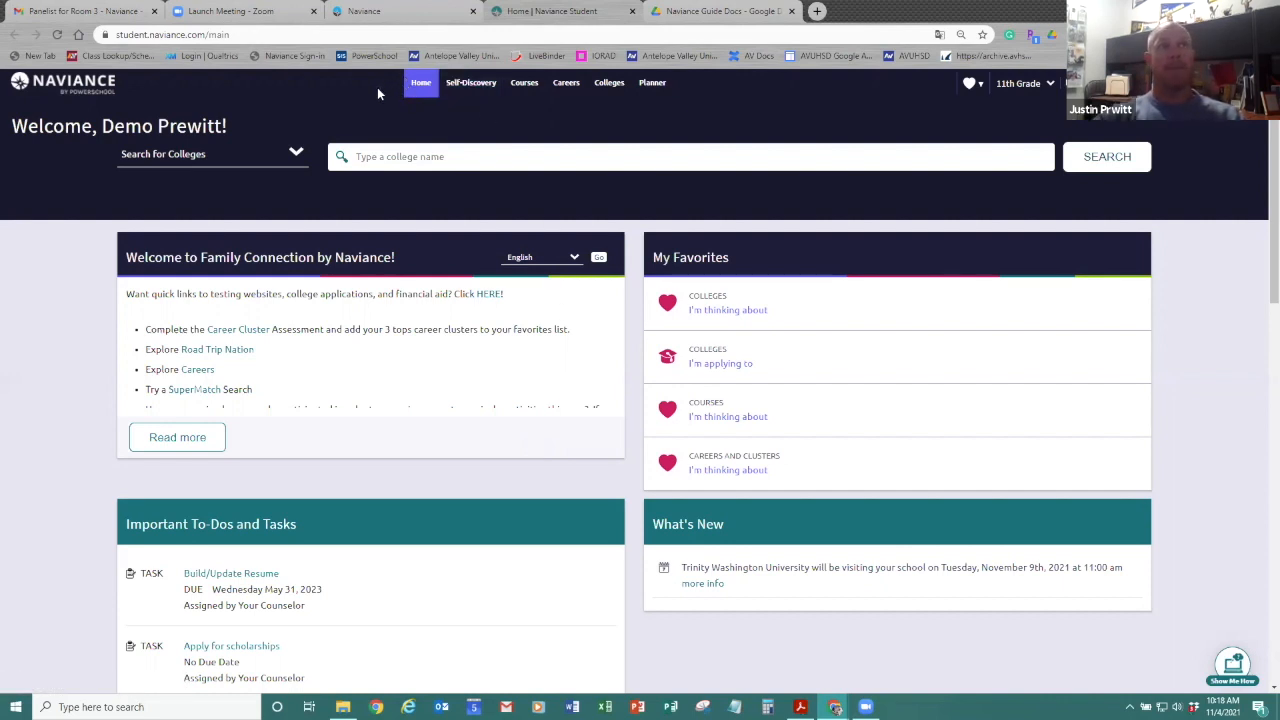
mouse_move(470, 82)
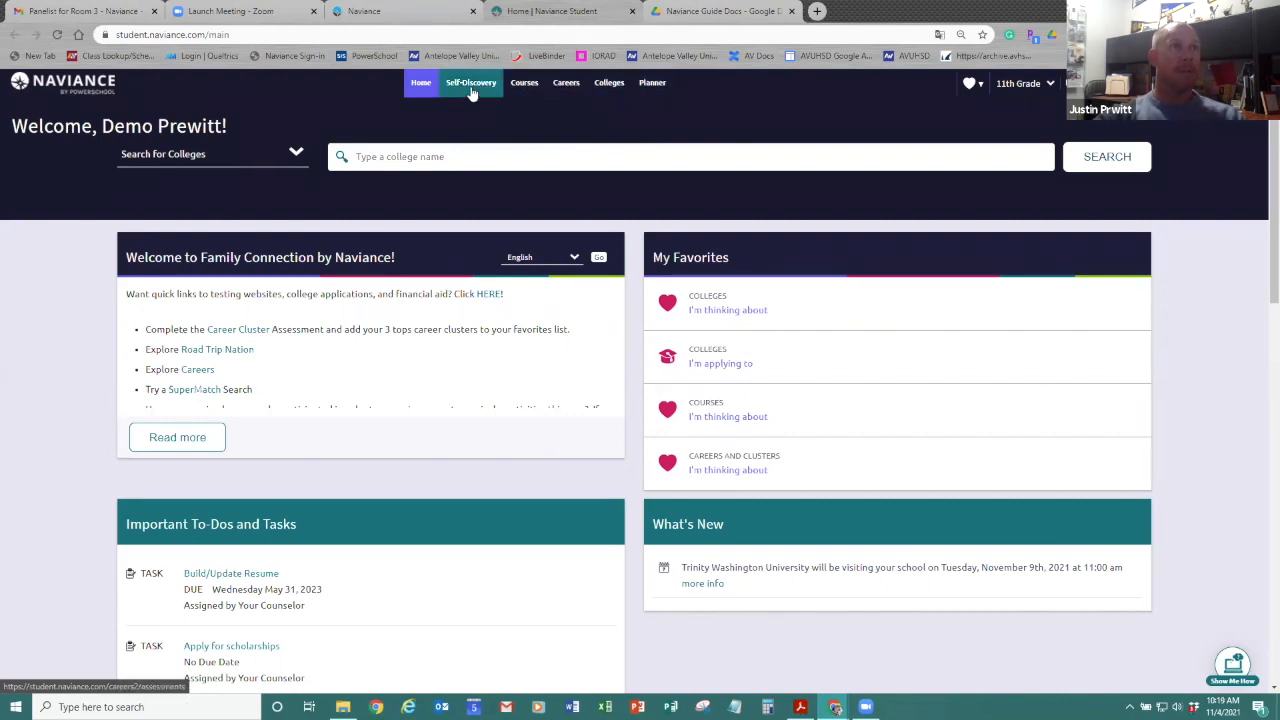
Go to the Self-Discovery assessments and open the AchieveWorks Personality intro page without starting it
click(471, 82)
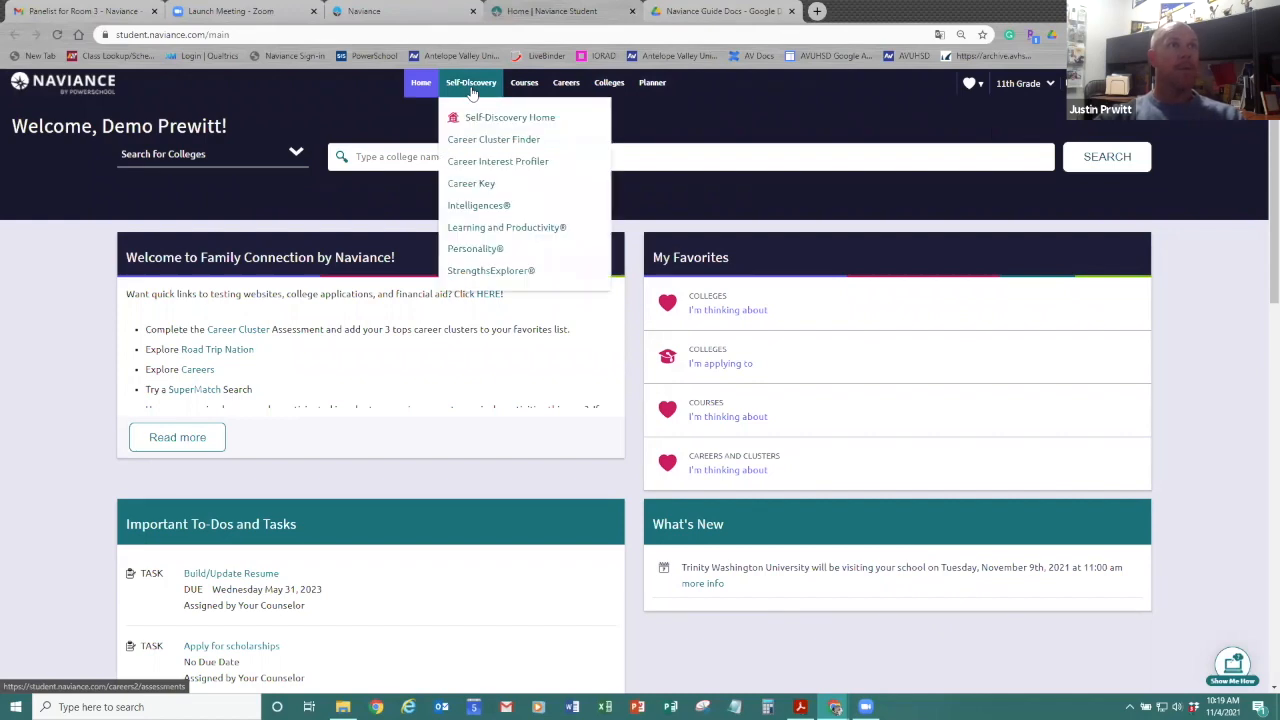
click(509, 117)
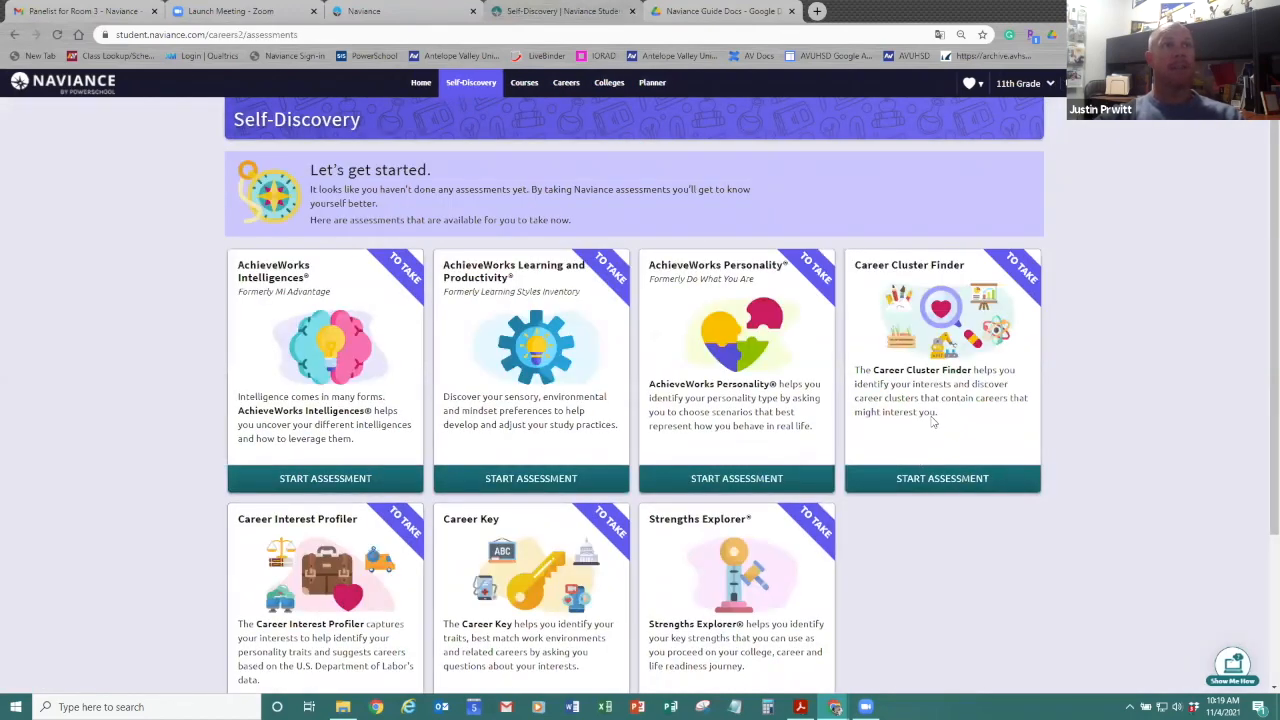
mouse_move(210, 407)
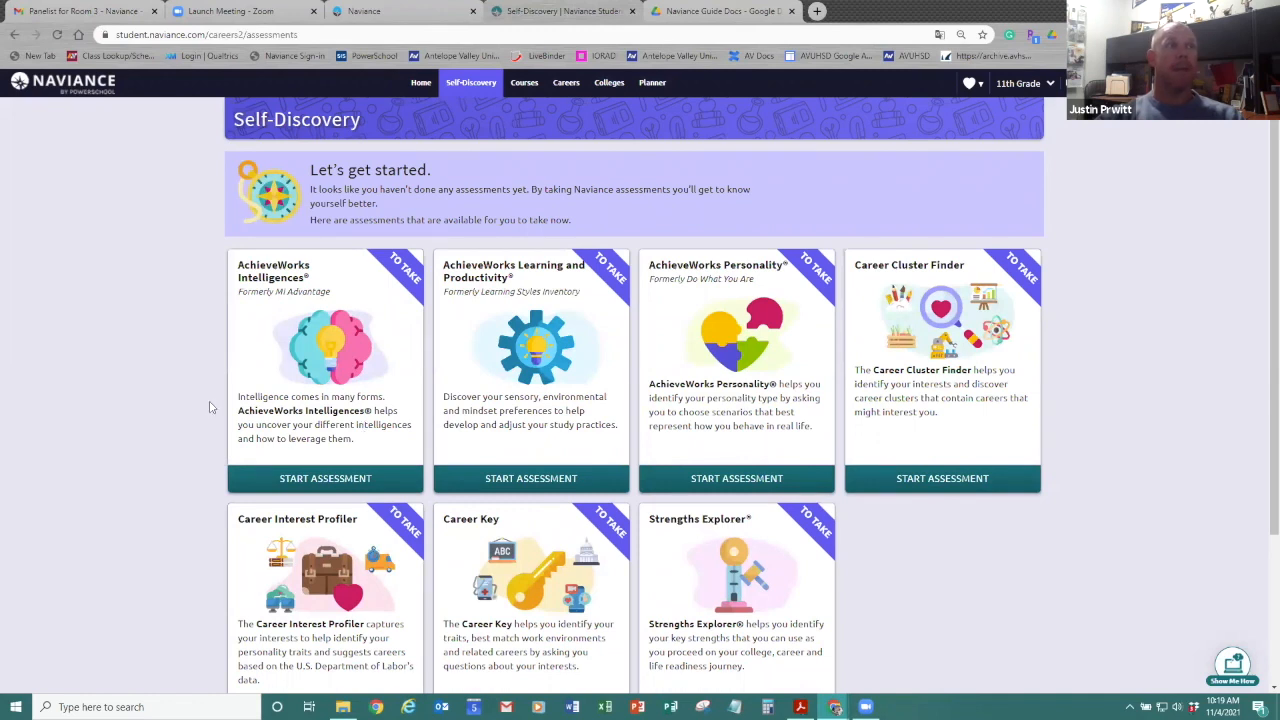
scroll(down, 3)
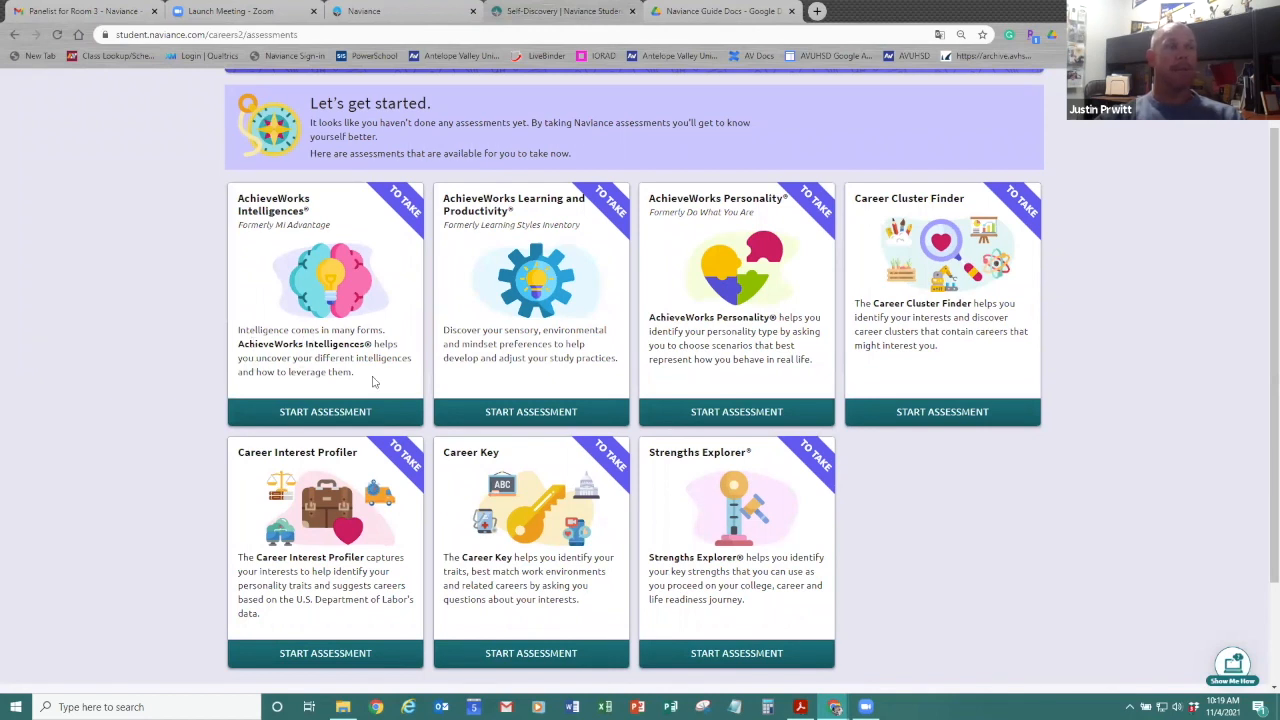
mouse_move(550, 300)
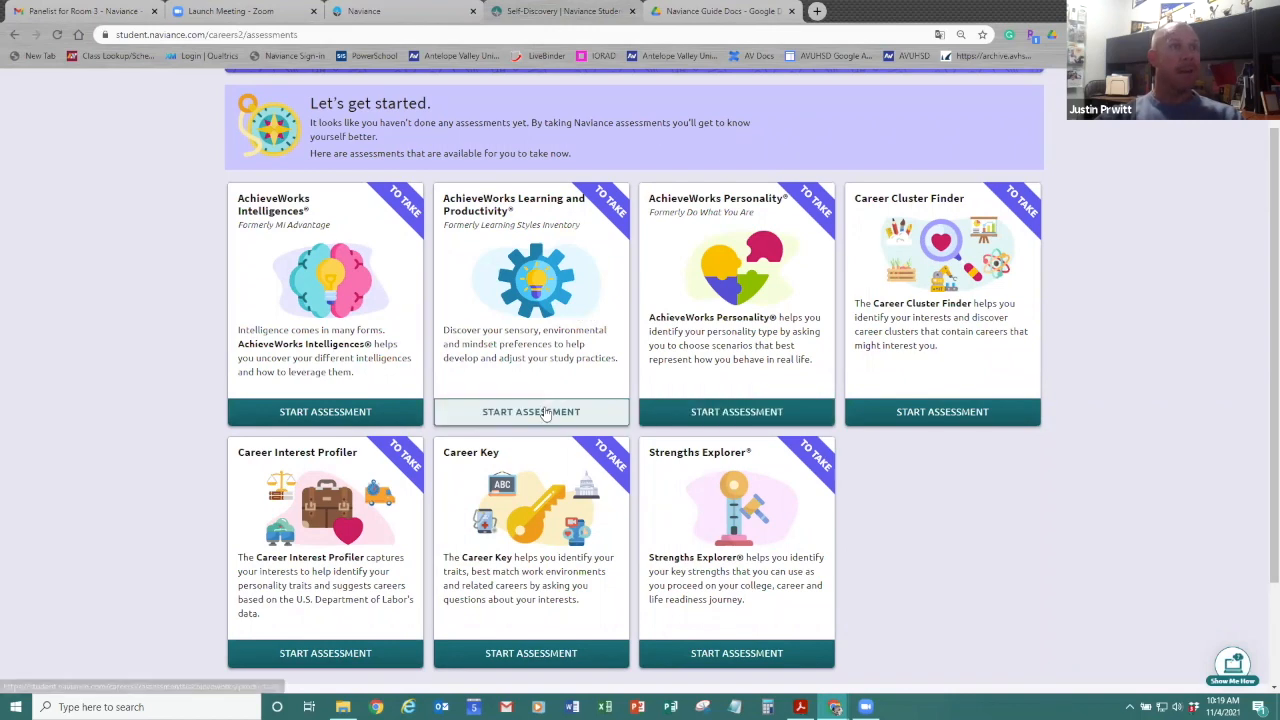
mouse_move(737, 411)
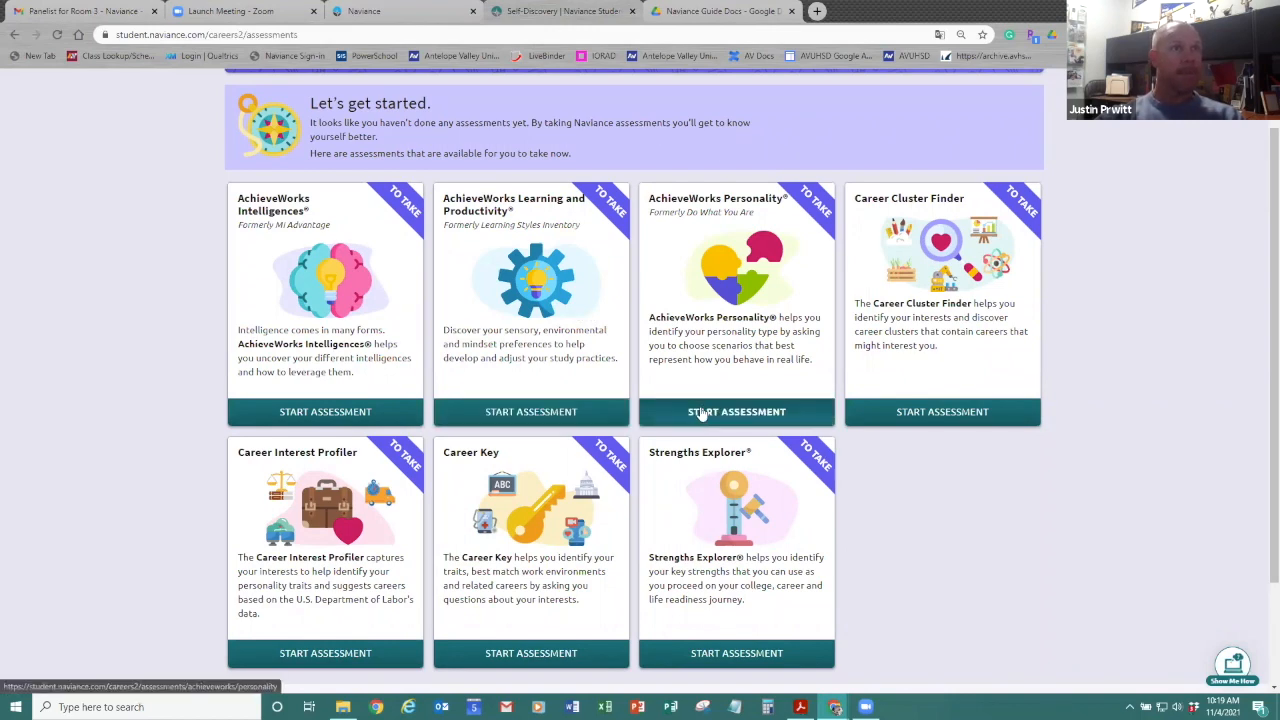
click(737, 411)
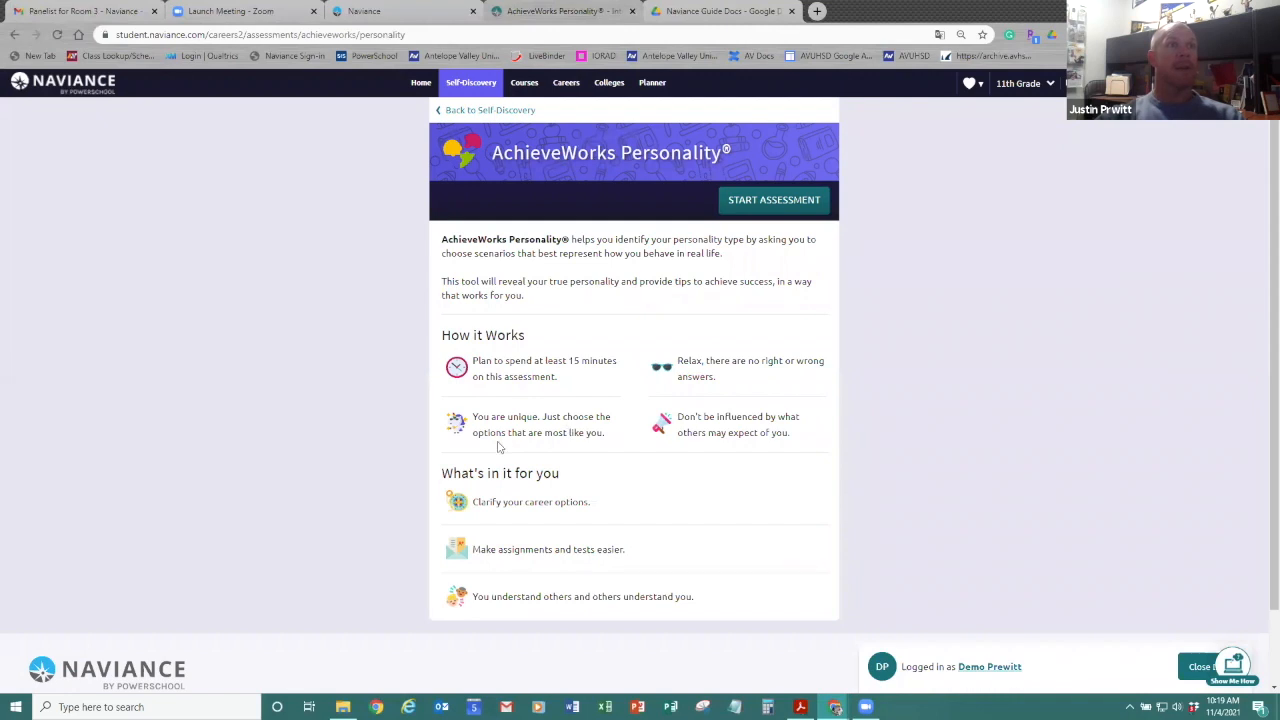
mouse_move(632, 408)
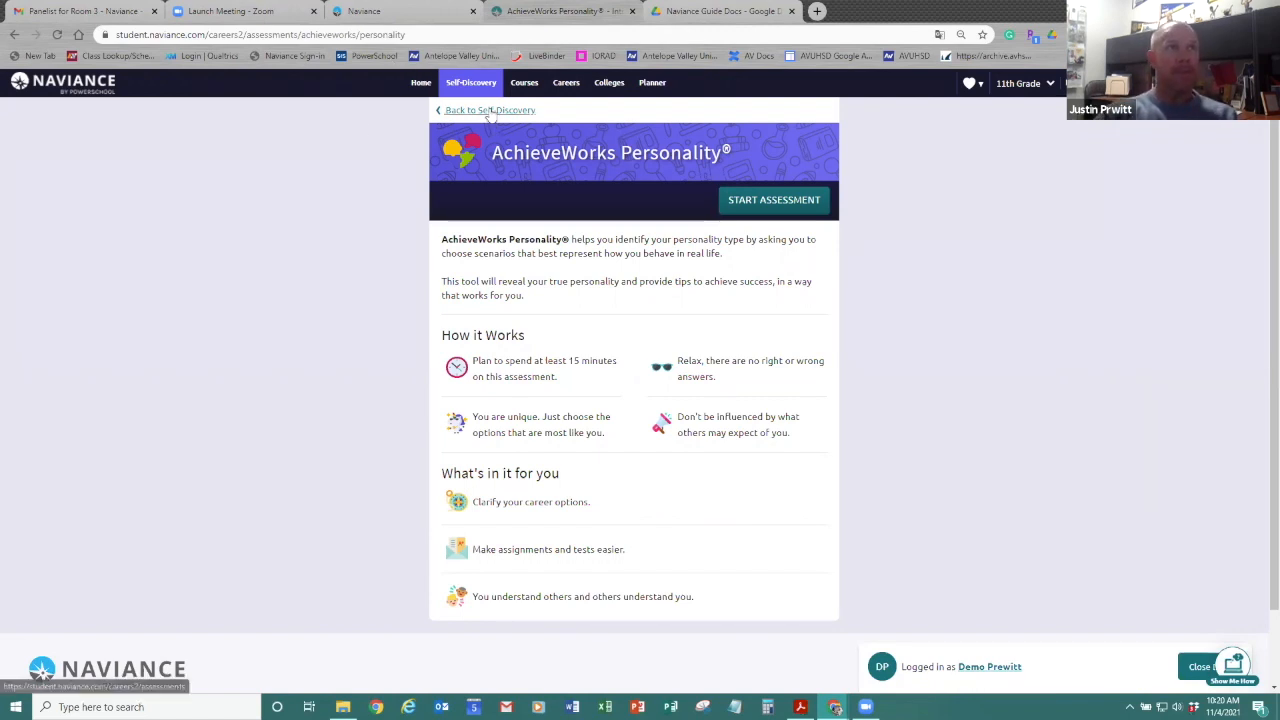
View the Career Cluster Finder intro page, then go back to the Self-Discovery assessments list
click(489, 110)
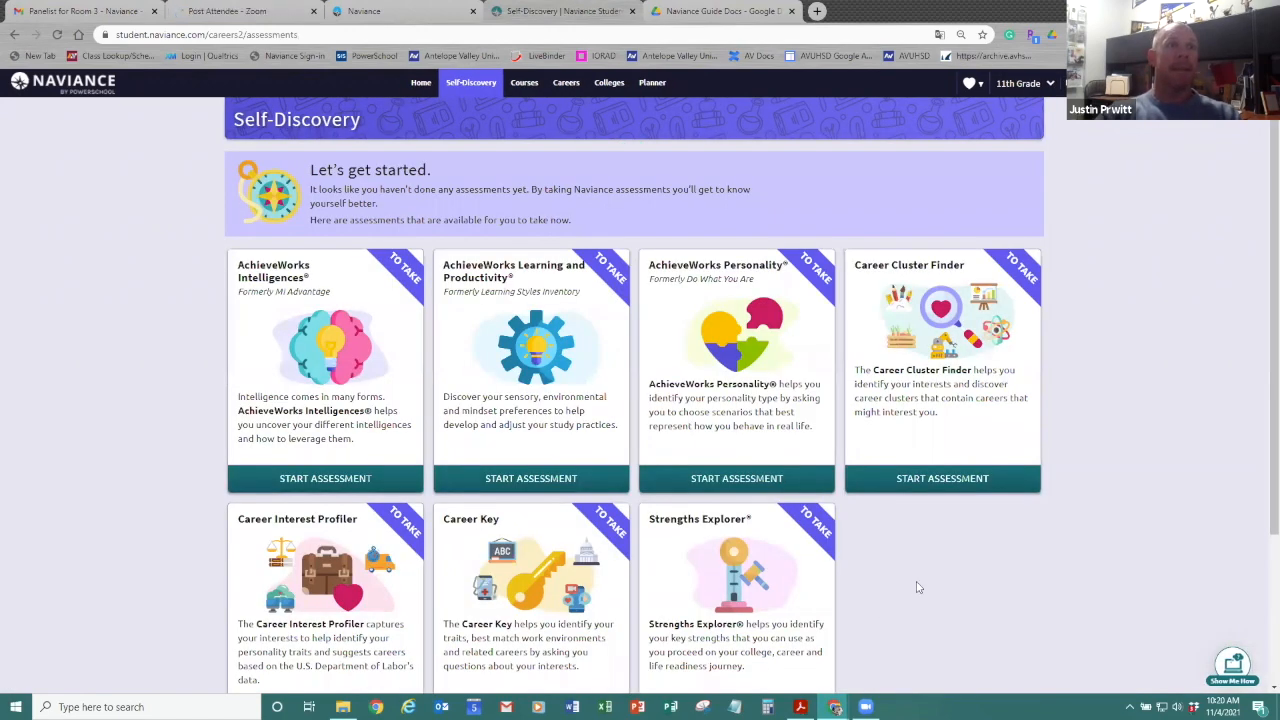
scroll(down, 3)
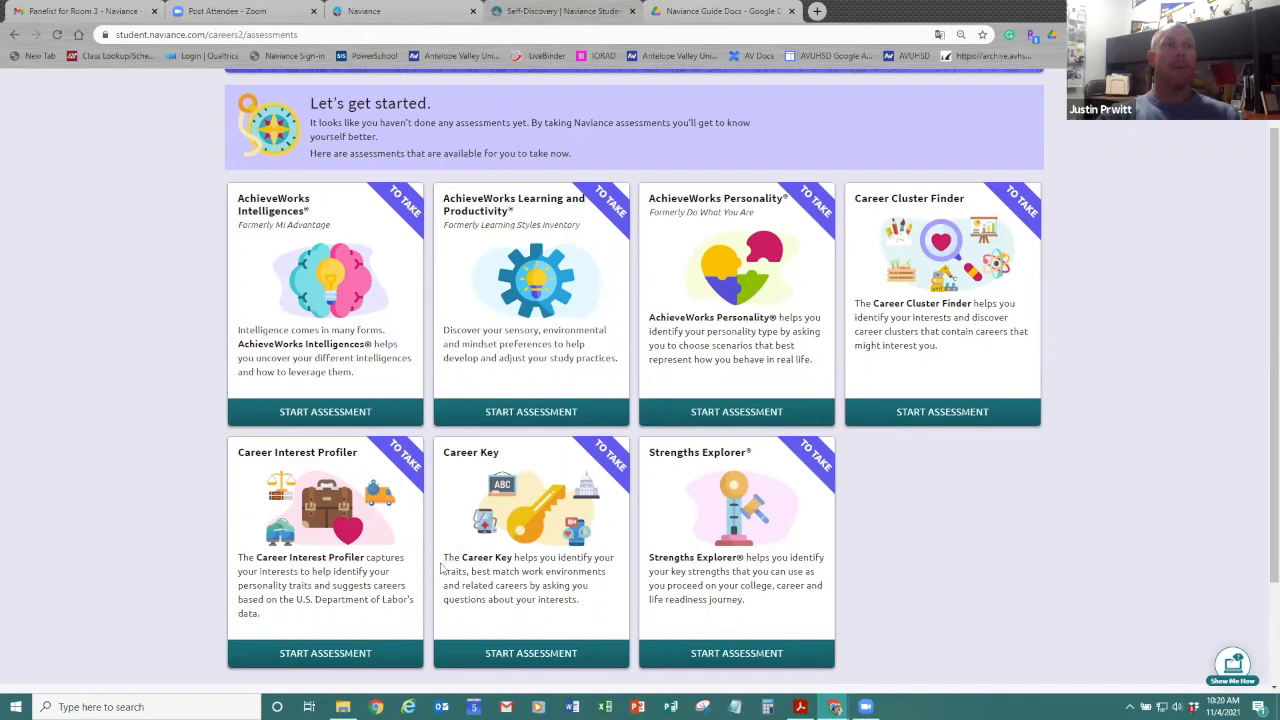
mouse_move(845, 503)
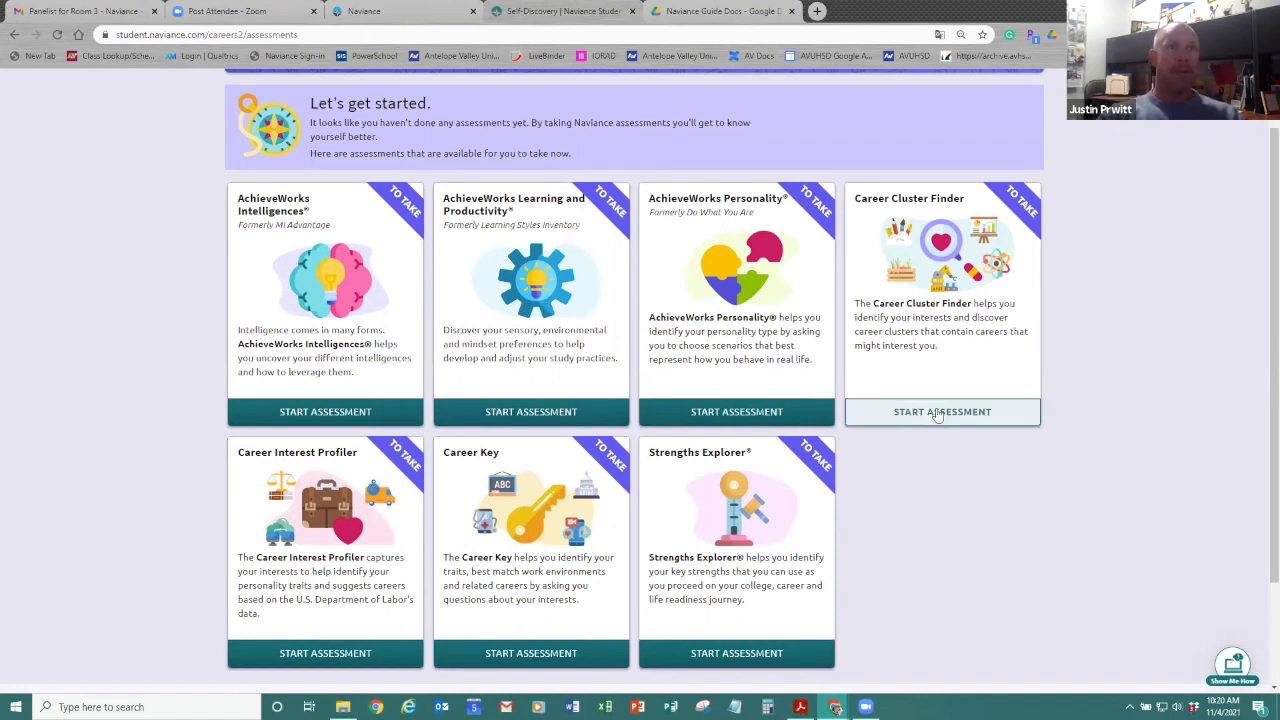
click(942, 411)
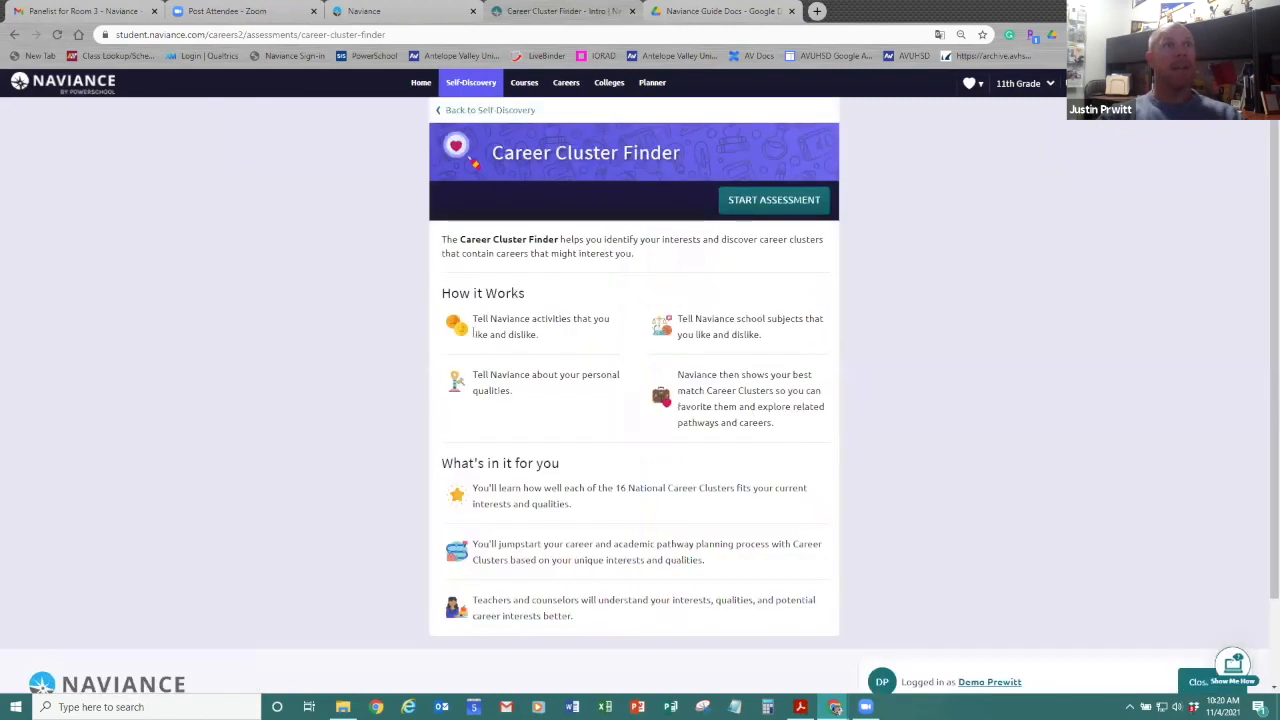
mouse_move(565, 427)
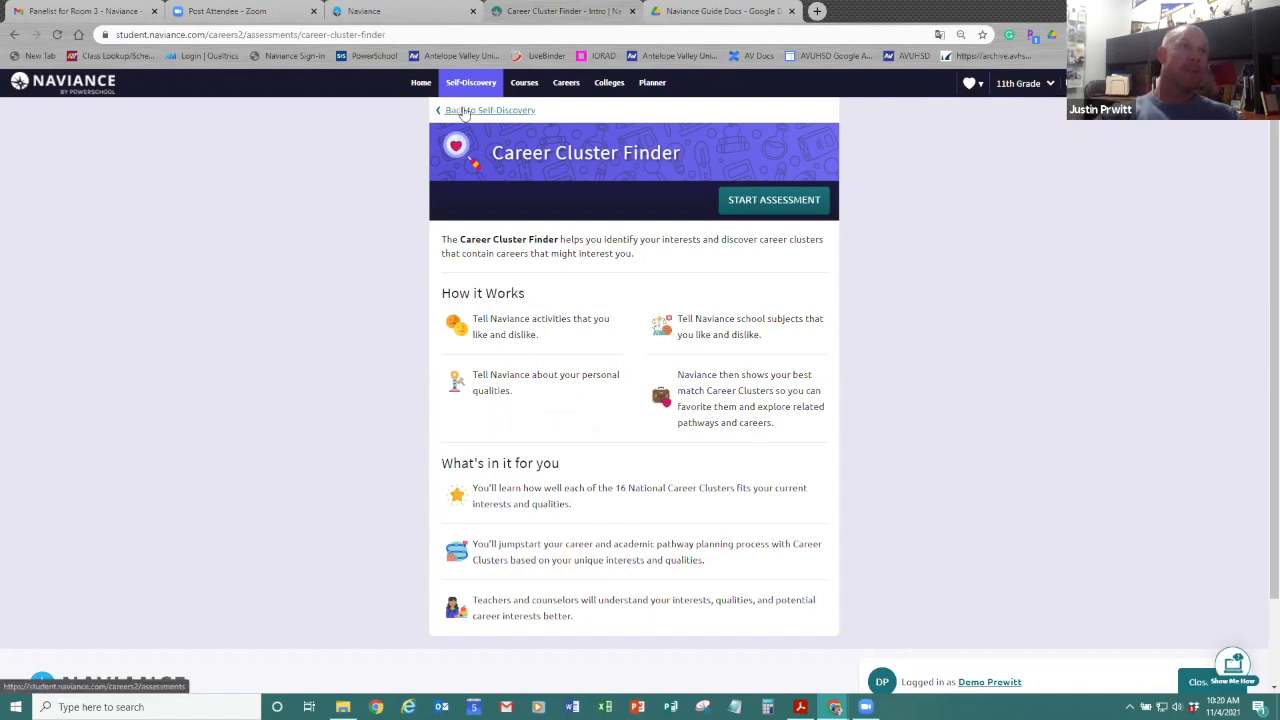
click(490, 110)
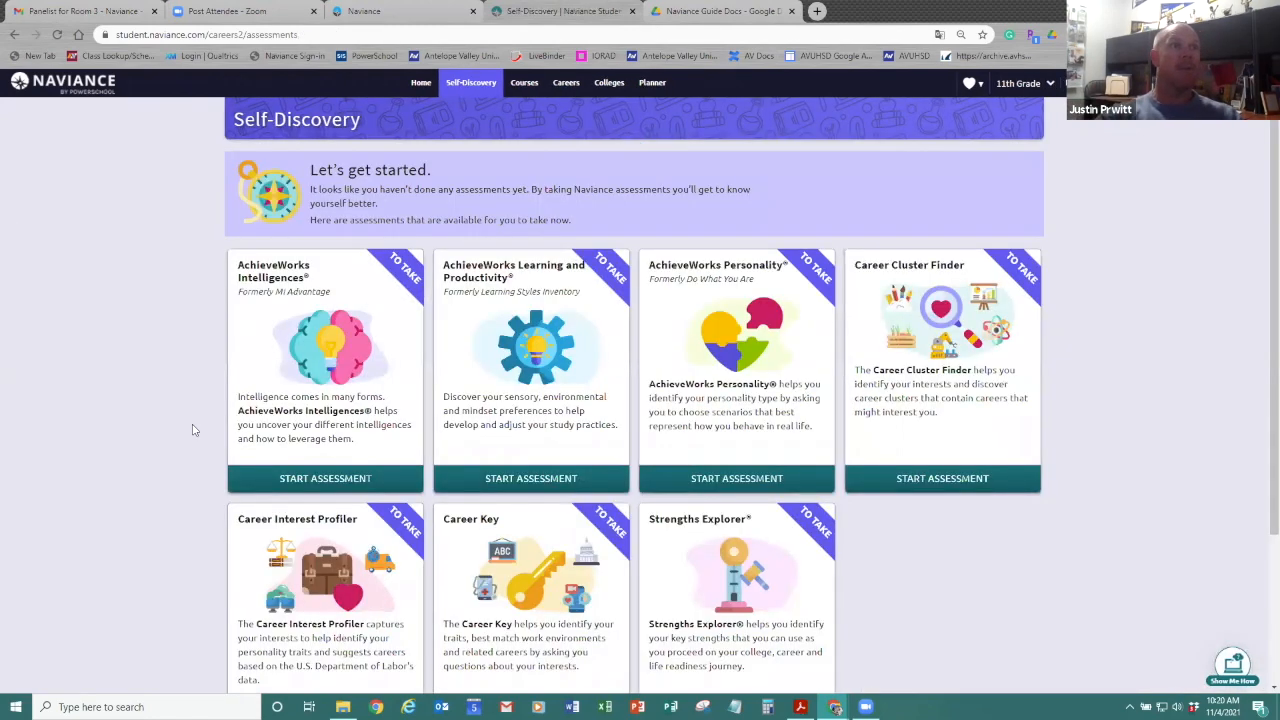
scroll(down, 3)
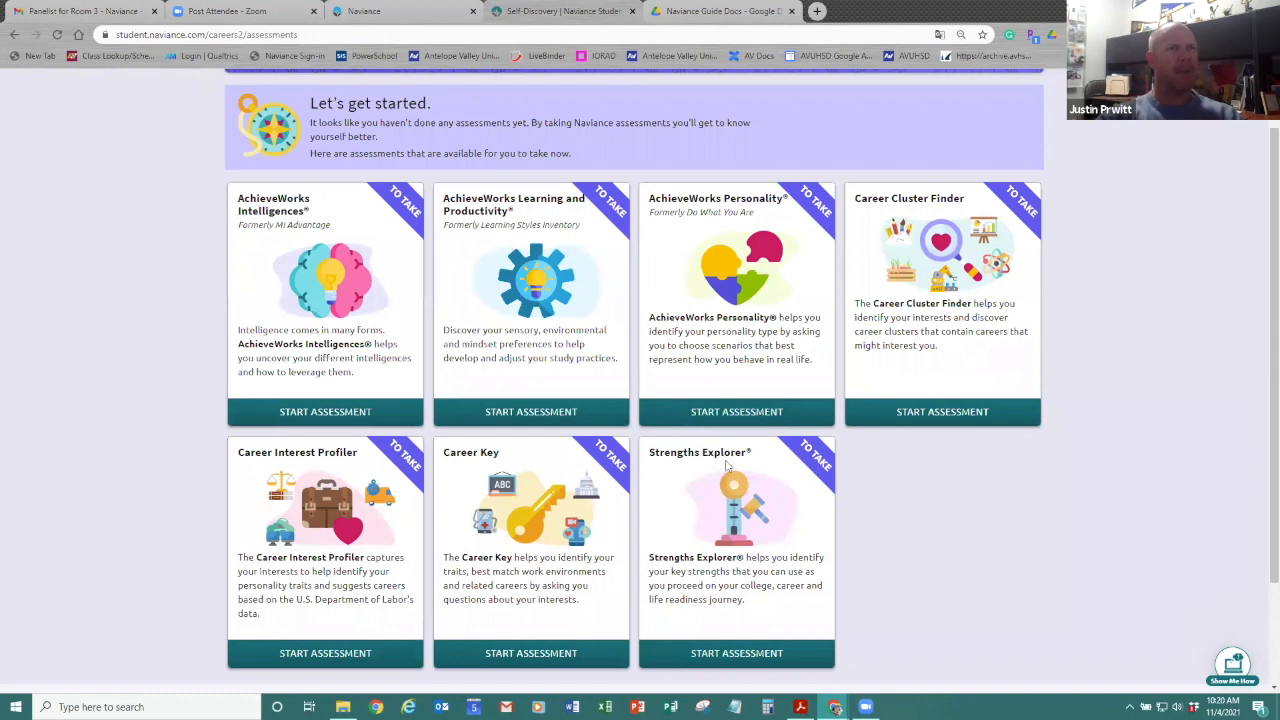
mouse_move(702, 503)
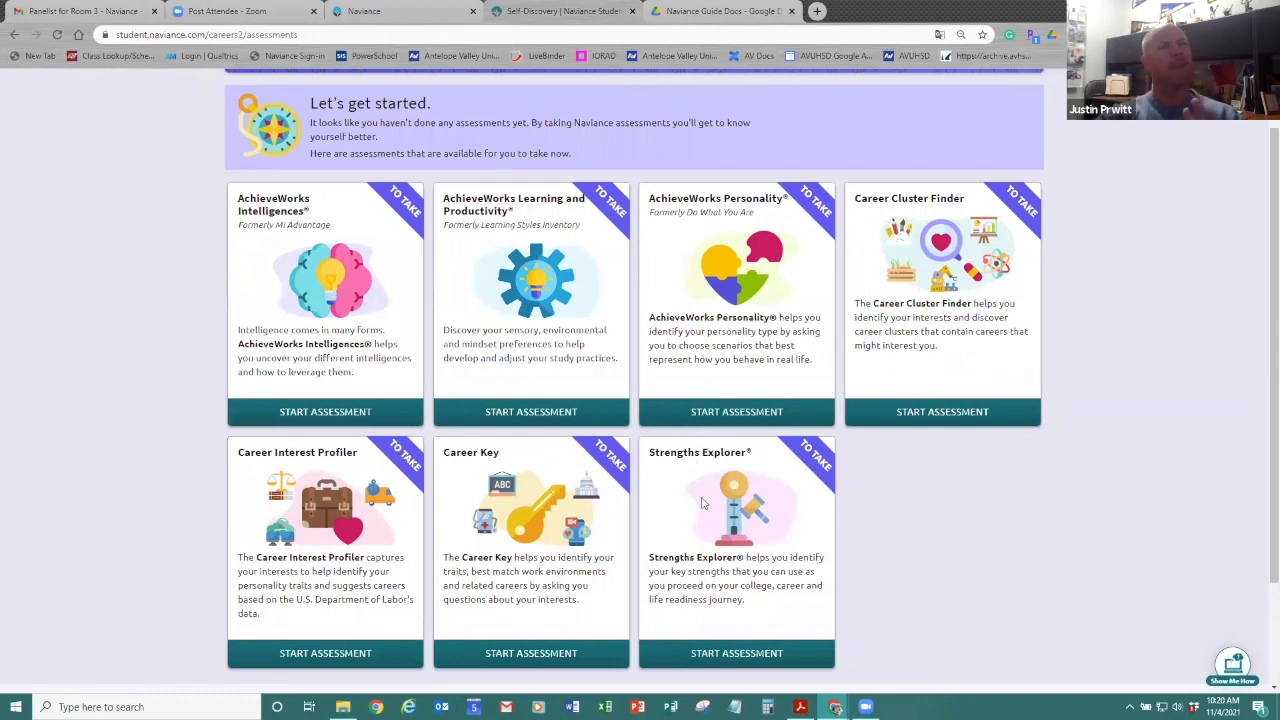
mouse_move(325, 411)
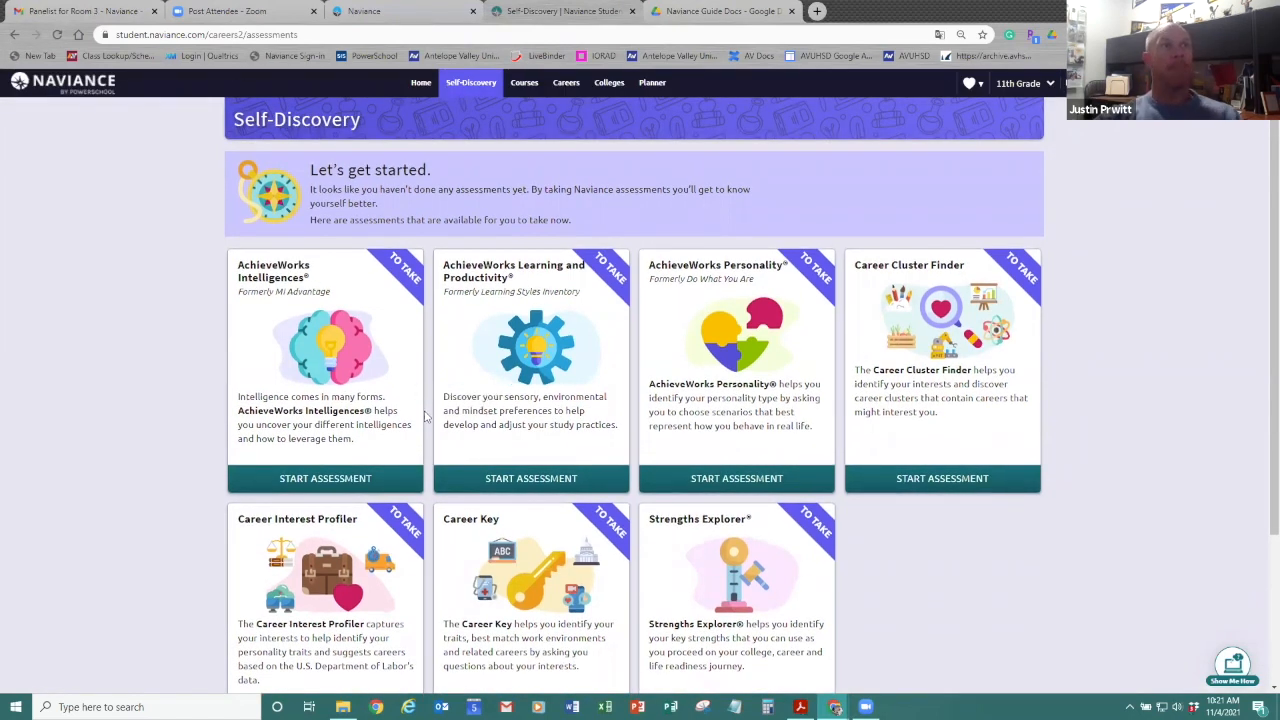
mouse_move(429, 446)
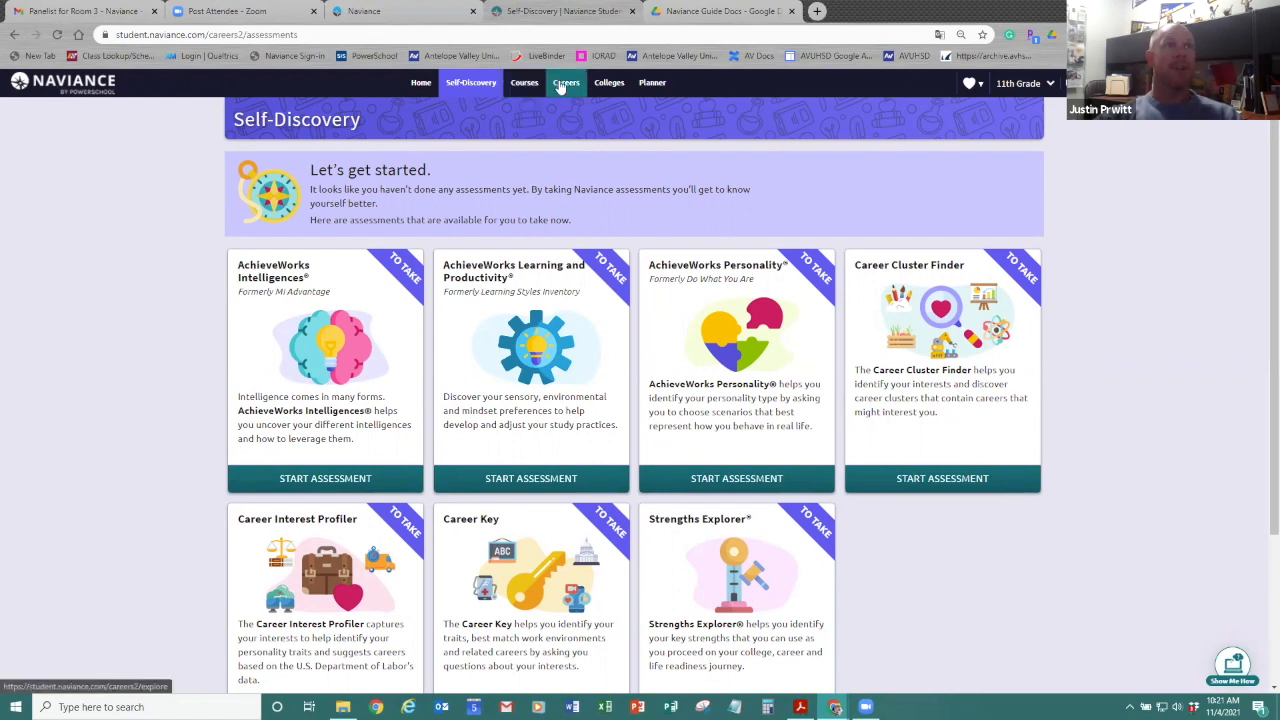
Open Roadtrip Nation videos, browse by interest, and show the 94 Art leaders
click(566, 82)
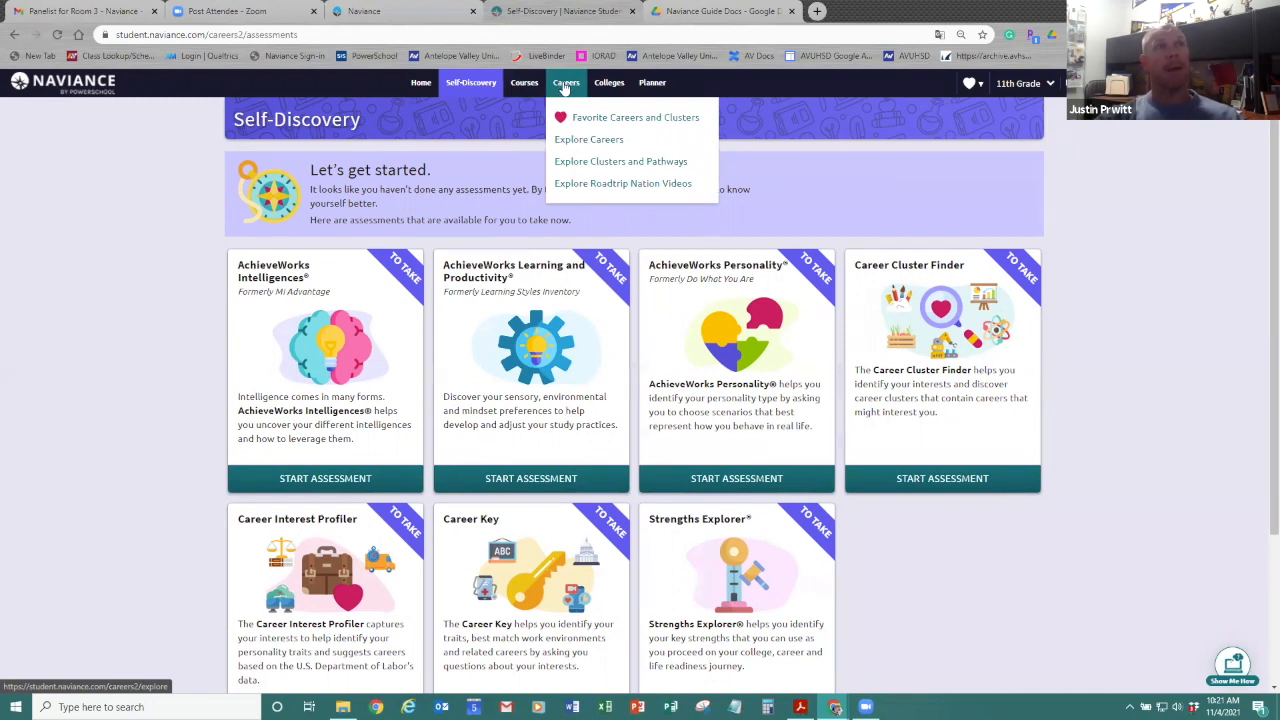
mouse_move(589, 139)
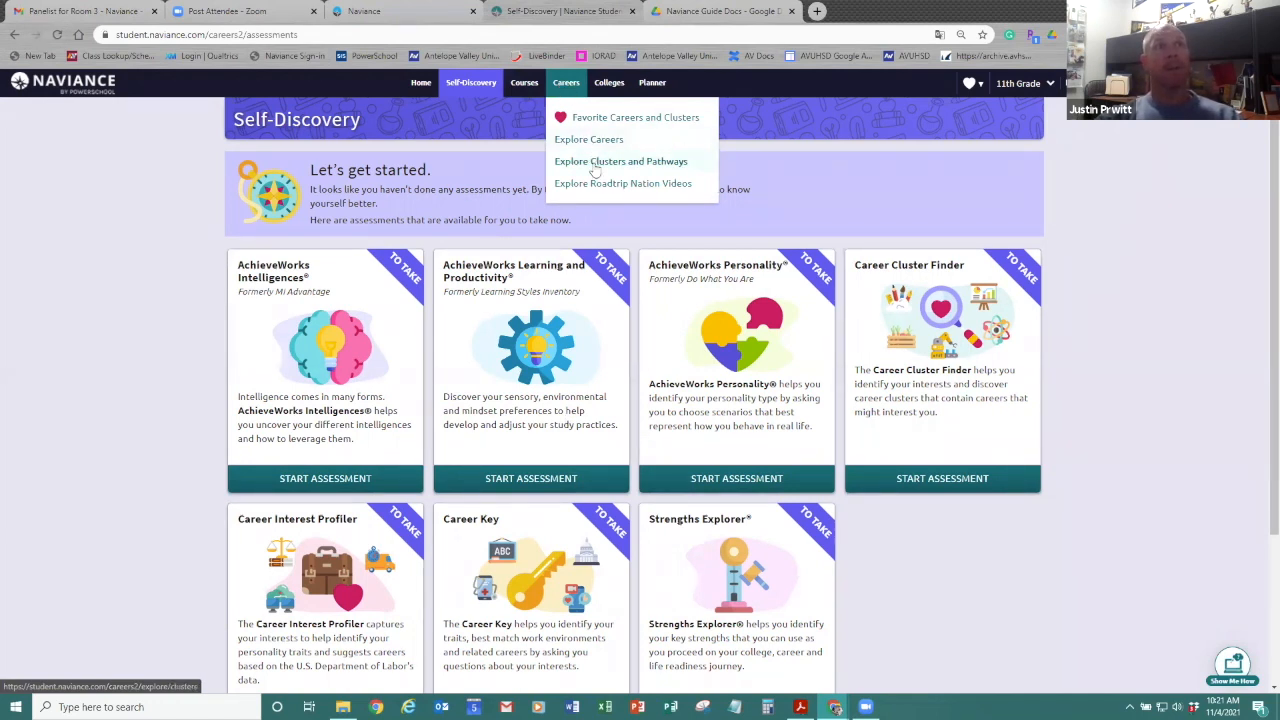
mouse_move(595, 186)
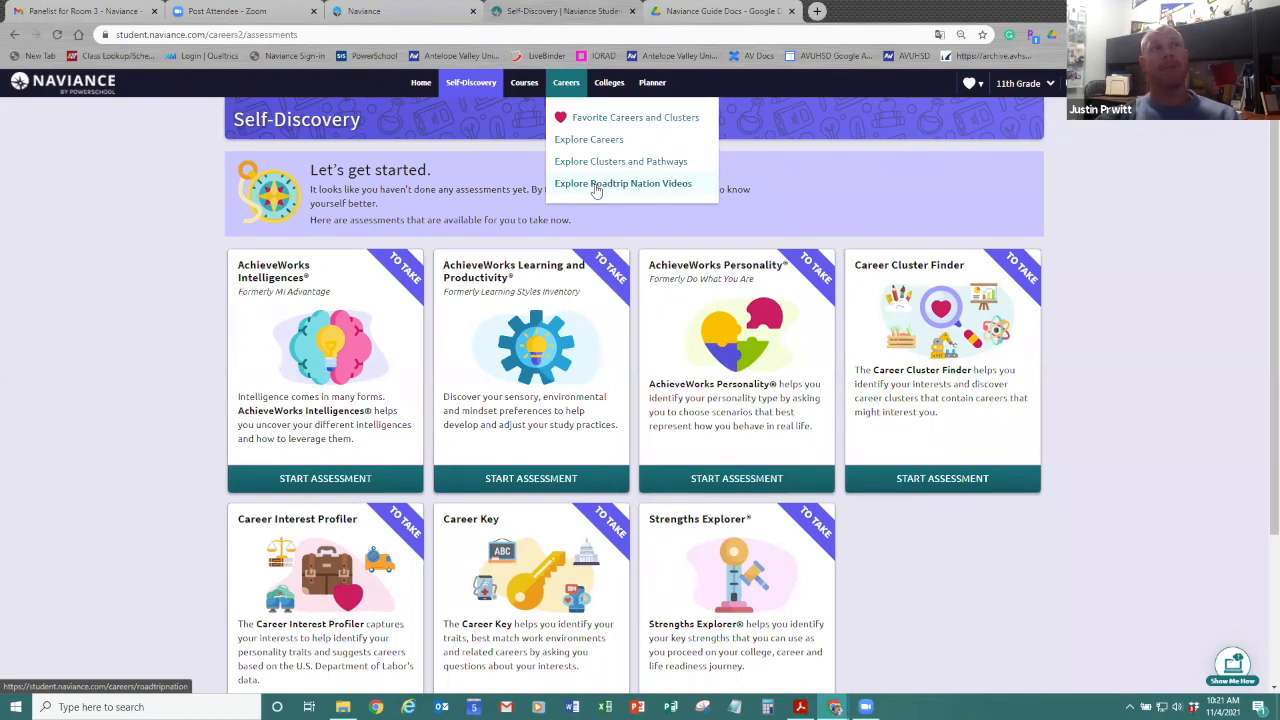
click(623, 183)
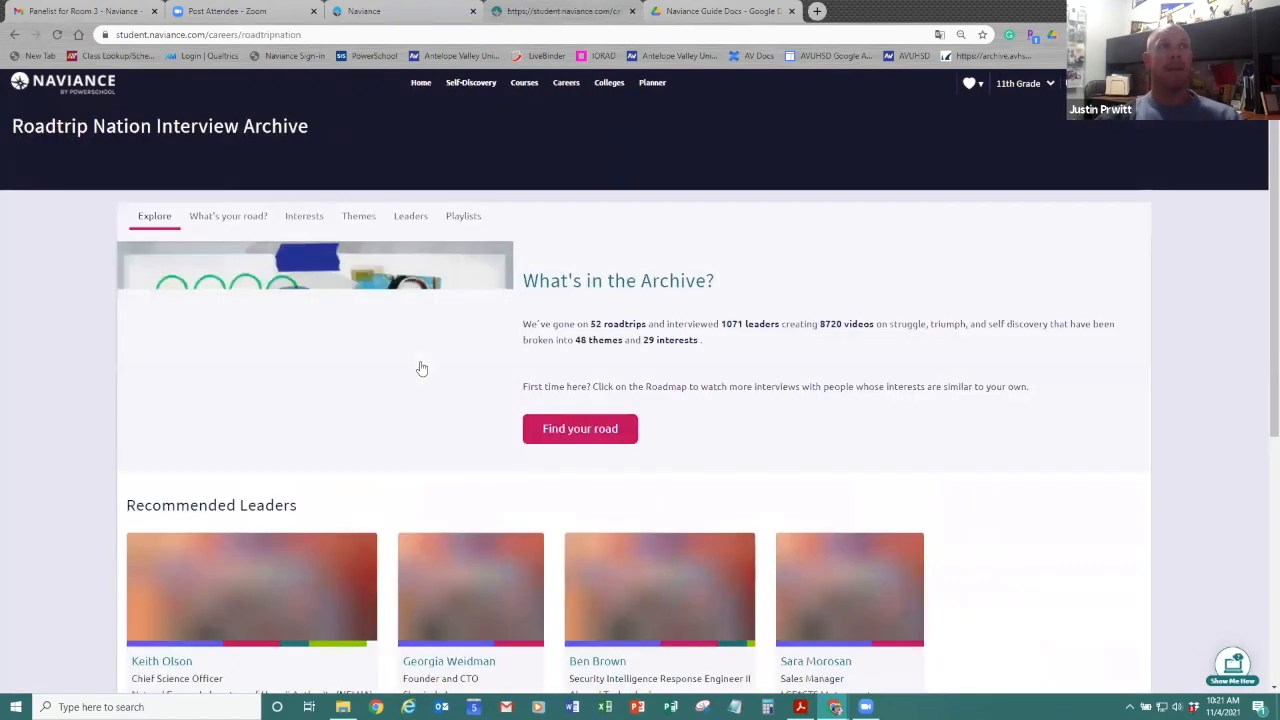
scroll(down, 3)
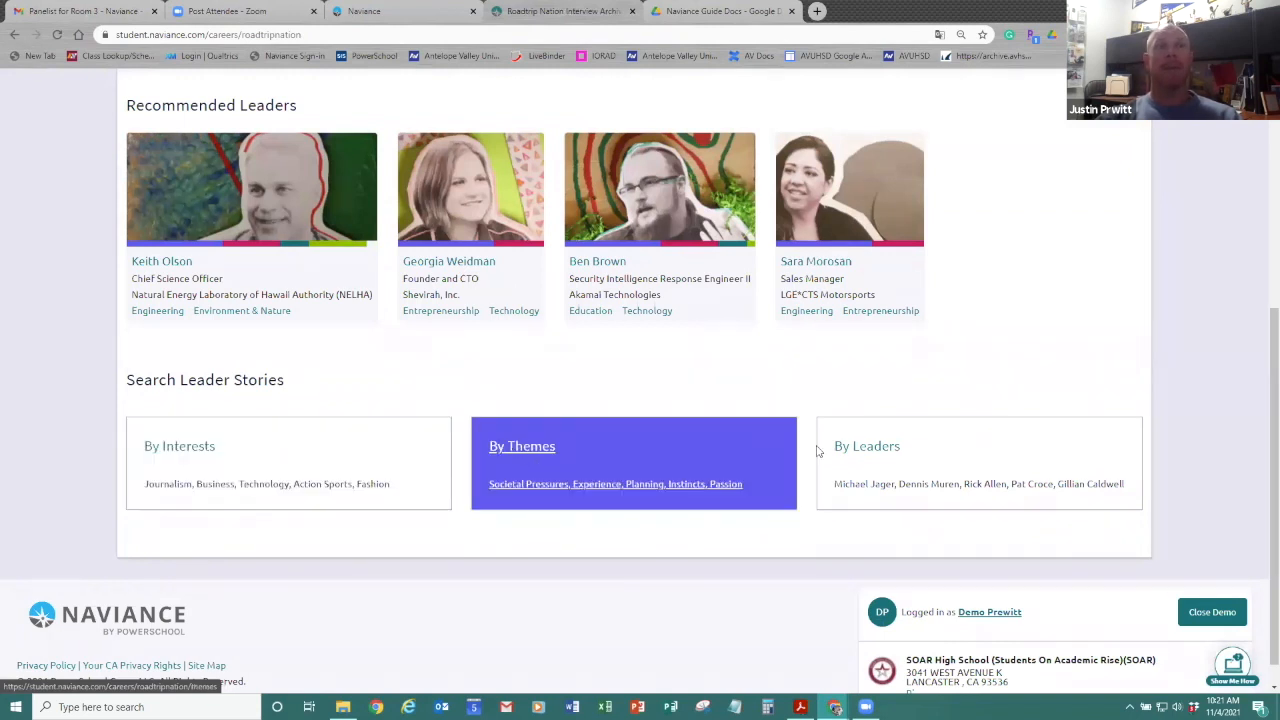
mouse_move(920, 468)
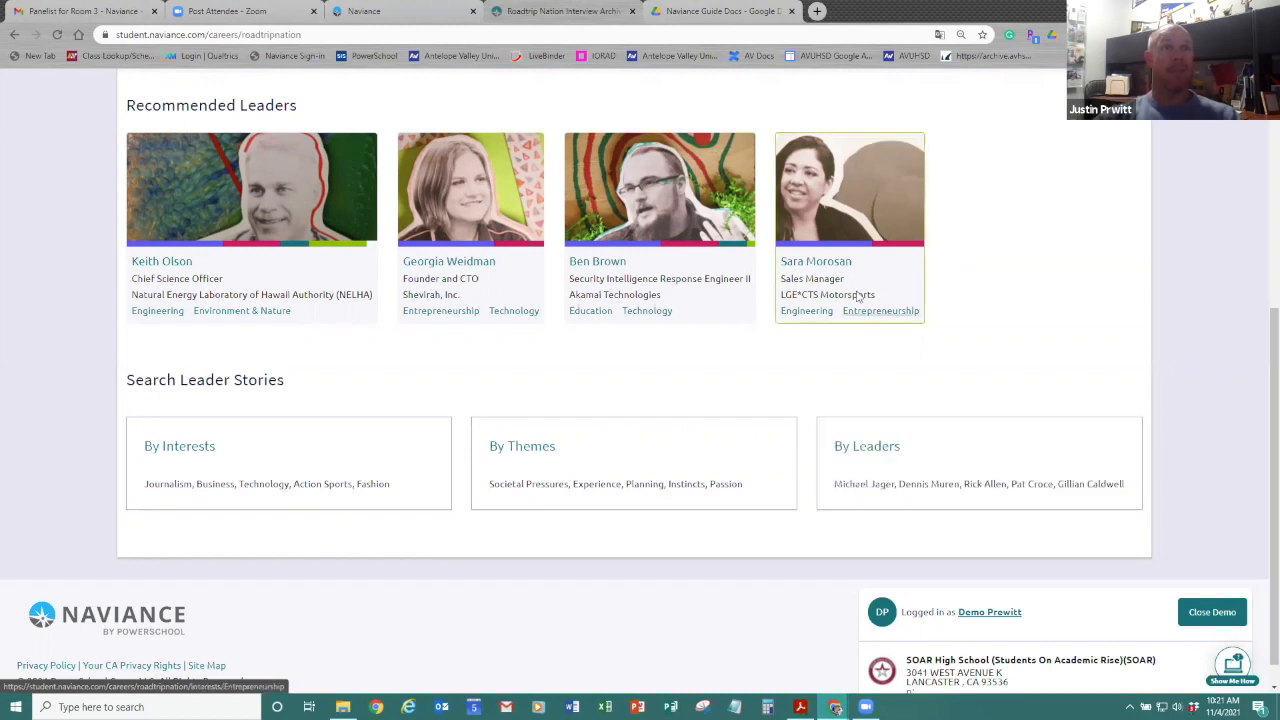
mouse_move(406, 322)
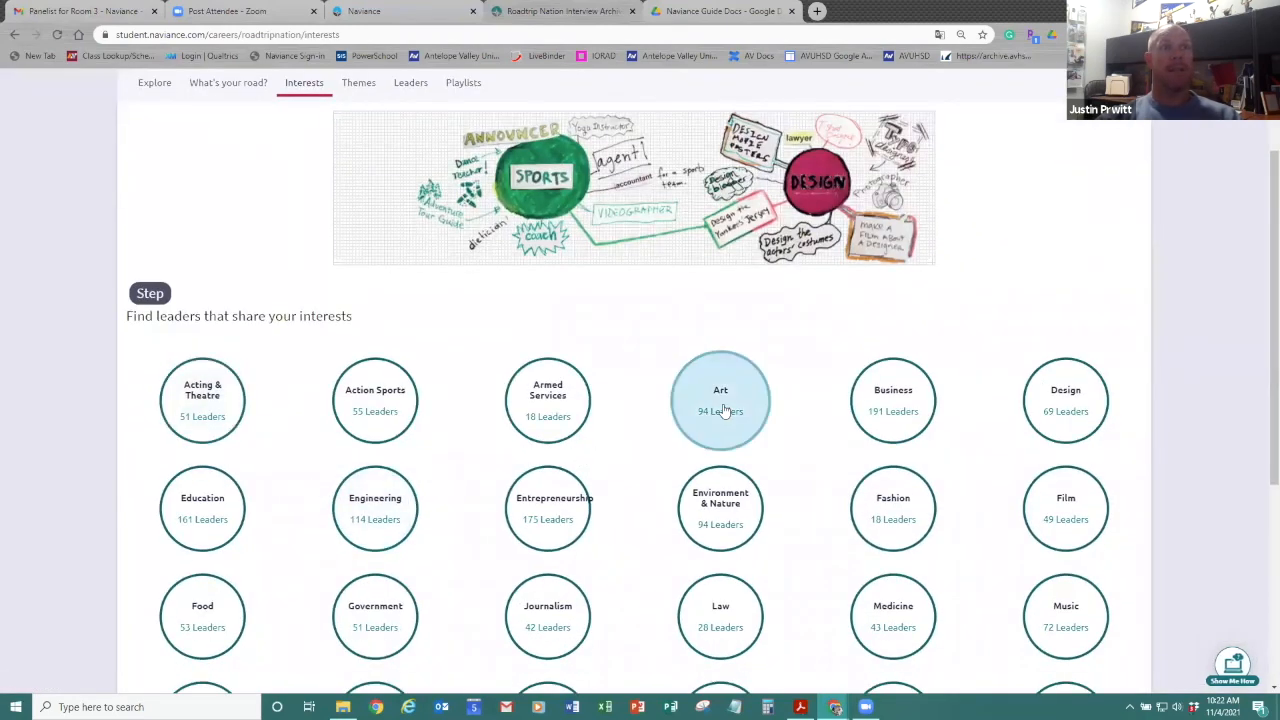
click(720, 400)
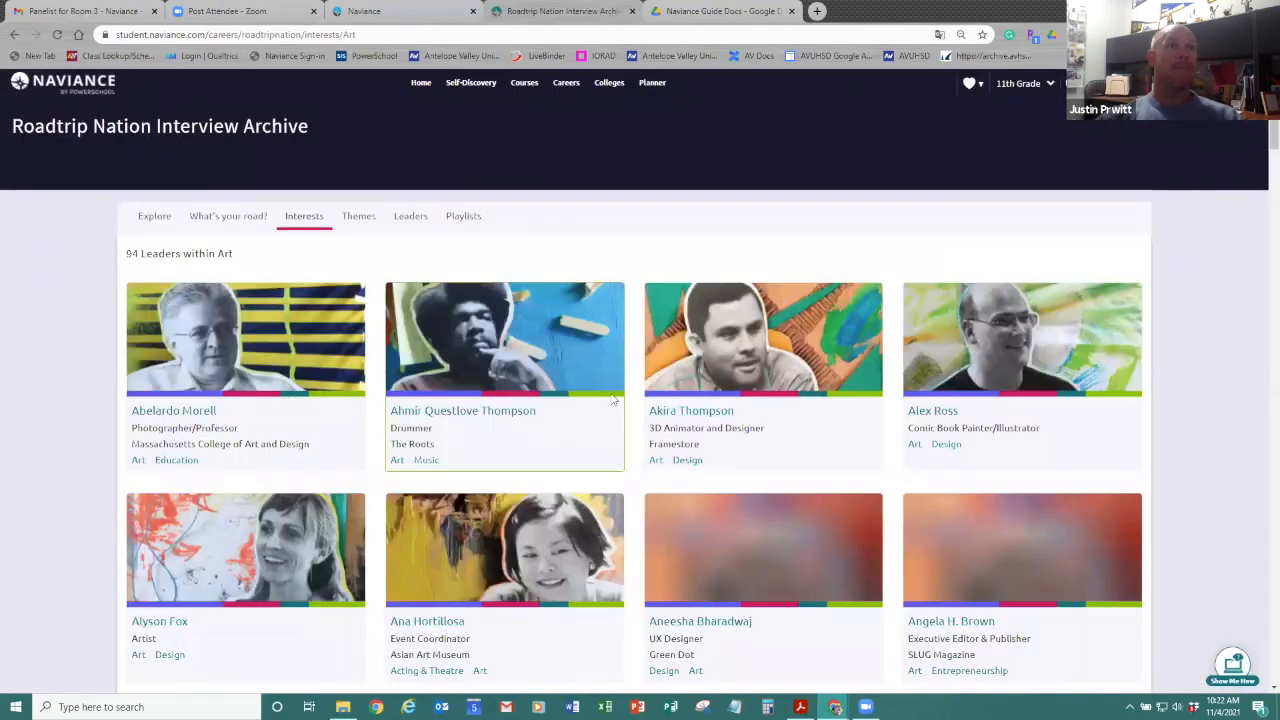
scroll(down, 3)
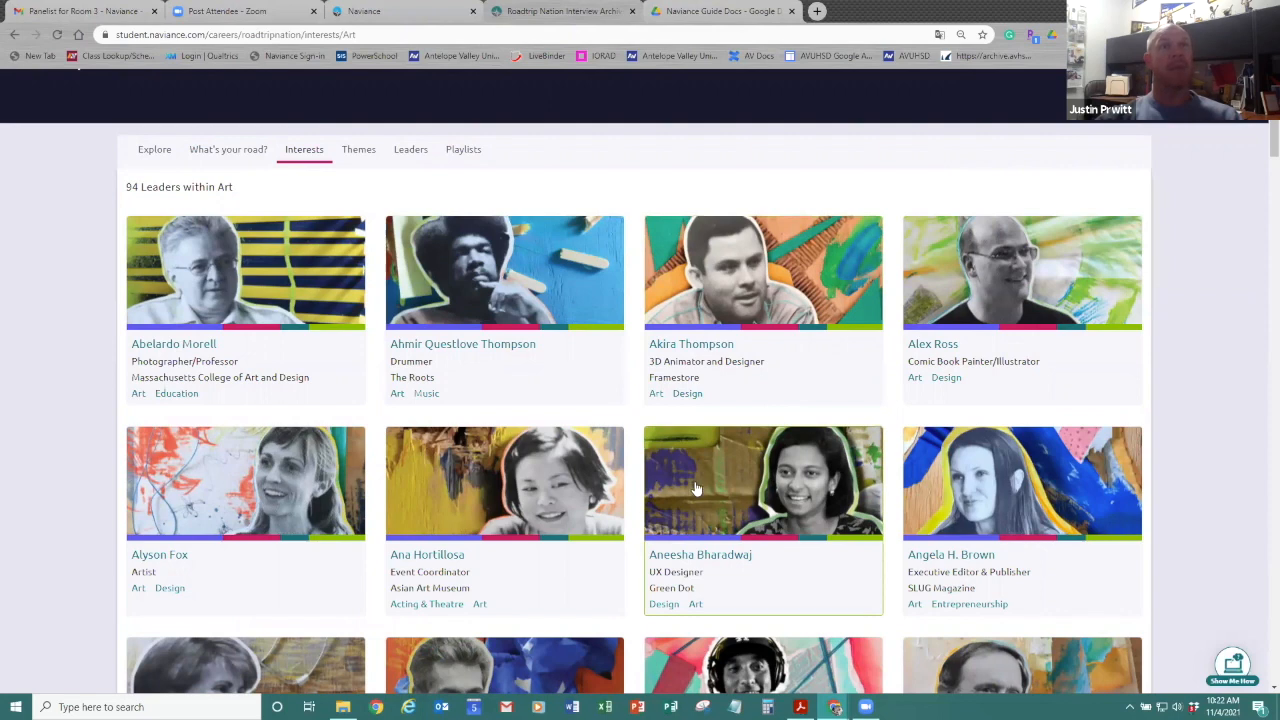
mouse_move(620, 462)
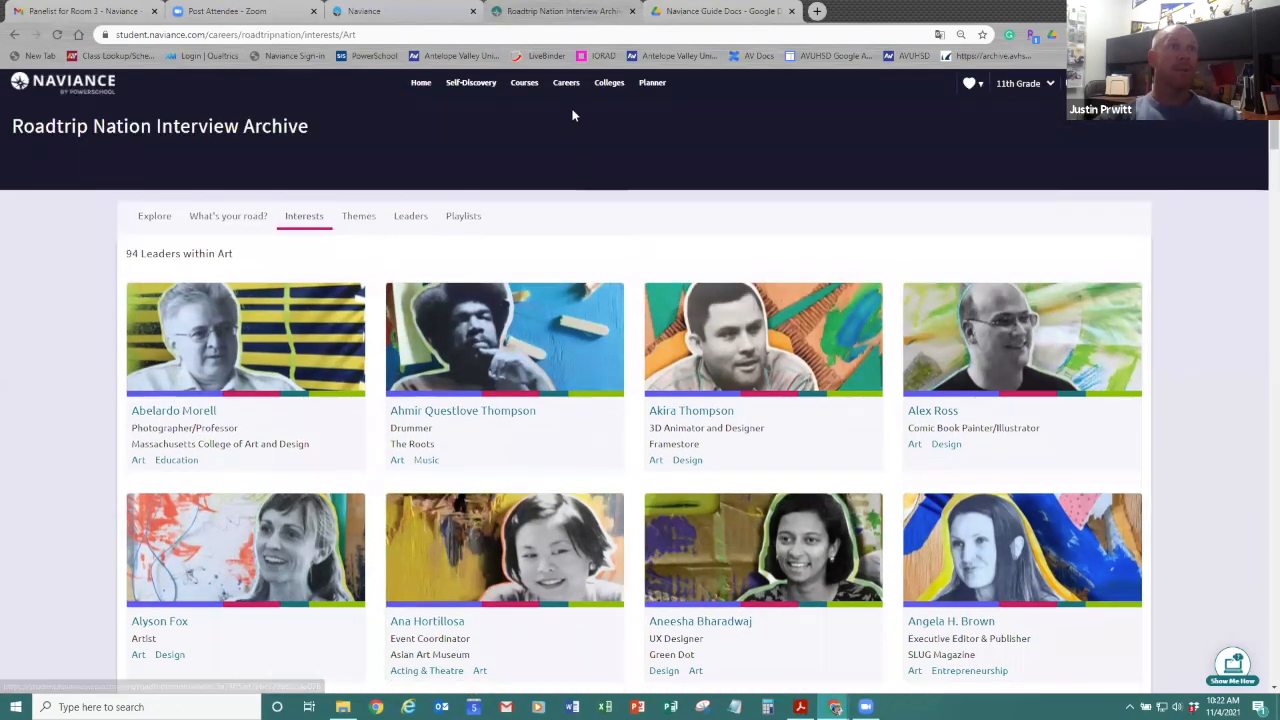
click(566, 82)
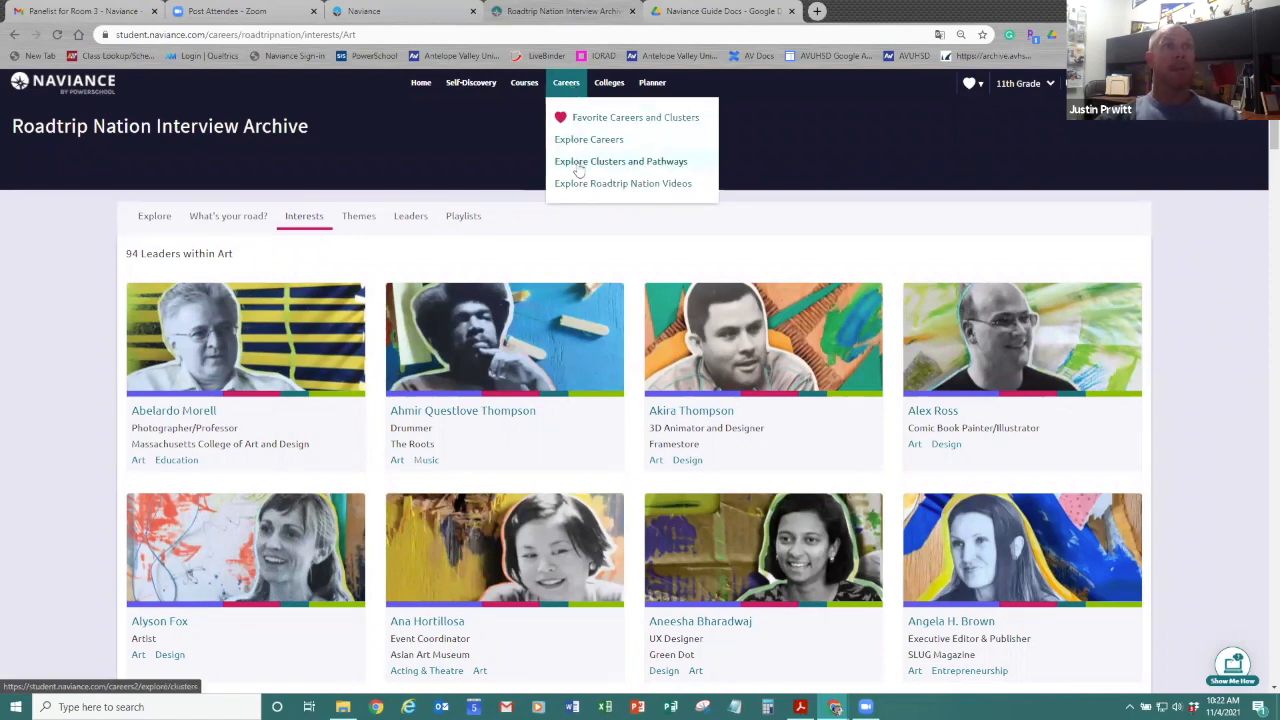
Expand Hospitality and Tourism, open the Travel and Tourism pathway, and browse its related occupations
click(621, 161)
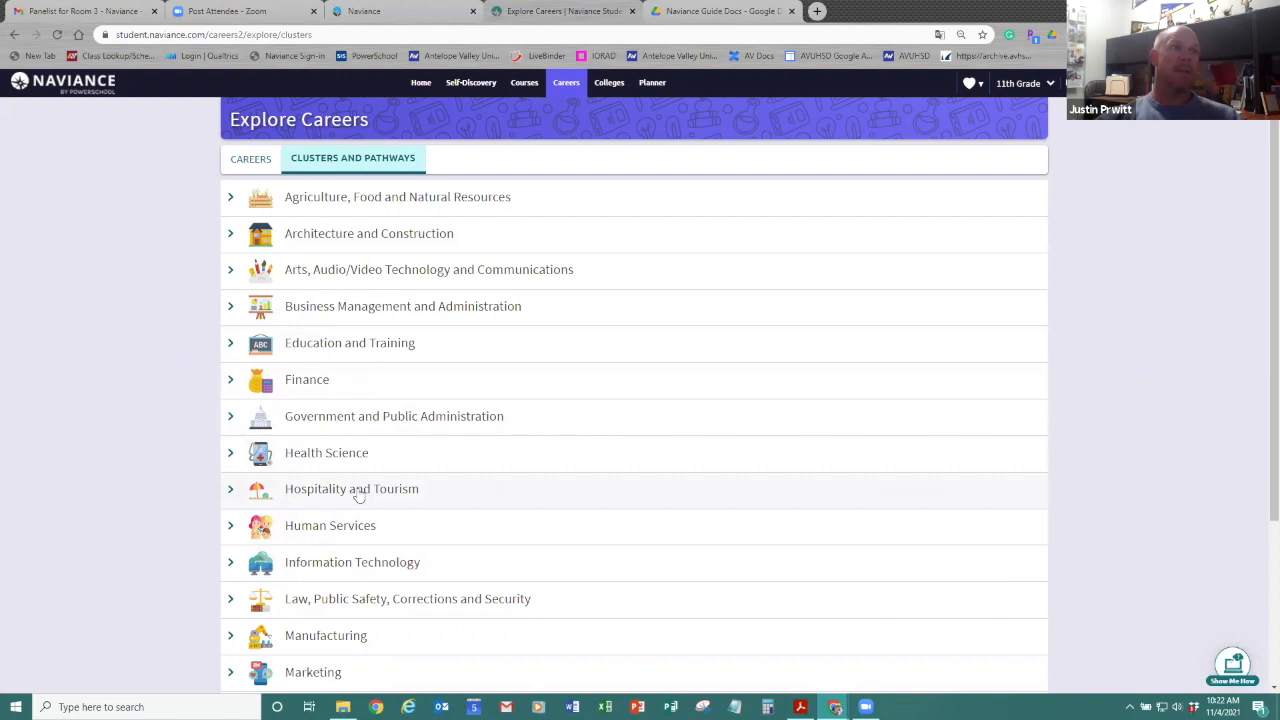
mouse_move(469, 497)
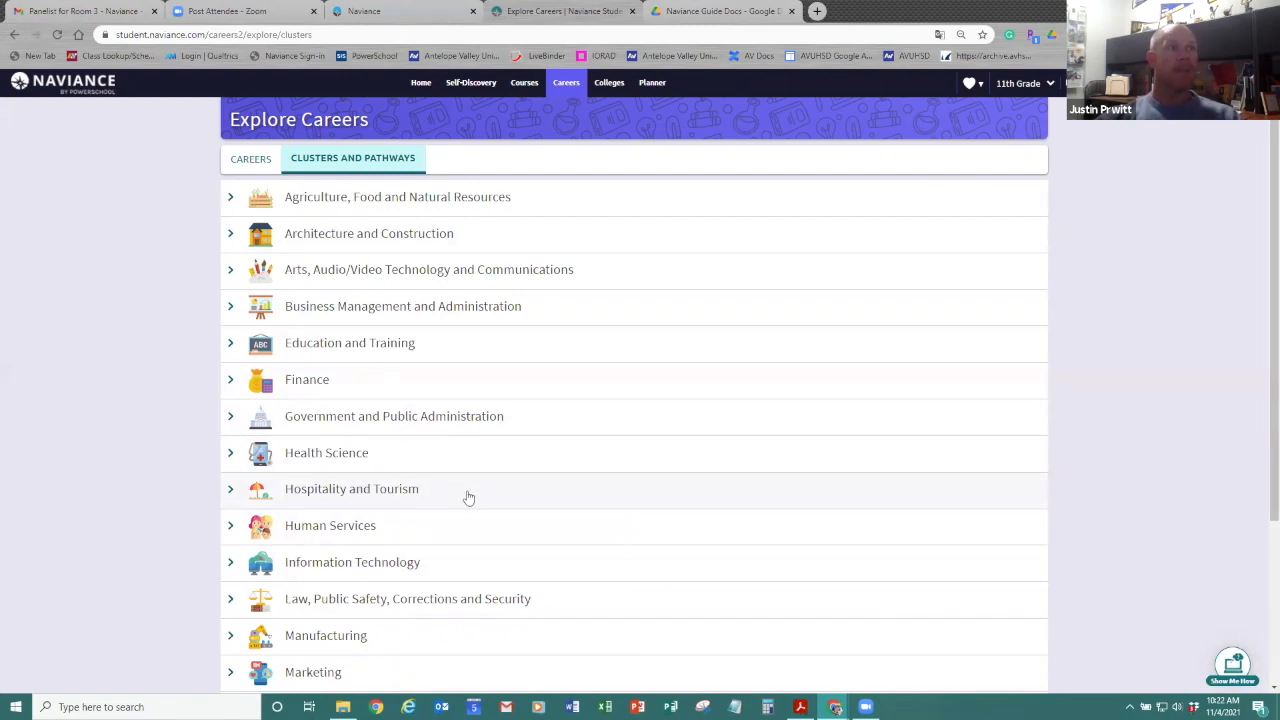
mouse_move(365, 495)
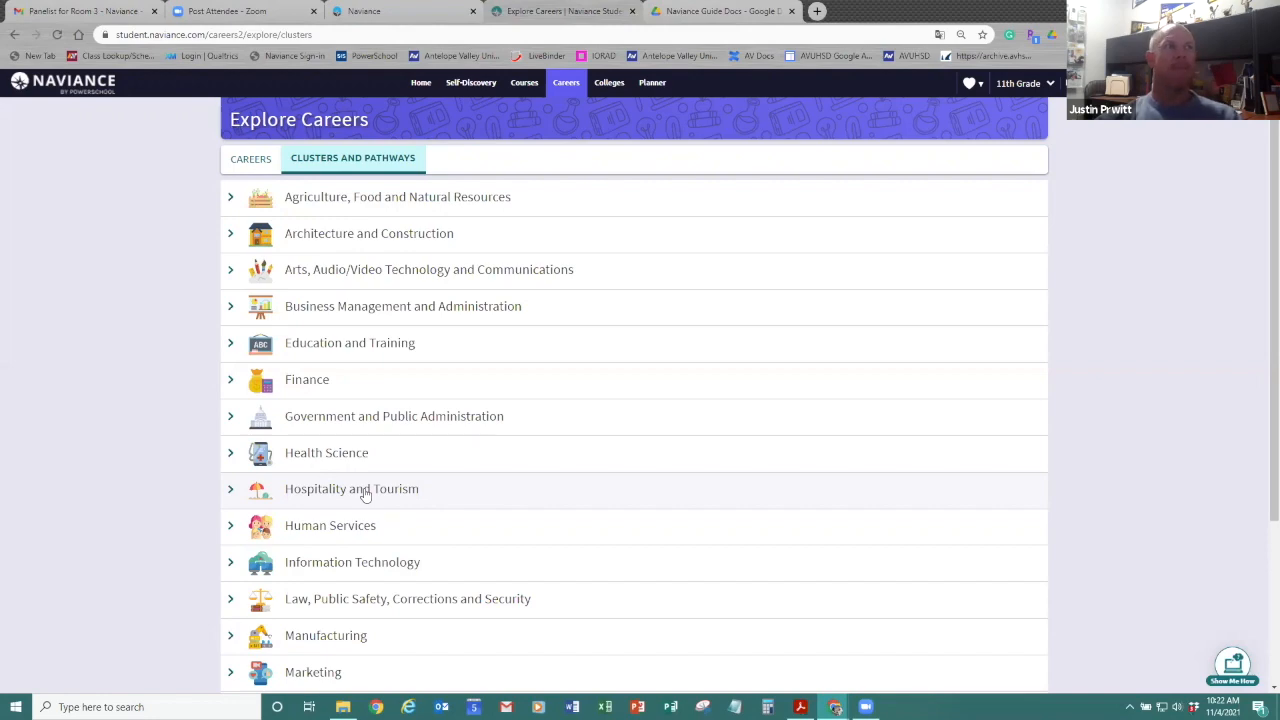
click(351, 489)
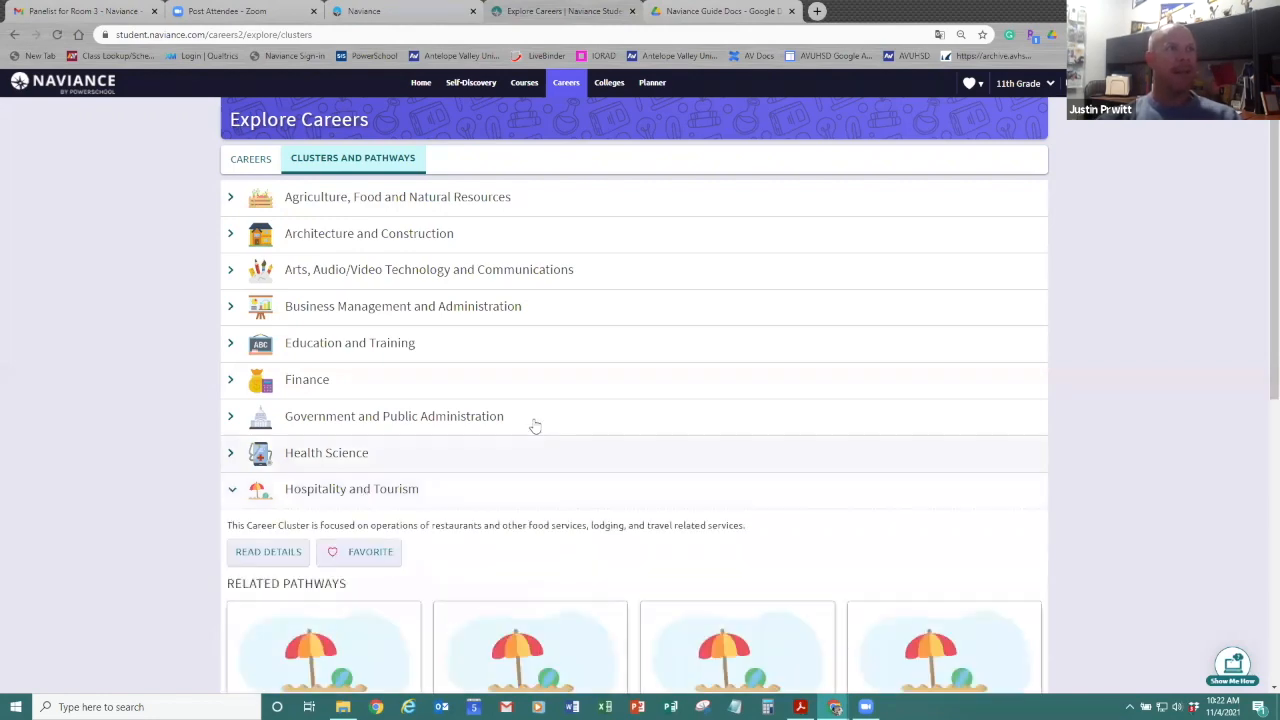
scroll(down, 3)
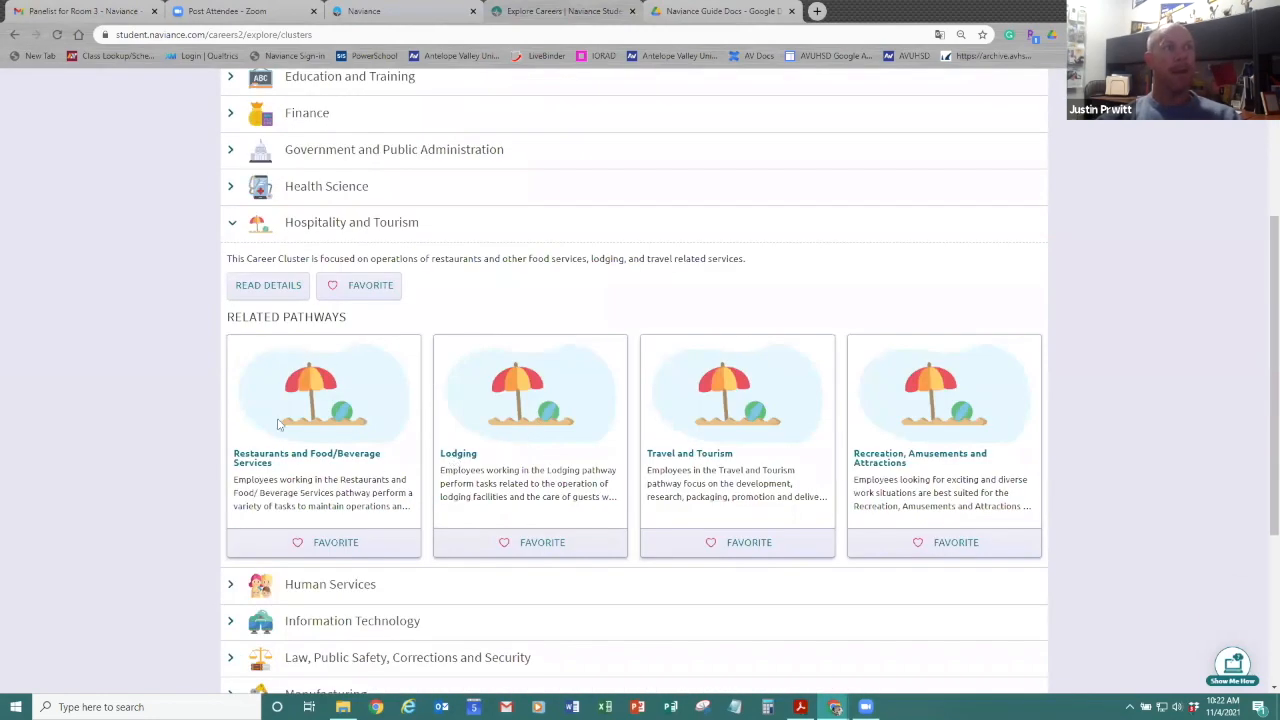
mouse_move(689, 453)
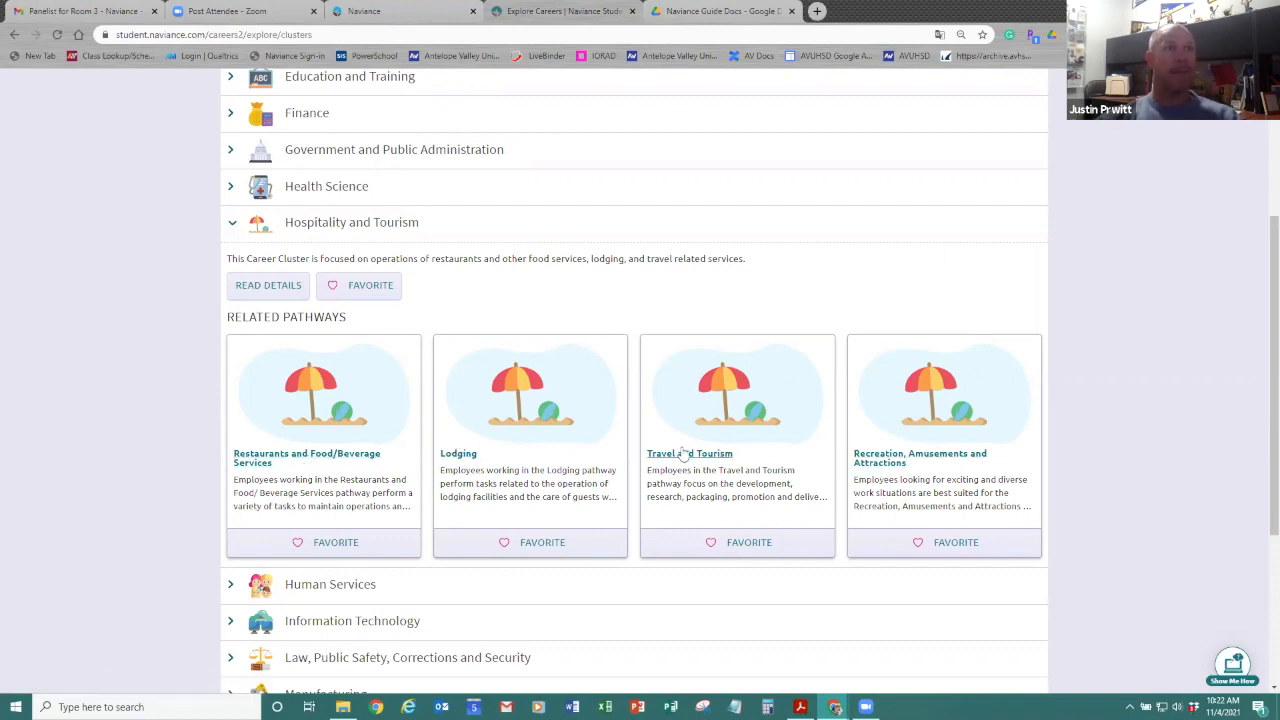
click(689, 453)
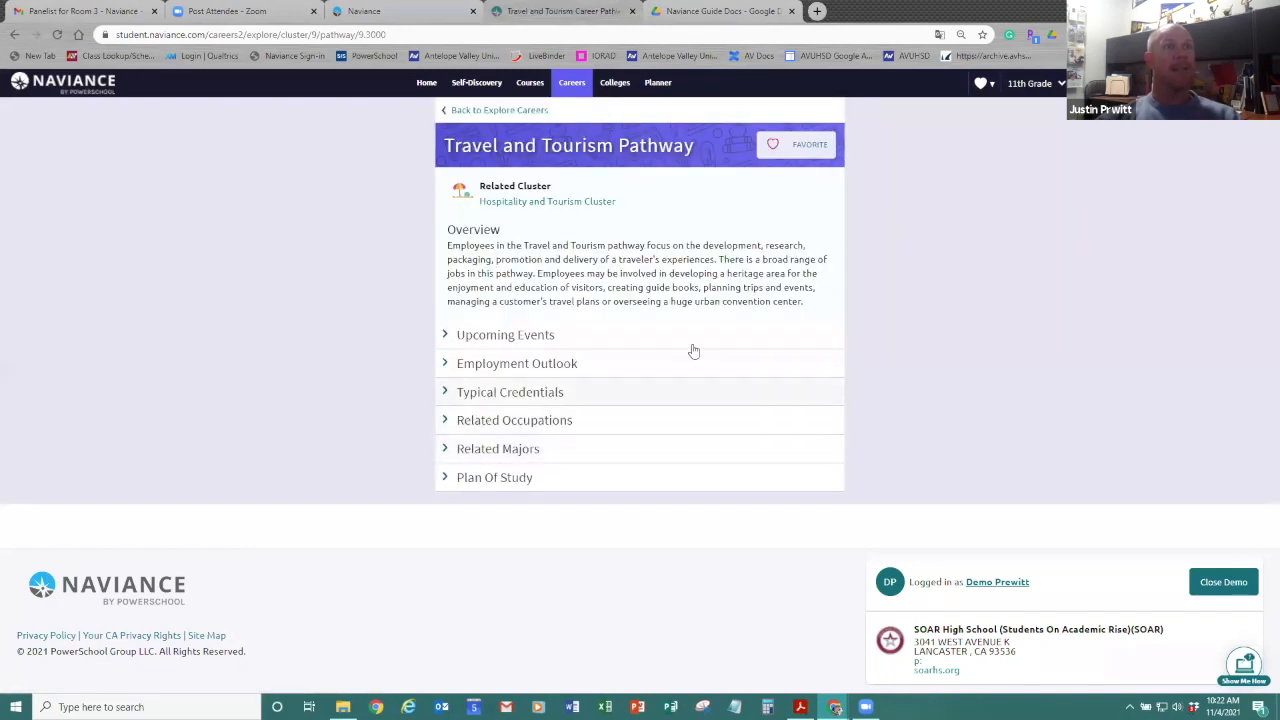
mouse_move(616, 438)
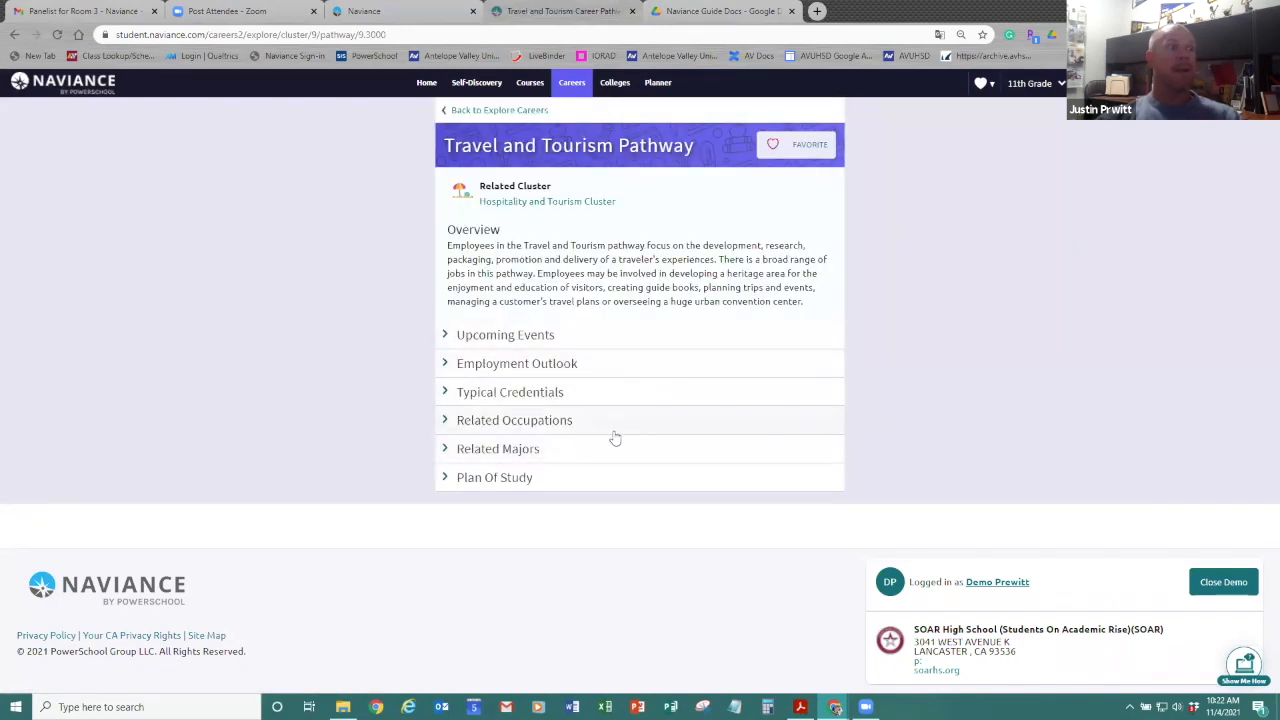
mouse_move(573, 430)
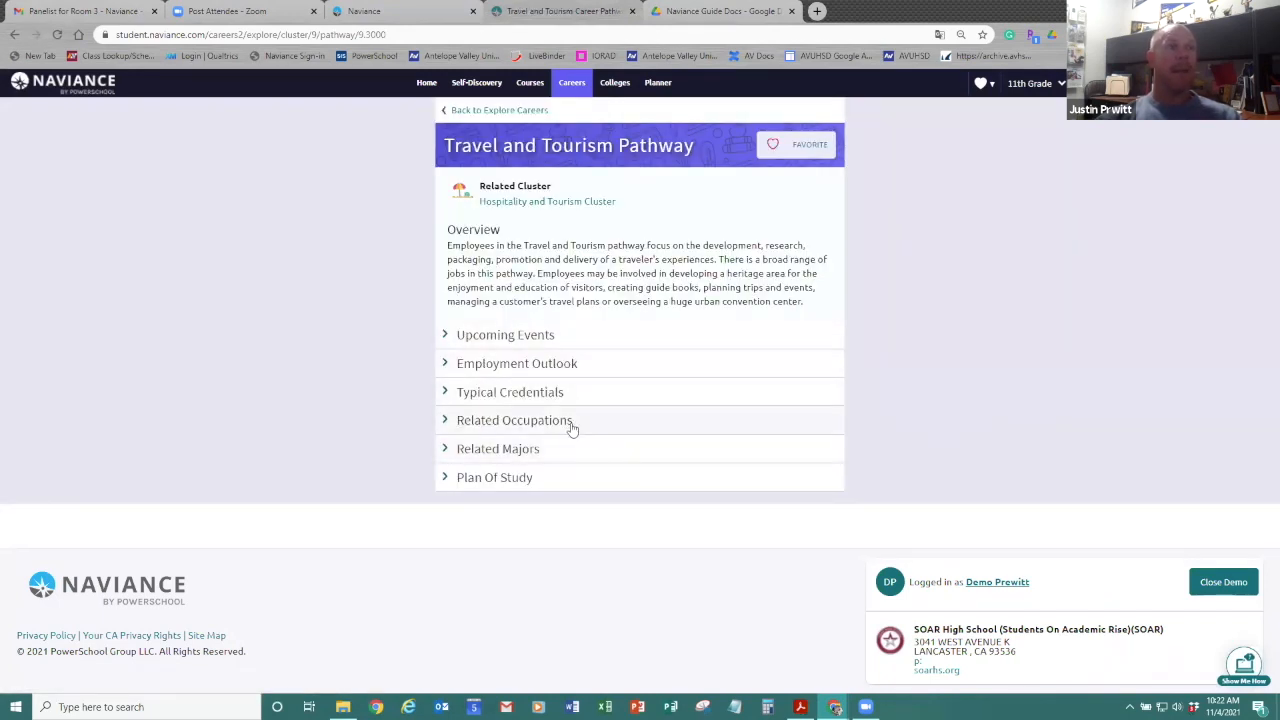
click(514, 419)
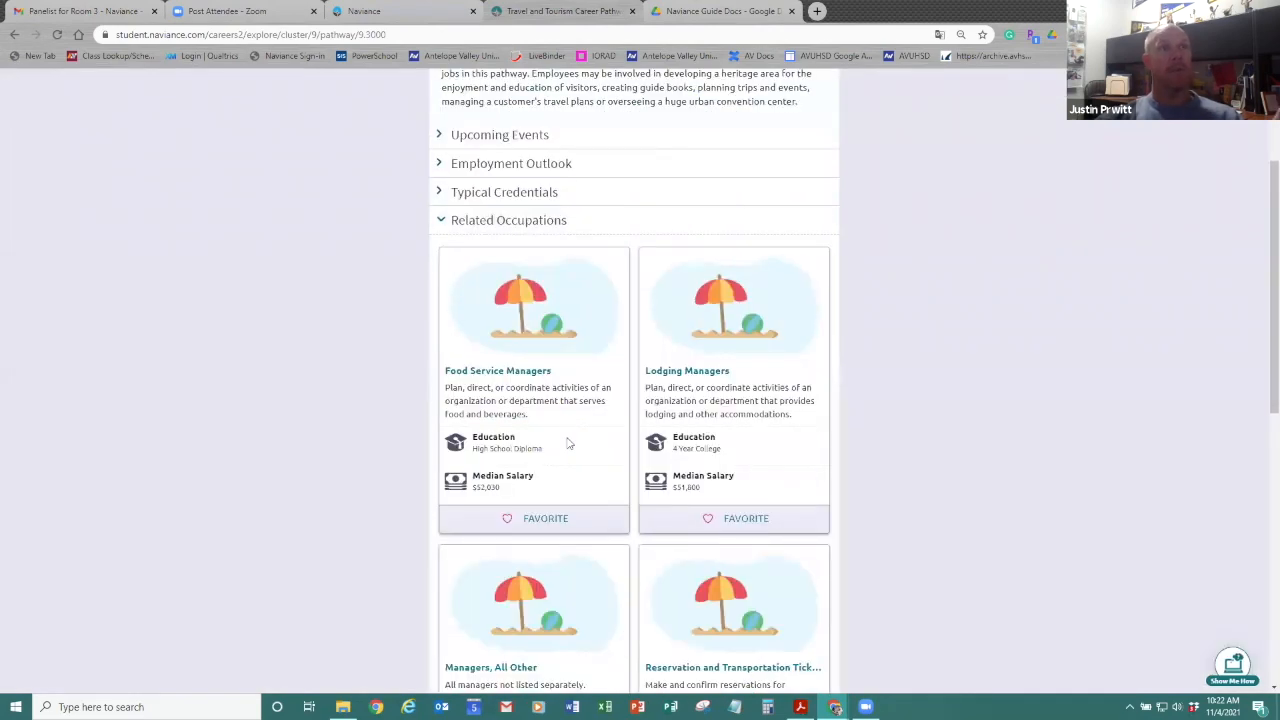
mouse_move(624, 384)
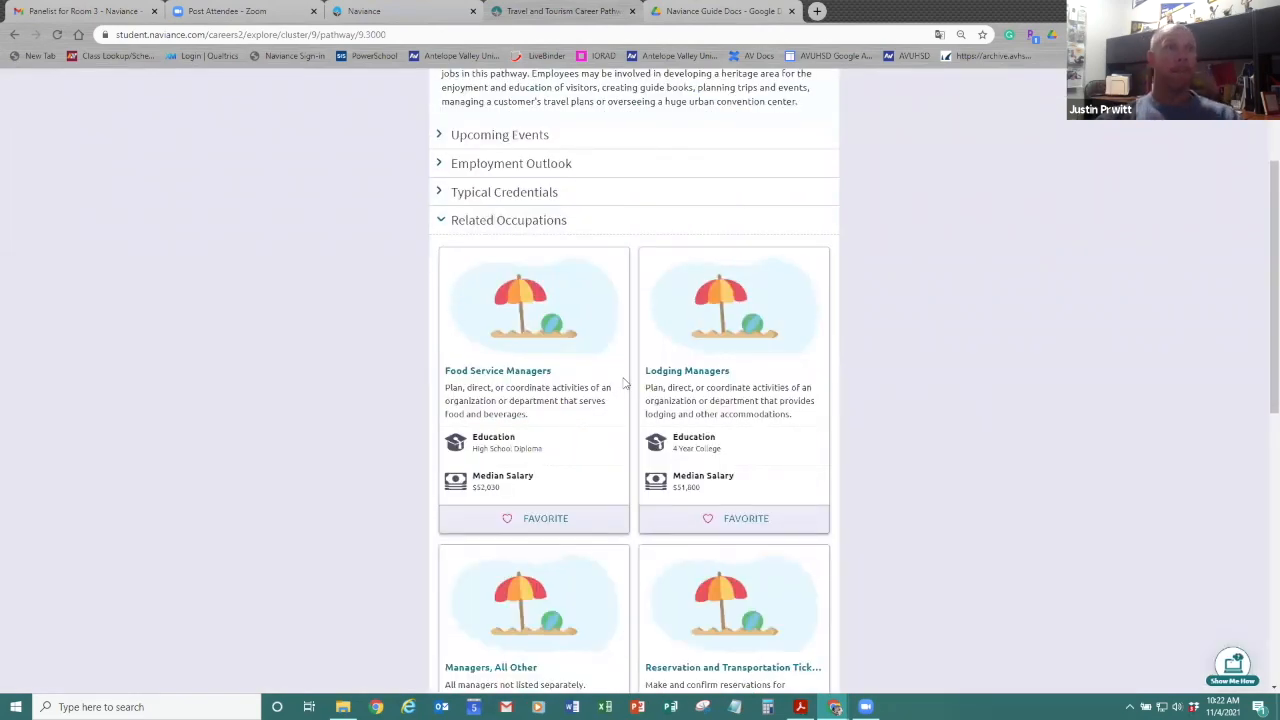
scroll(down, 3)
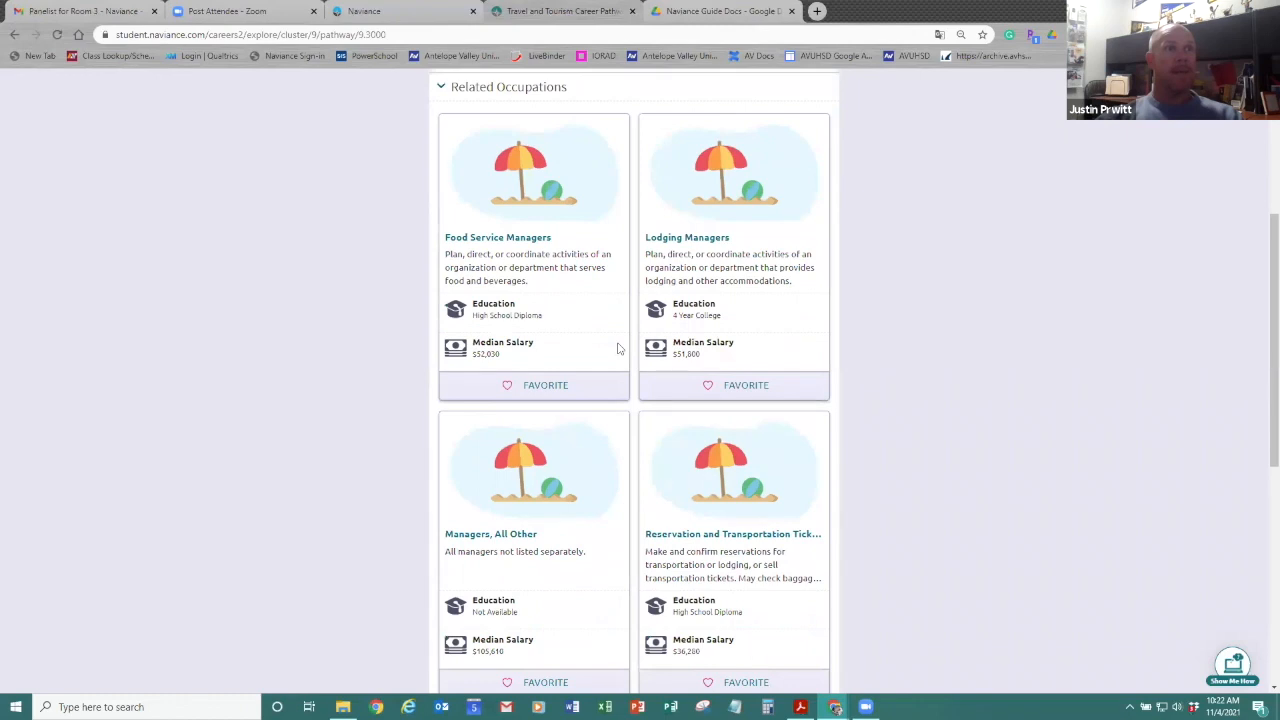
scroll(down, 3)
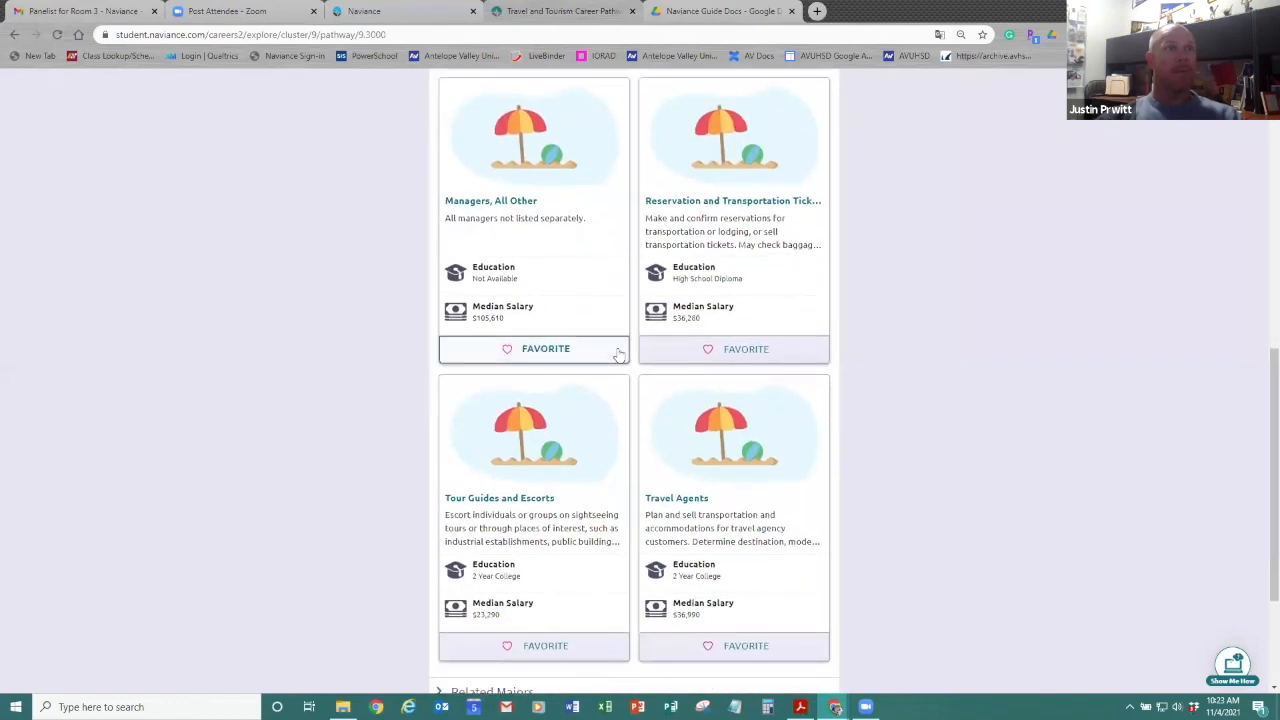
scroll(down, 3)
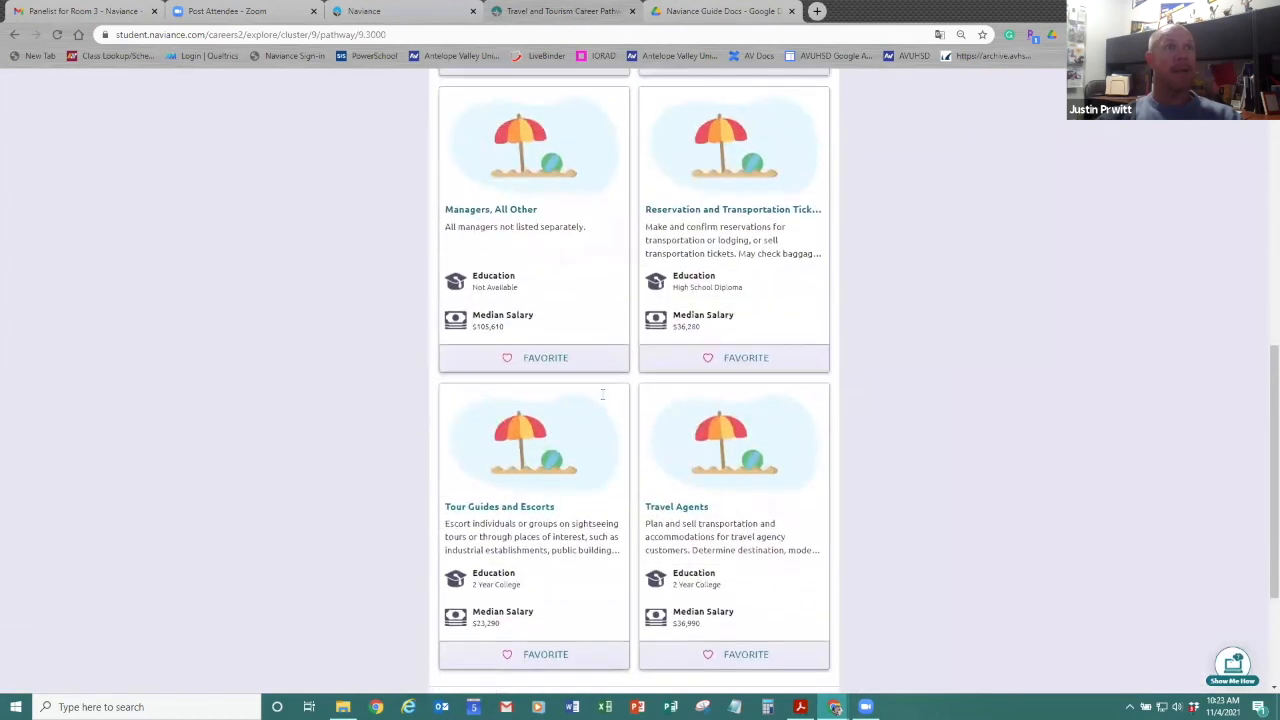
scroll(up, 3)
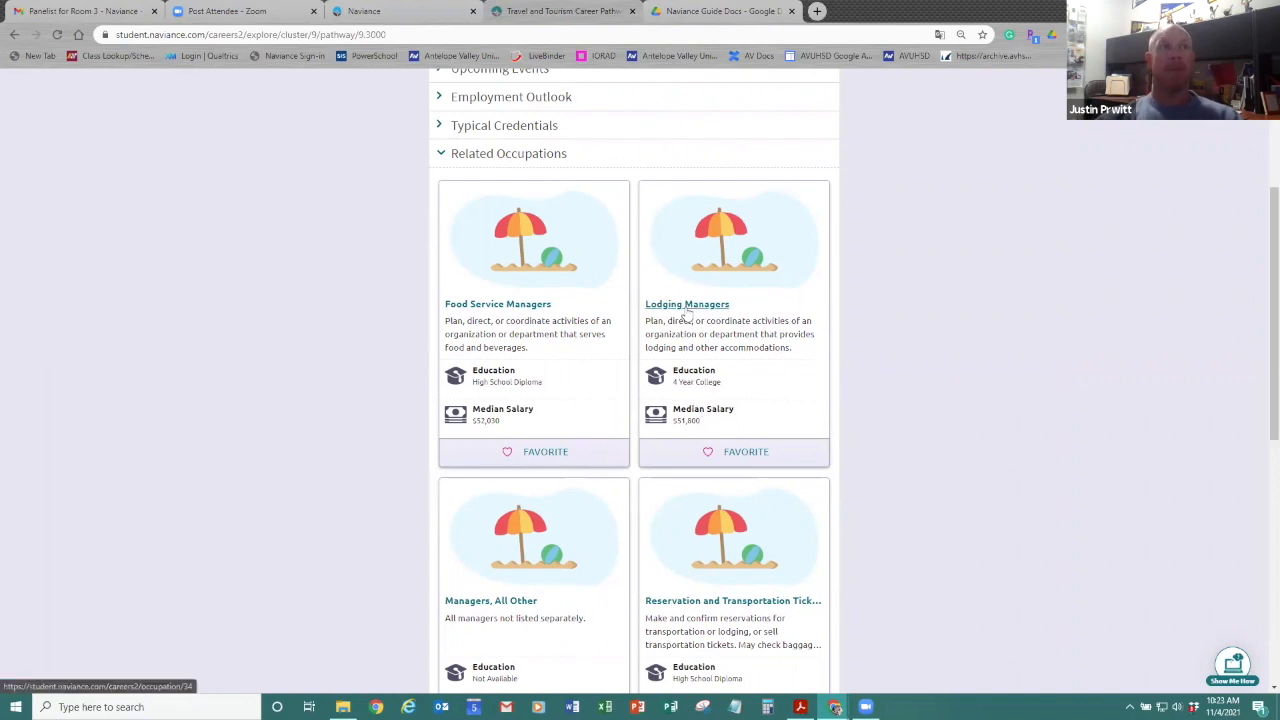
click(687, 304)
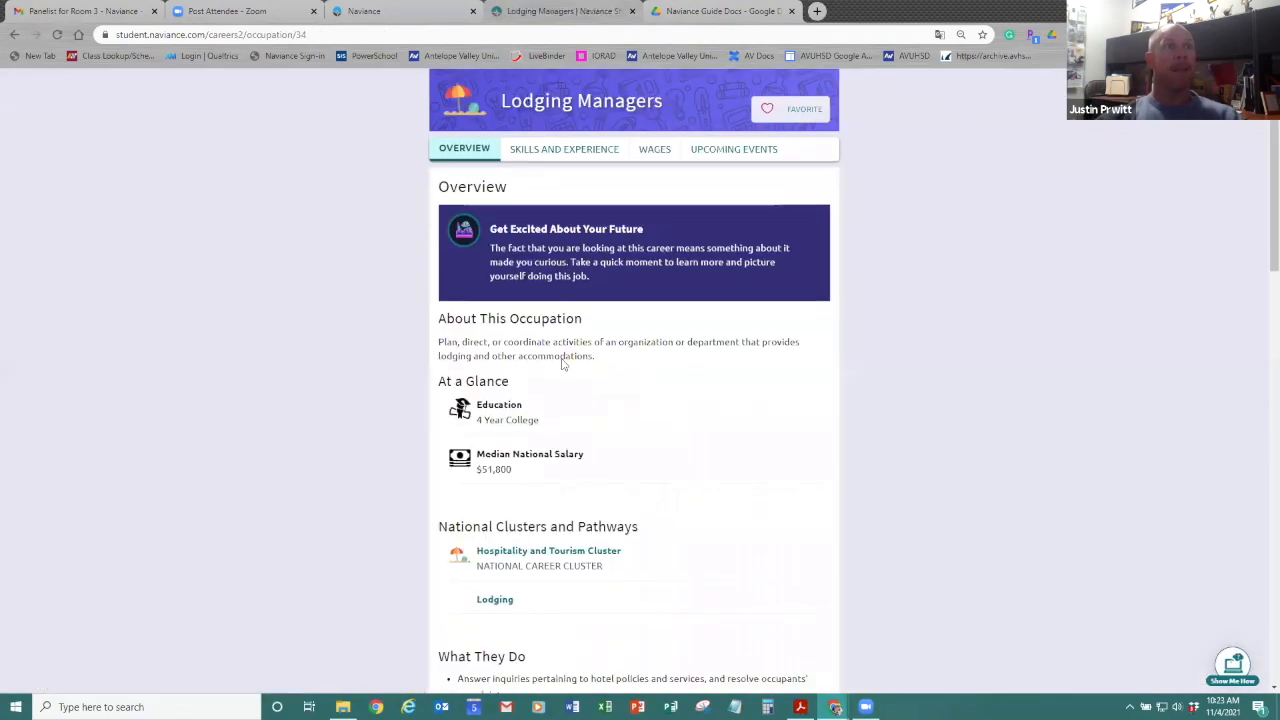
scroll(down, 3)
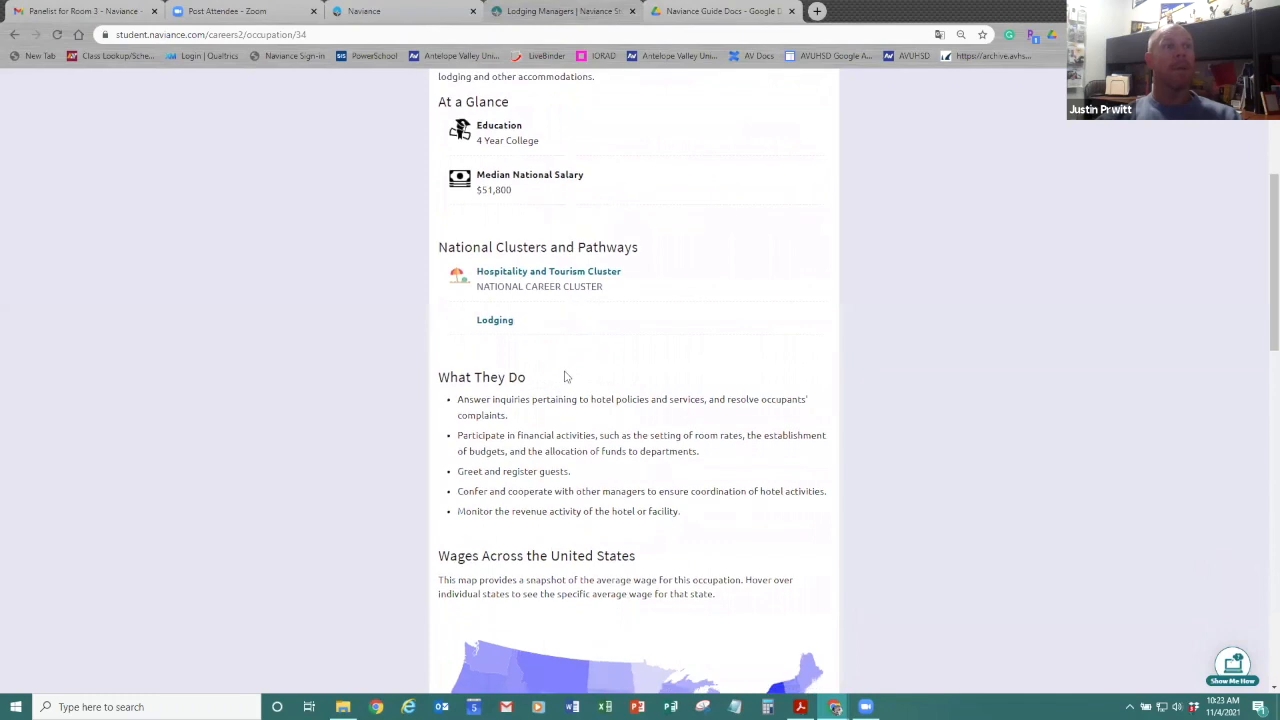
mouse_move(617, 486)
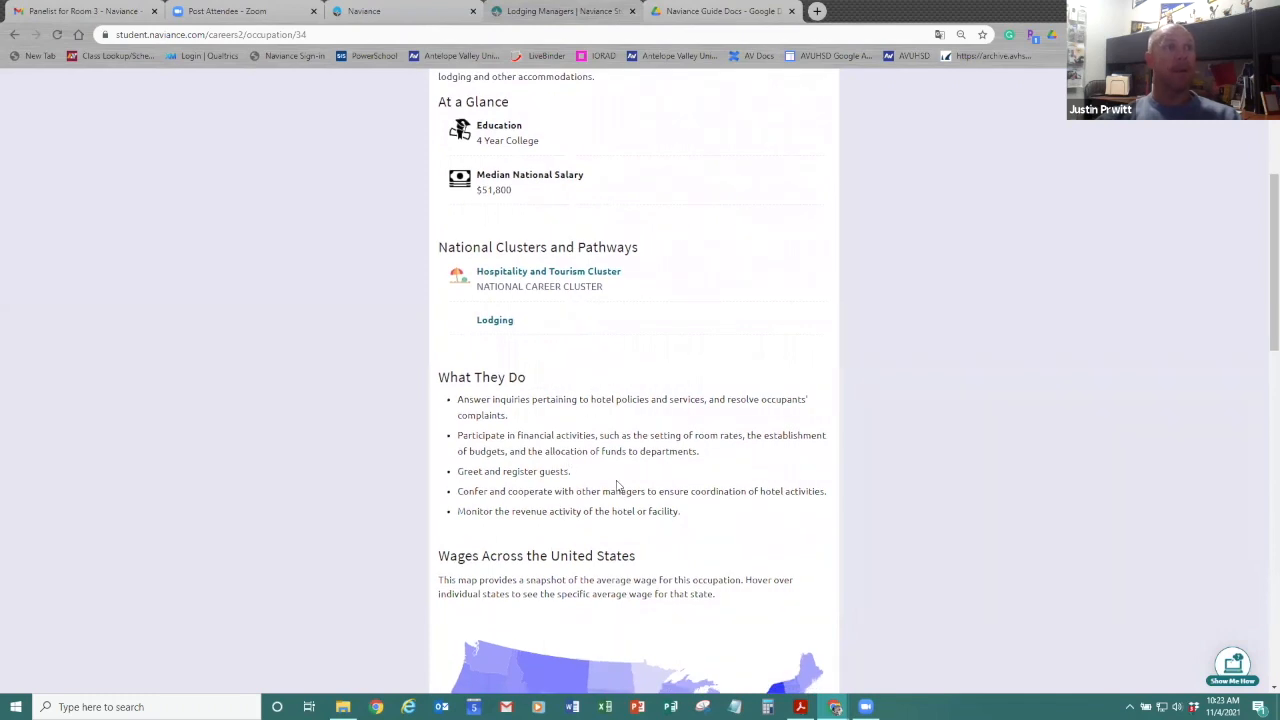
scroll(down, 3)
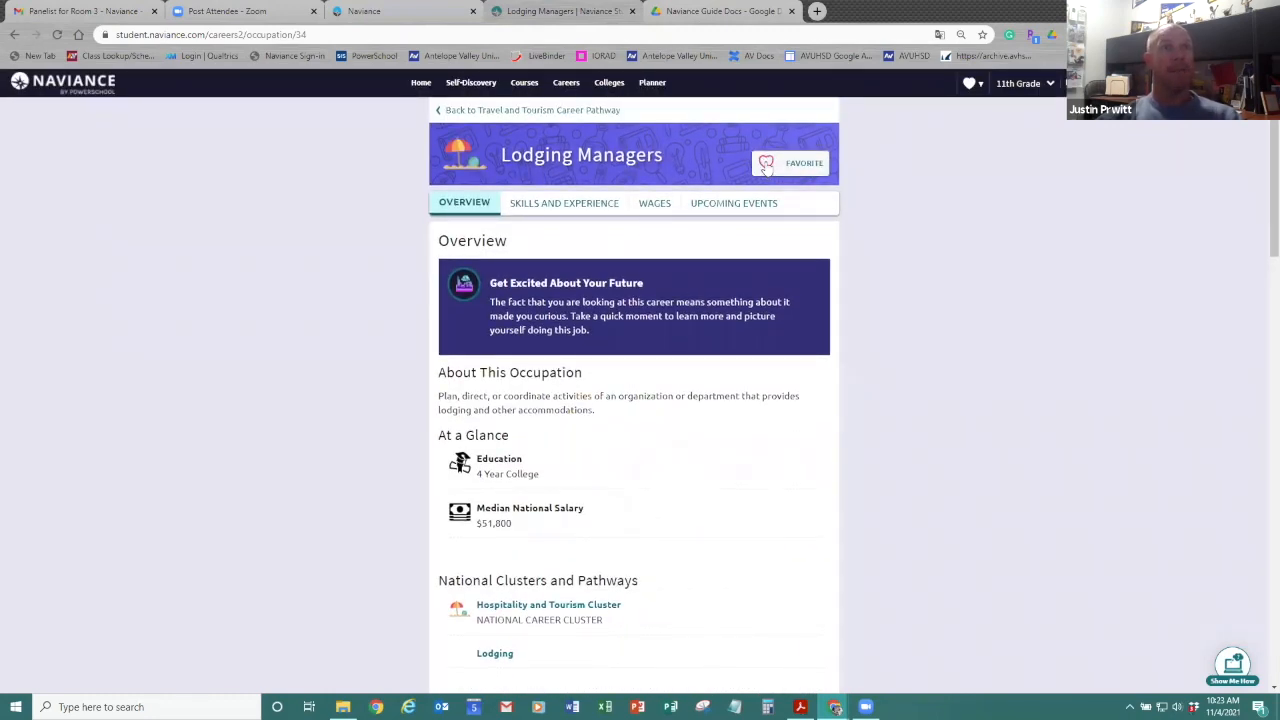
click(789, 163)
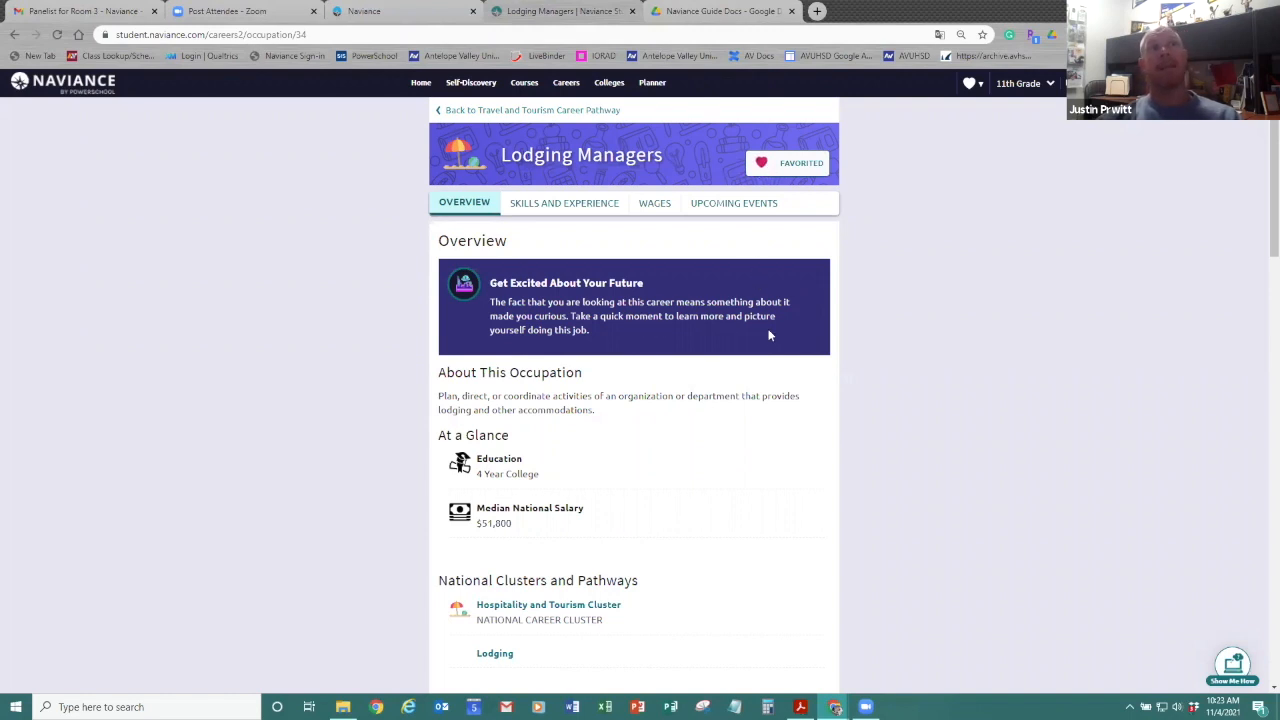
mouse_move(730, 467)
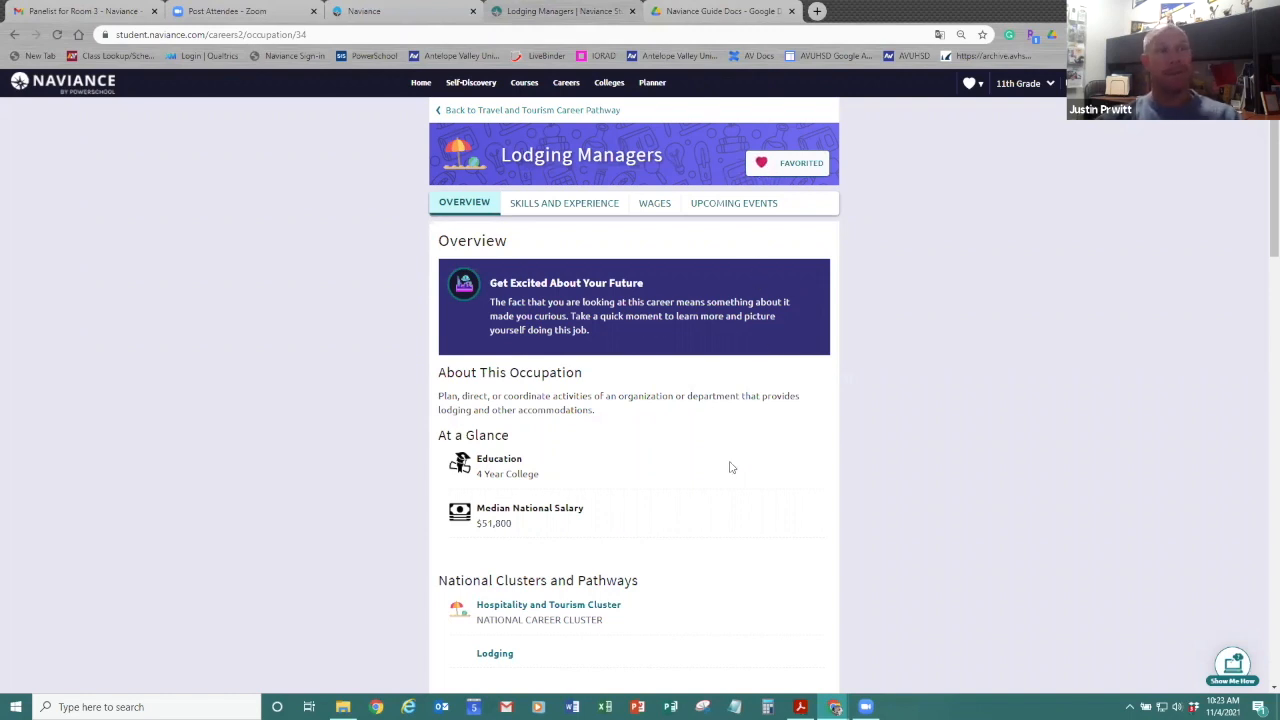
mouse_move(700, 488)
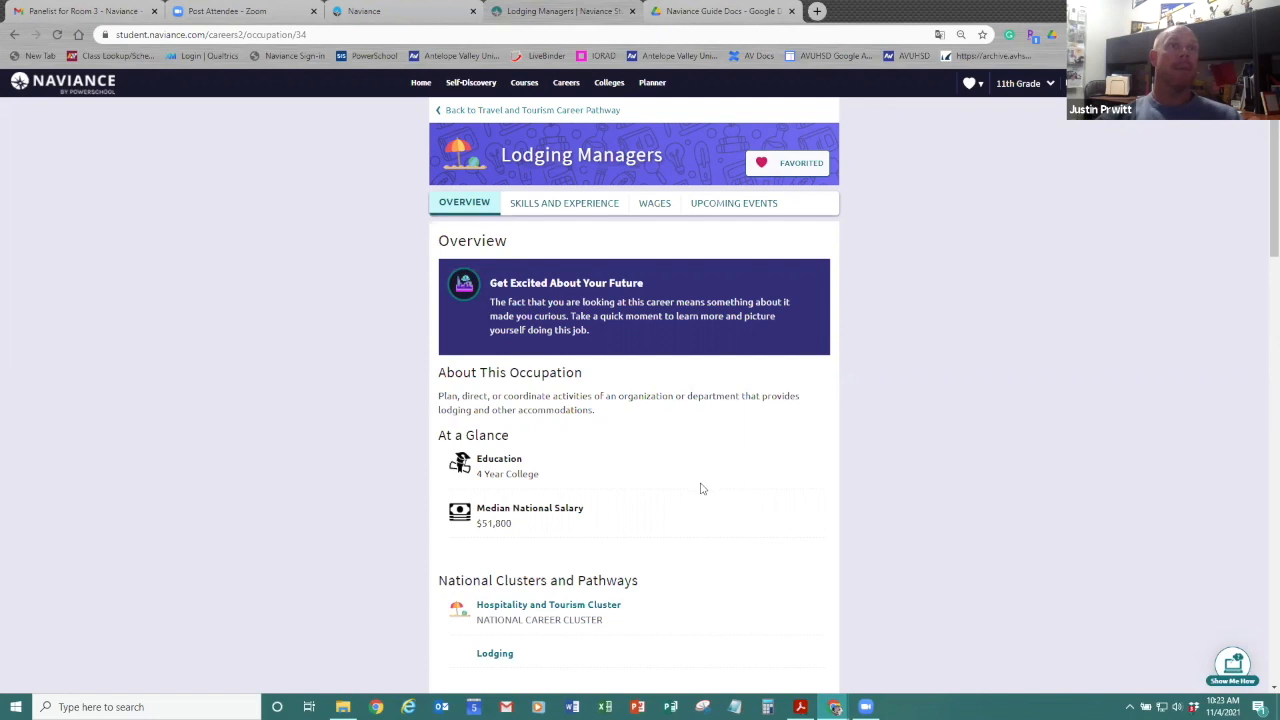
mouse_move(688, 482)
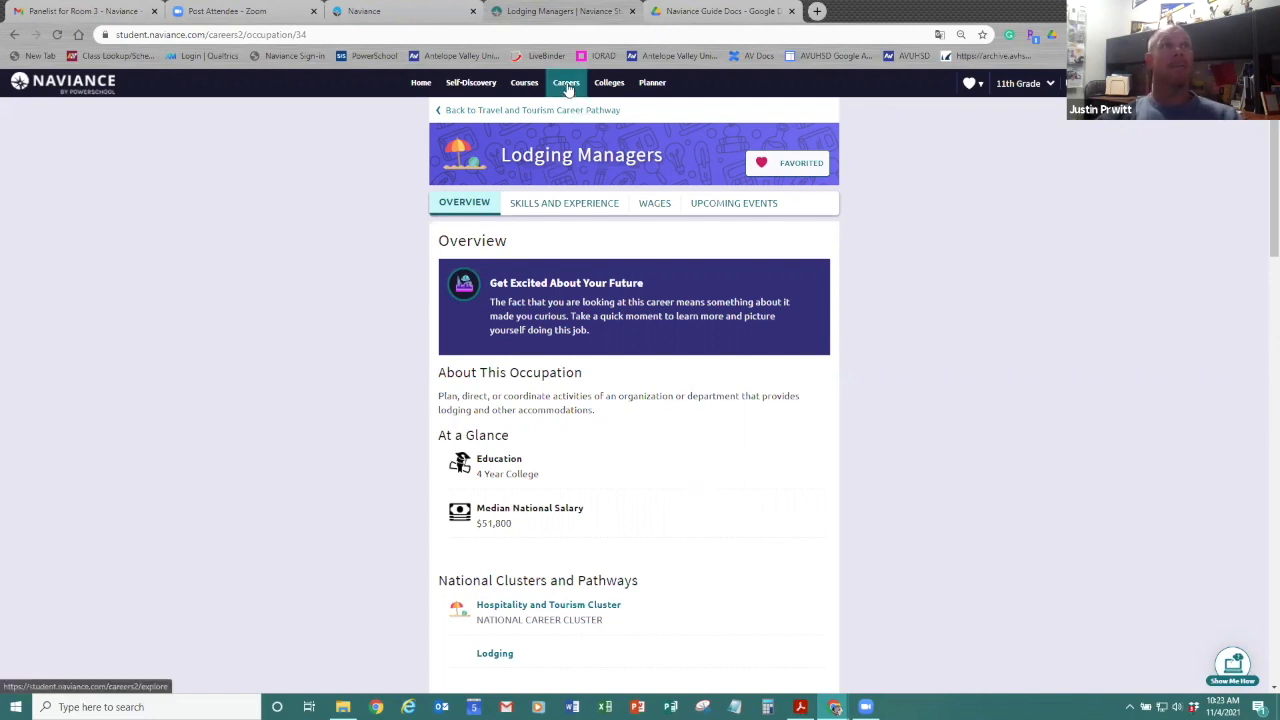
click(566, 82)
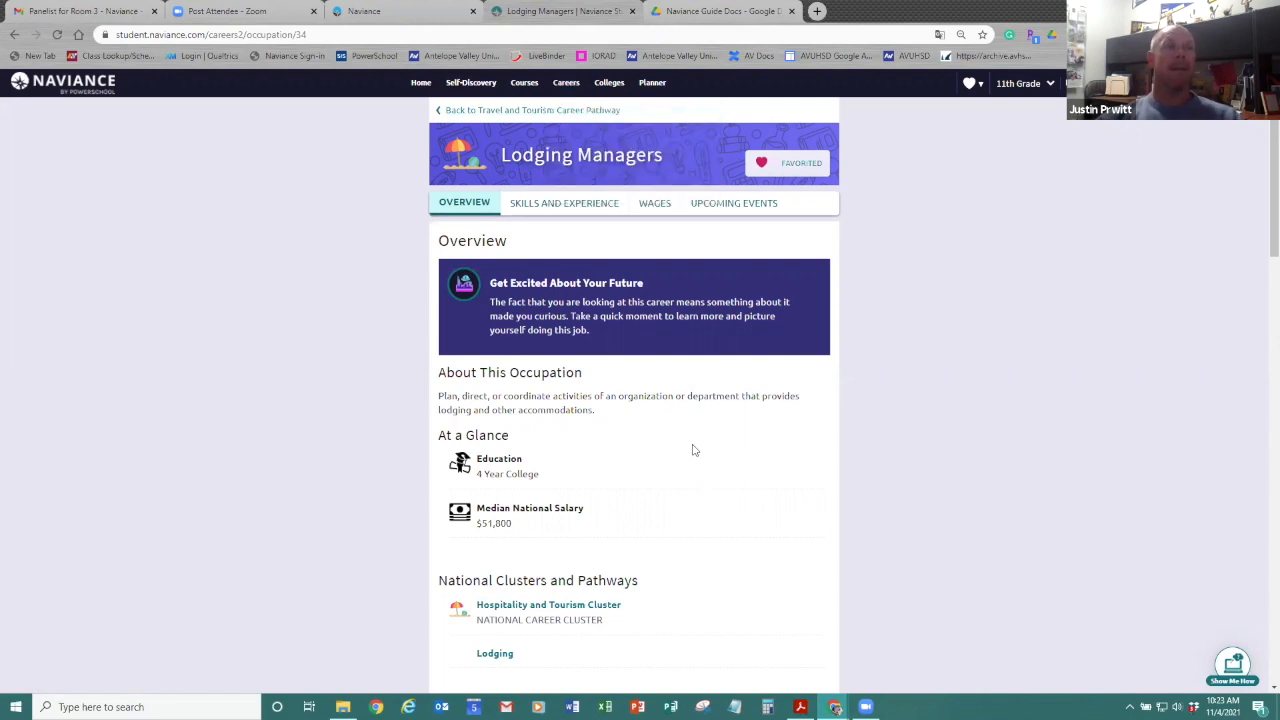
Scroll through Lodging Managers' duties, wage map, Holland traits, related majors and careers
scroll(down, 3)
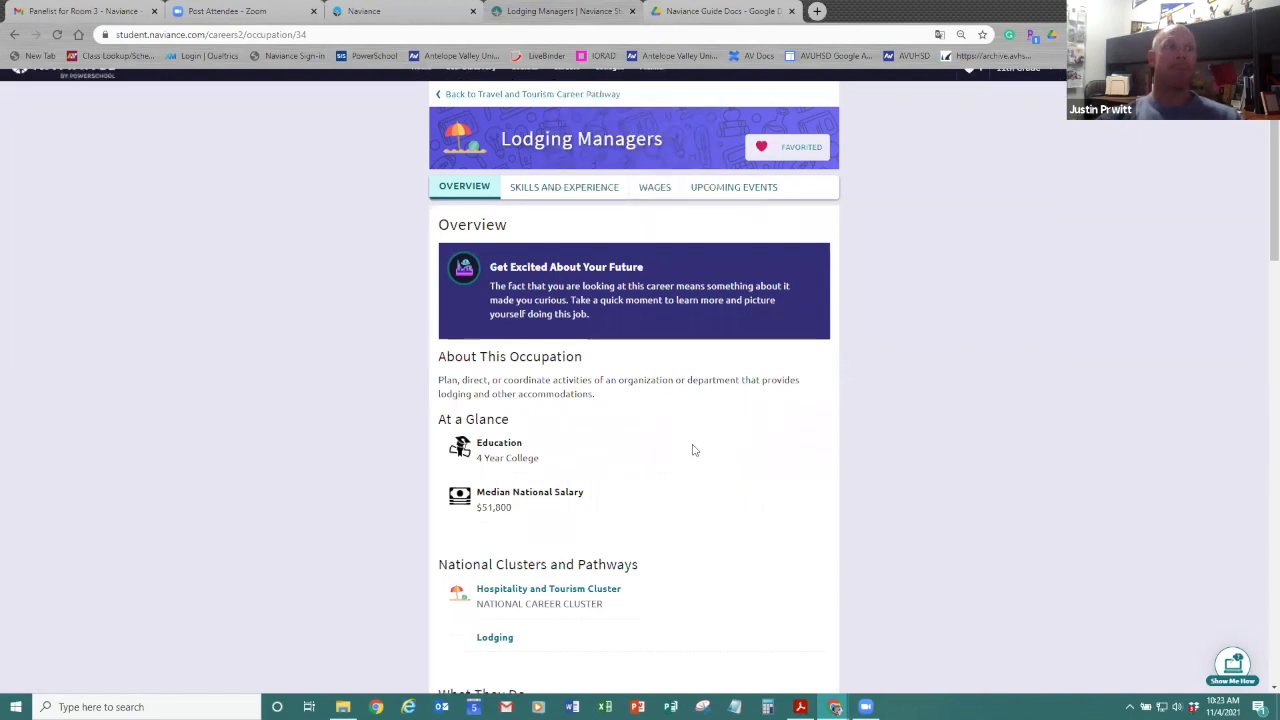
scroll(down, 3)
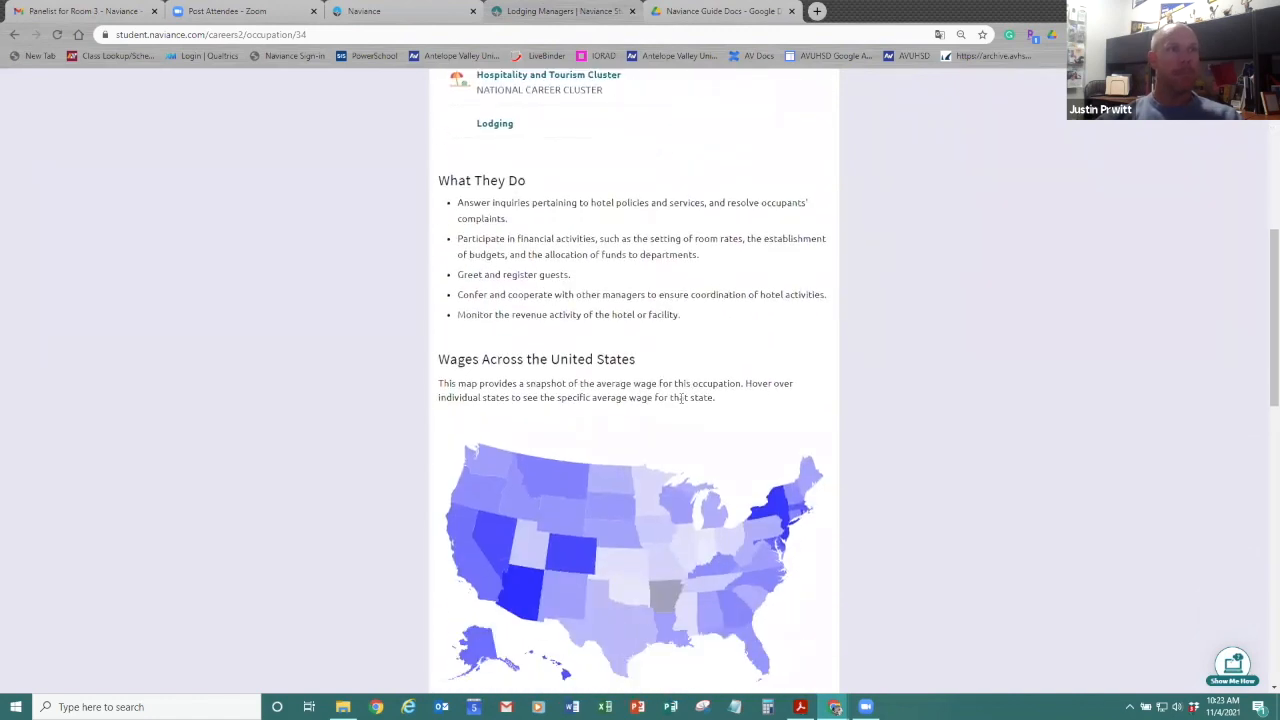
scroll(down, 3)
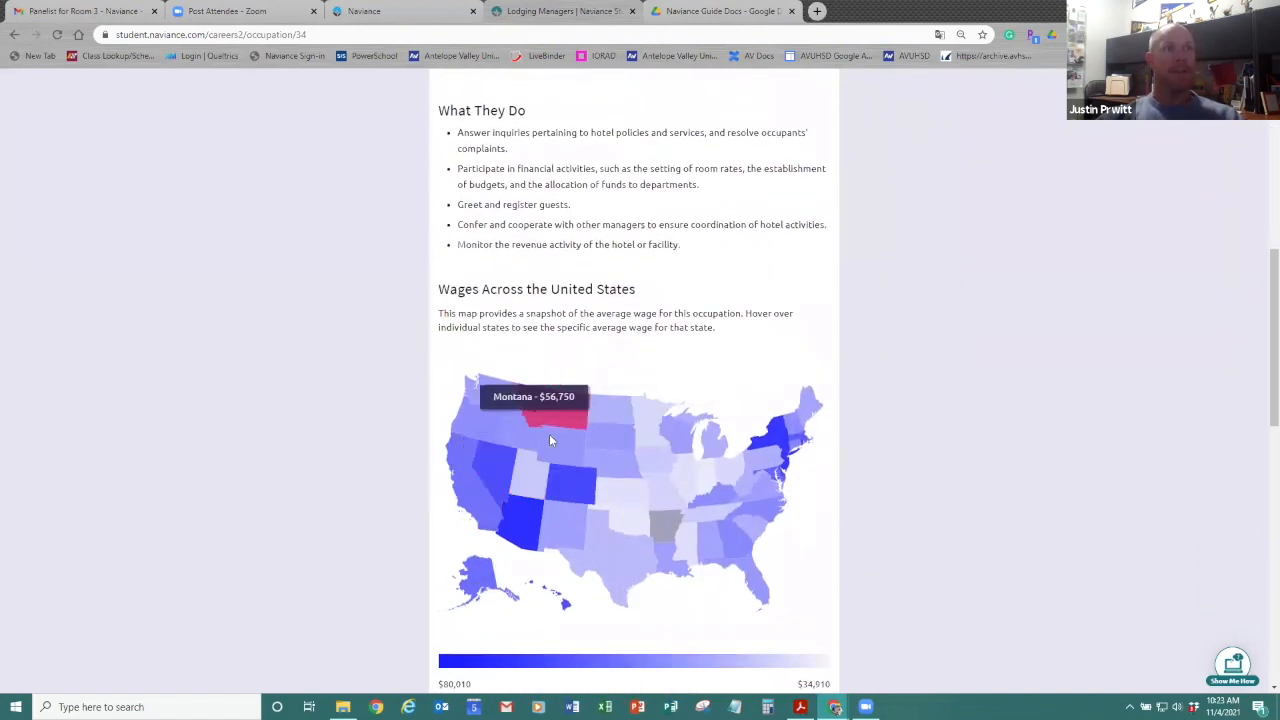
scroll(down, 3)
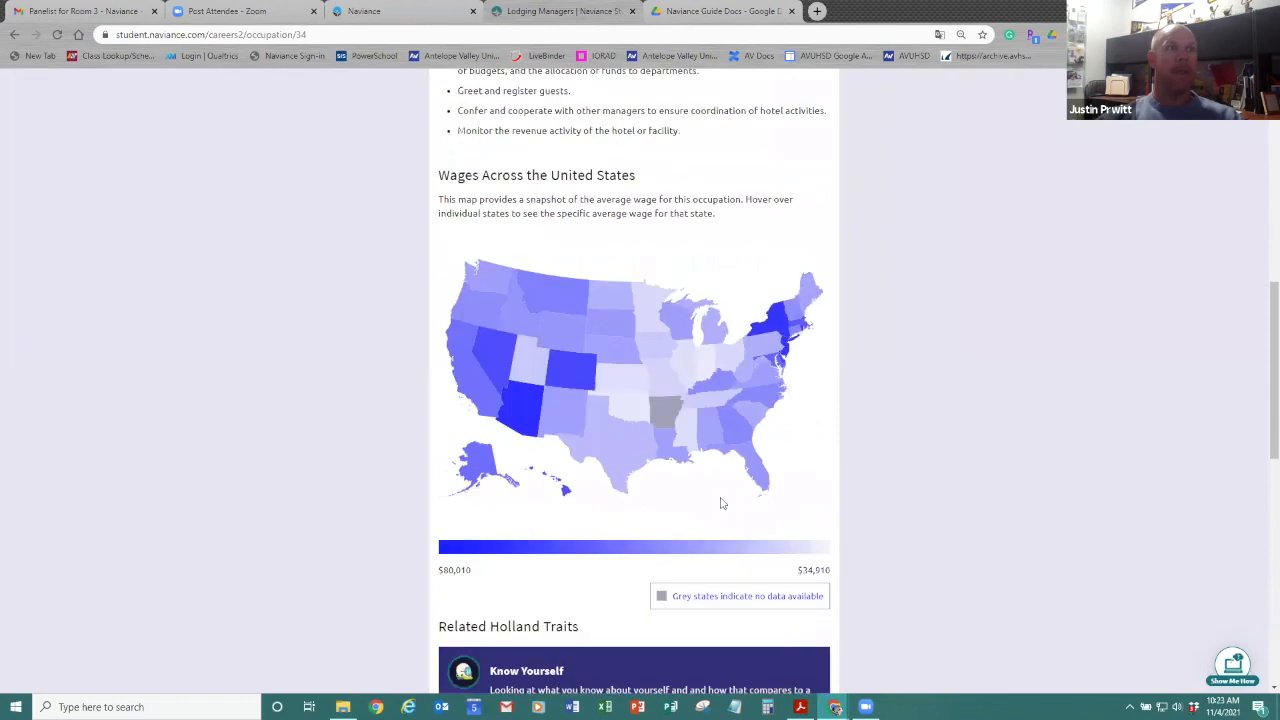
scroll(down, 3)
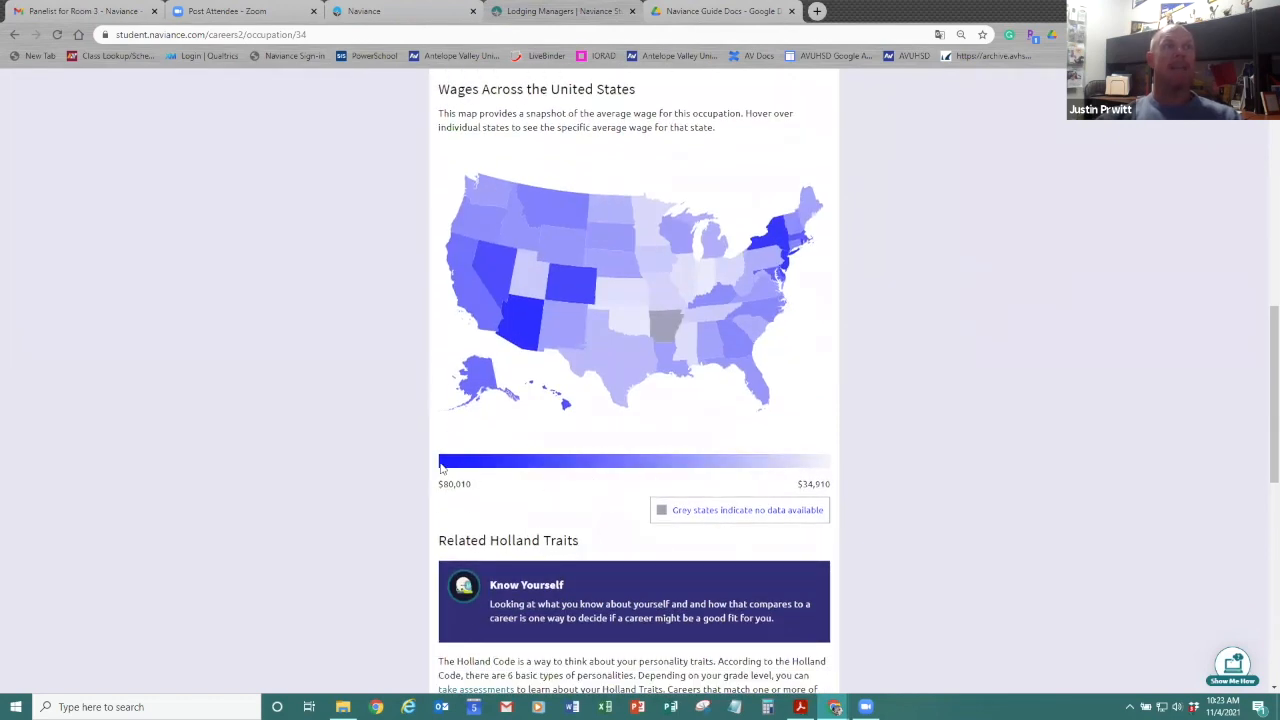
mouse_move(825, 475)
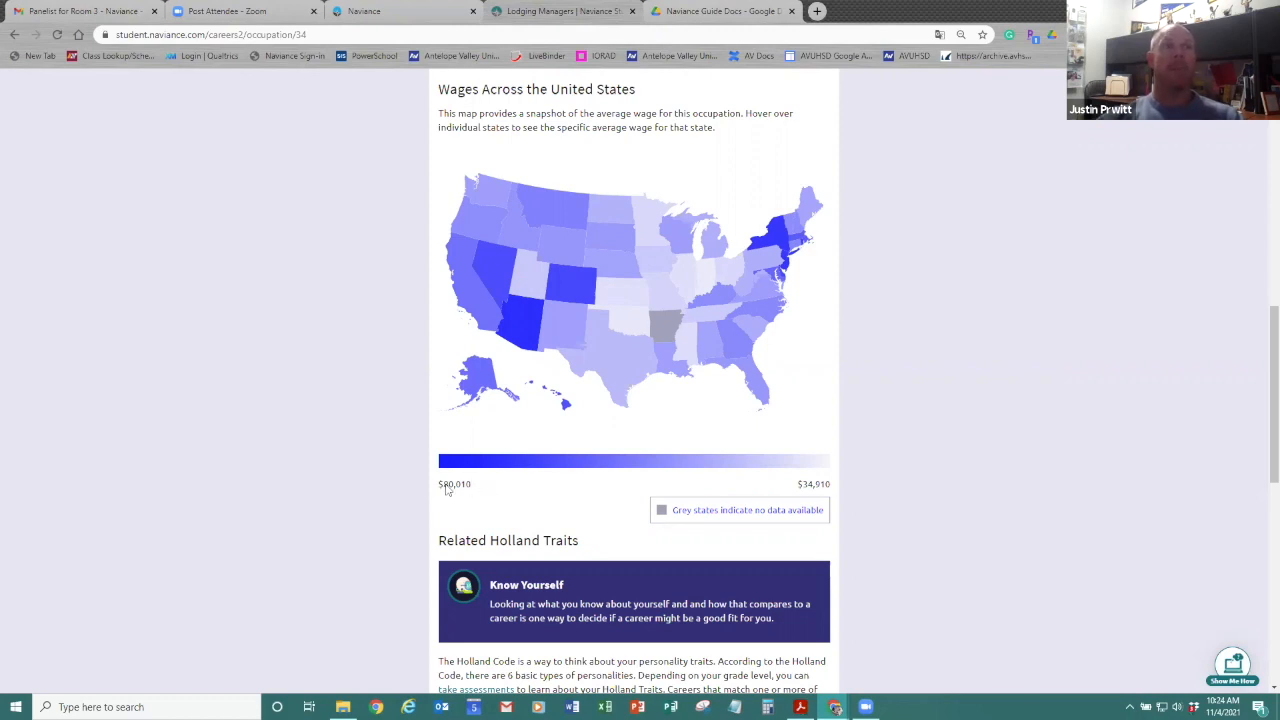
mouse_move(800, 489)
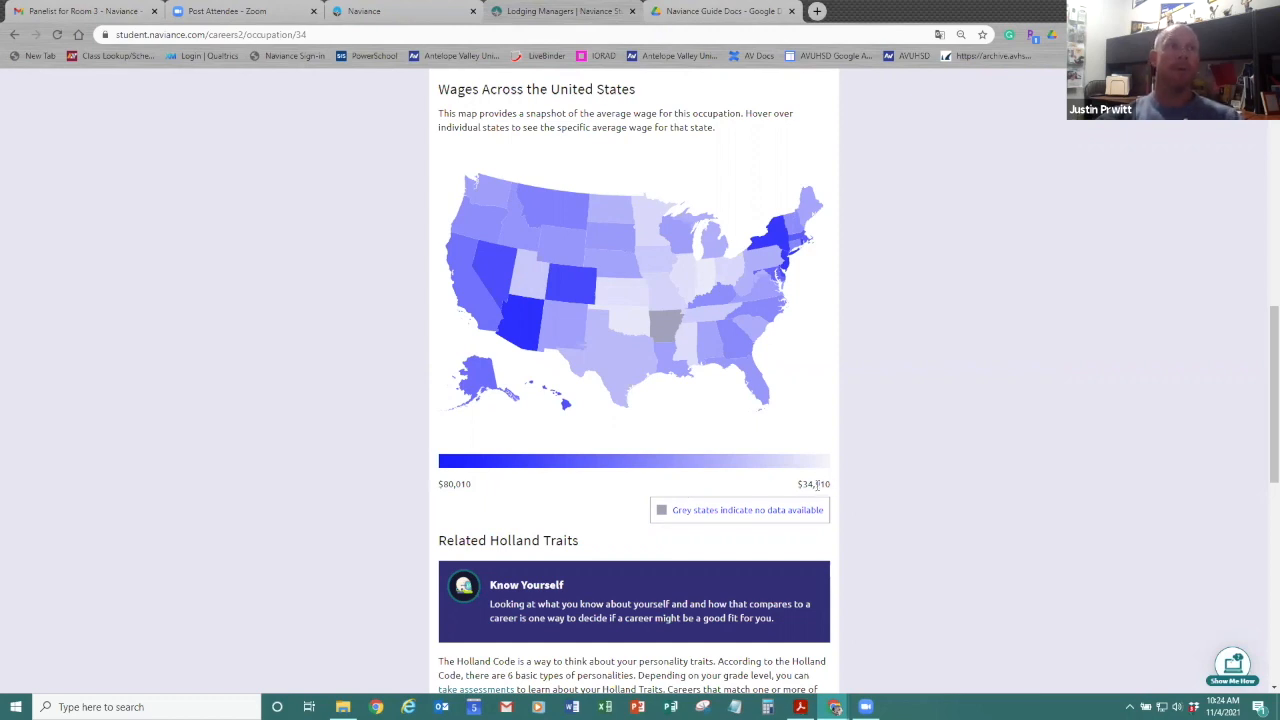
mouse_move(614, 483)
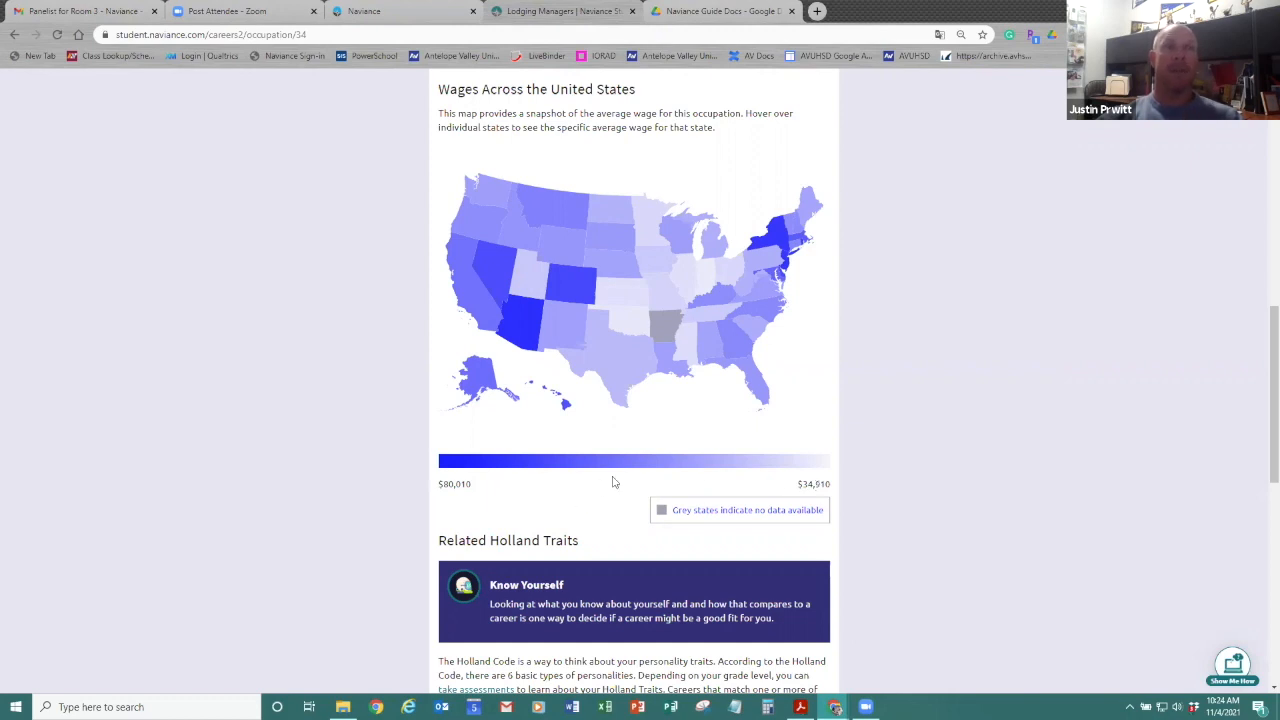
scroll(down, 3)
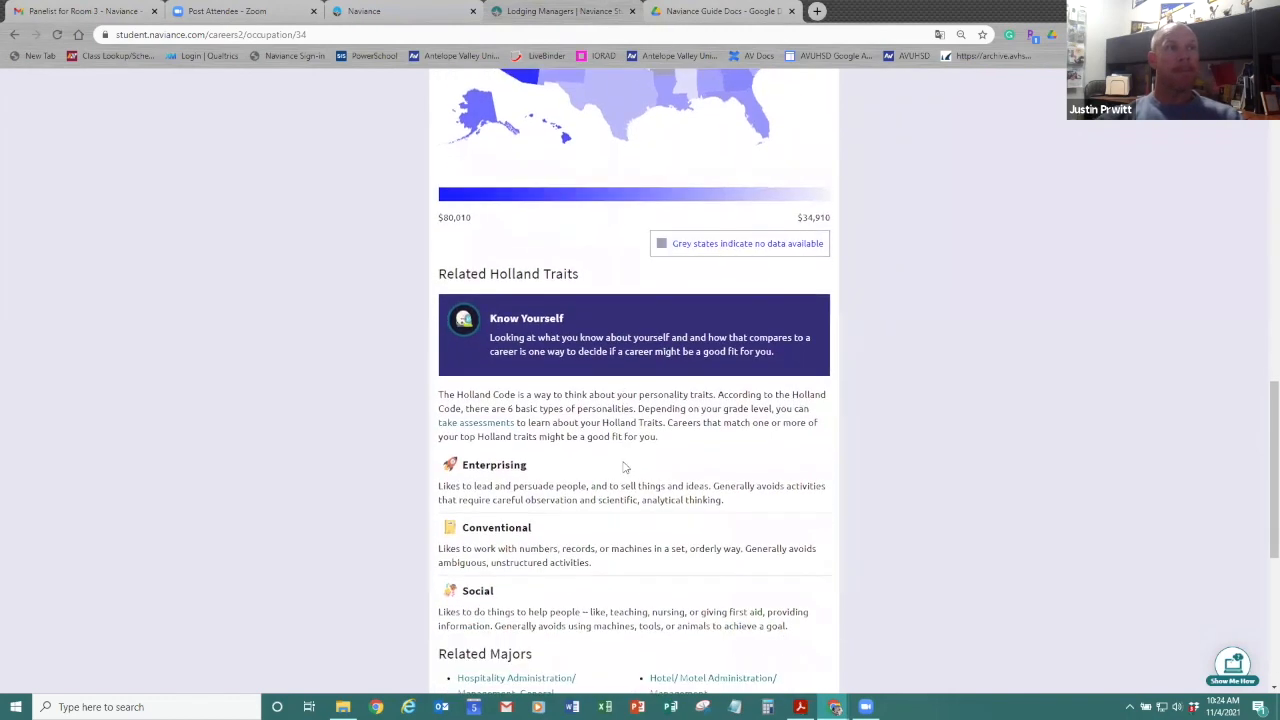
scroll(down, 3)
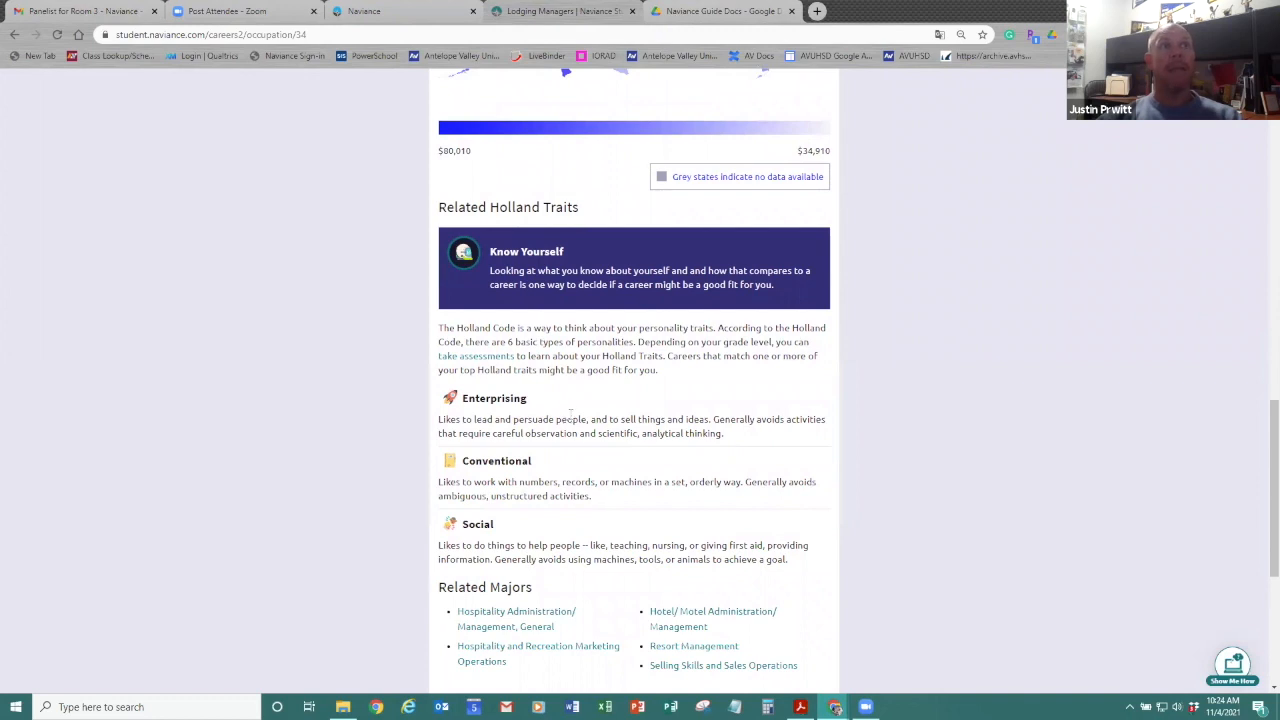
mouse_move(527, 405)
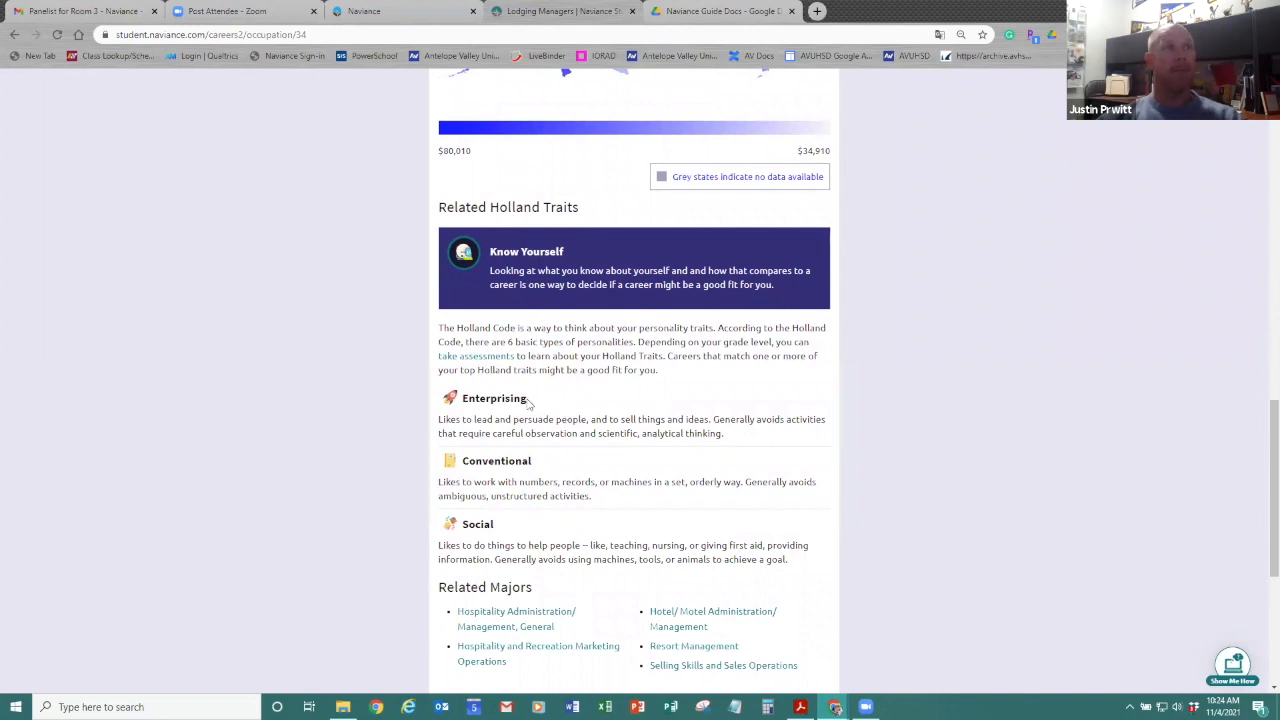
scroll(down, 3)
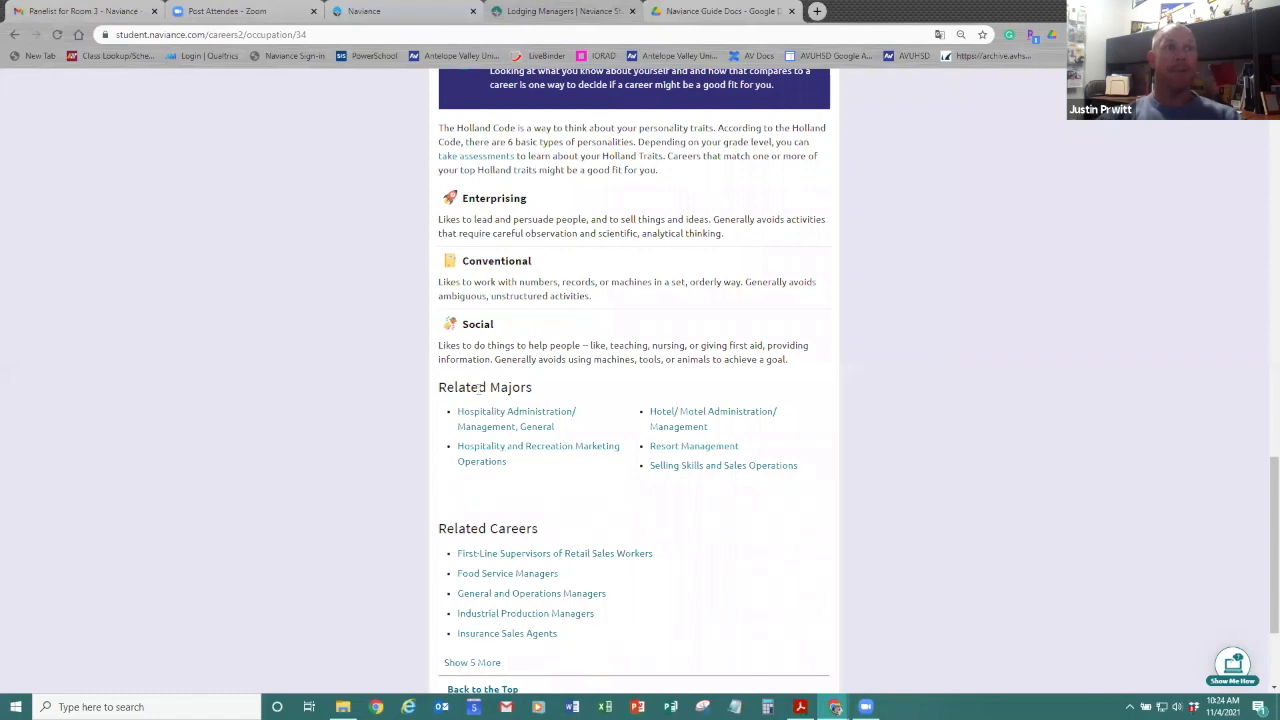
mouse_move(585, 528)
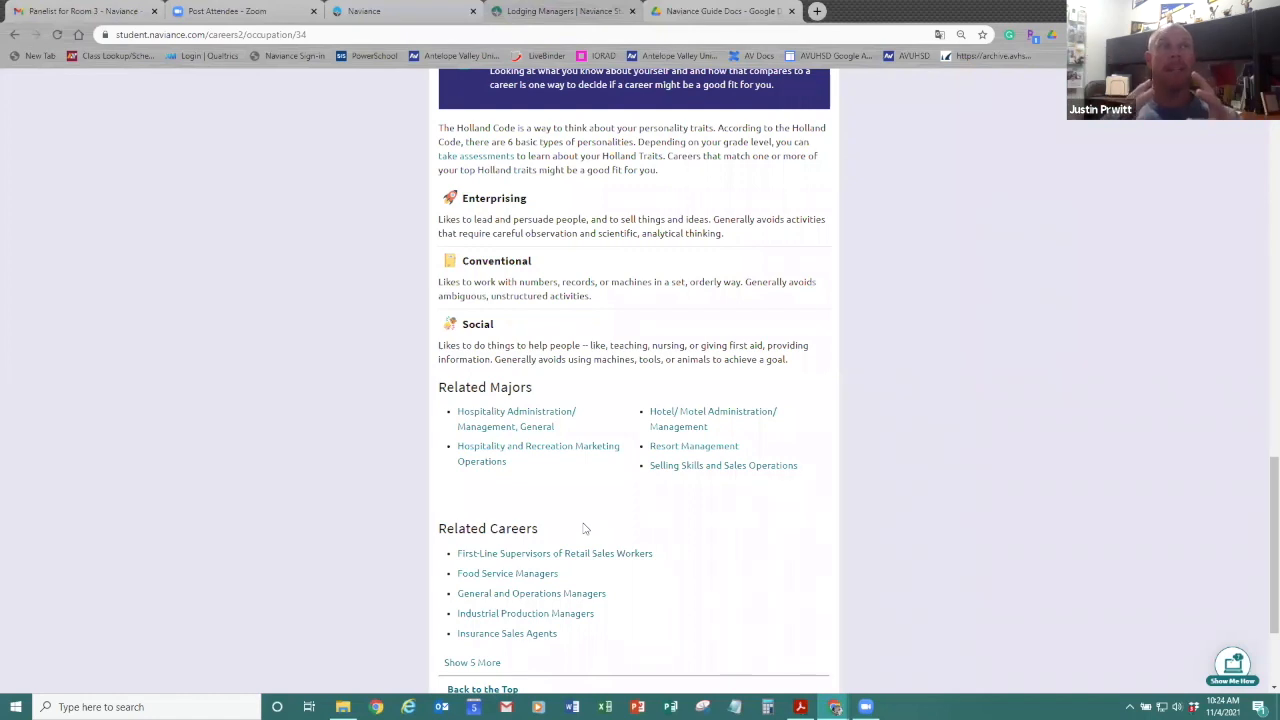
mouse_move(551, 507)
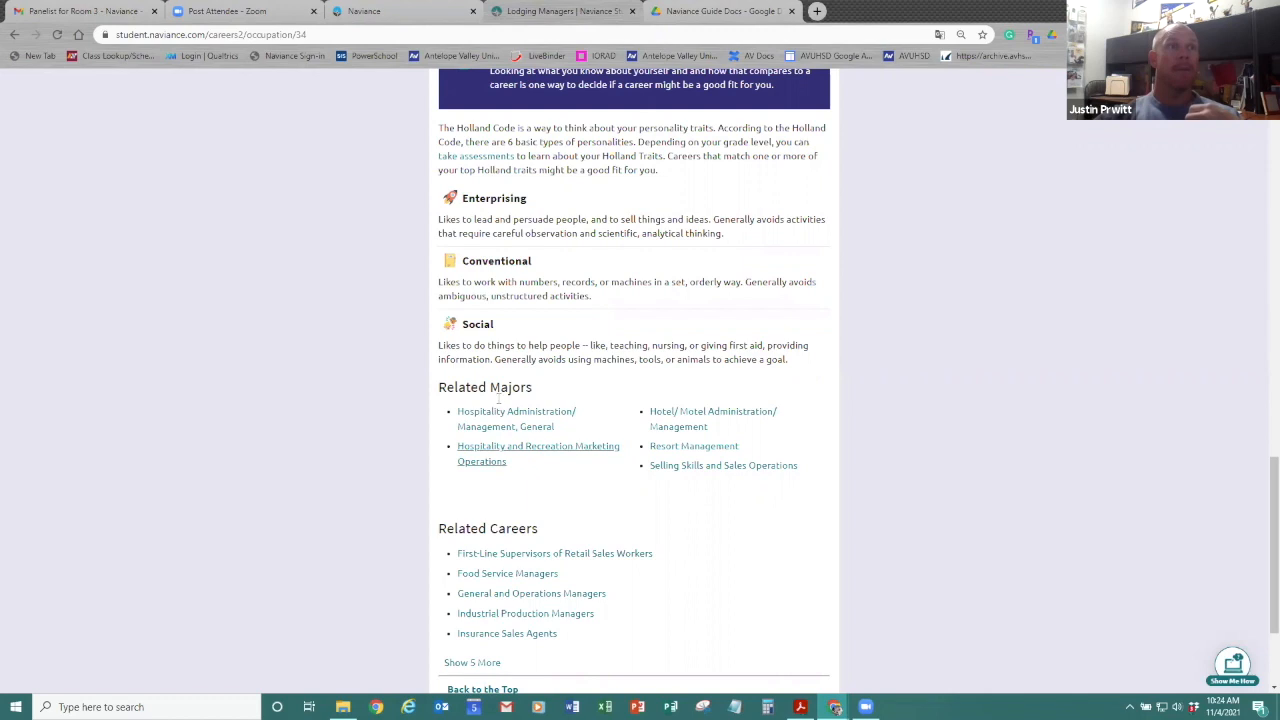
mouse_move(510, 455)
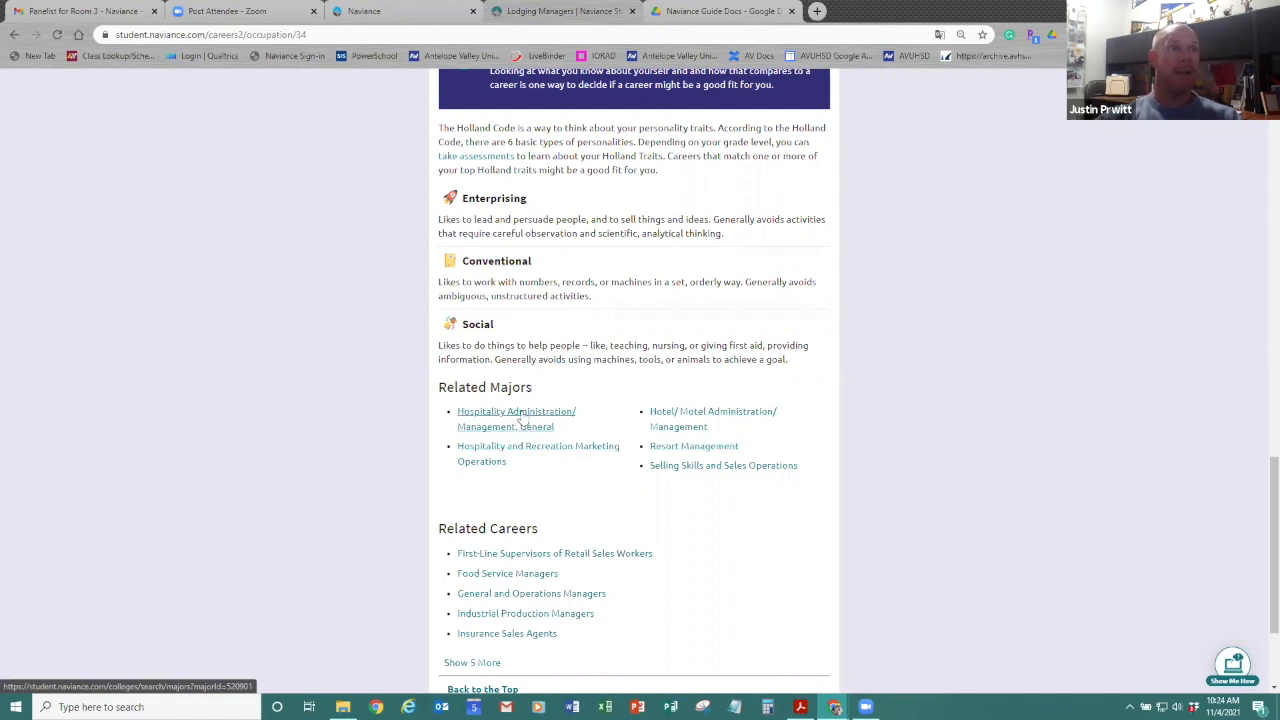
List the 424 colleges offering Hospitality Administration/Management, General and open the Location criteria
click(516, 418)
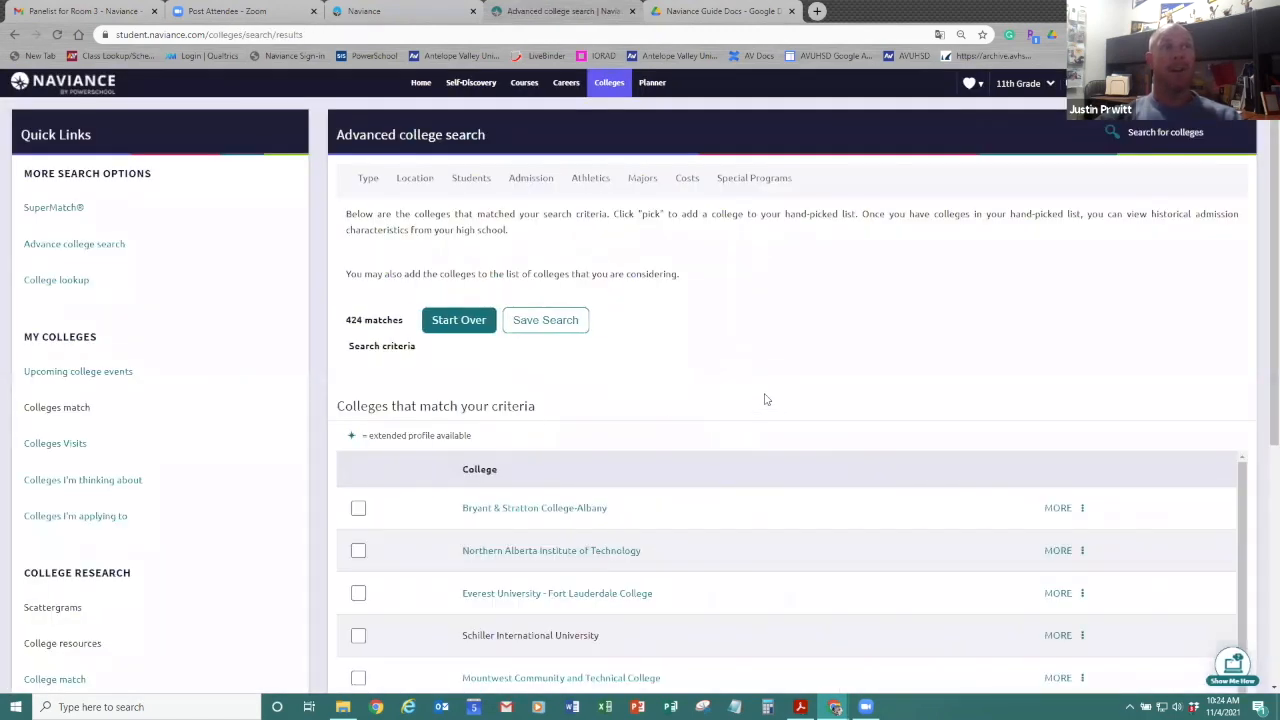
scroll(down, 3)
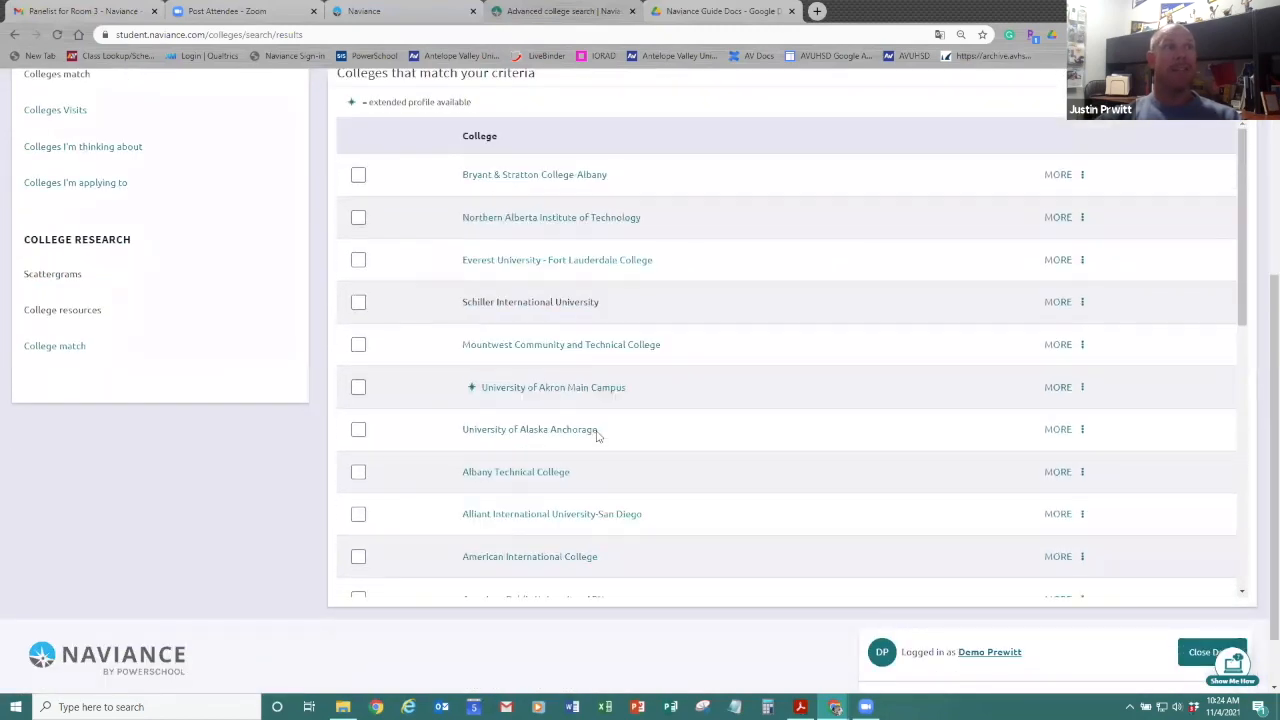
scroll(up, 3)
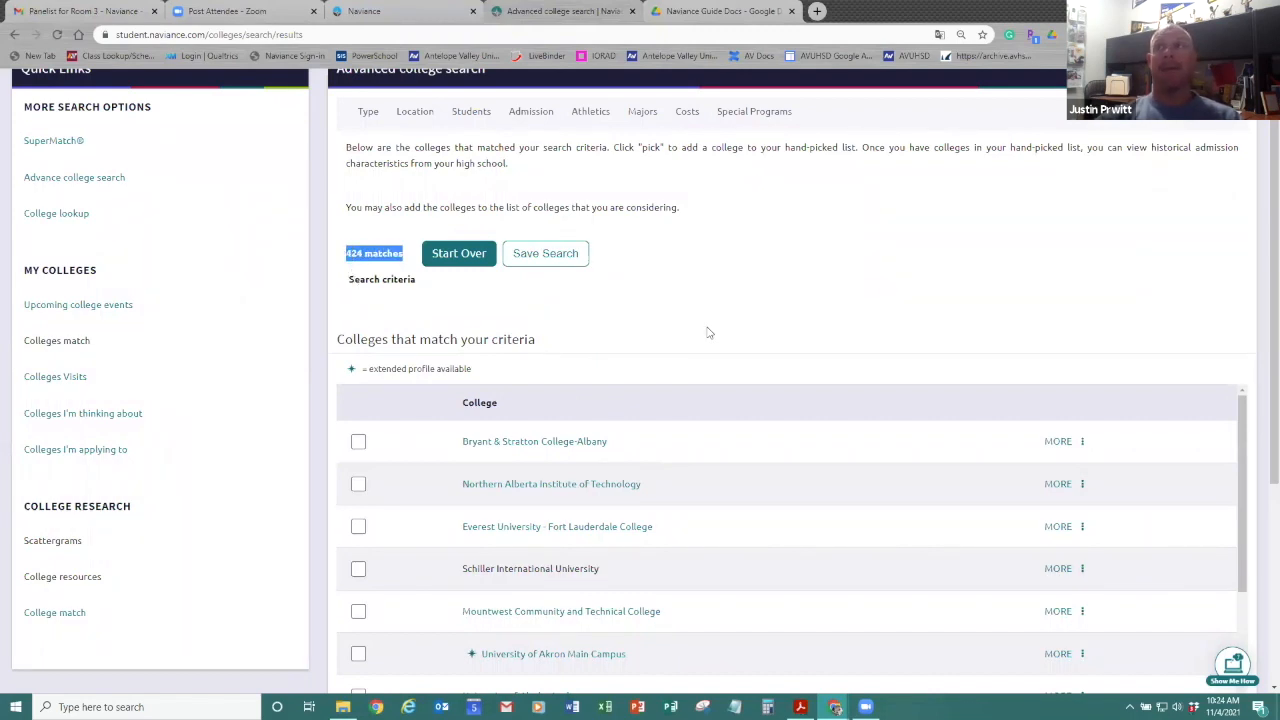
mouse_move(712, 326)
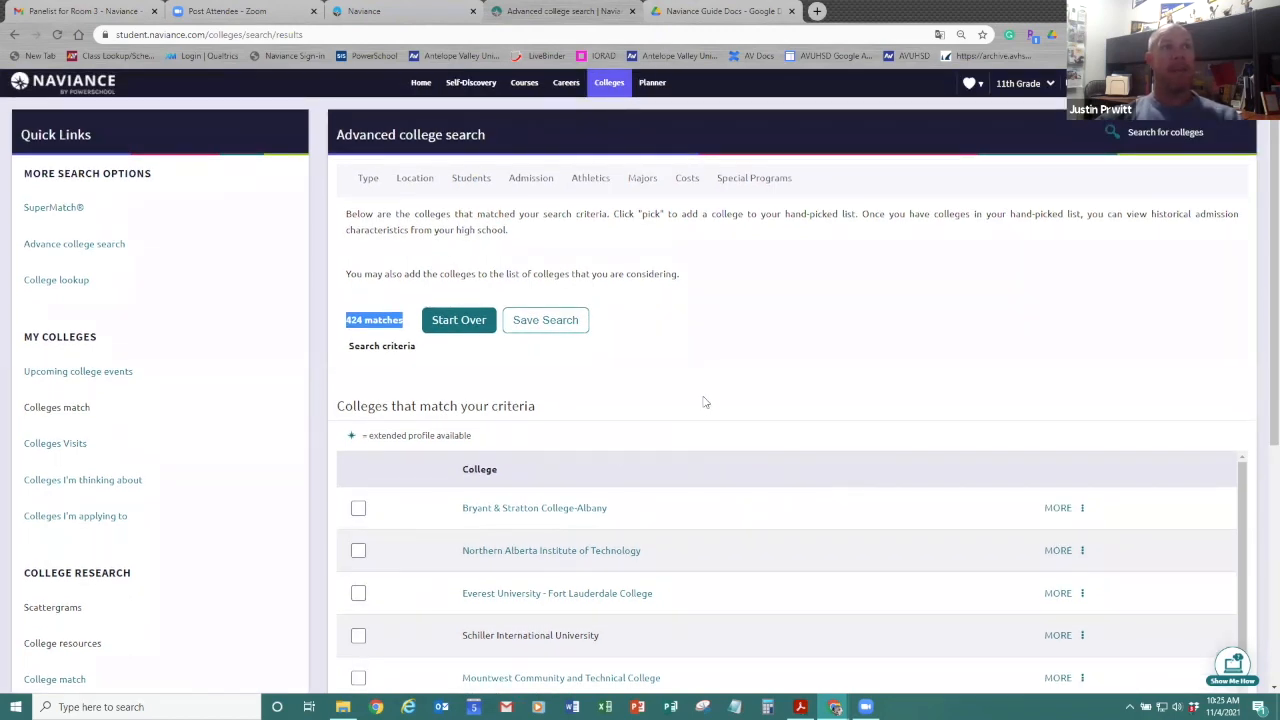
click(414, 177)
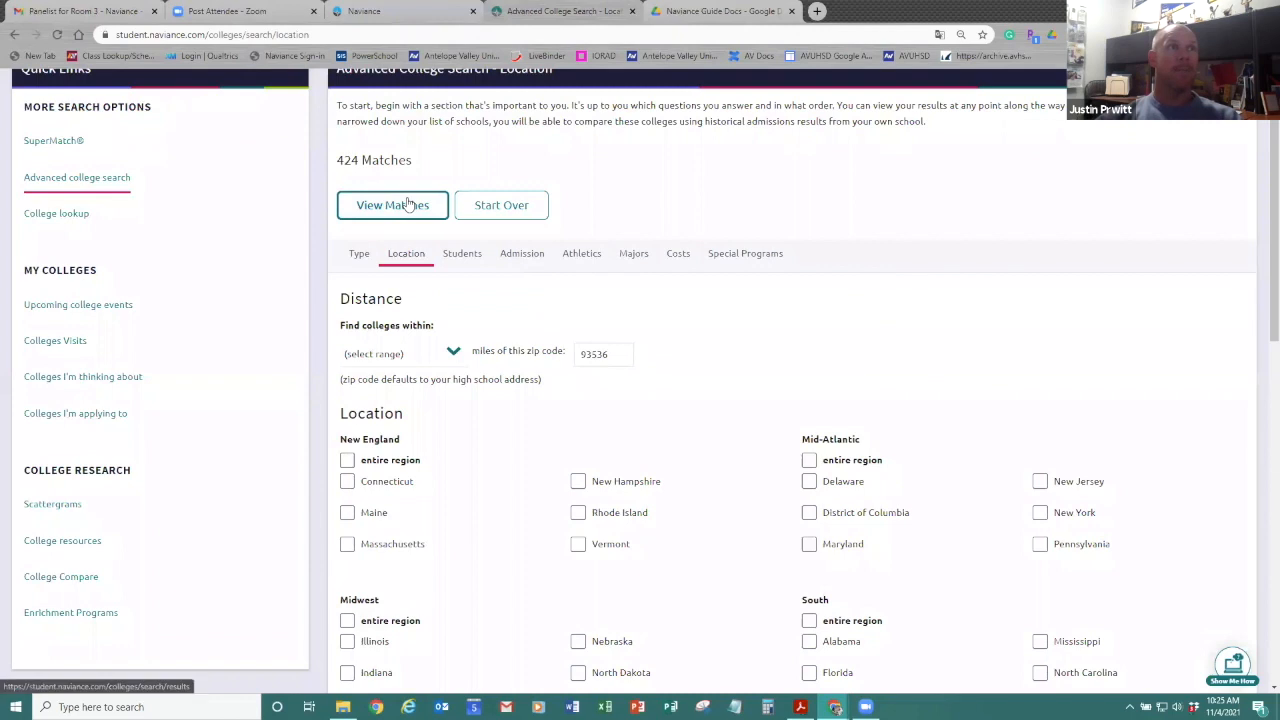
Narrow the college search to four-year California colleges and browse the 13 results
click(392, 205)
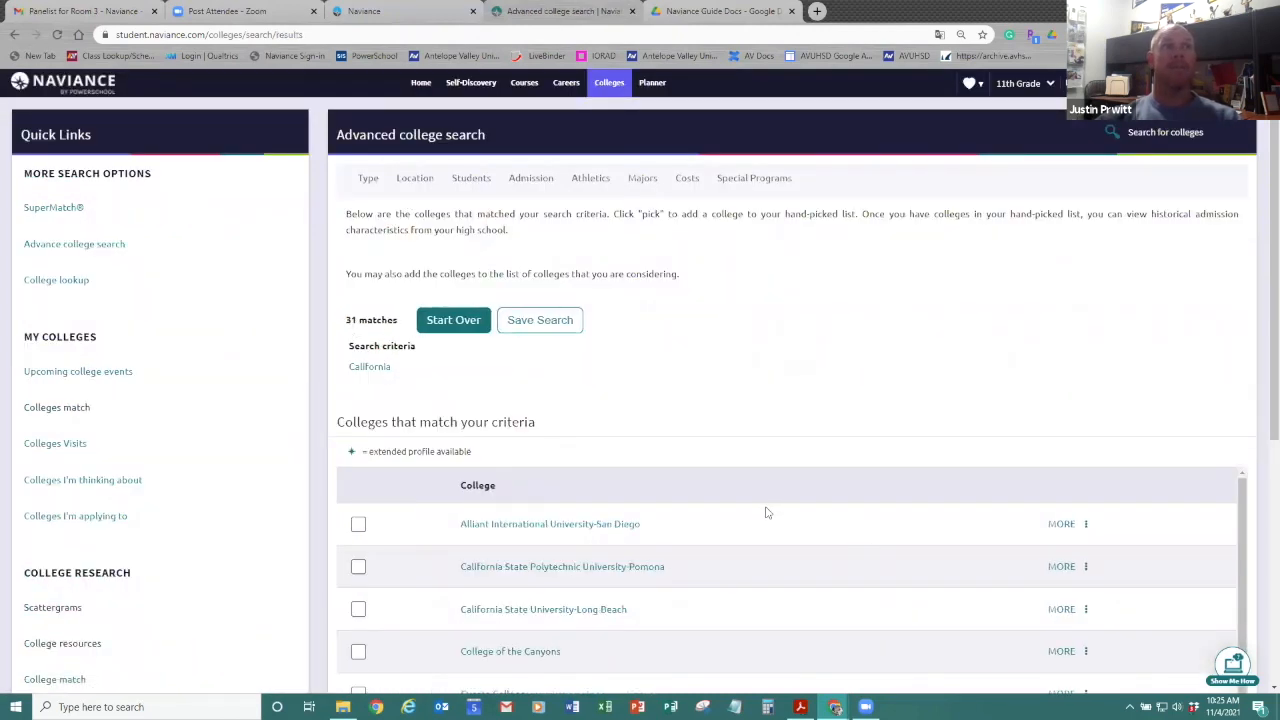
scroll(down, 3)
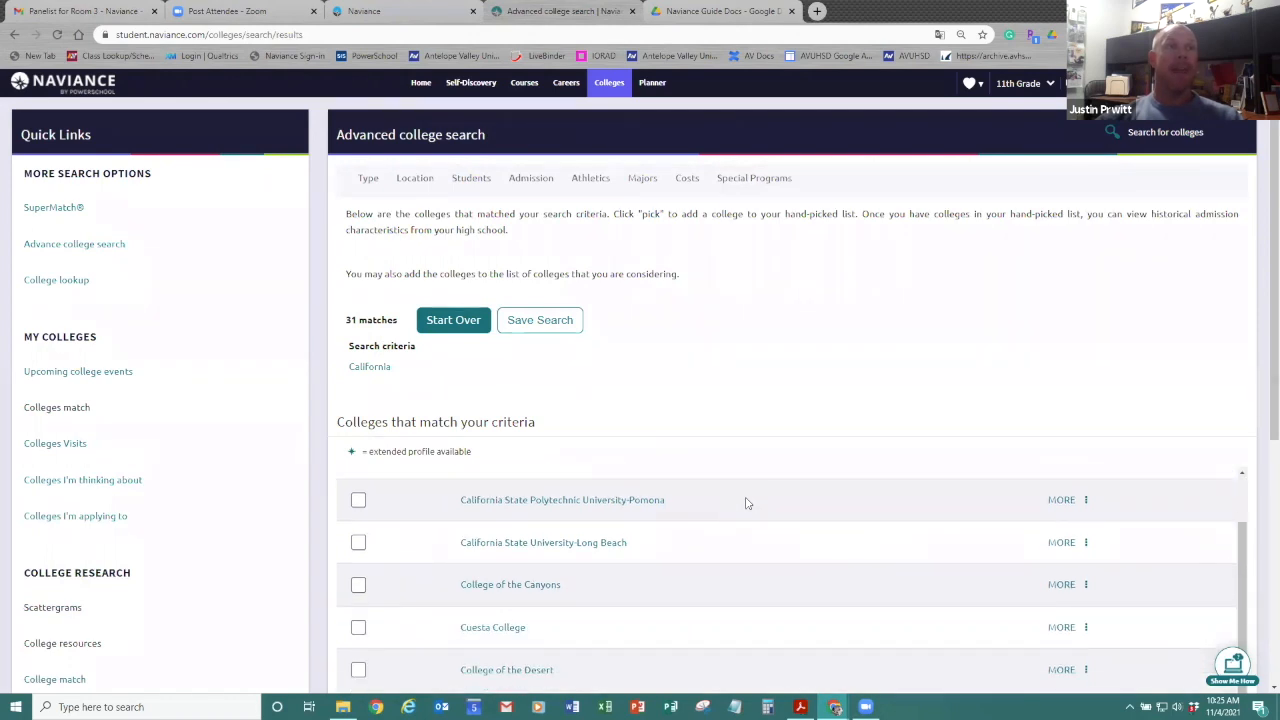
scroll(down, 3)
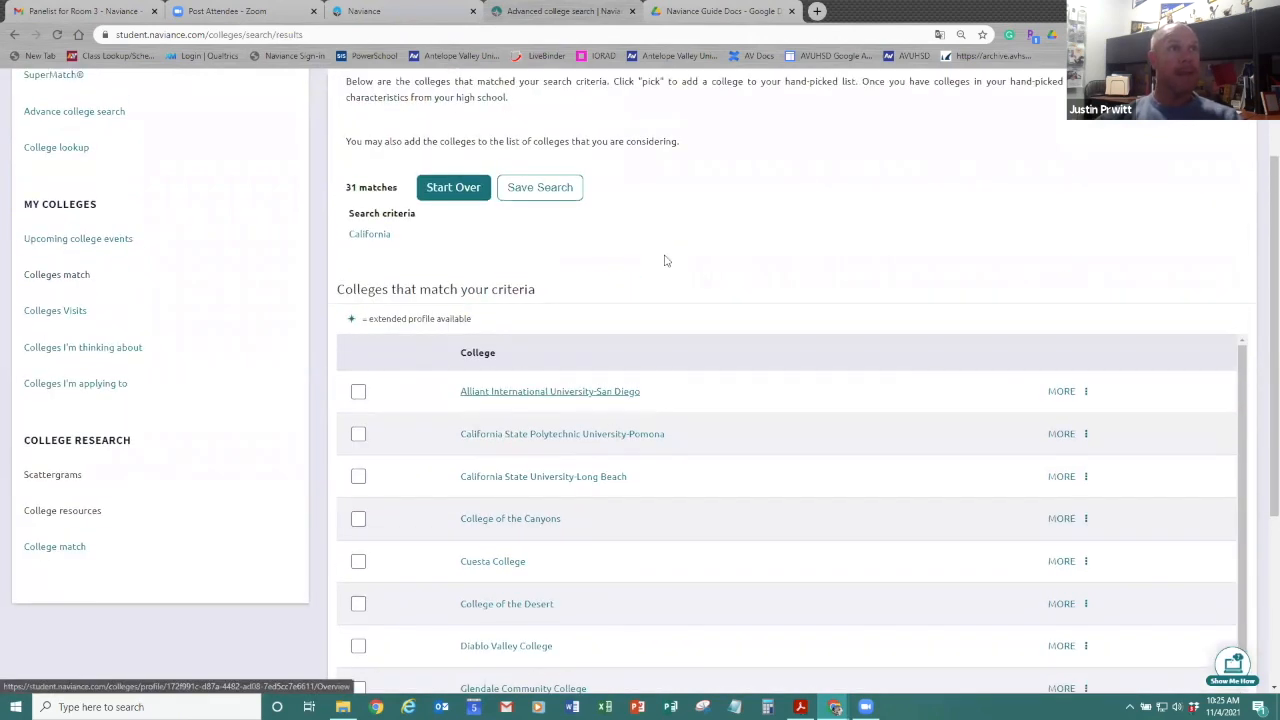
scroll(up, 3)
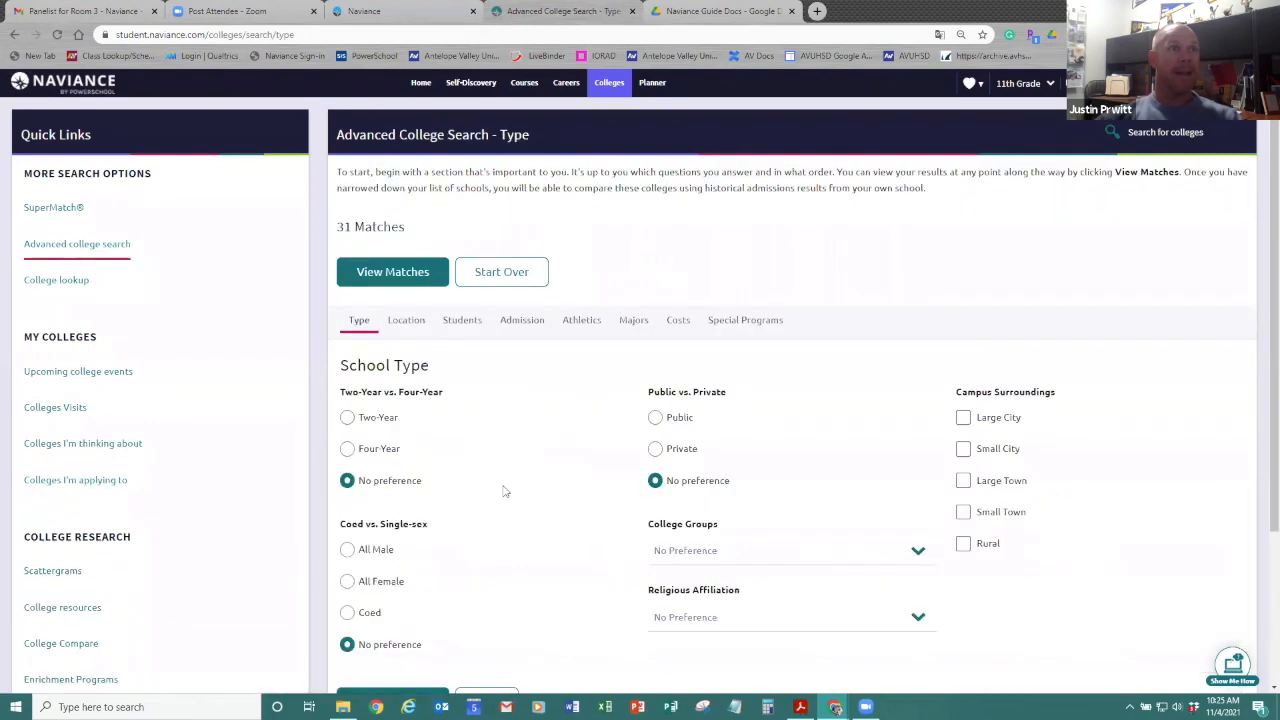
click(347, 381)
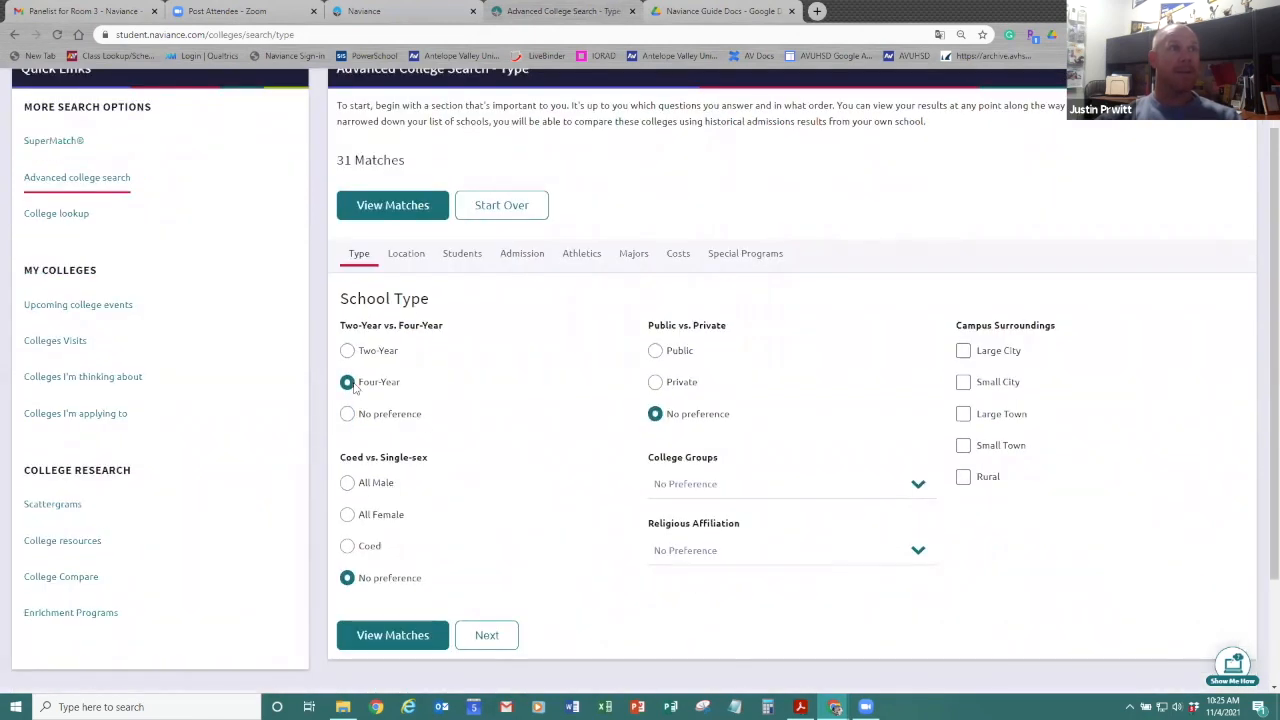
click(392, 205)
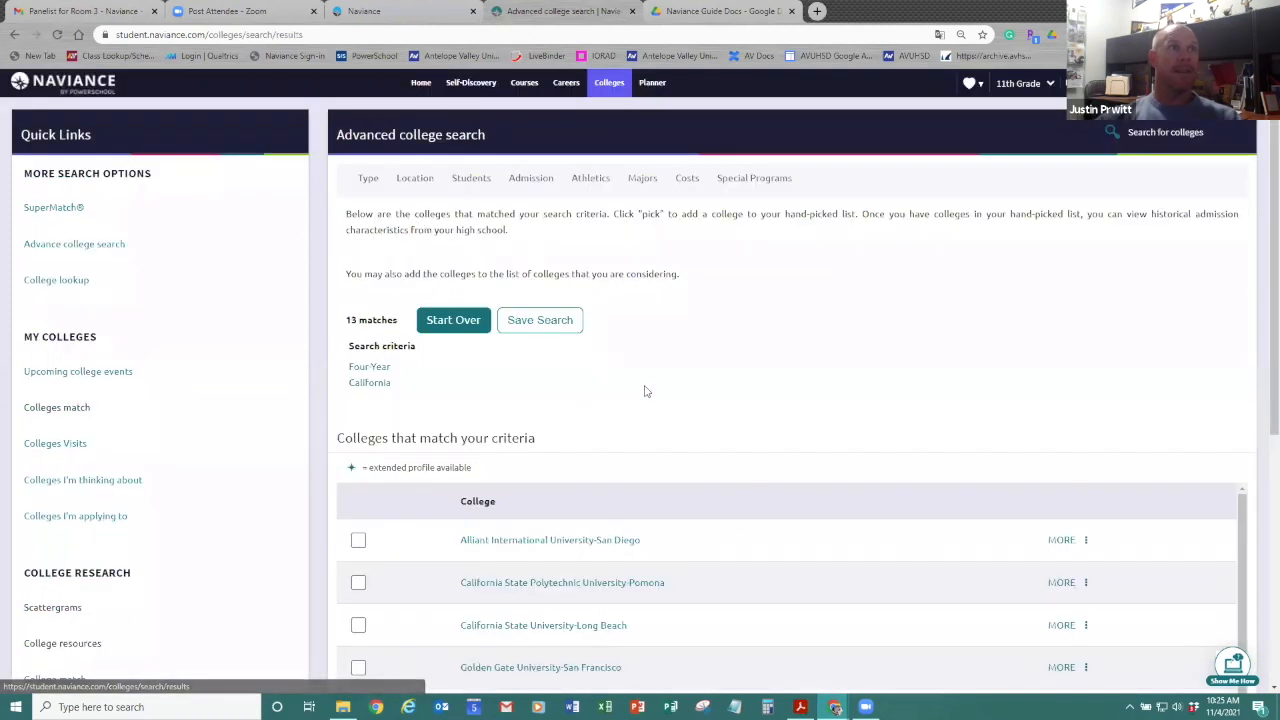
scroll(down, 3)
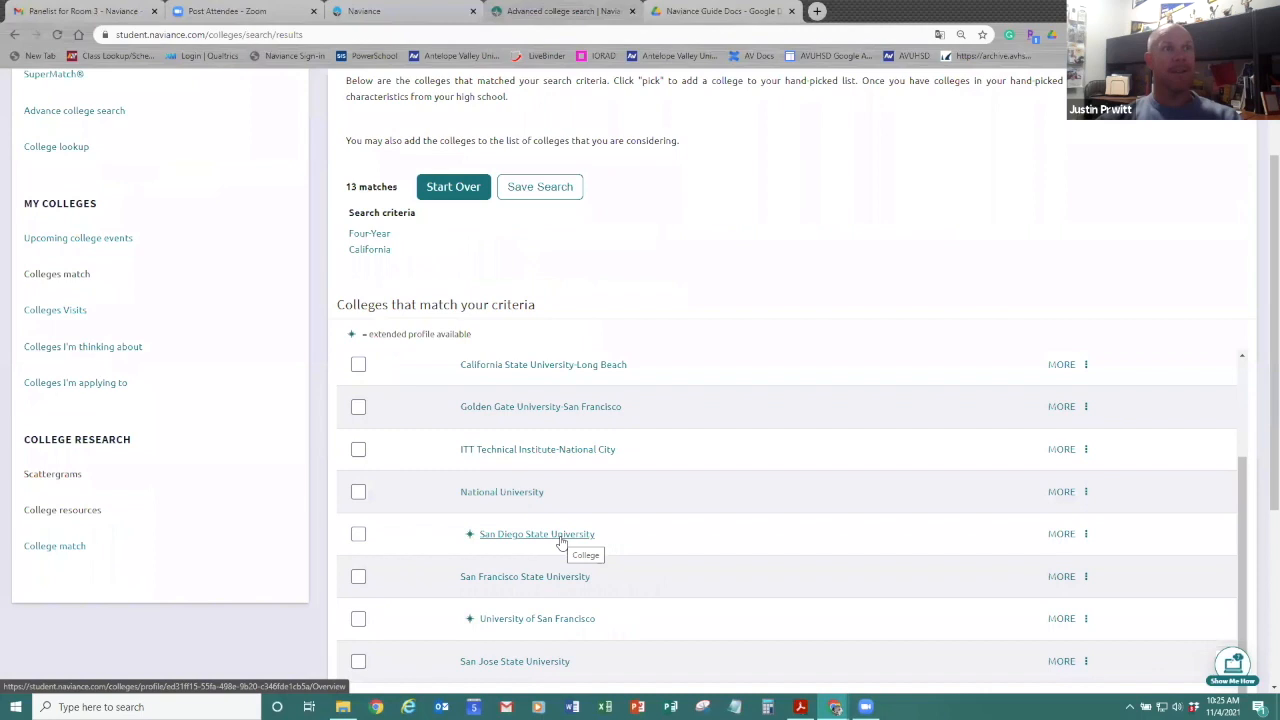
click(536, 534)
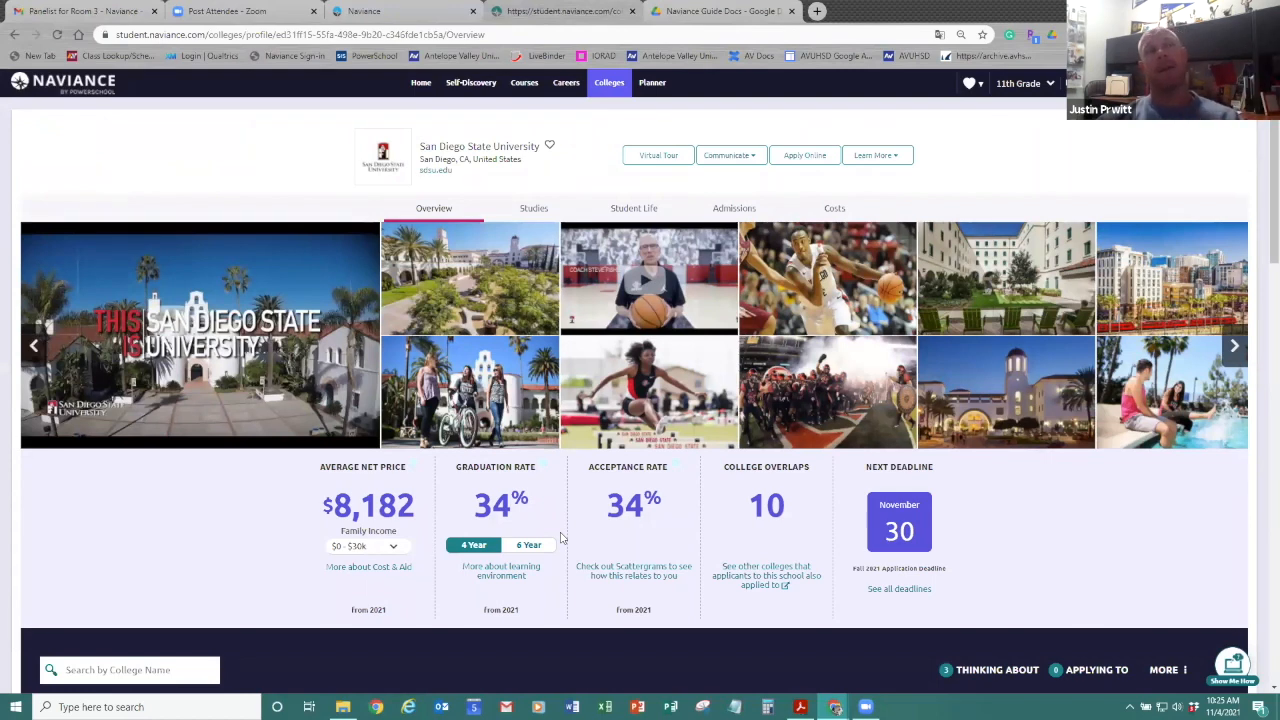
mouse_move(549, 146)
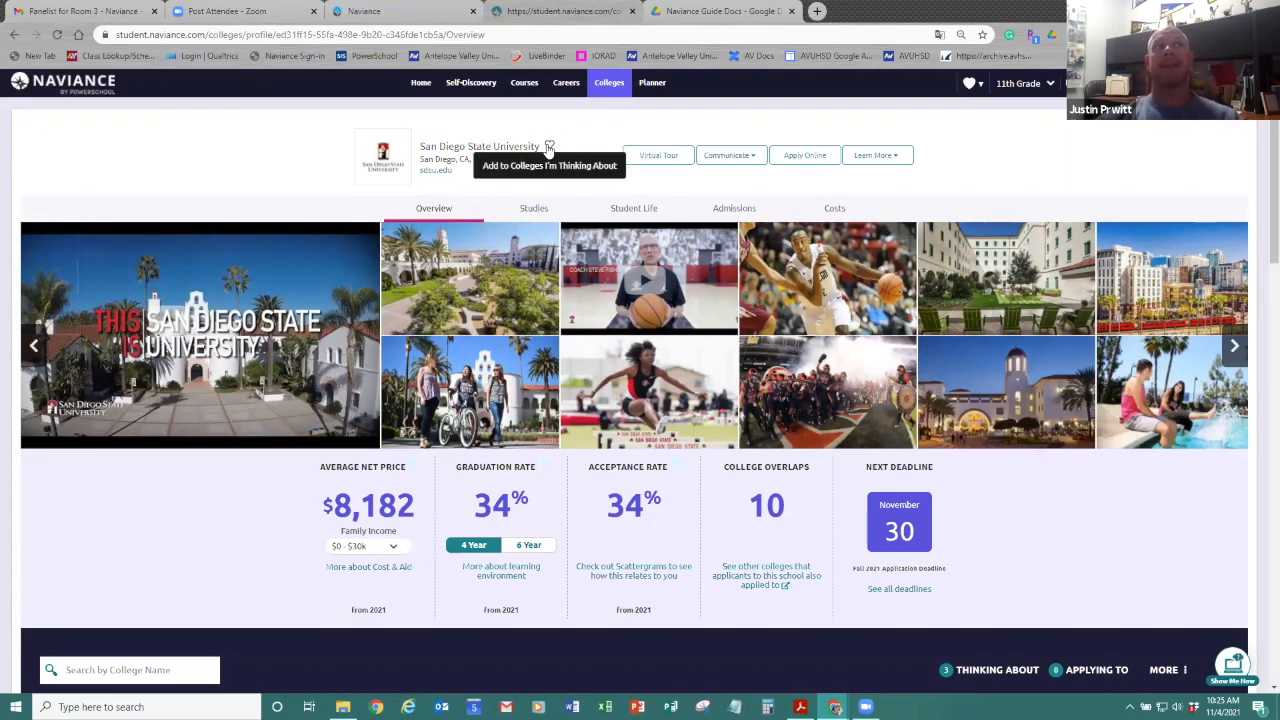
click(549, 147)
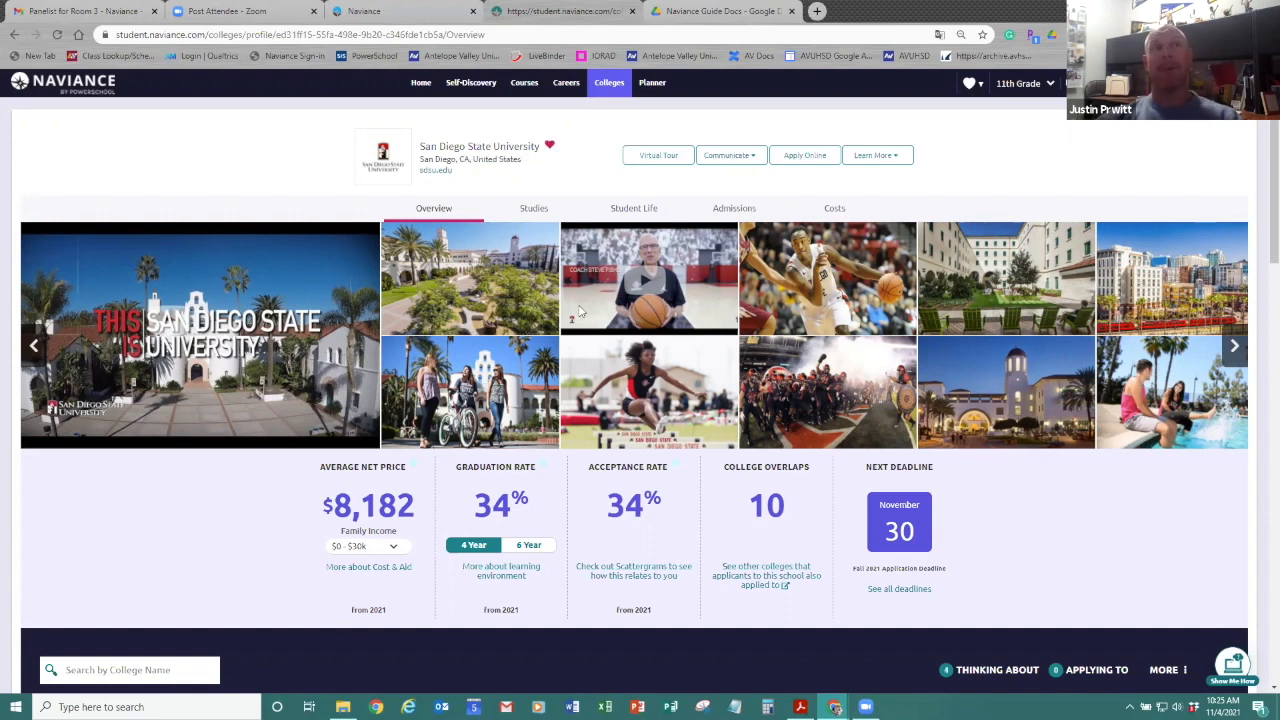
mouse_move(564, 200)
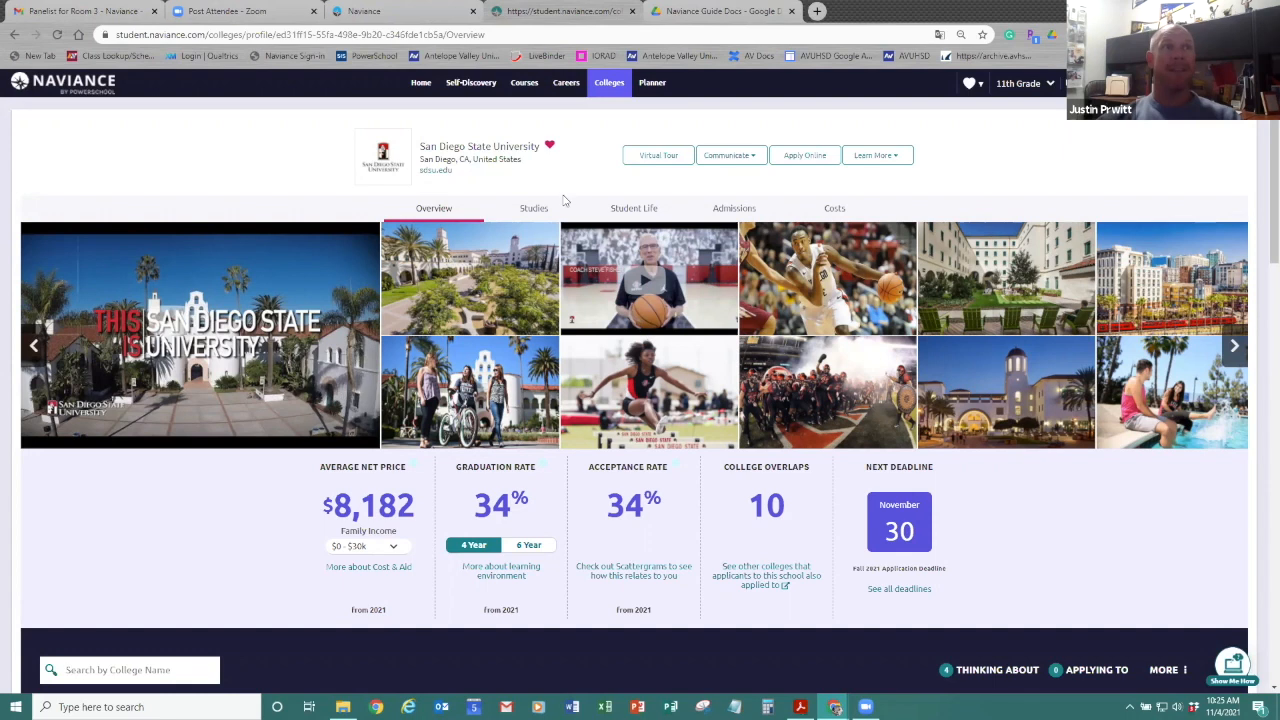
In Careers > Explore Careers, search career titles for 'graphic design'
click(566, 82)
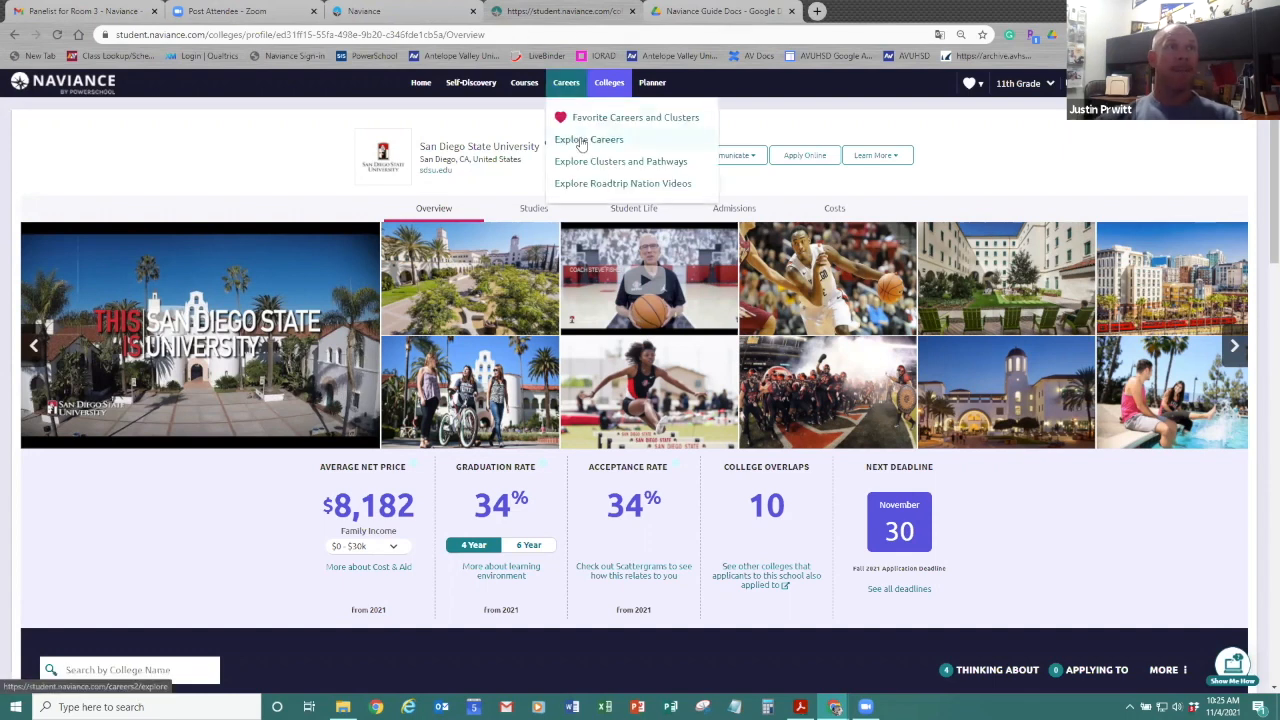
click(589, 139)
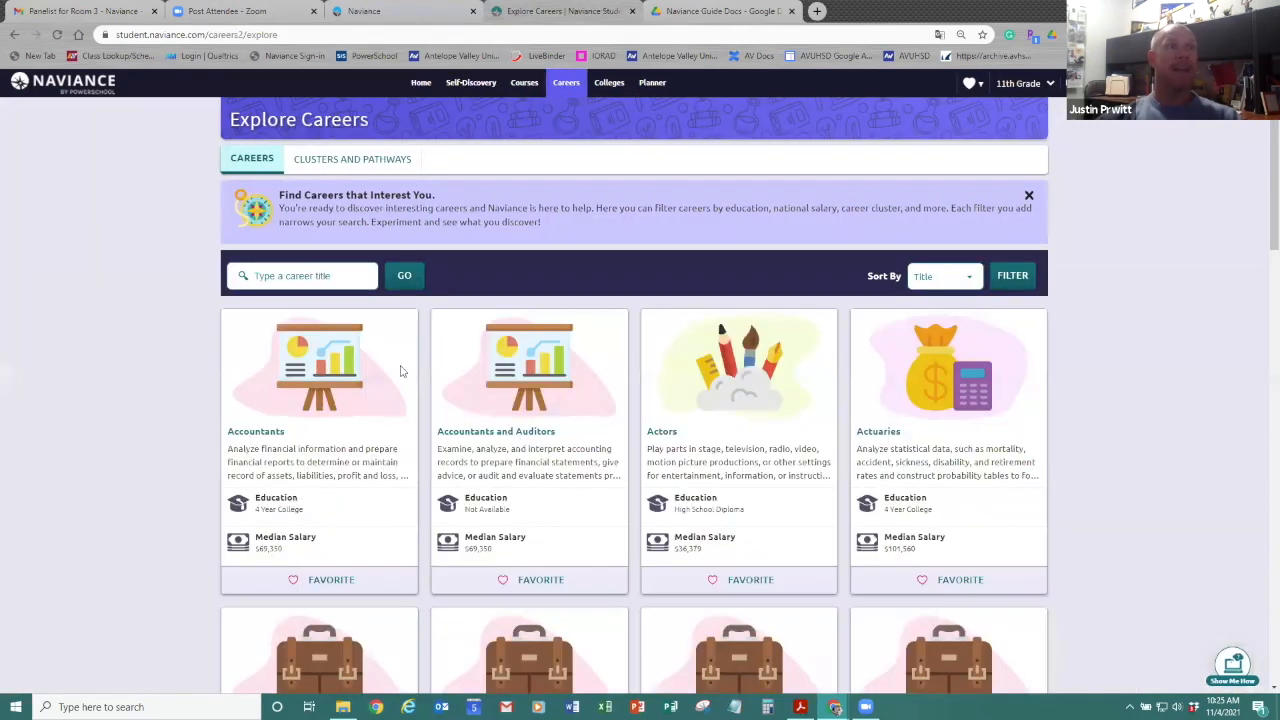
click(303, 275)
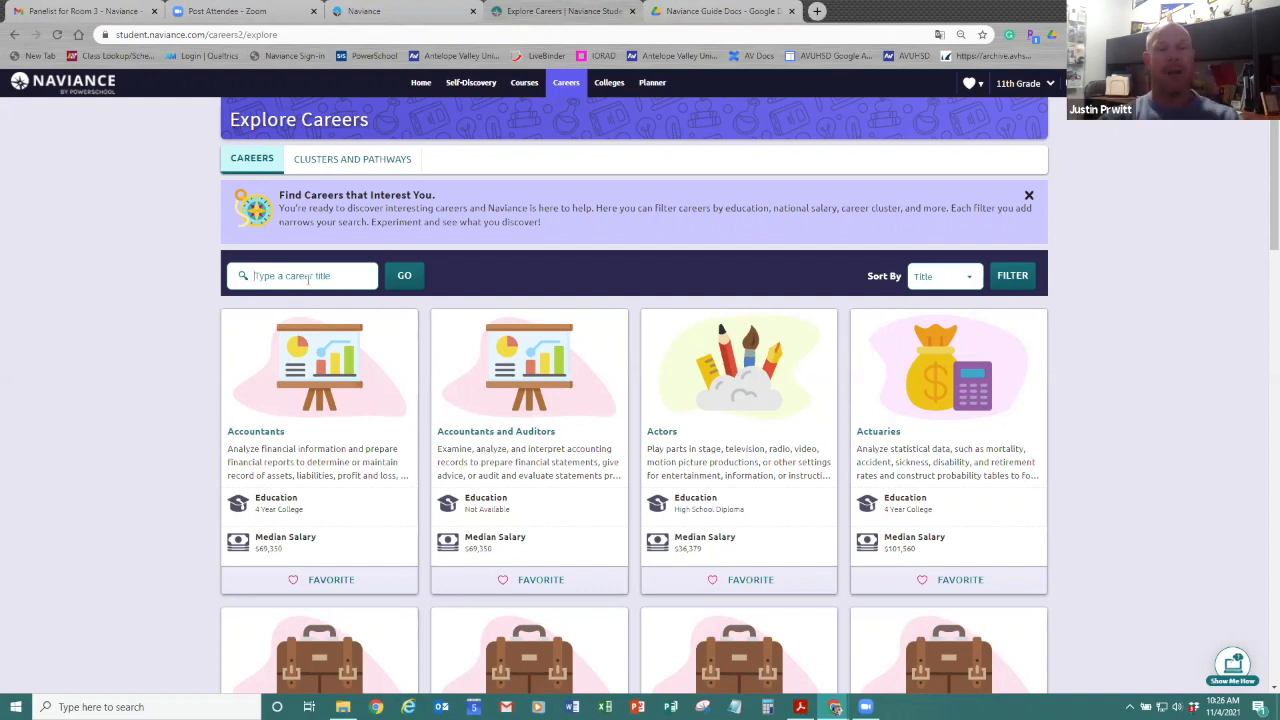
text(gr)
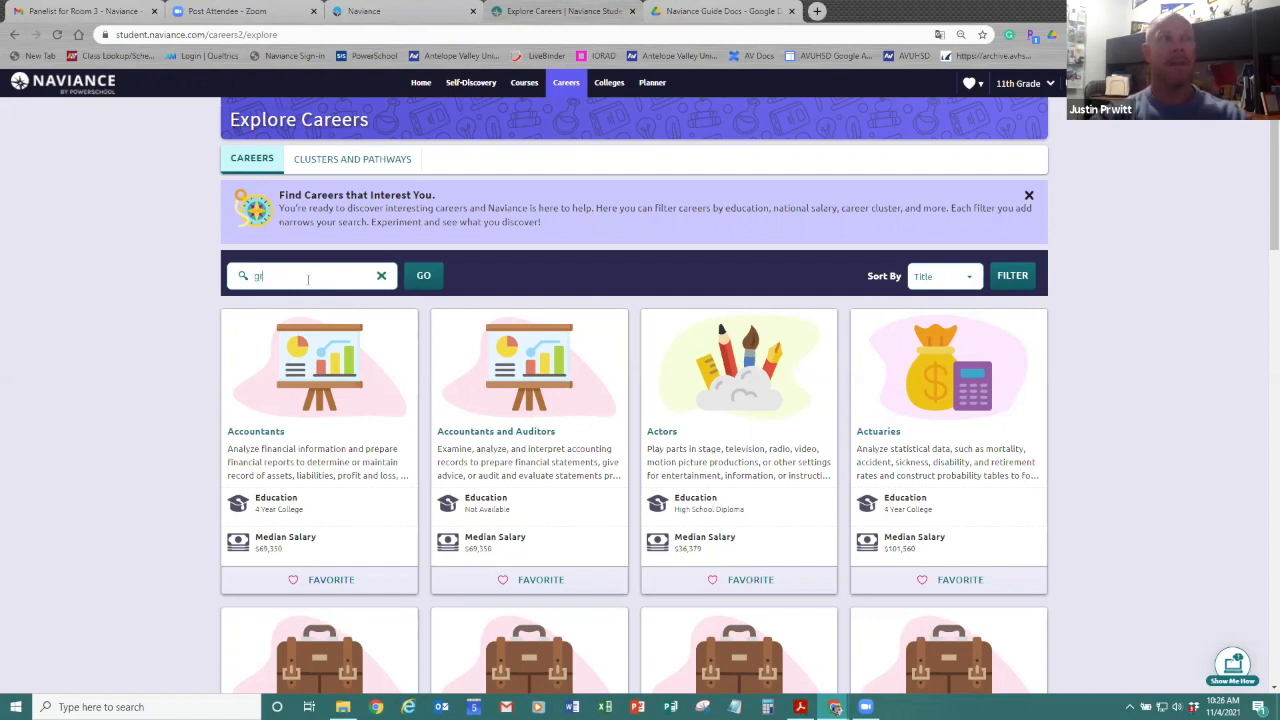
text(graphic design)
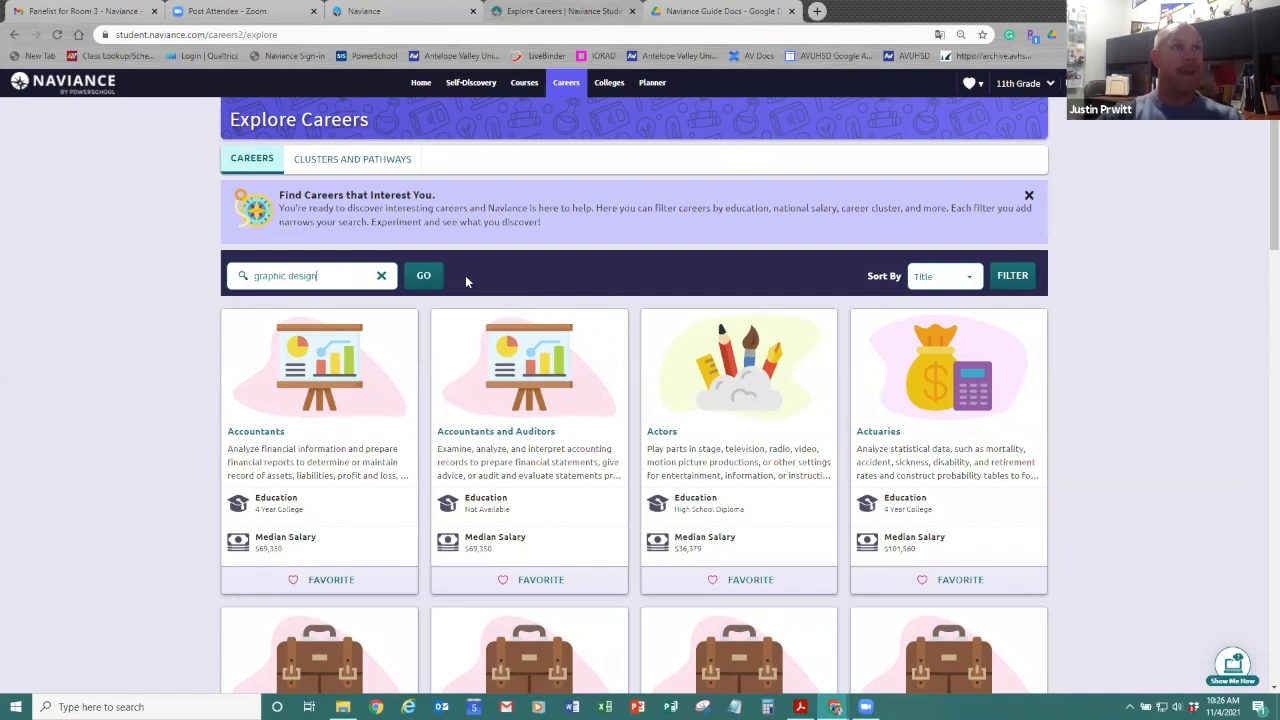
click(423, 275)
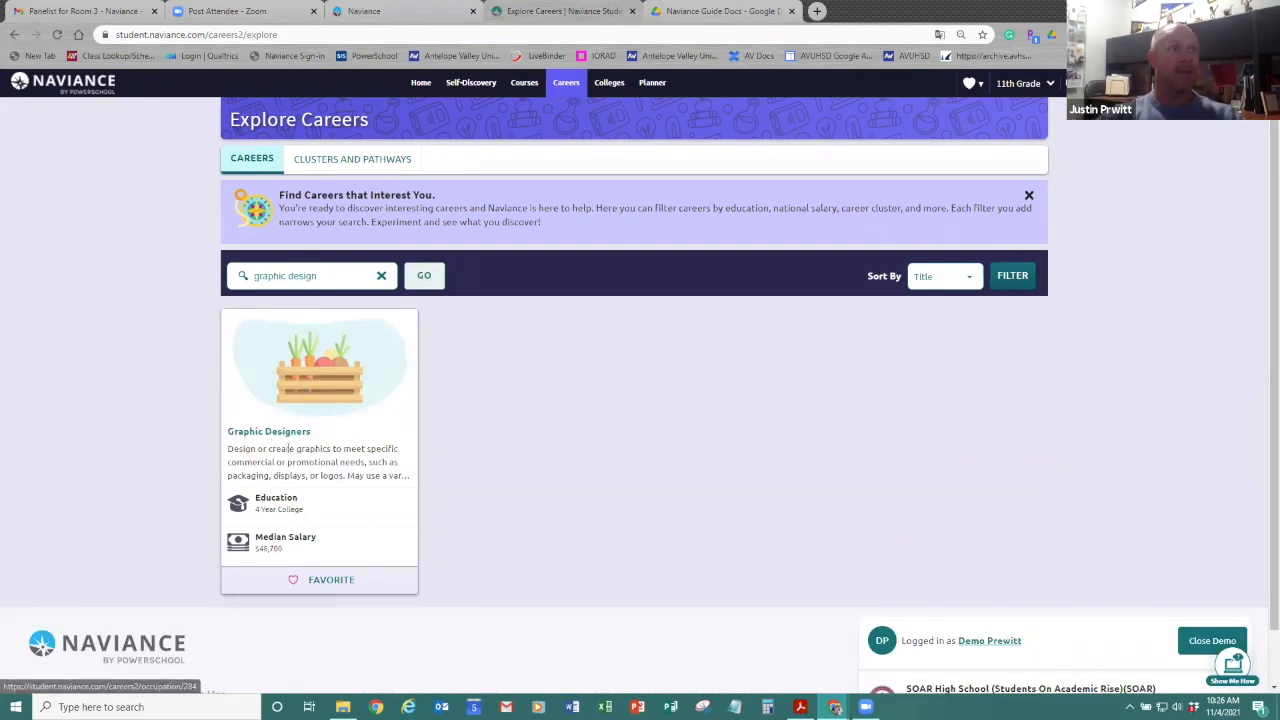
Favorite the Graphic Designers career and read its wages map, Holland traits and related majors
click(269, 431)
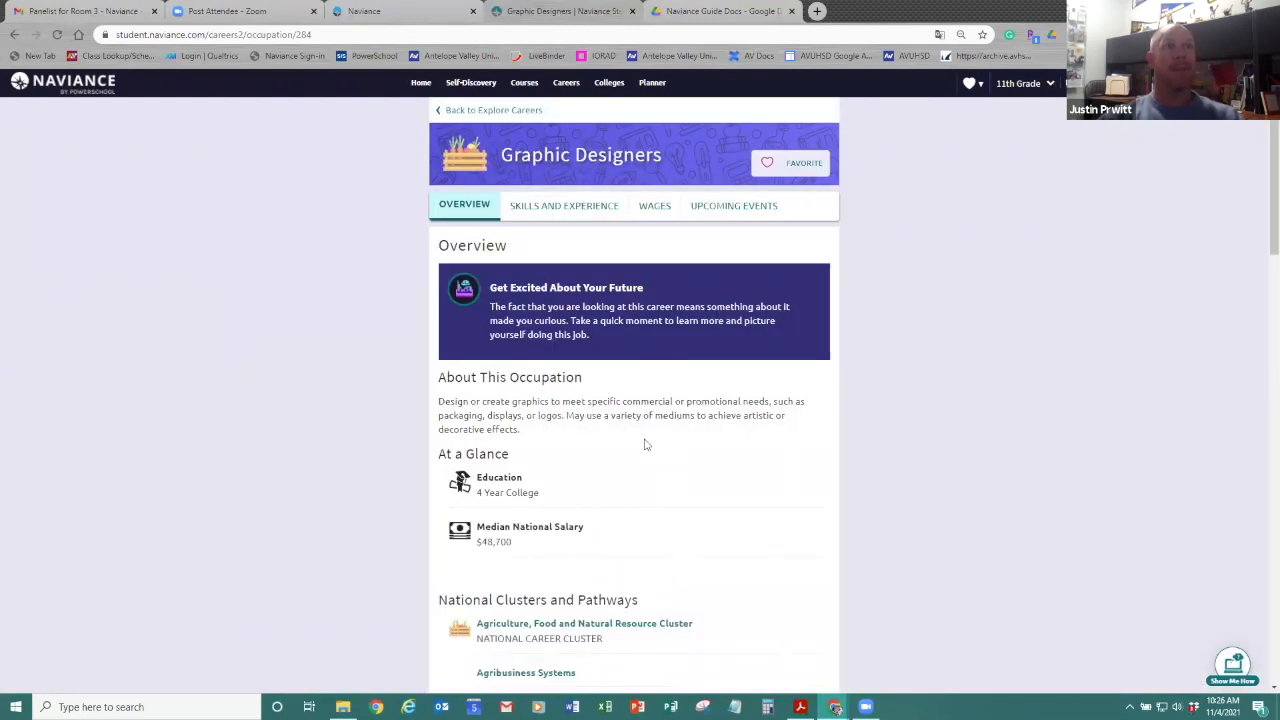
mouse_move(640, 380)
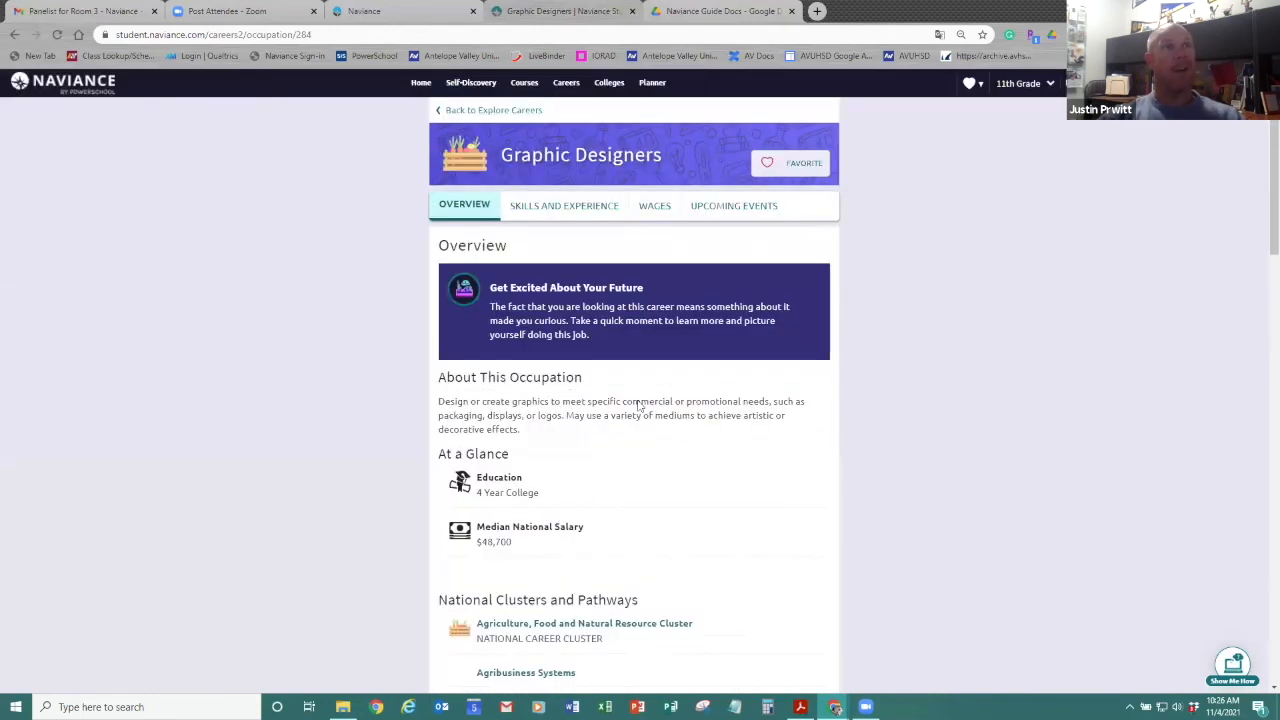
click(789, 162)
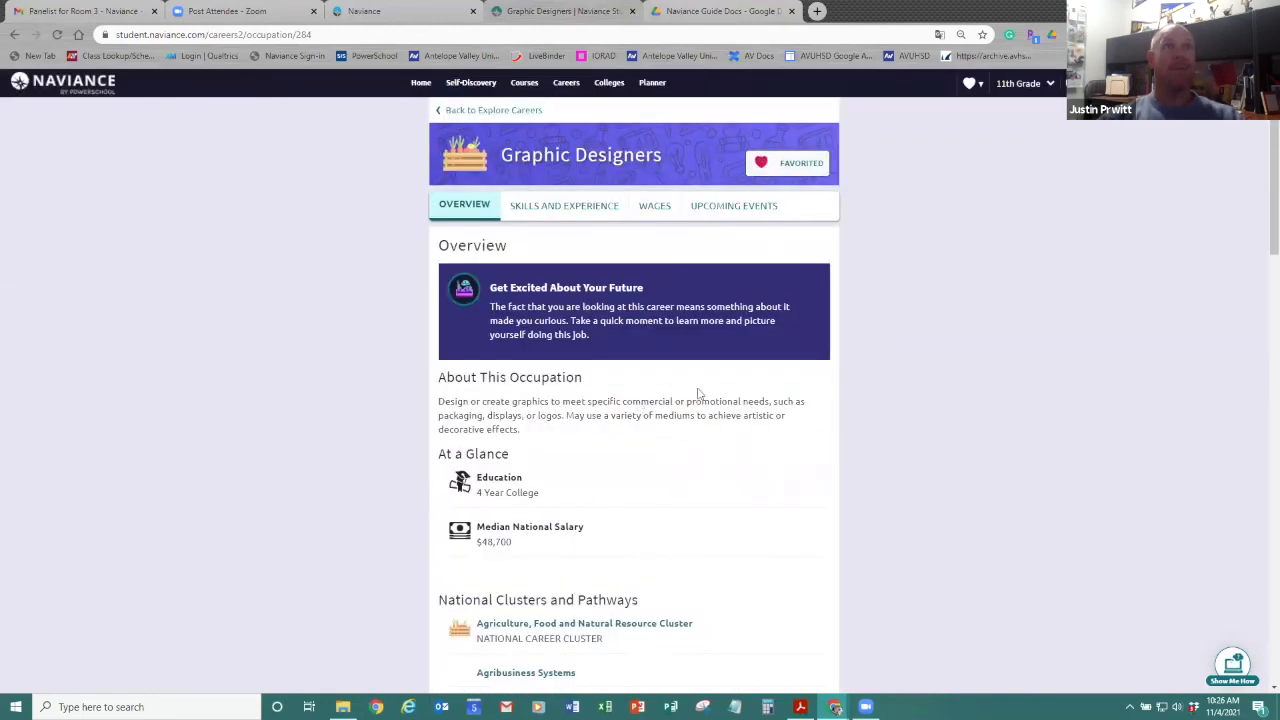
mouse_move(671, 456)
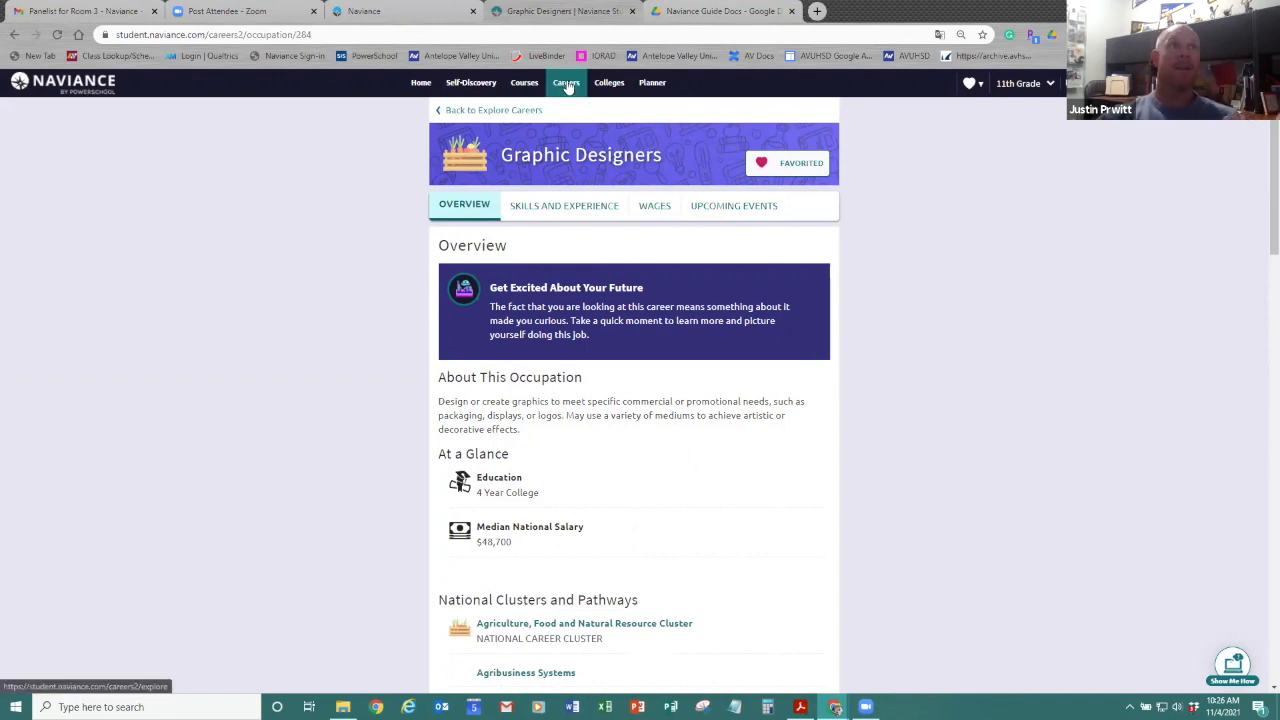
click(566, 82)
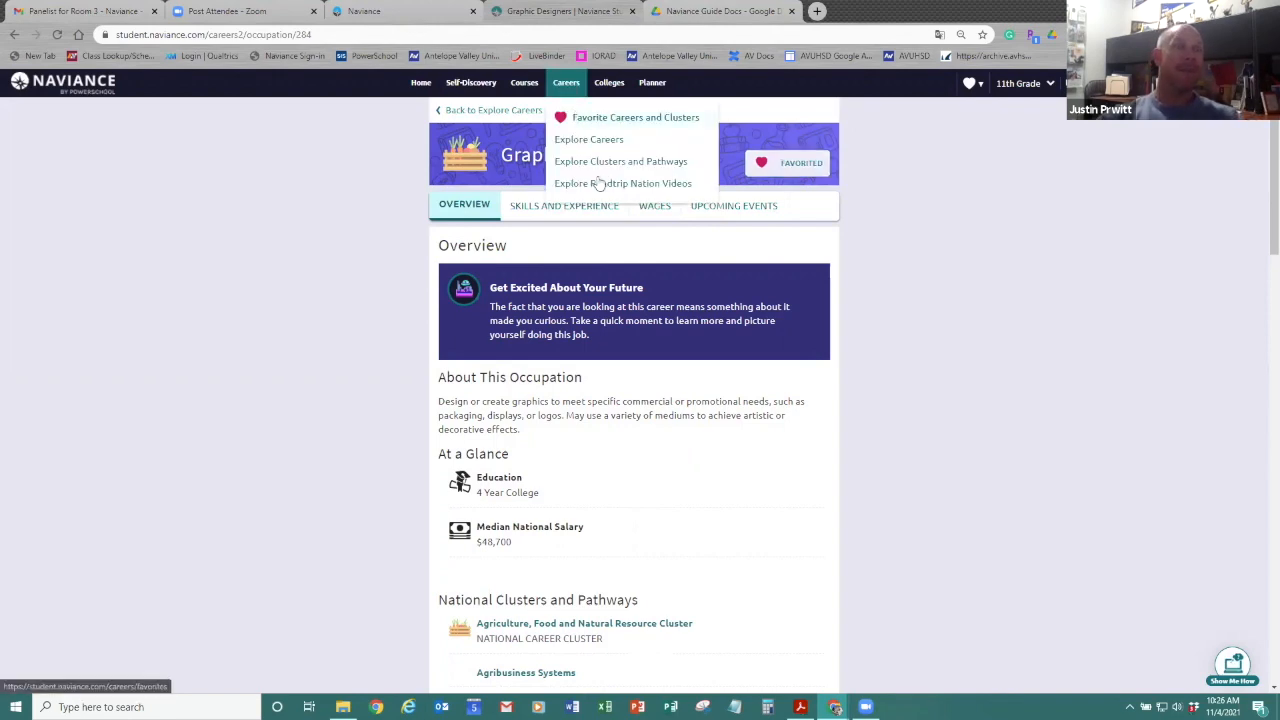
scroll(down, 3)
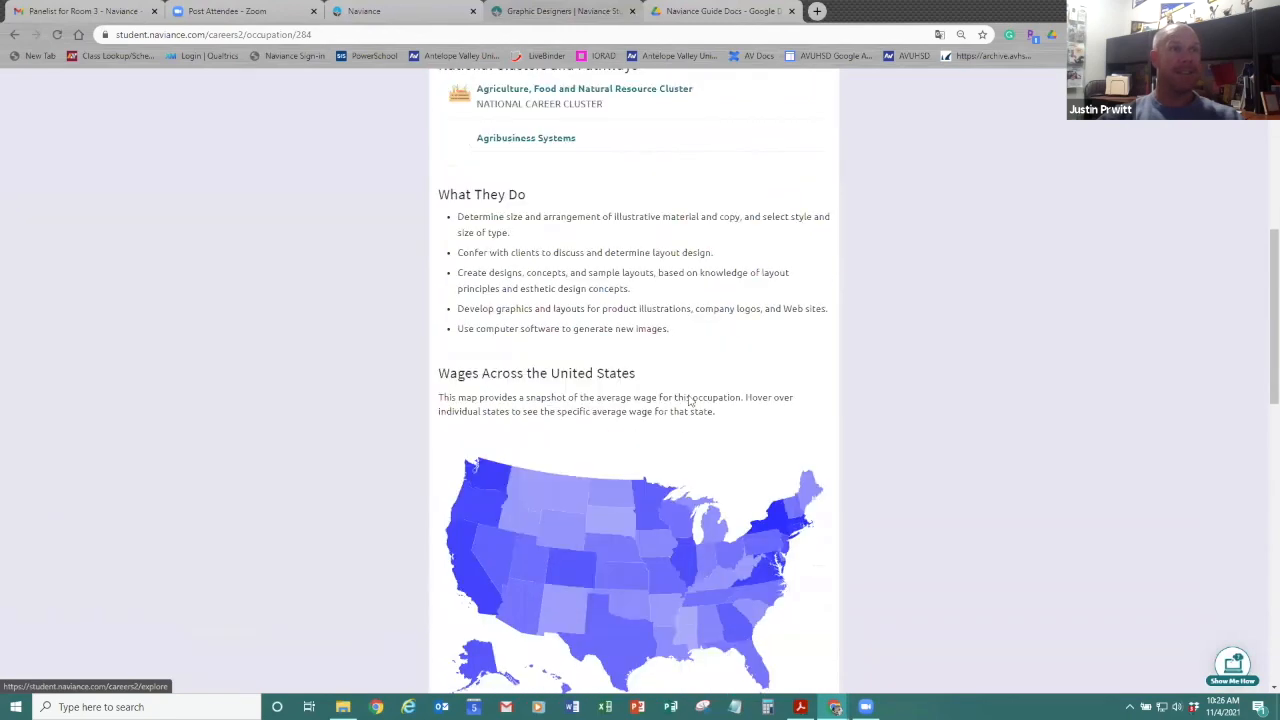
scroll(down, 3)
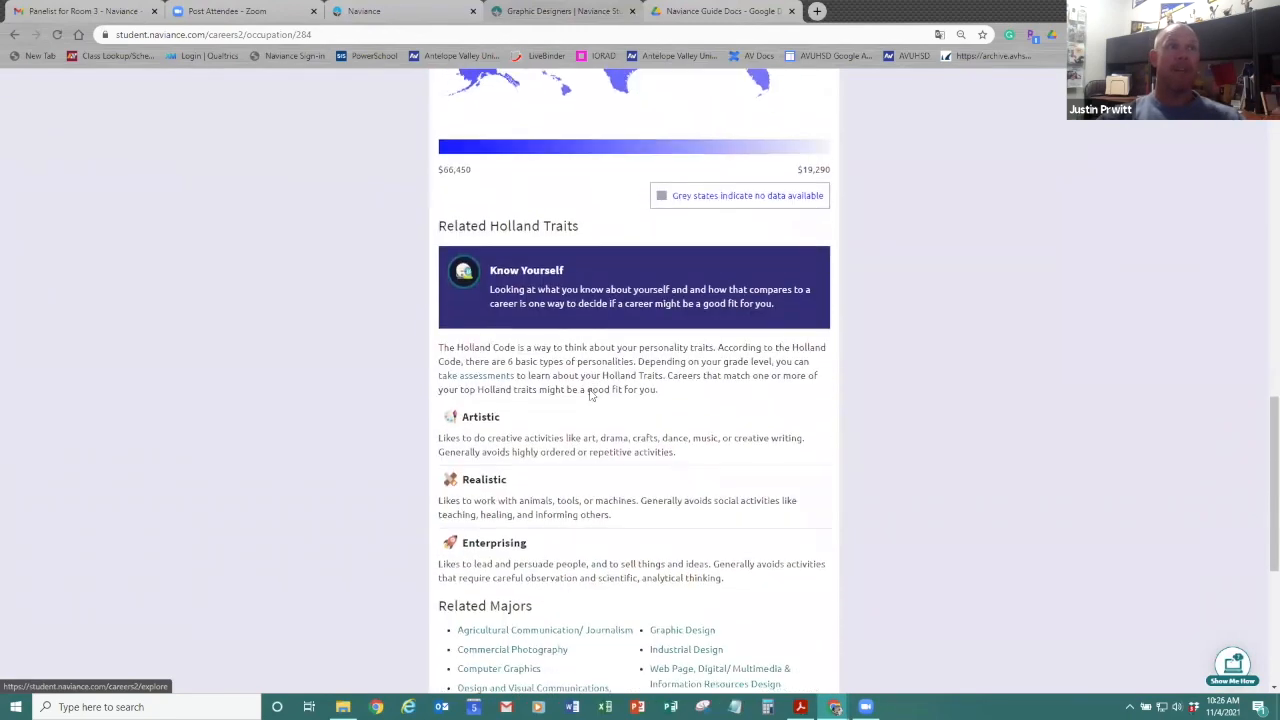
mouse_move(537, 433)
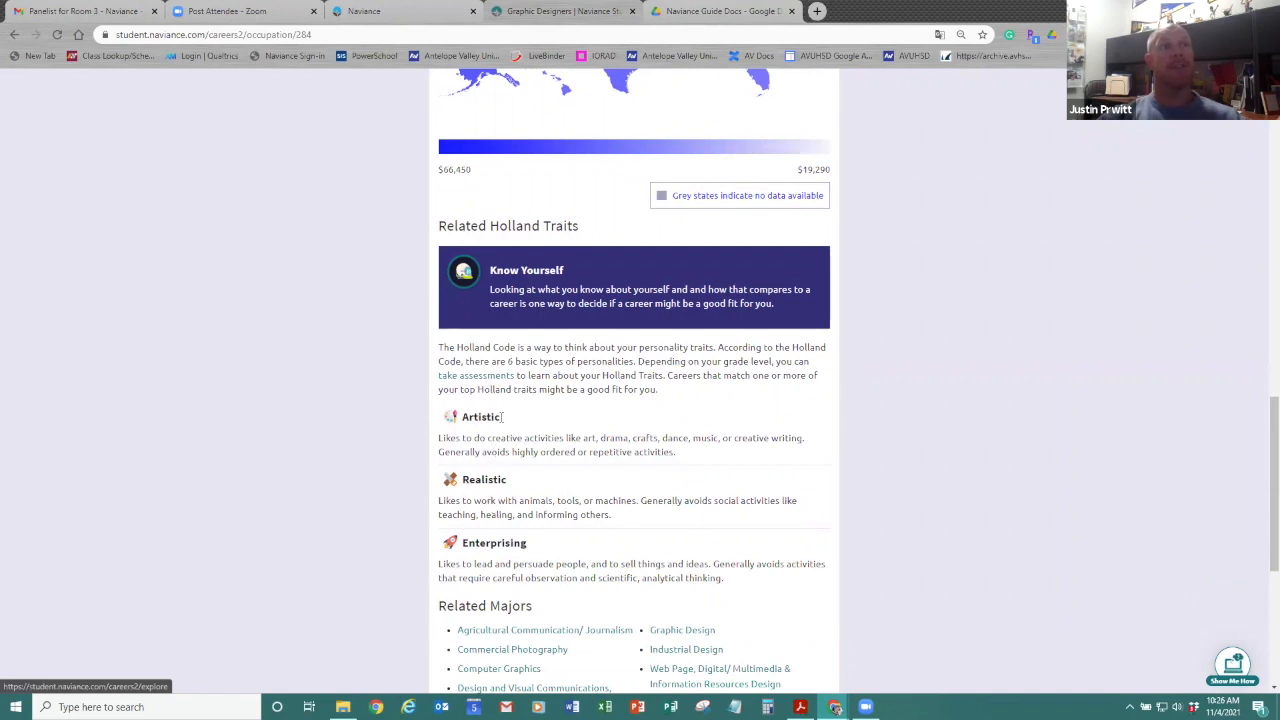
scroll(down, 3)
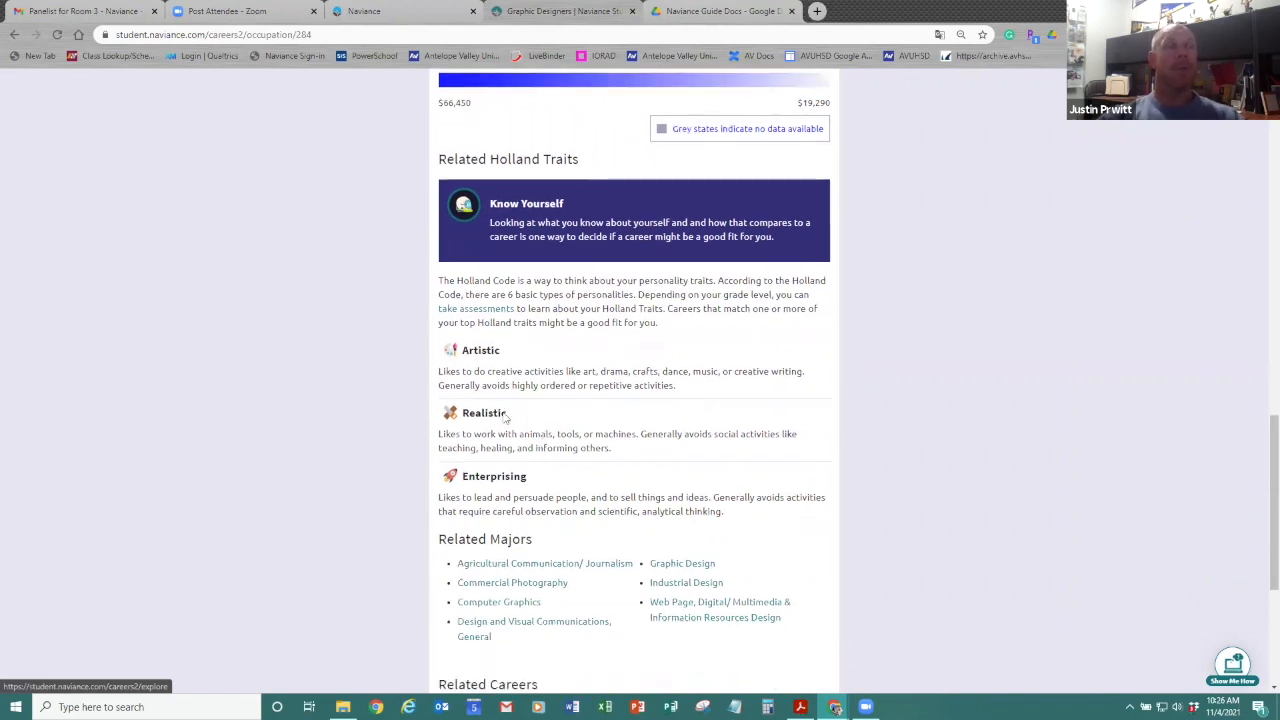
scroll(down, 3)
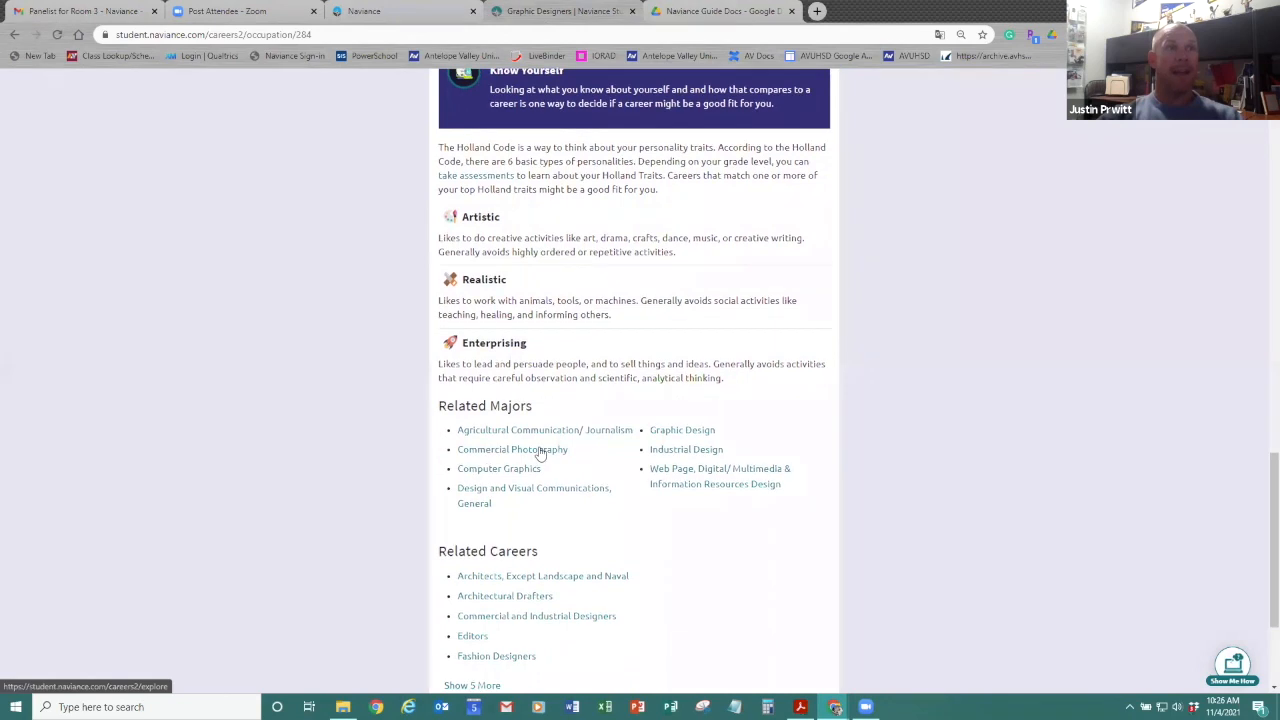
click(682, 429)
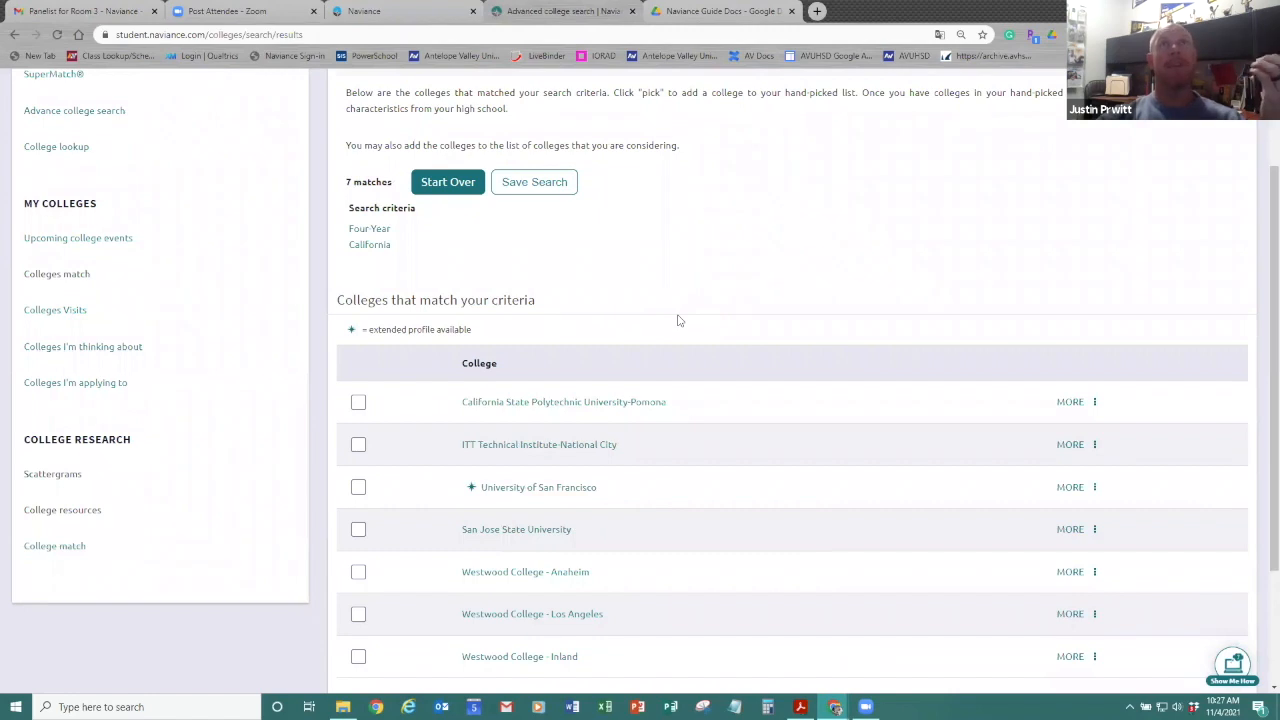
mouse_move(660, 576)
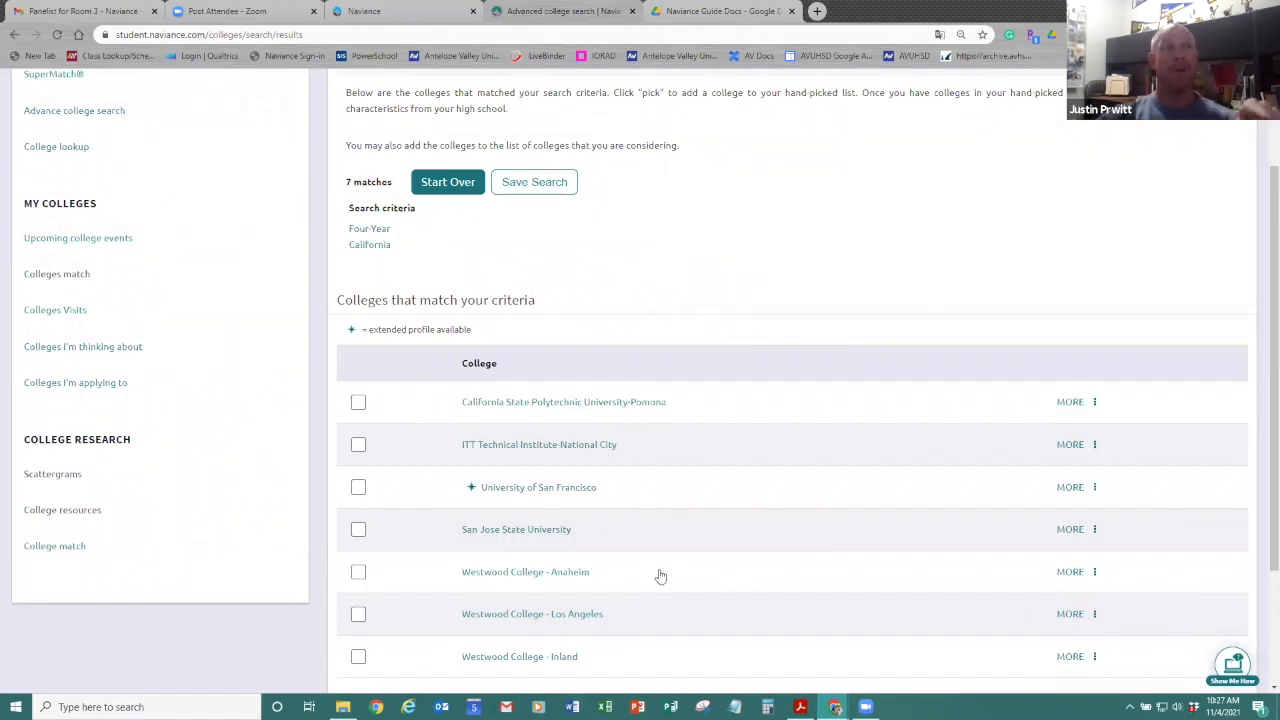
scroll(down, 3)
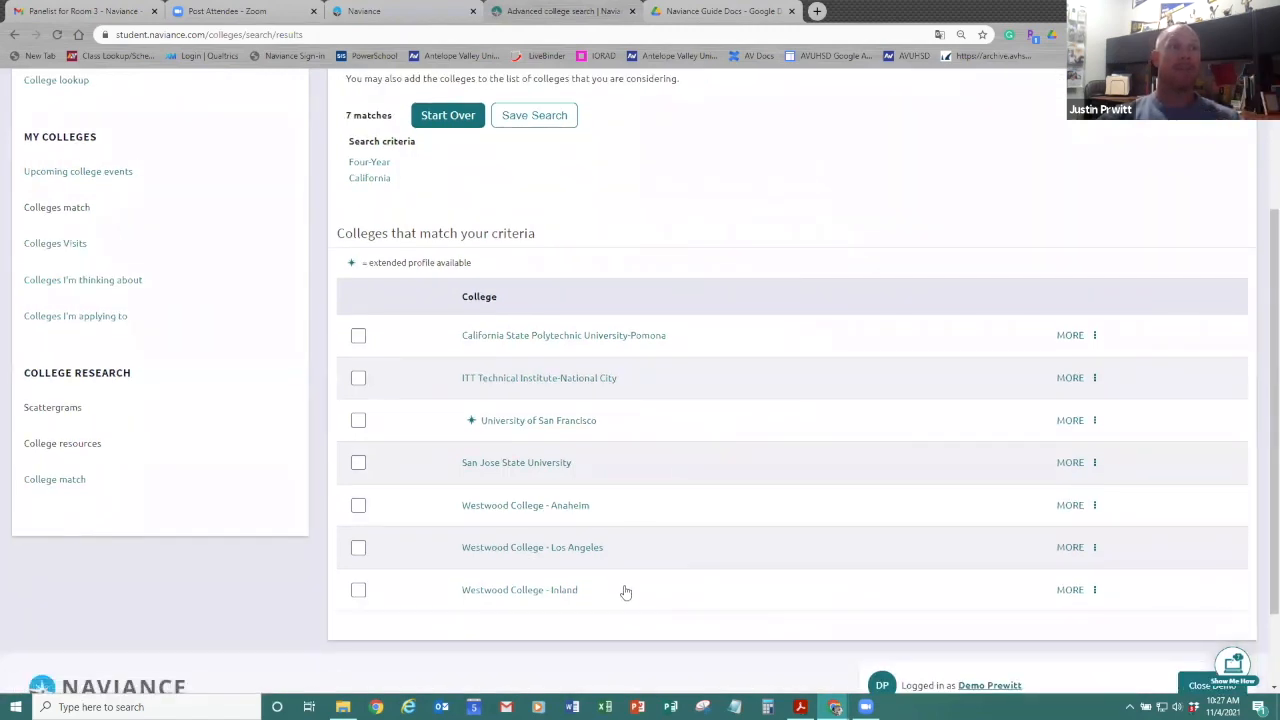
mouse_move(574, 528)
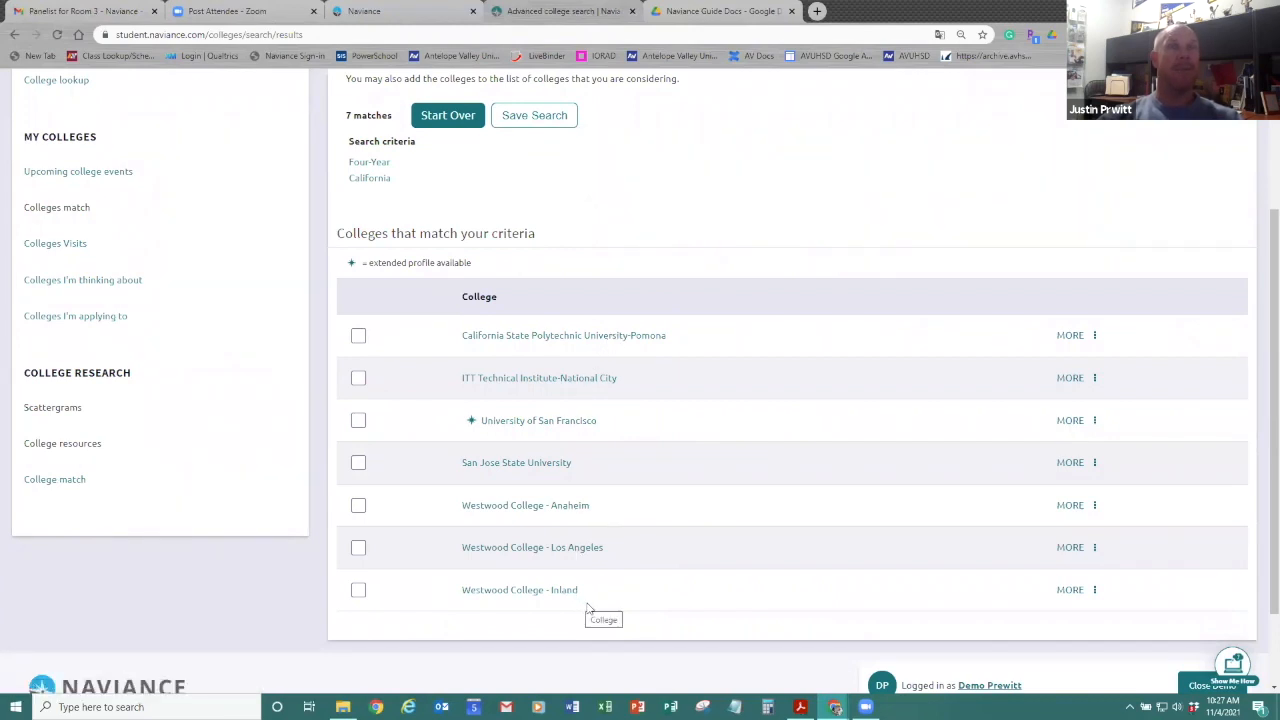
mouse_move(701, 462)
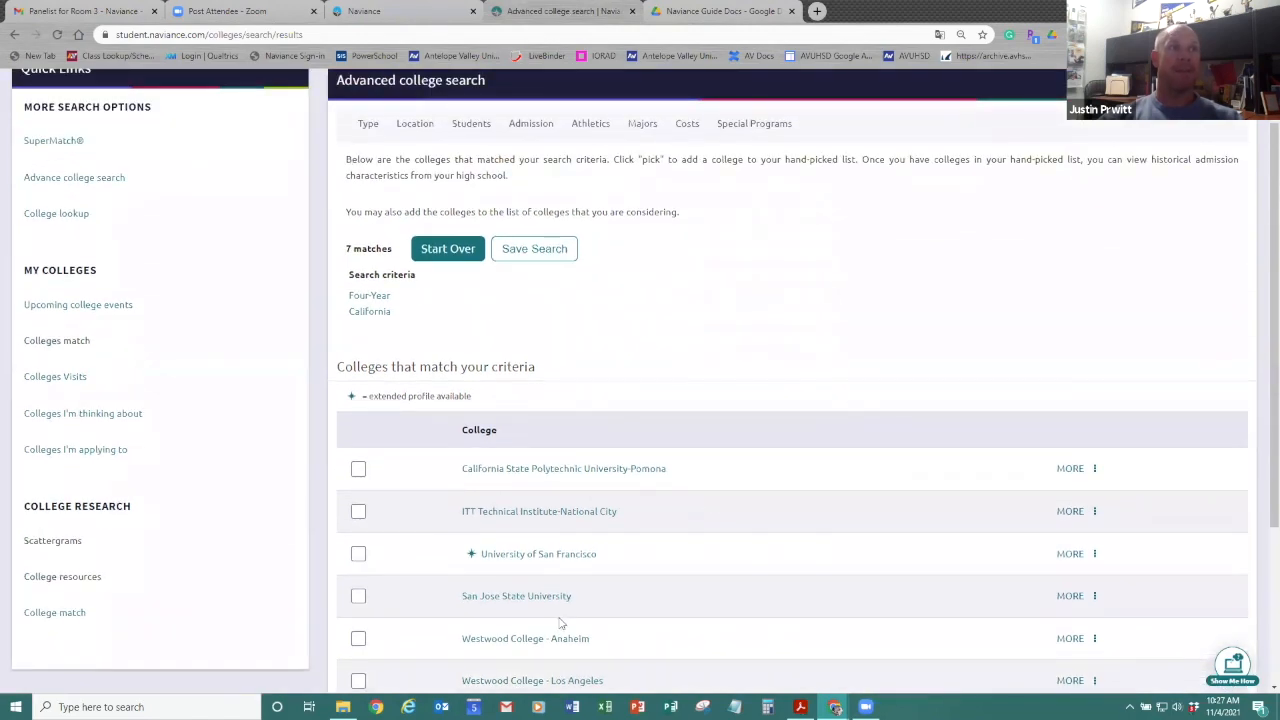
scroll(down, 3)
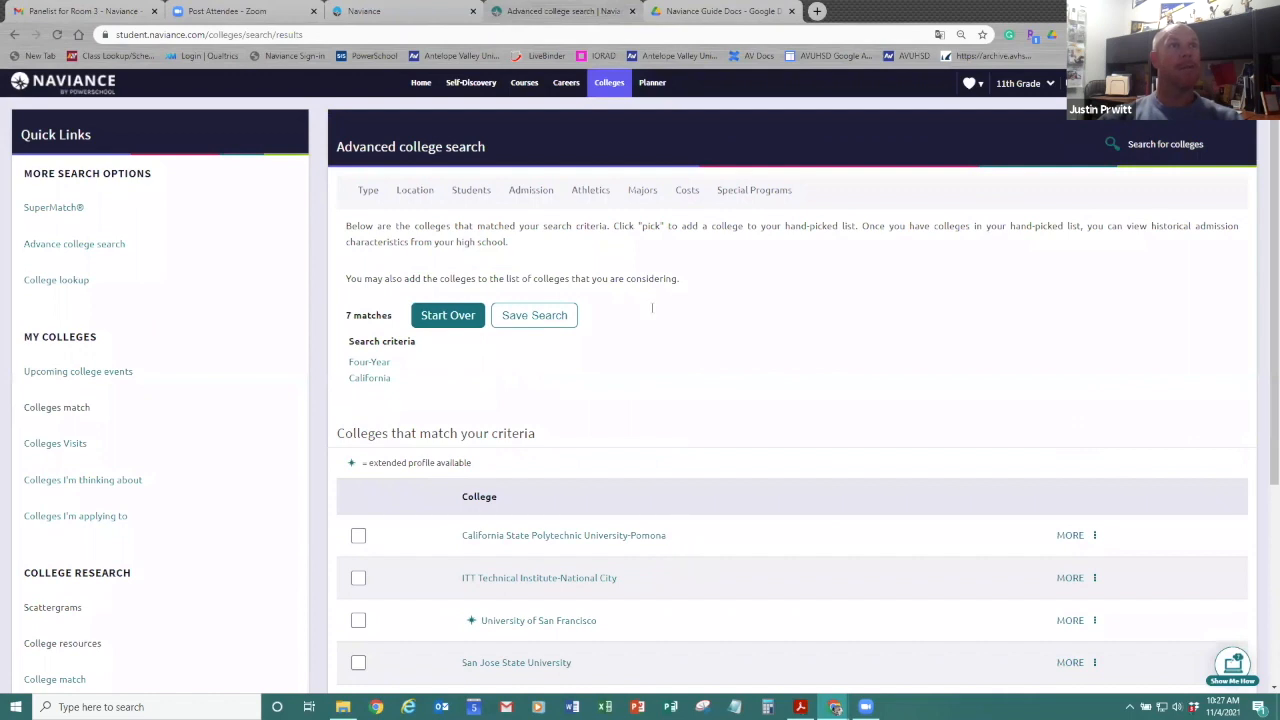
From Favorite Careers and Clusters, open Wind Energy Operations Managers and scroll its Overview
click(566, 82)
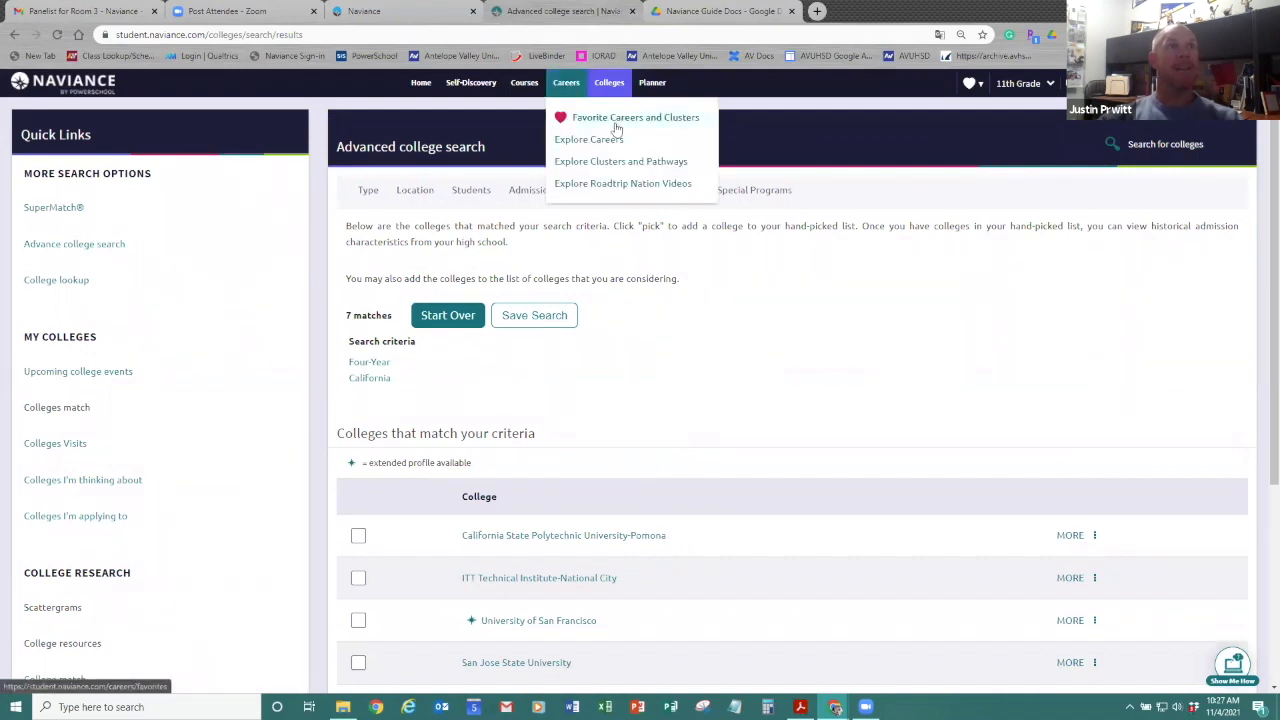
click(635, 117)
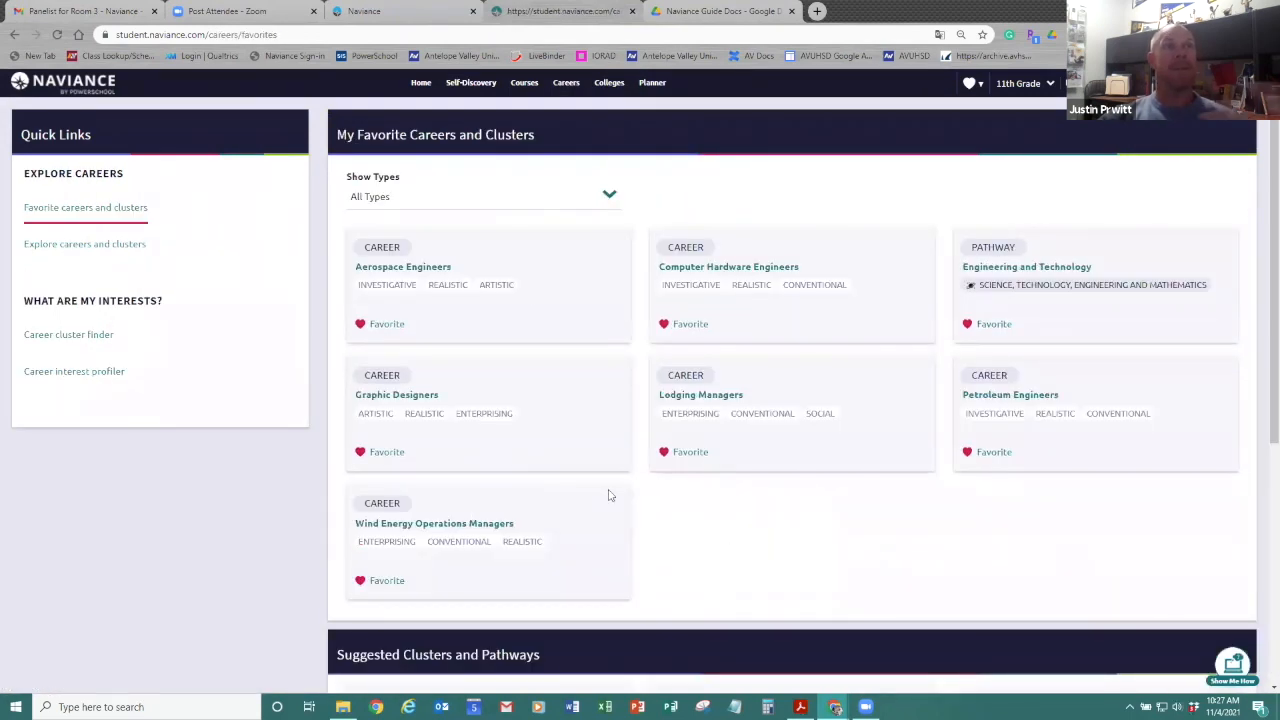
mouse_move(446, 513)
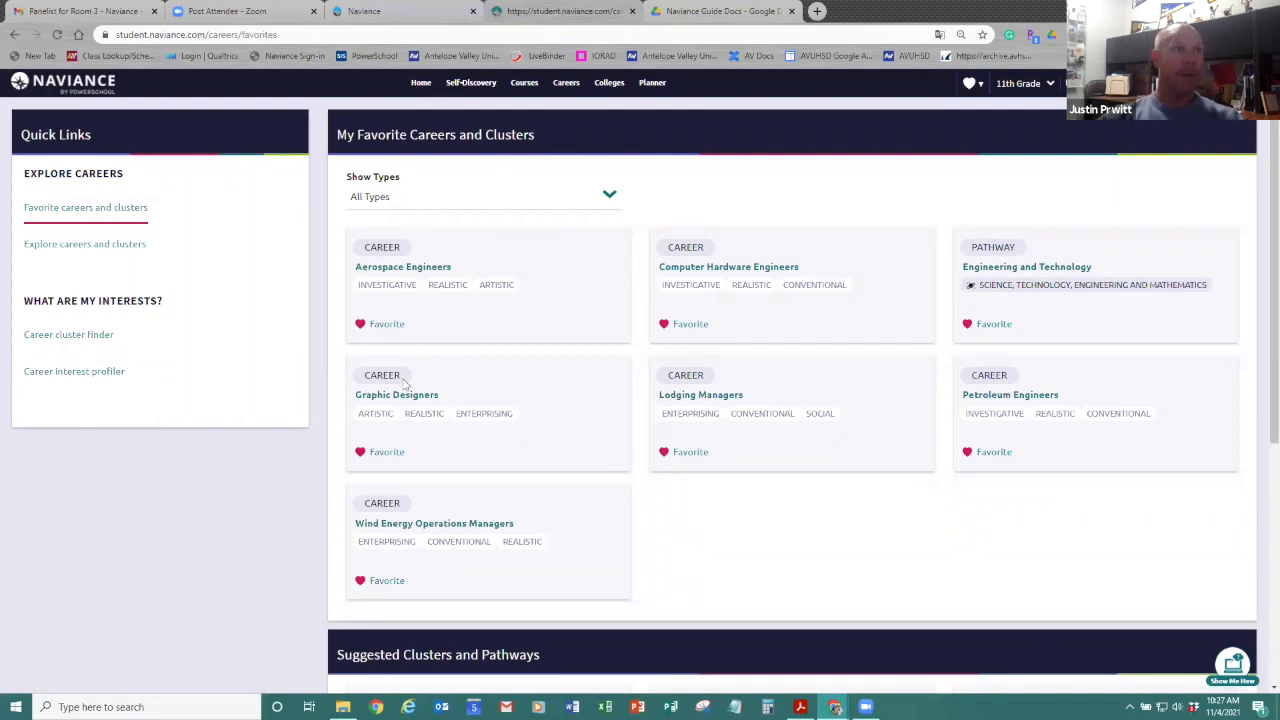
mouse_move(455, 528)
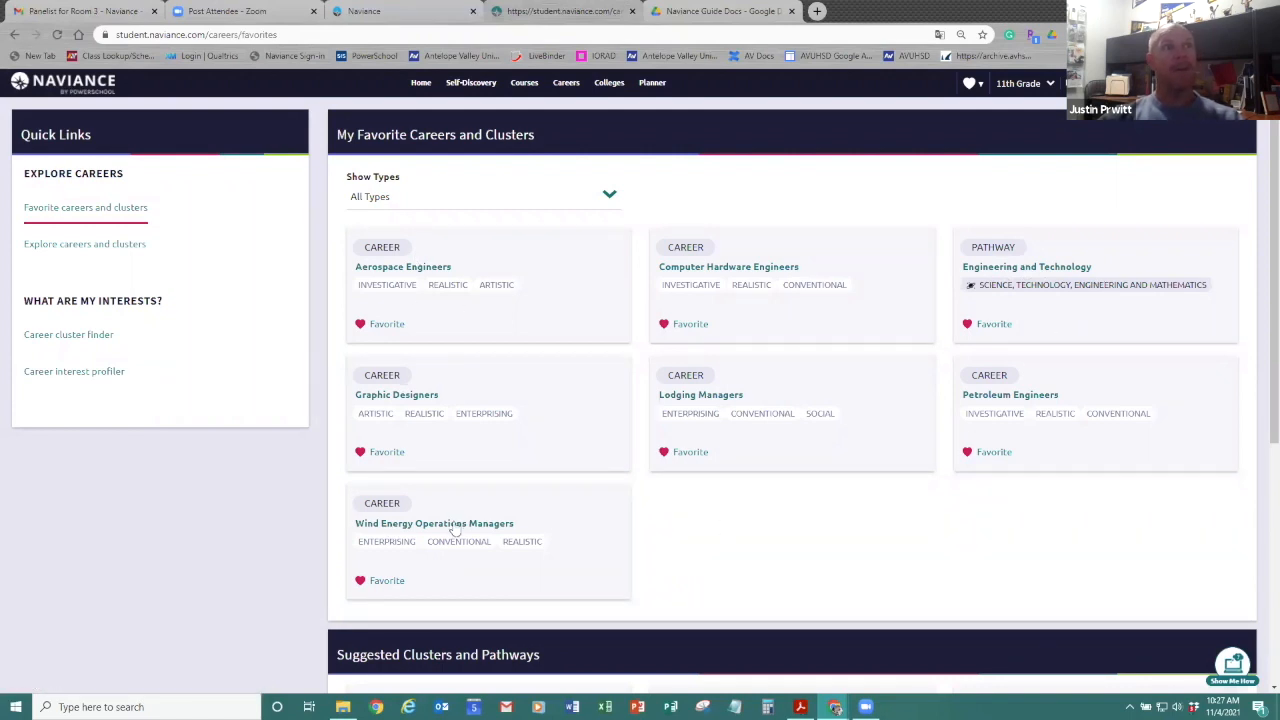
click(434, 523)
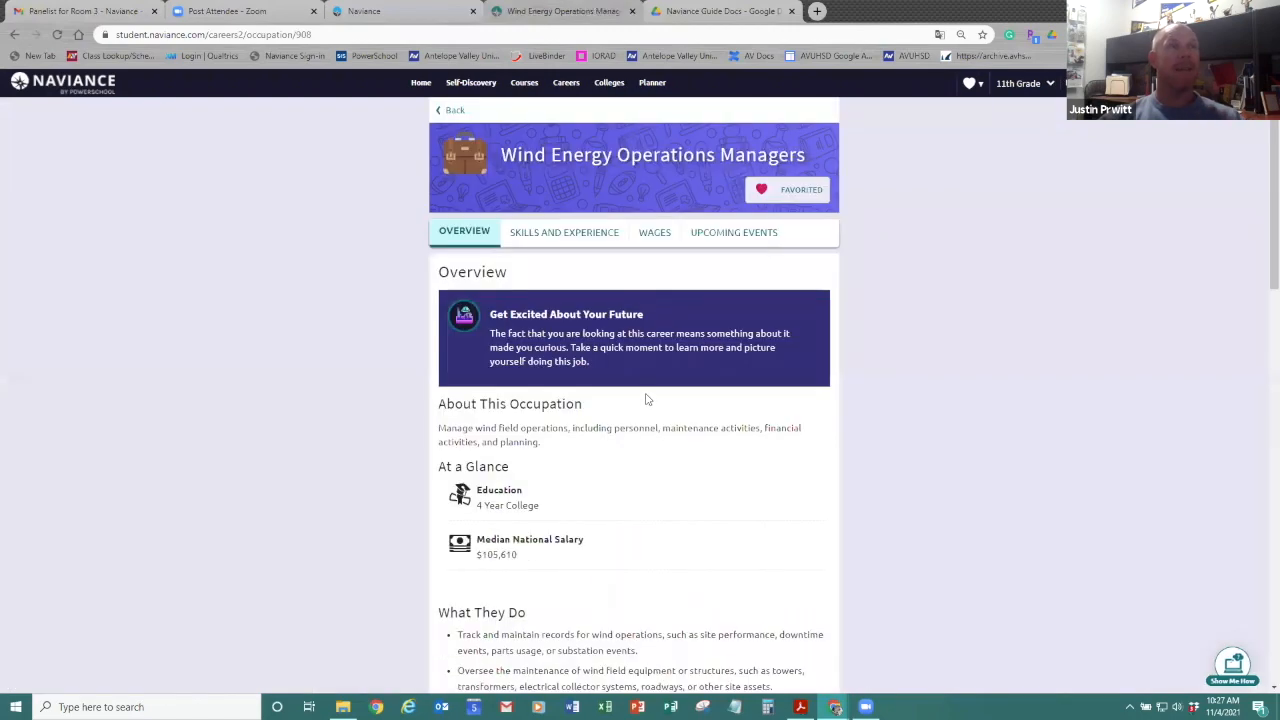
scroll(down, 3)
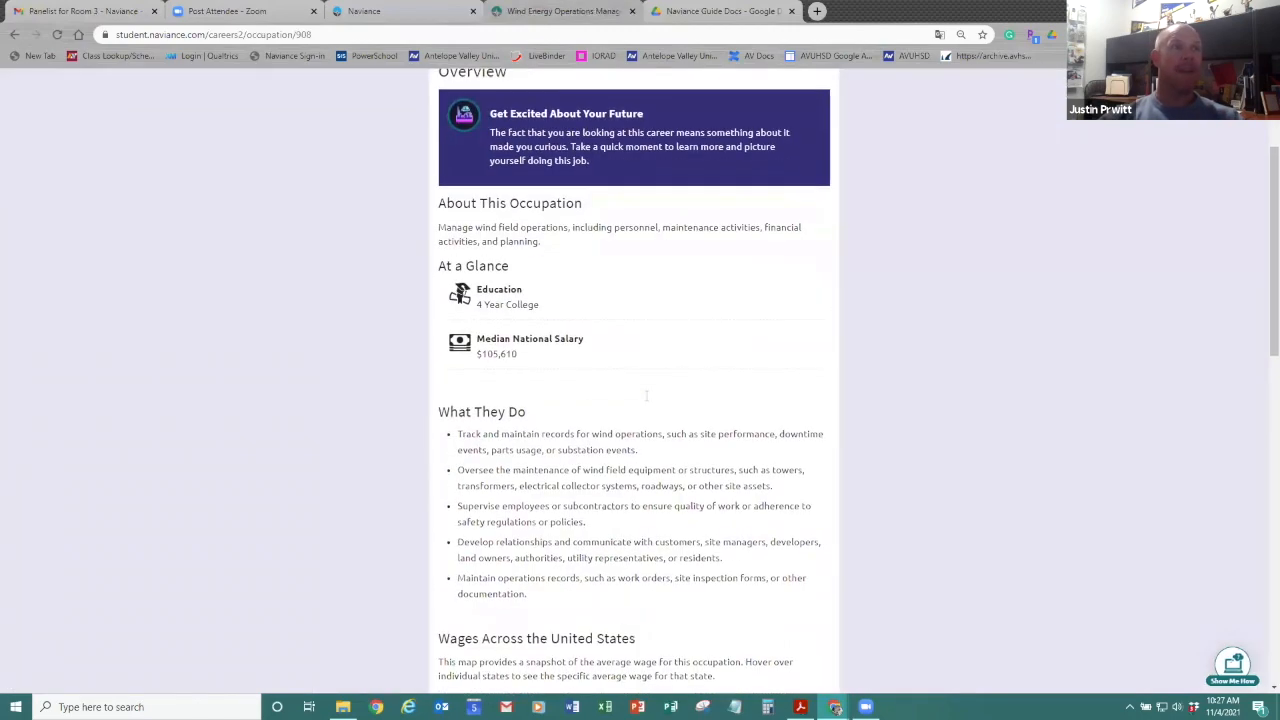
scroll(down, 3)
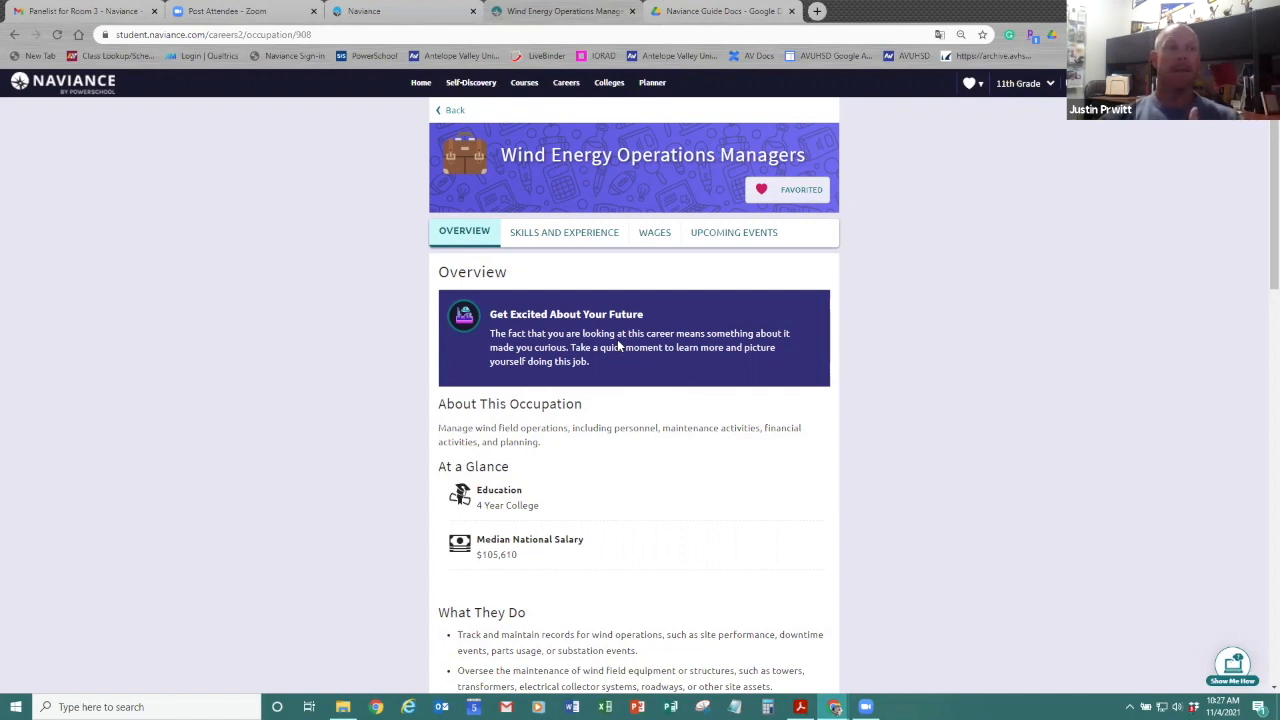
mouse_move(475, 217)
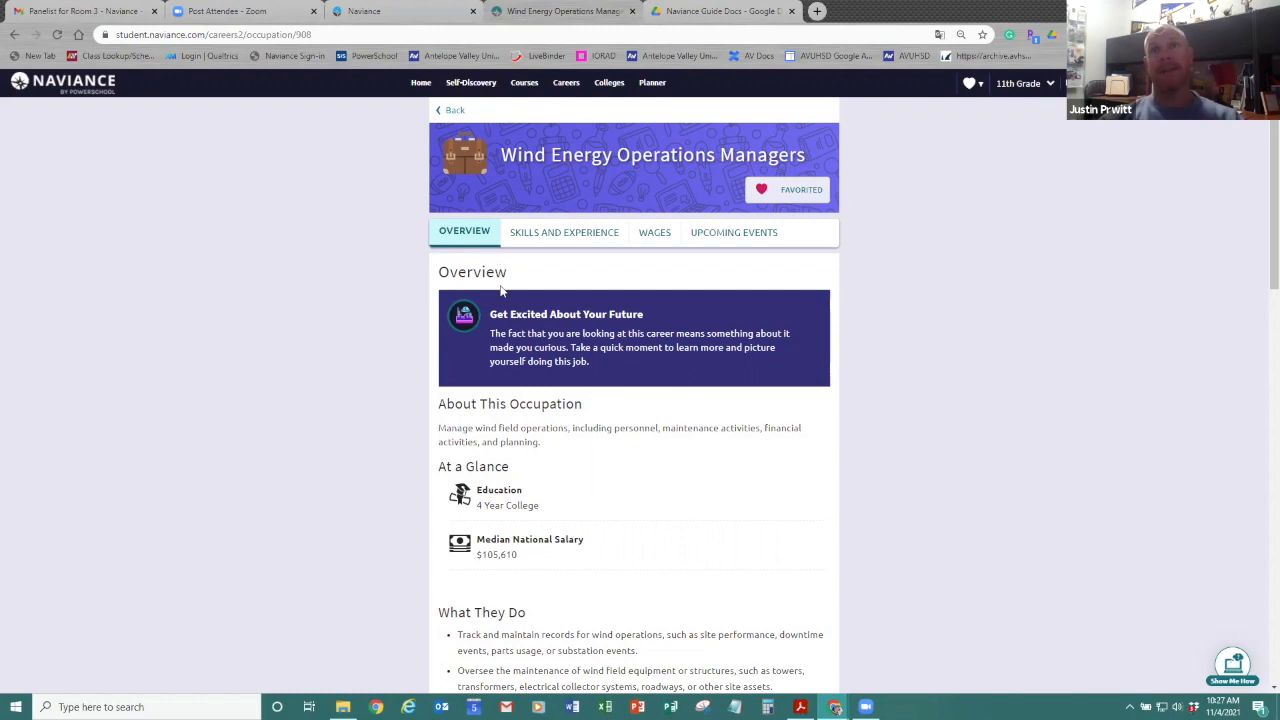
mouse_move(609, 82)
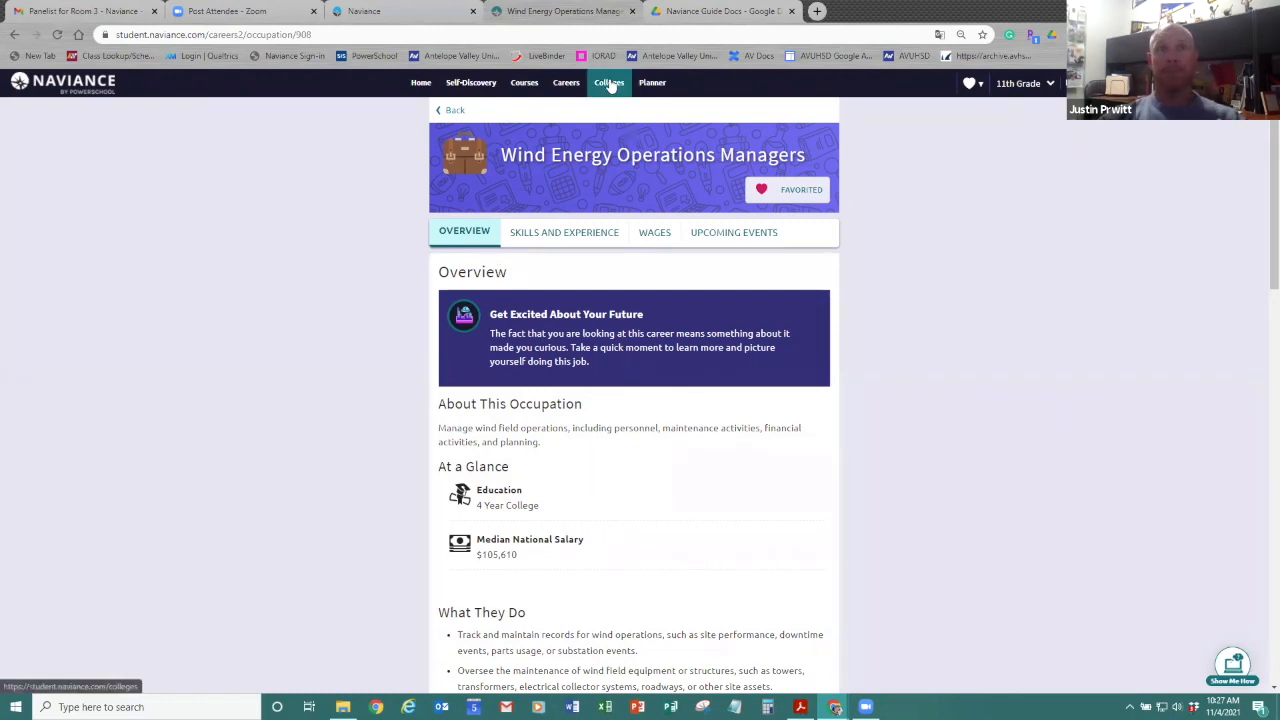
mouse_move(609, 86)
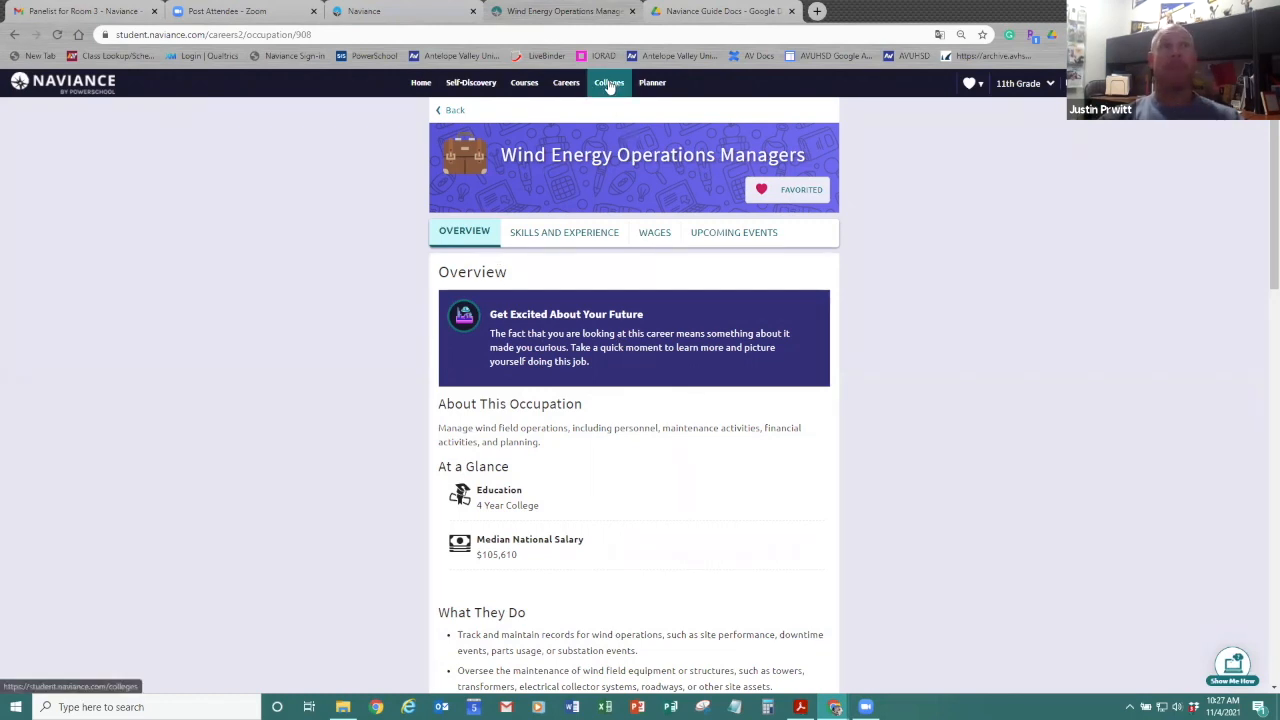
Choose SuperMatch College Search from the Colleges menu
click(609, 82)
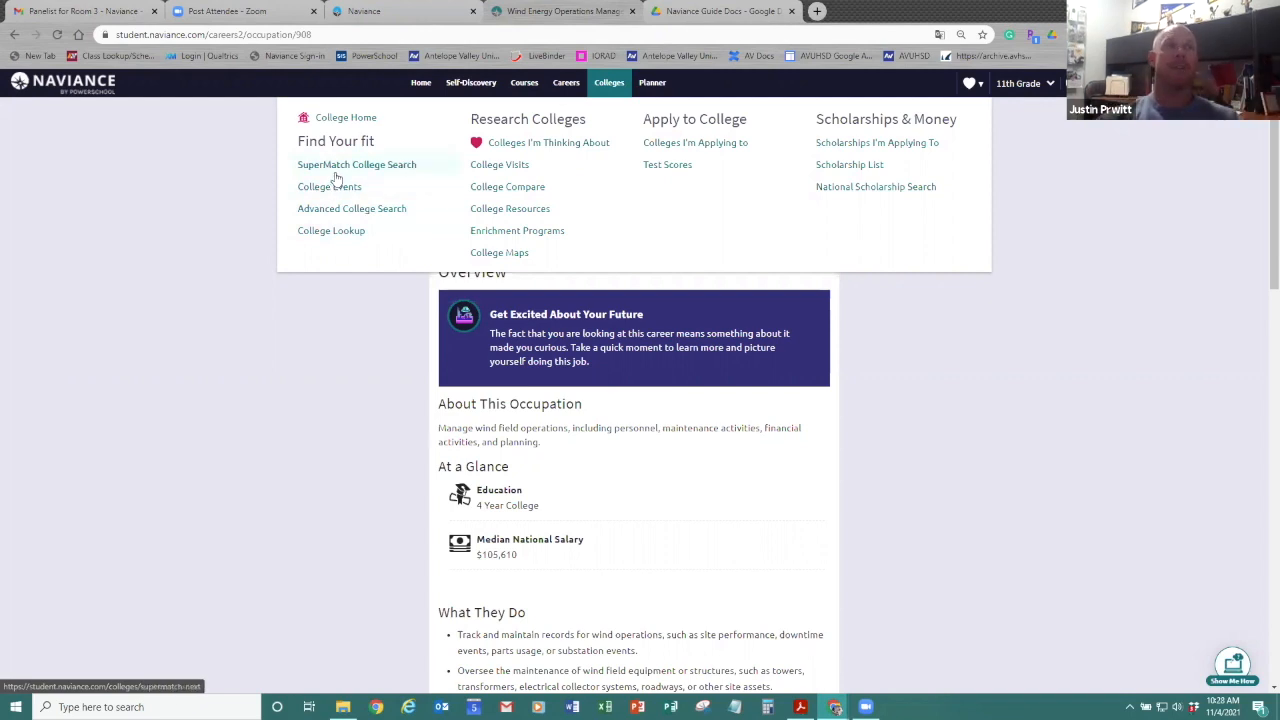
click(357, 164)
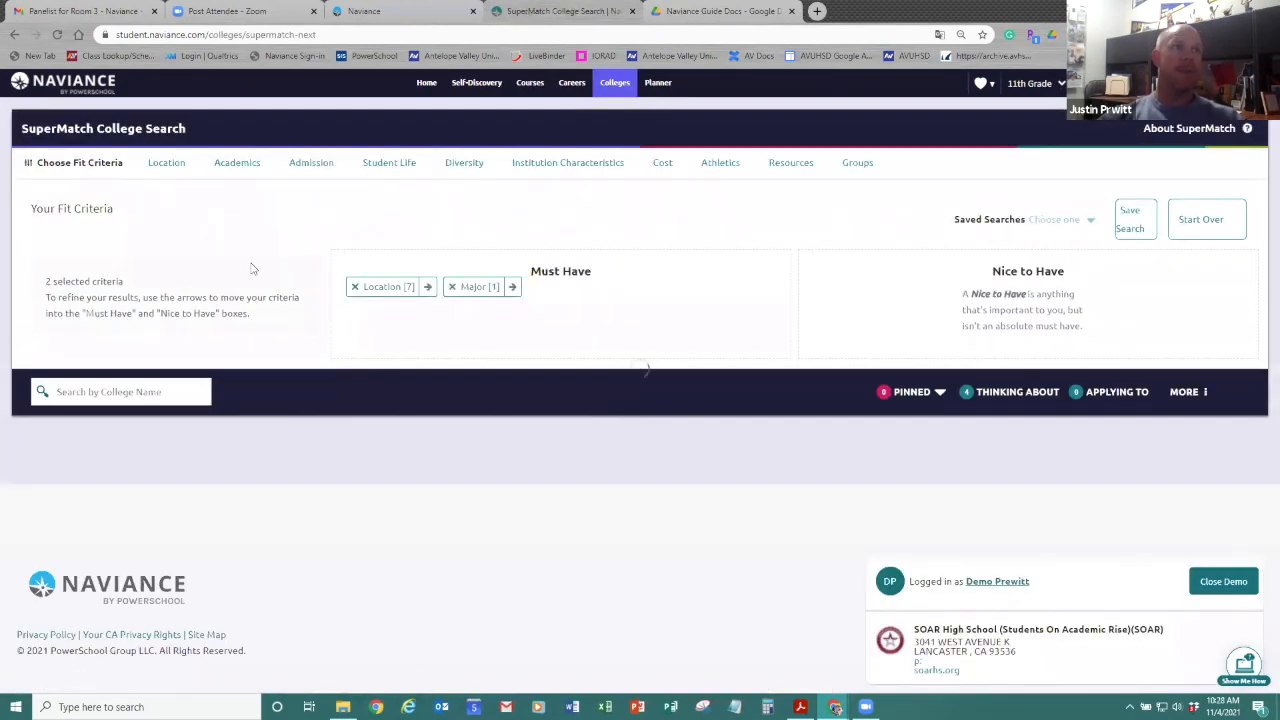
Start over and require the West region, a Large City setting and an Accounting and Finance major
click(453, 286)
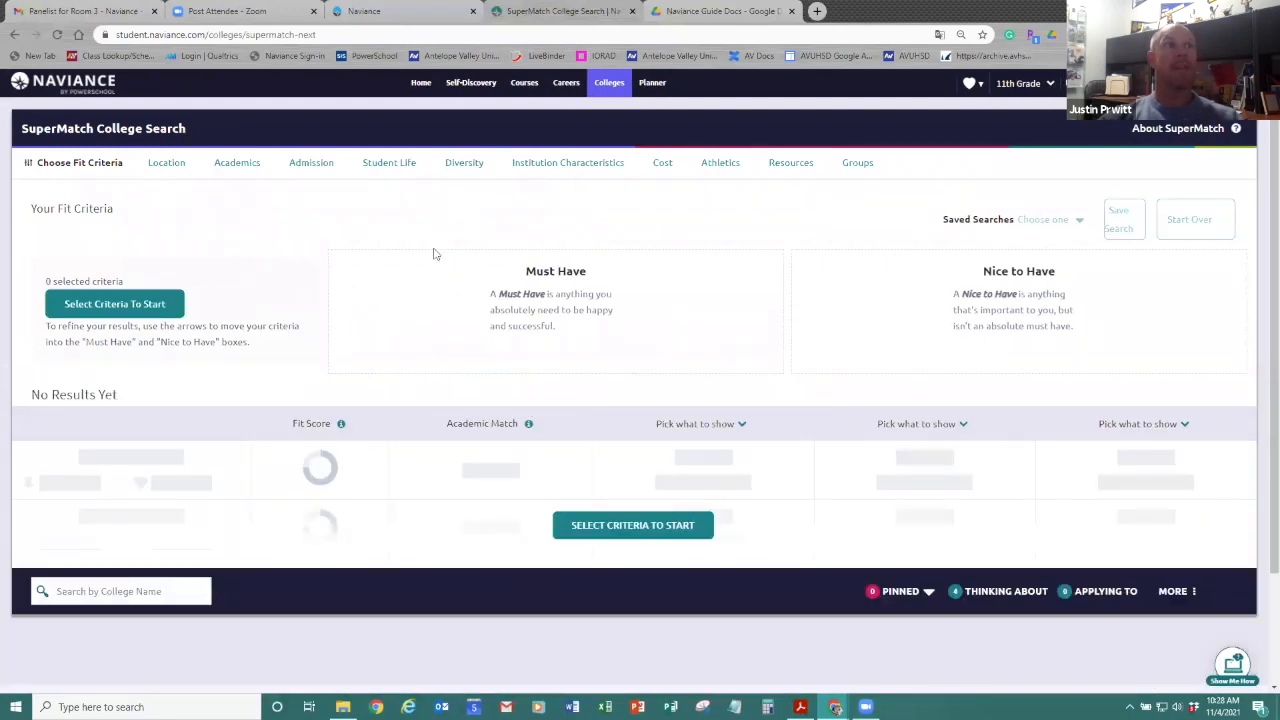
mouse_move(180, 187)
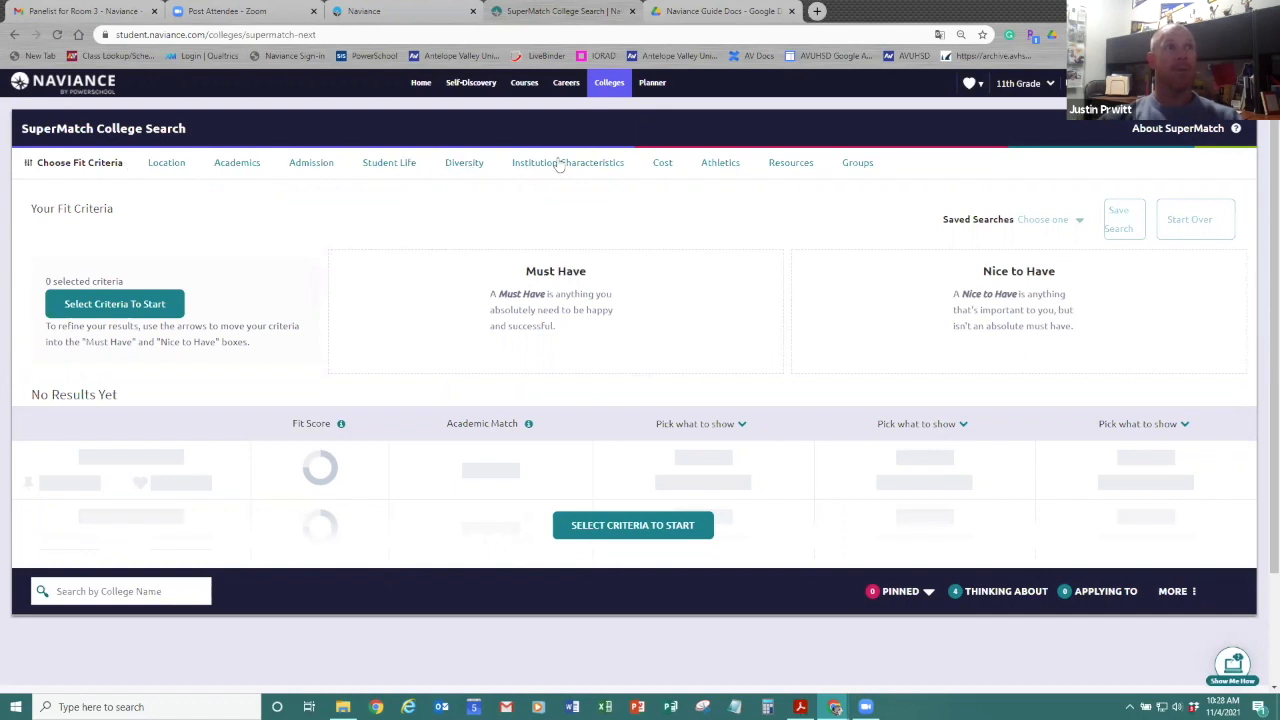
mouse_move(176, 172)
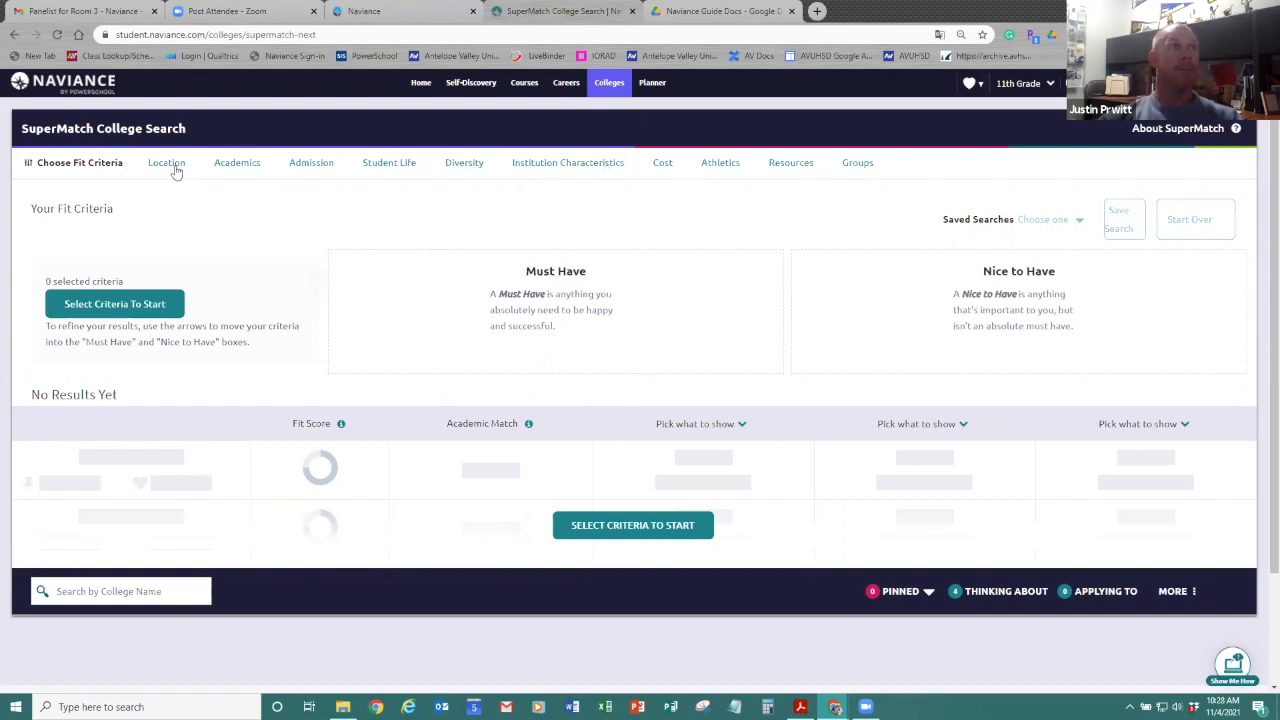
click(166, 162)
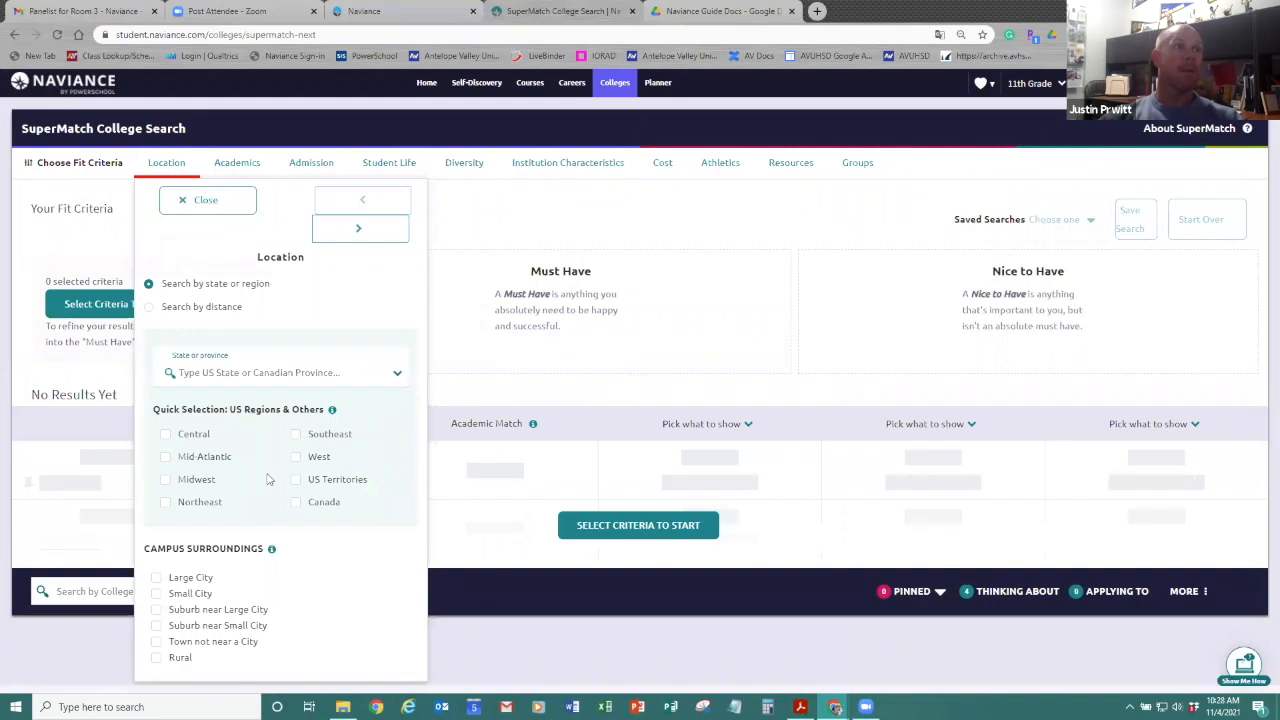
mouse_move(297, 465)
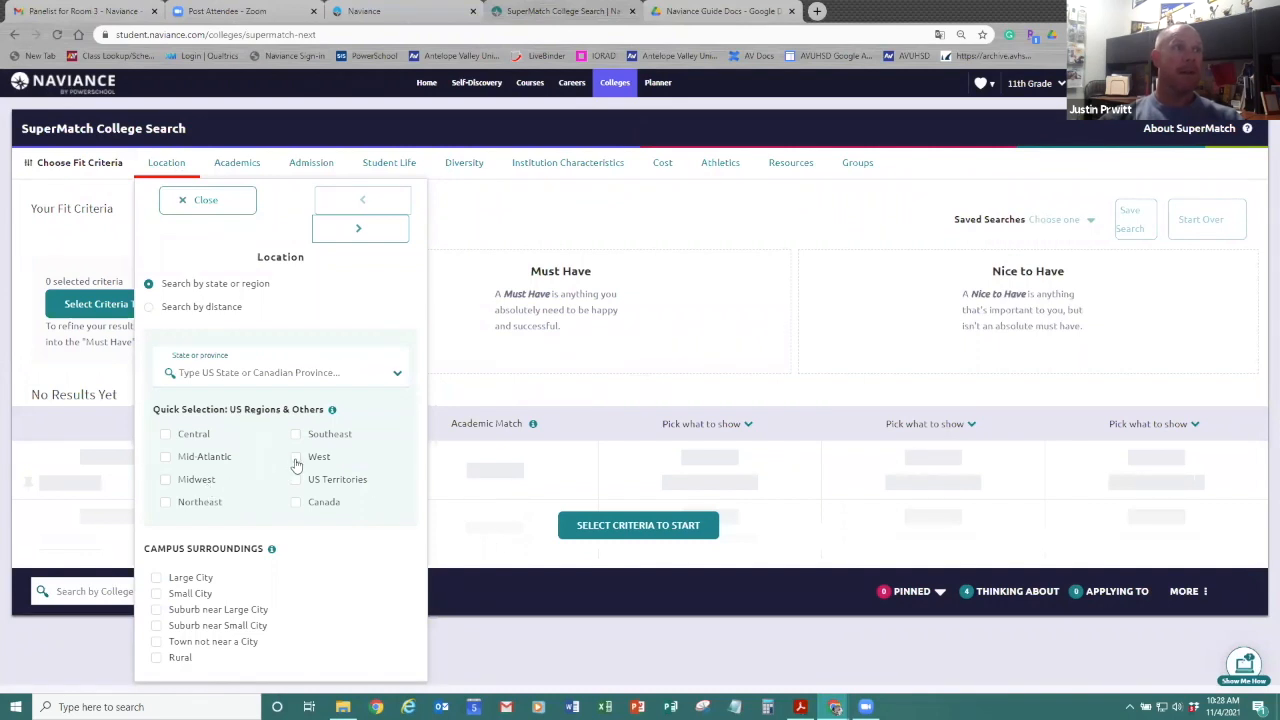
click(296, 456)
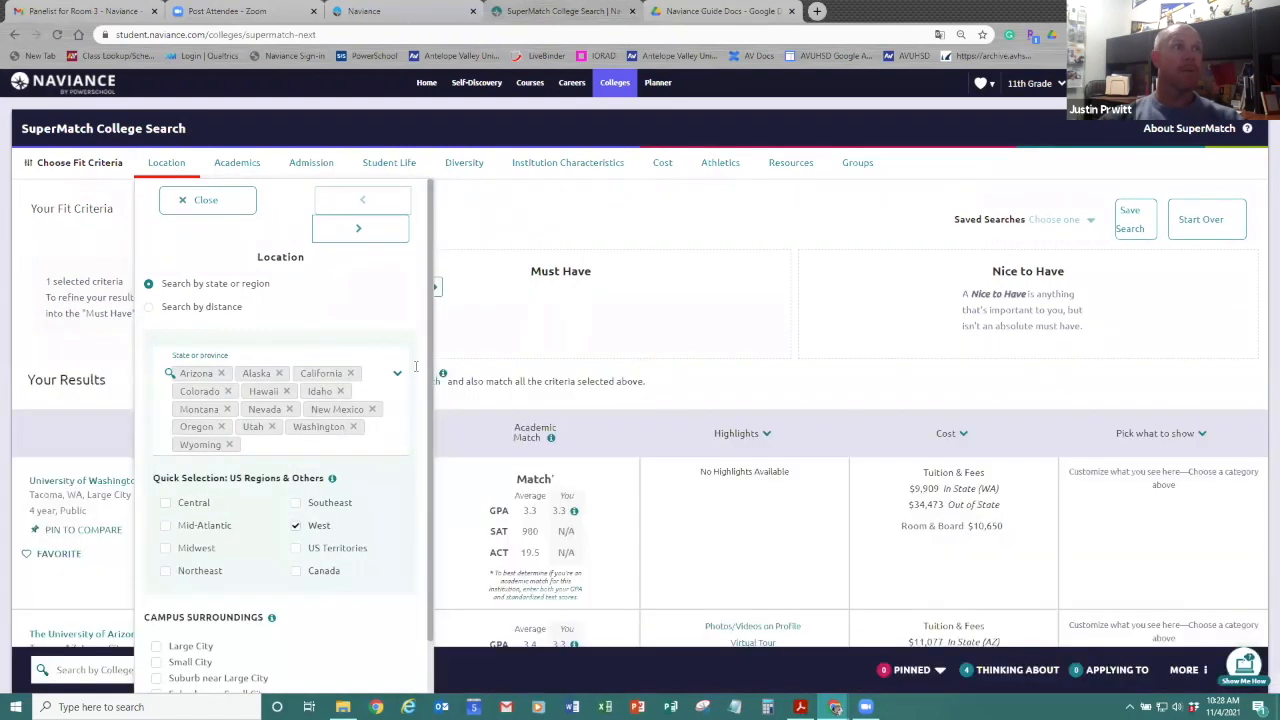
click(157, 588)
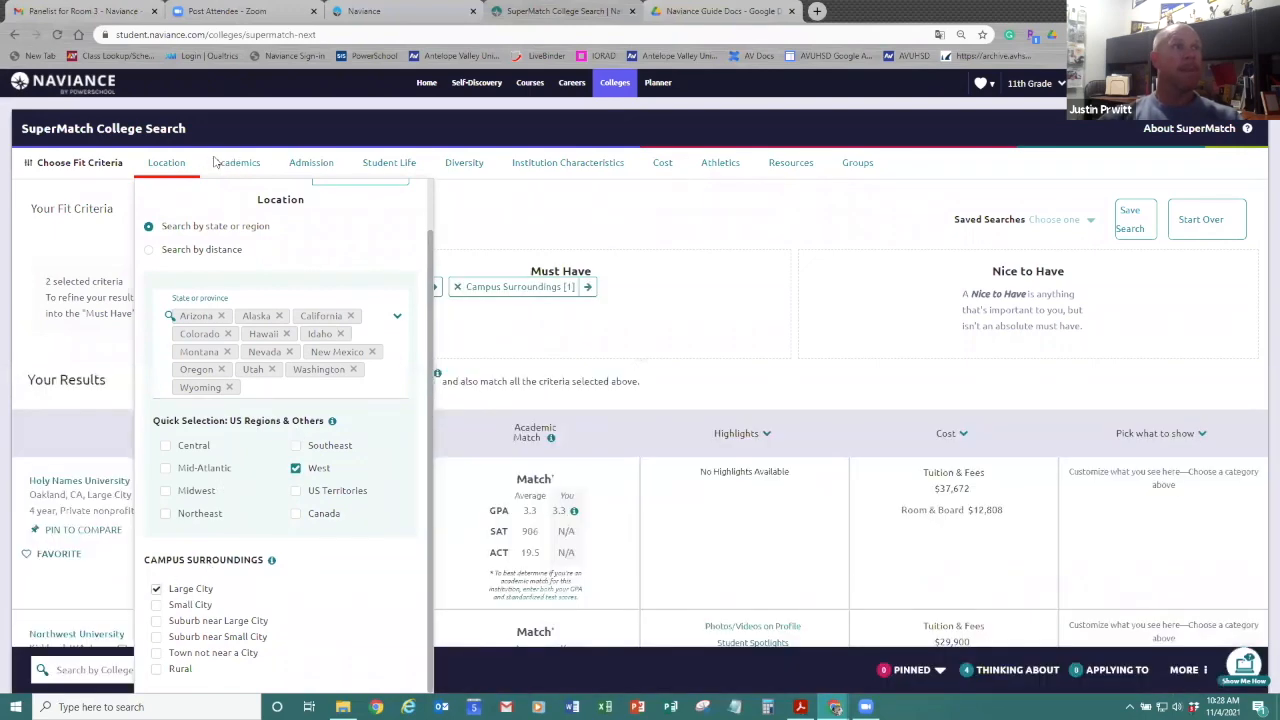
click(237, 162)
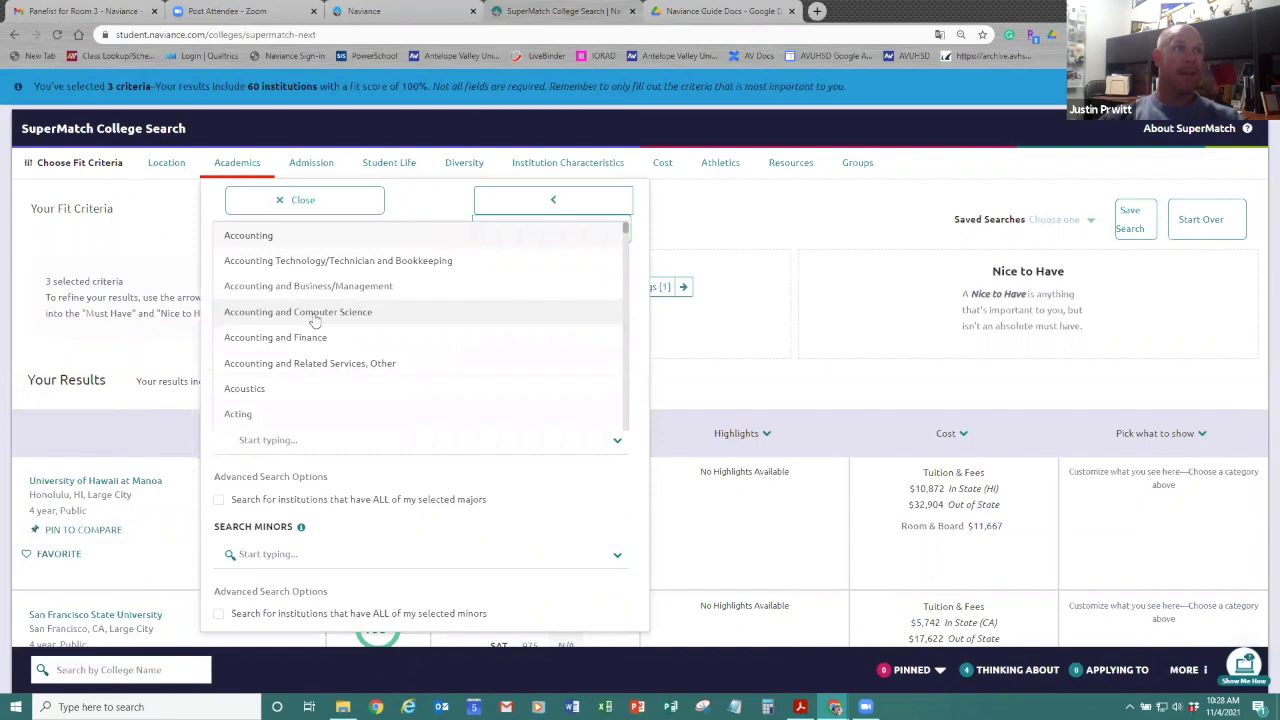
click(275, 337)
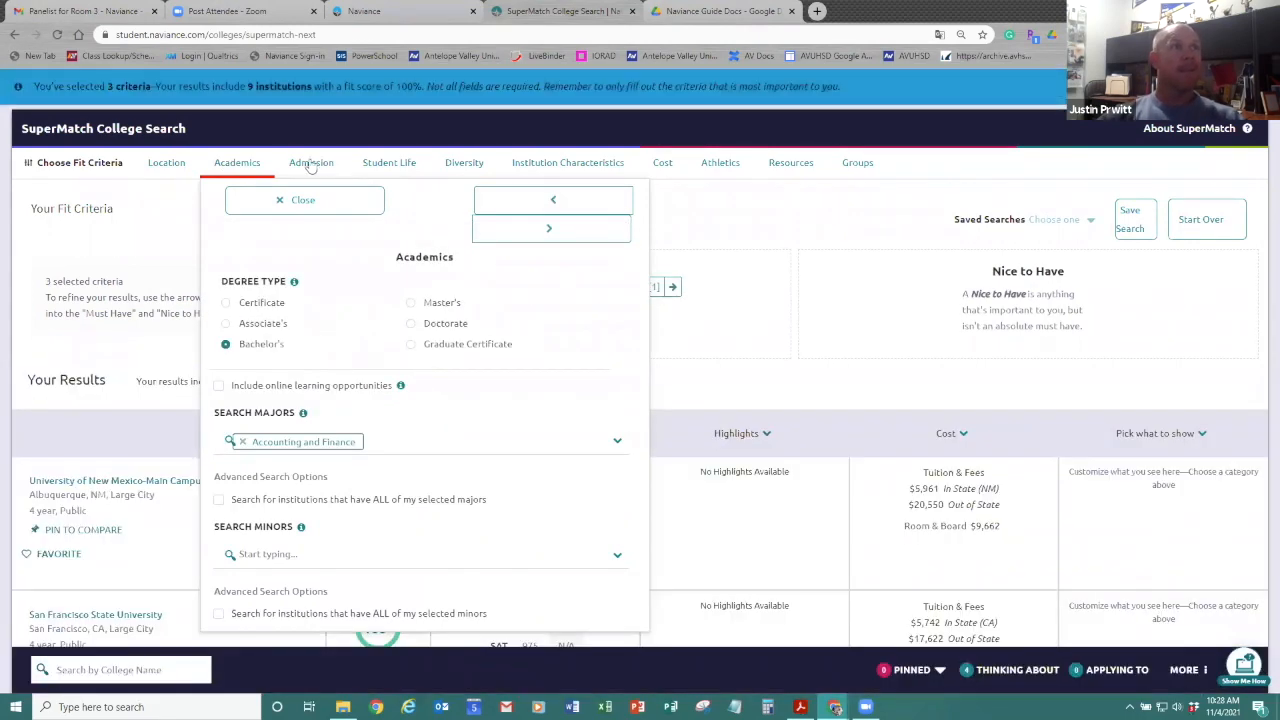
Enter a 3.3 GPA under Admission and browse the Student Life and Diversity criteria
click(311, 162)
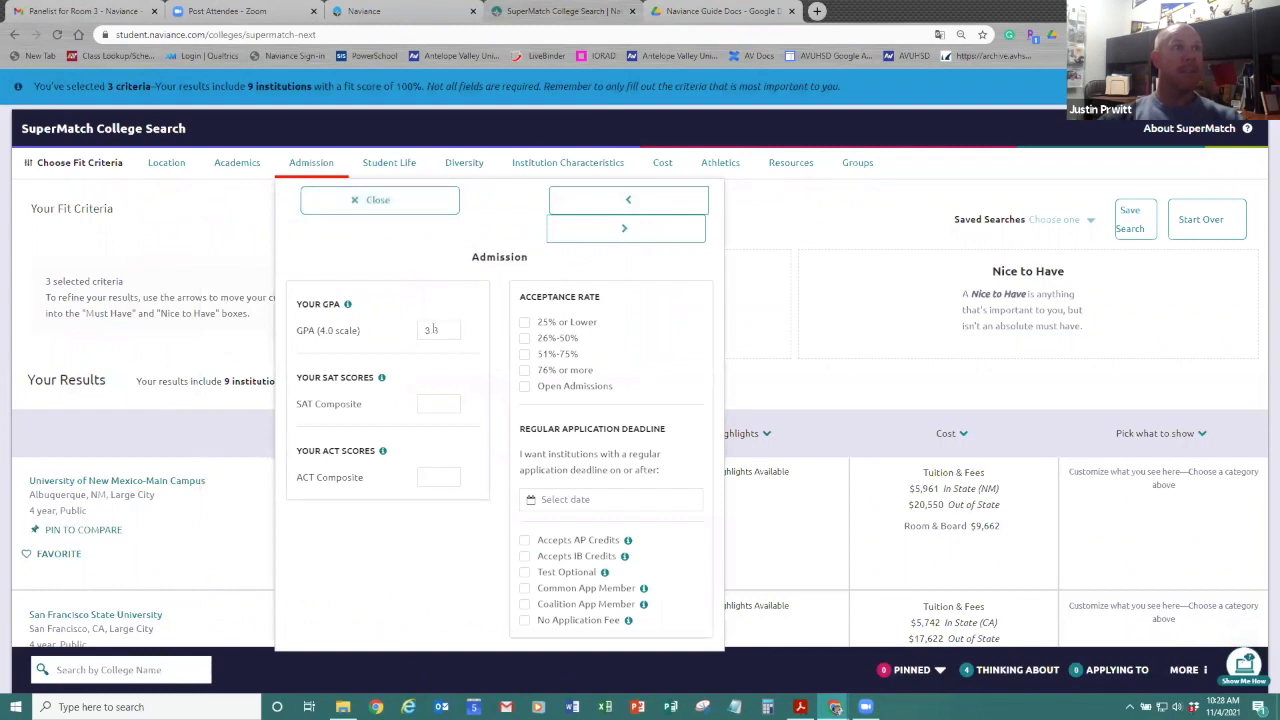
text(3.3)
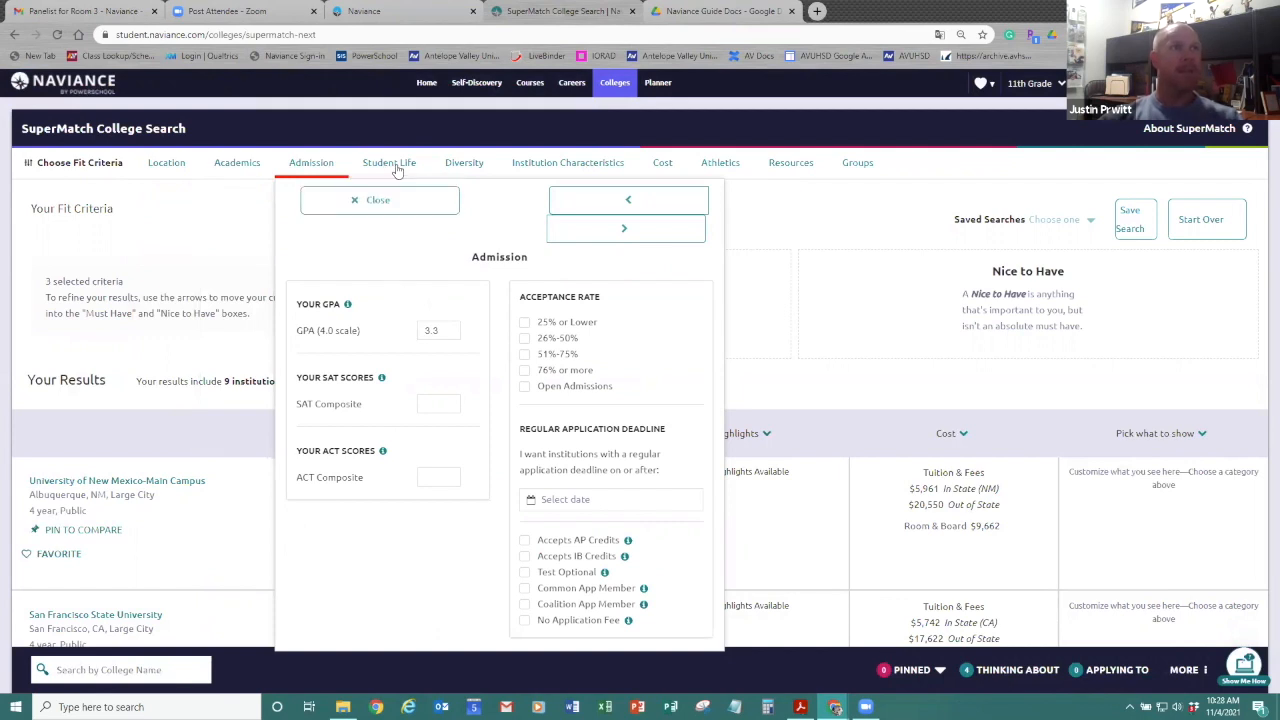
click(388, 162)
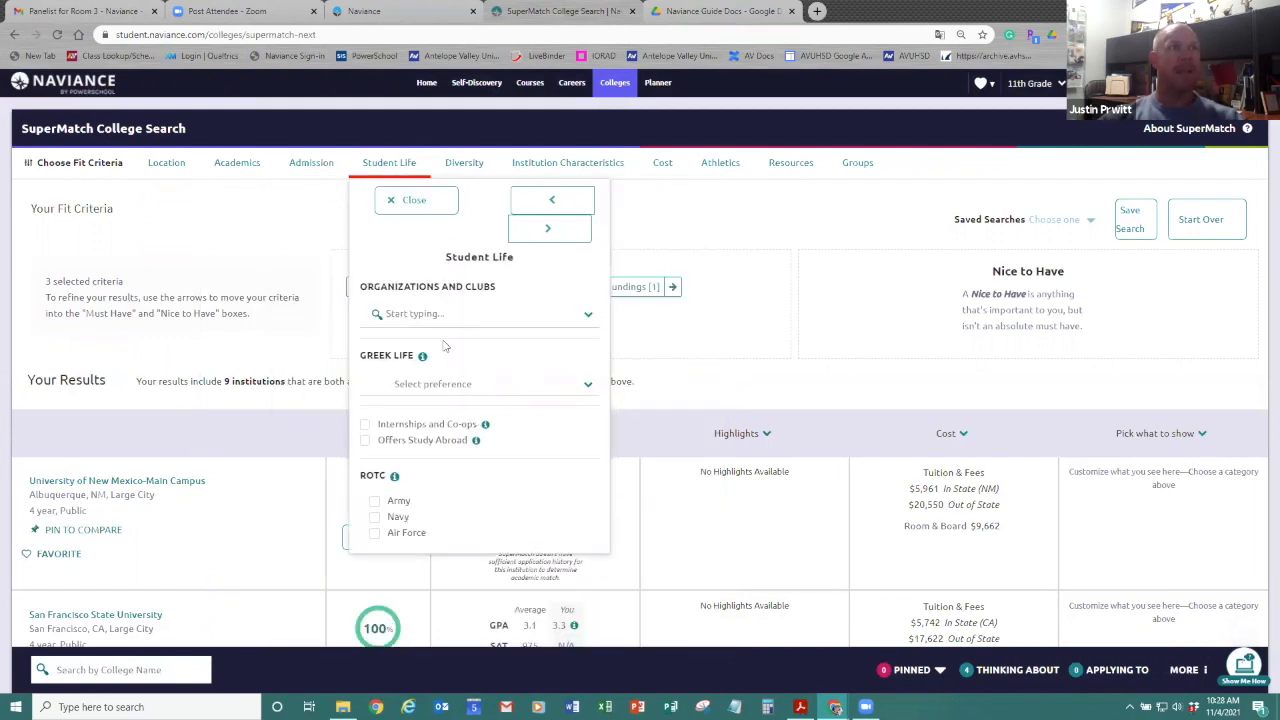
click(479, 383)
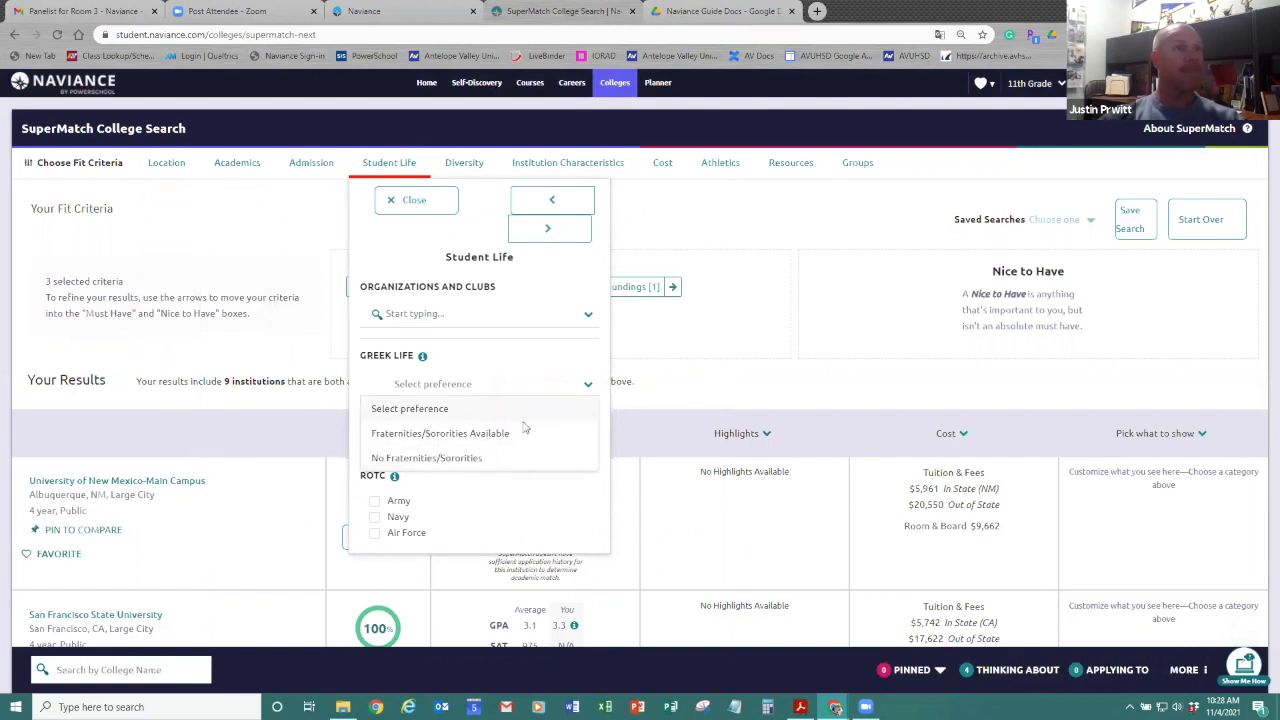
click(414, 199)
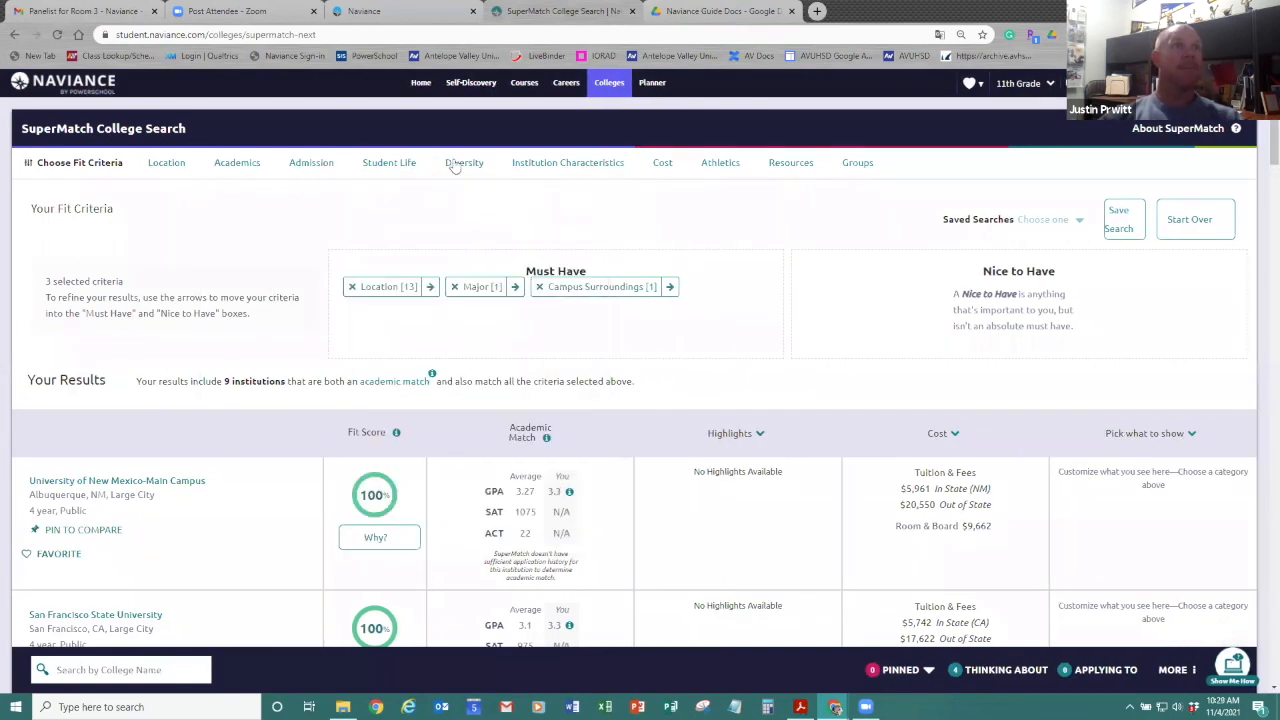
click(464, 162)
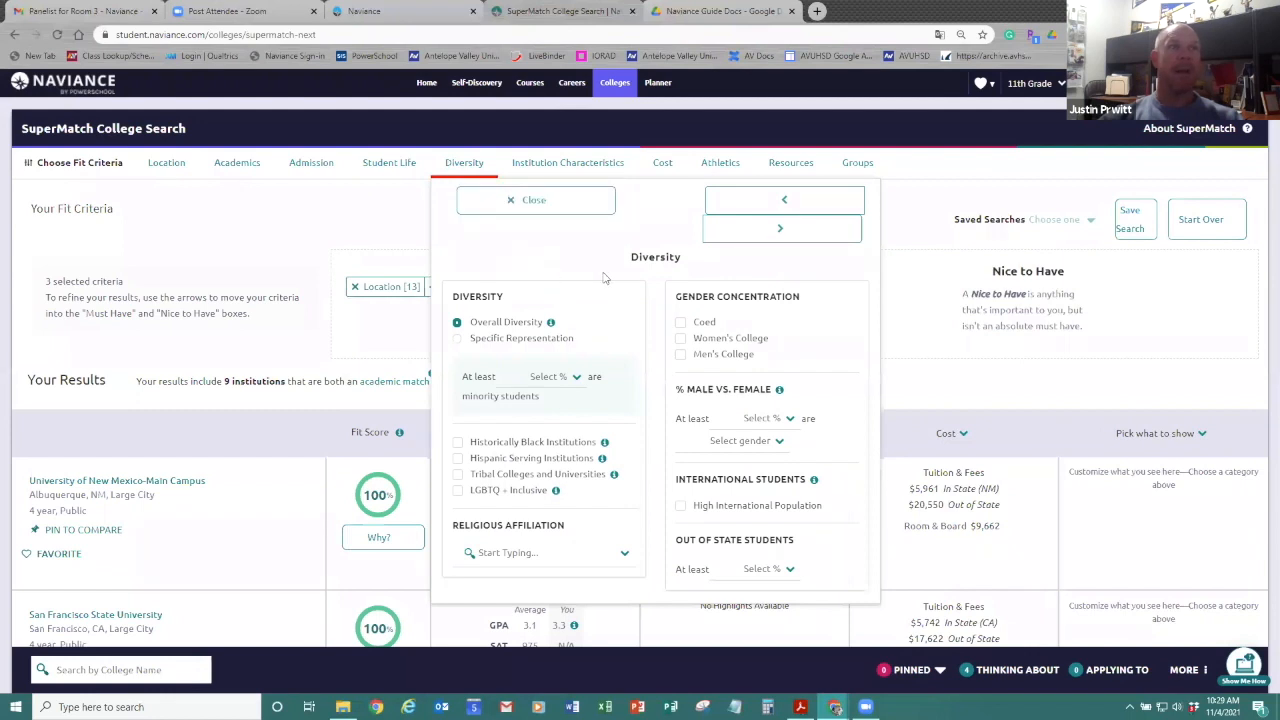
mouse_move(741, 426)
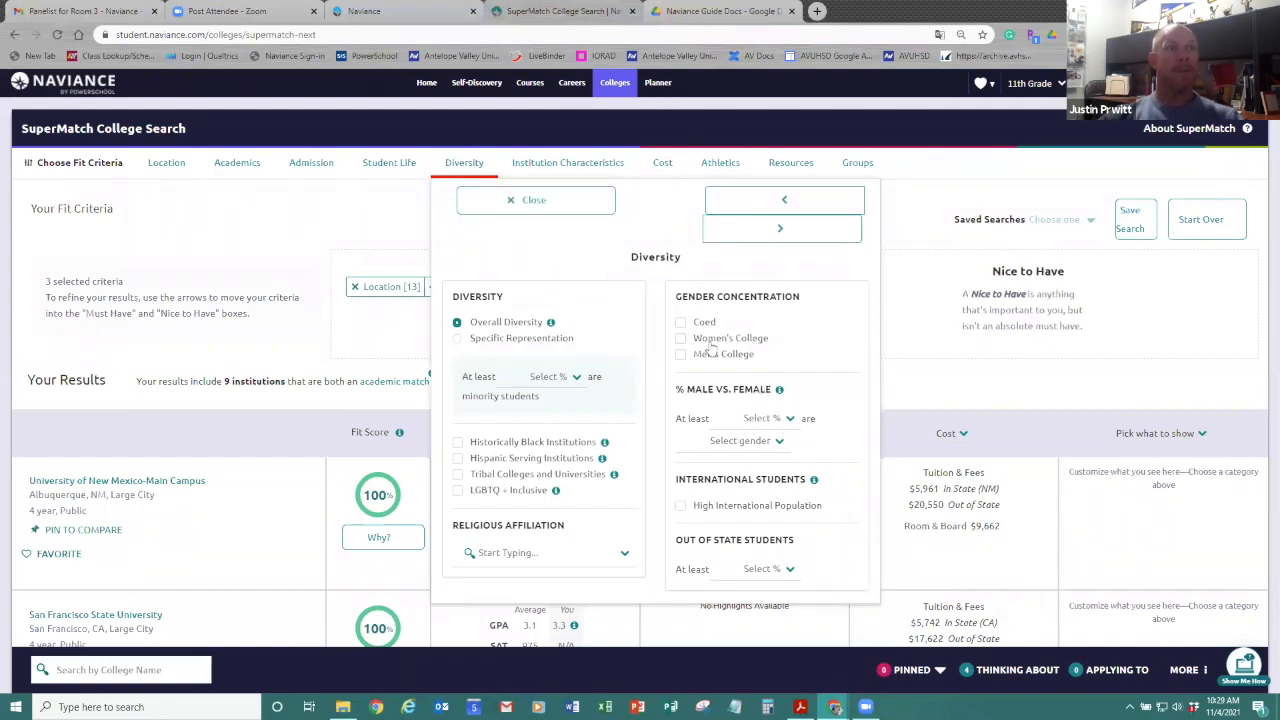
click(545, 552)
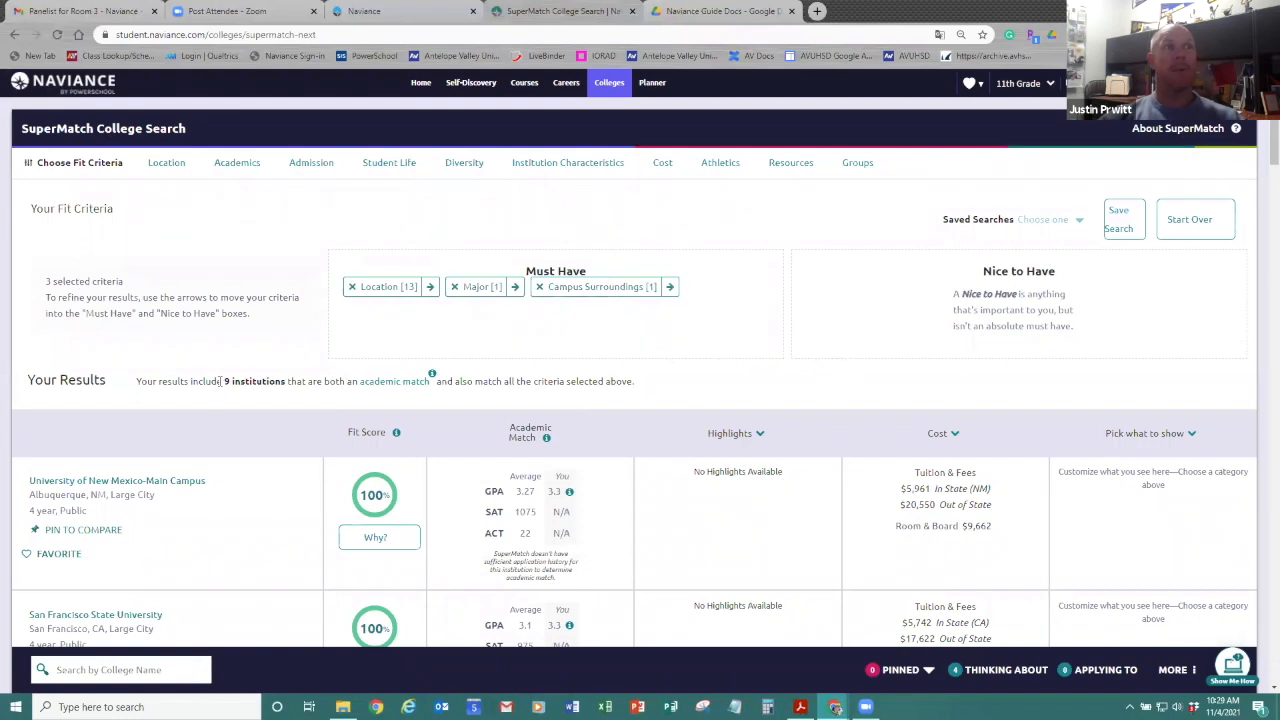
Scroll the 9 results and view University of New Mexico-Main Campus's 100% fit breakdown
double_click(254, 381)
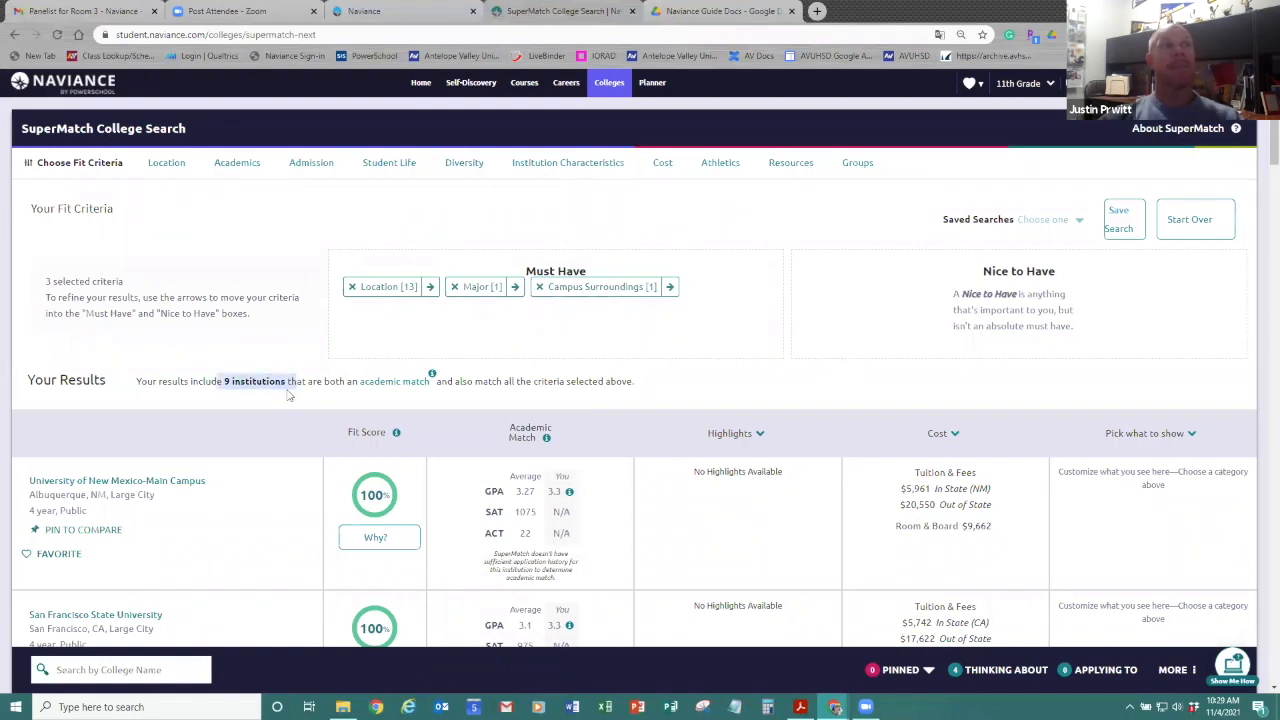
scroll(down, 3)
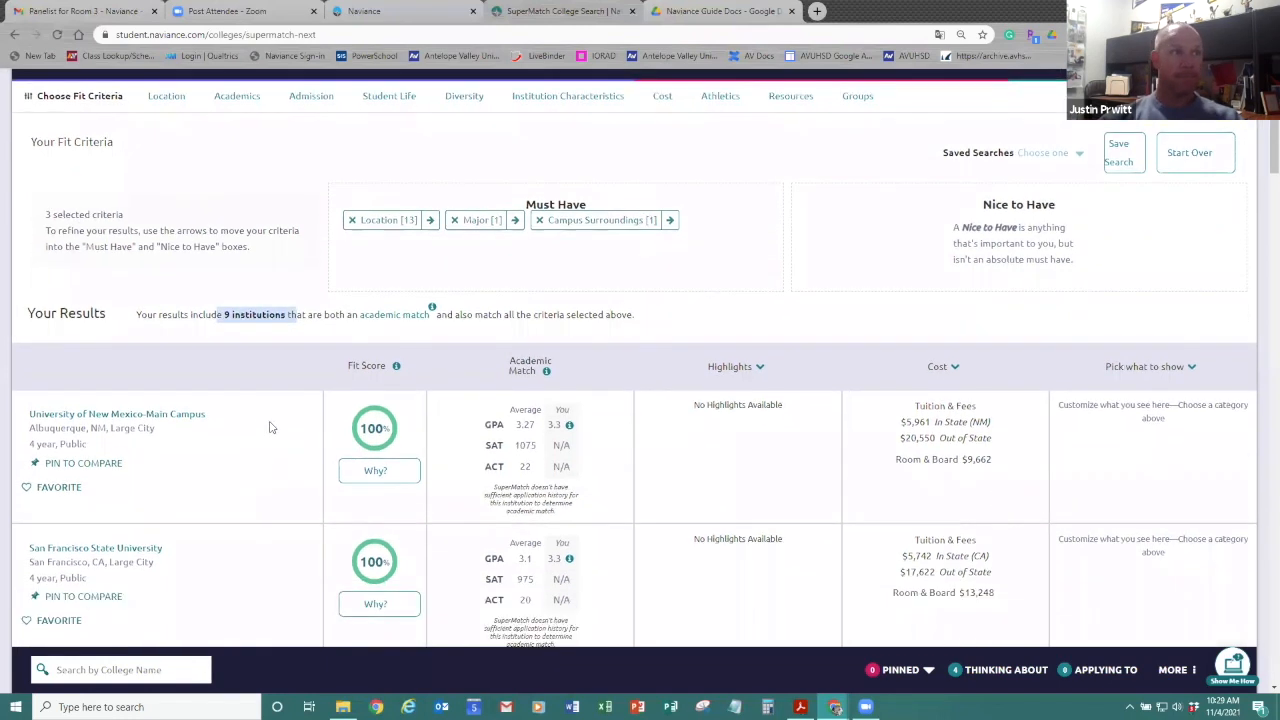
scroll(down, 3)
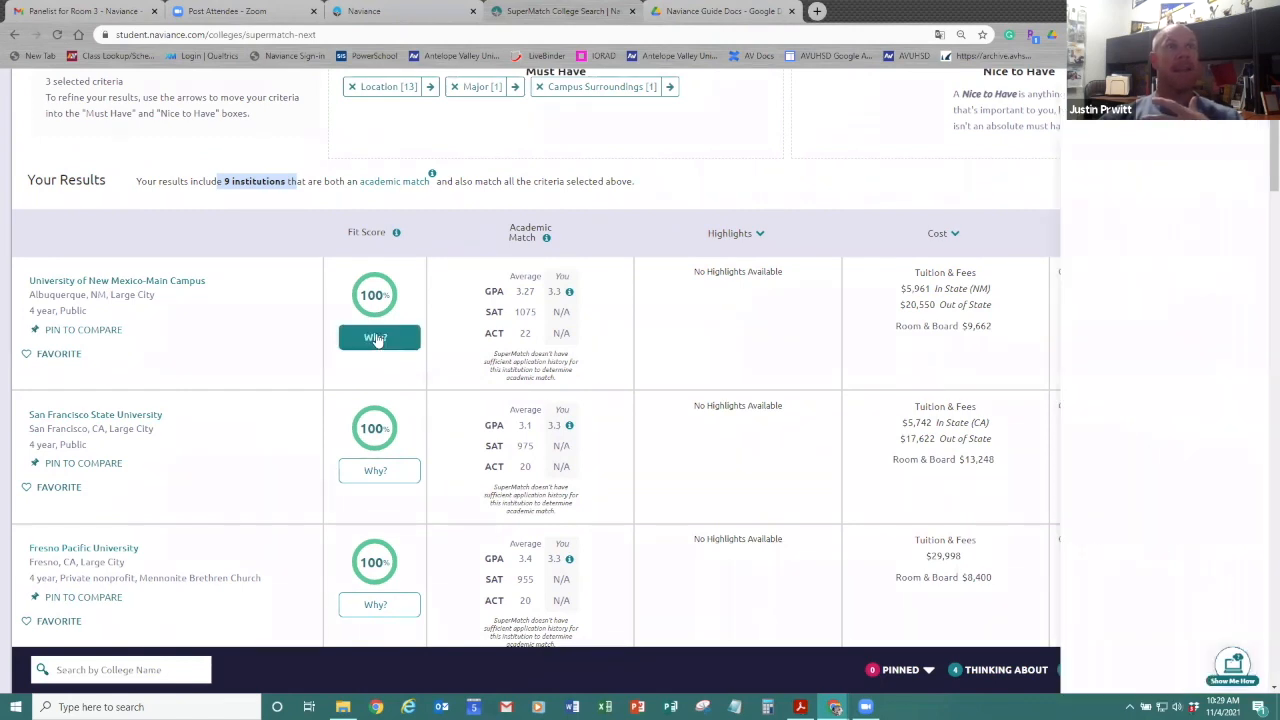
click(378, 337)
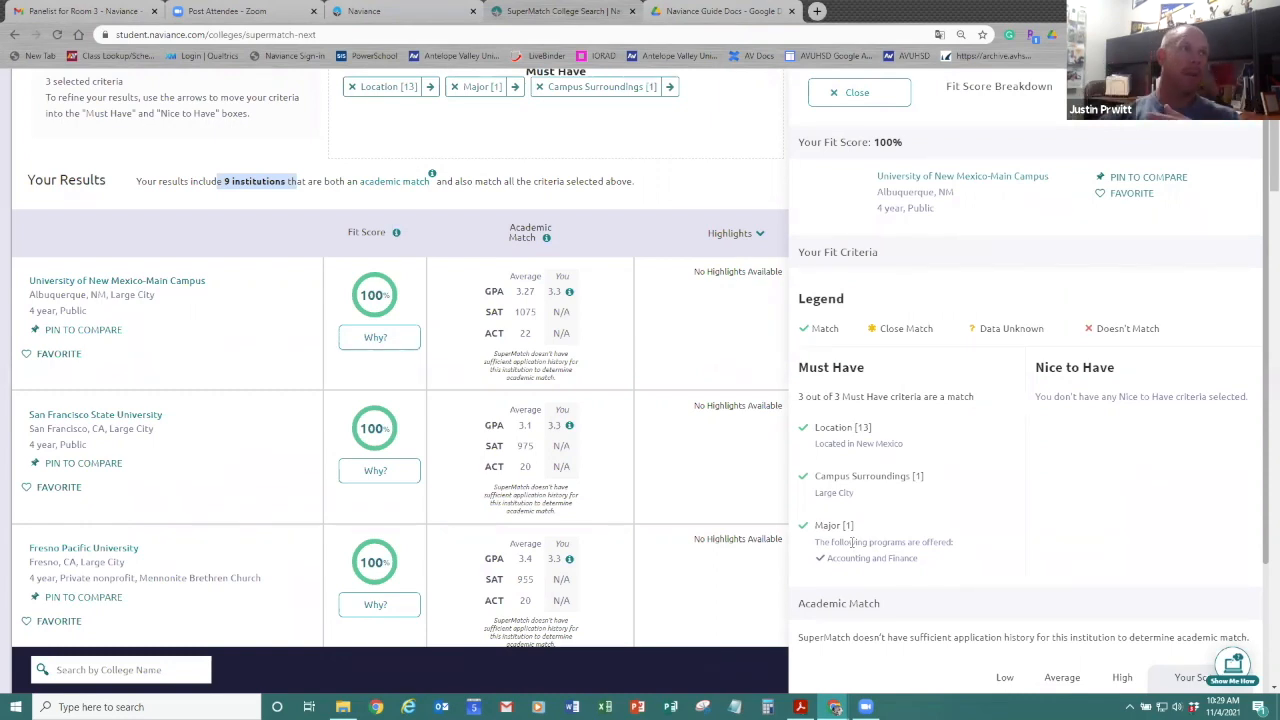
Close the breakdown and favorite University of New Mexico-Main Campus, raising Thinking About to six
click(848, 92)
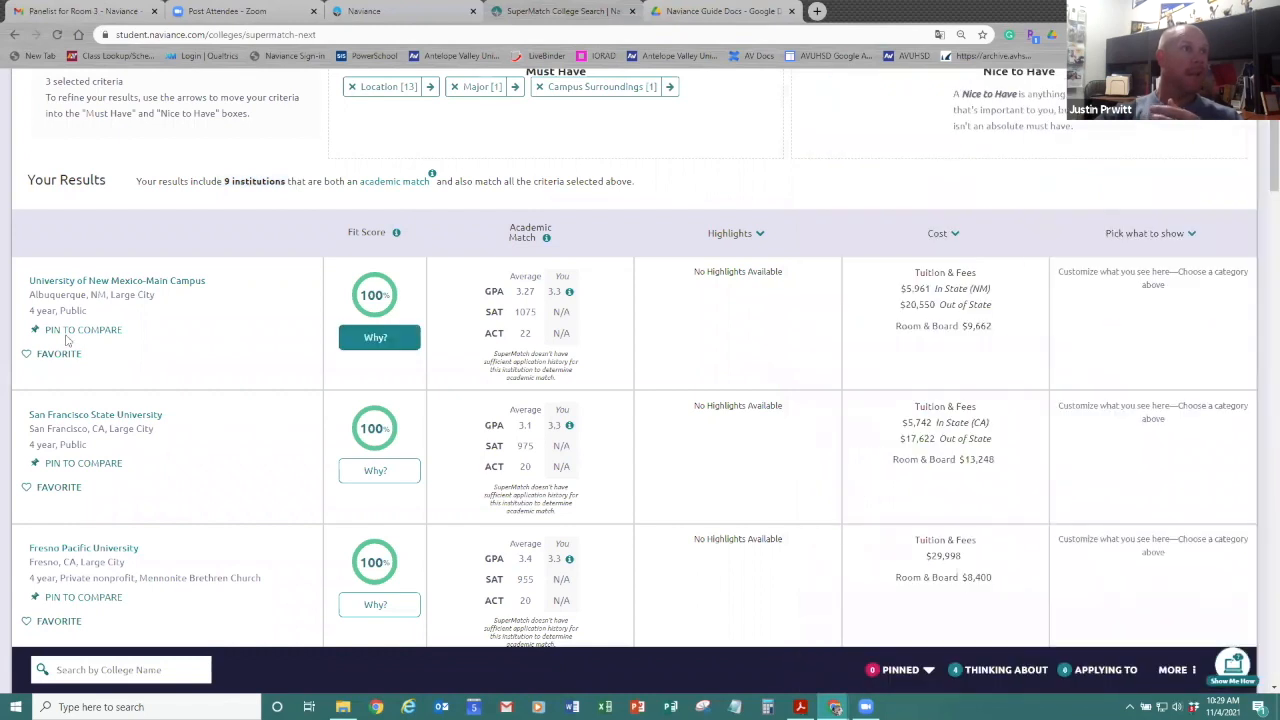
click(27, 353)
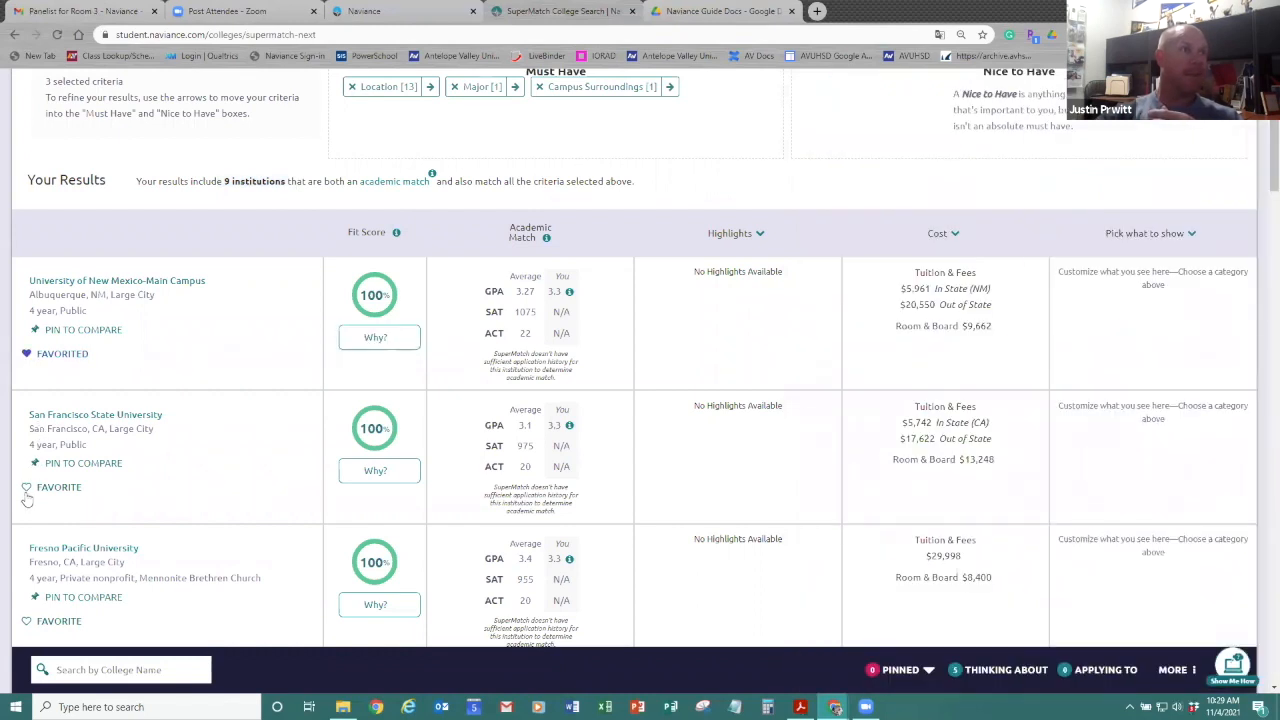
scroll(down, 3)
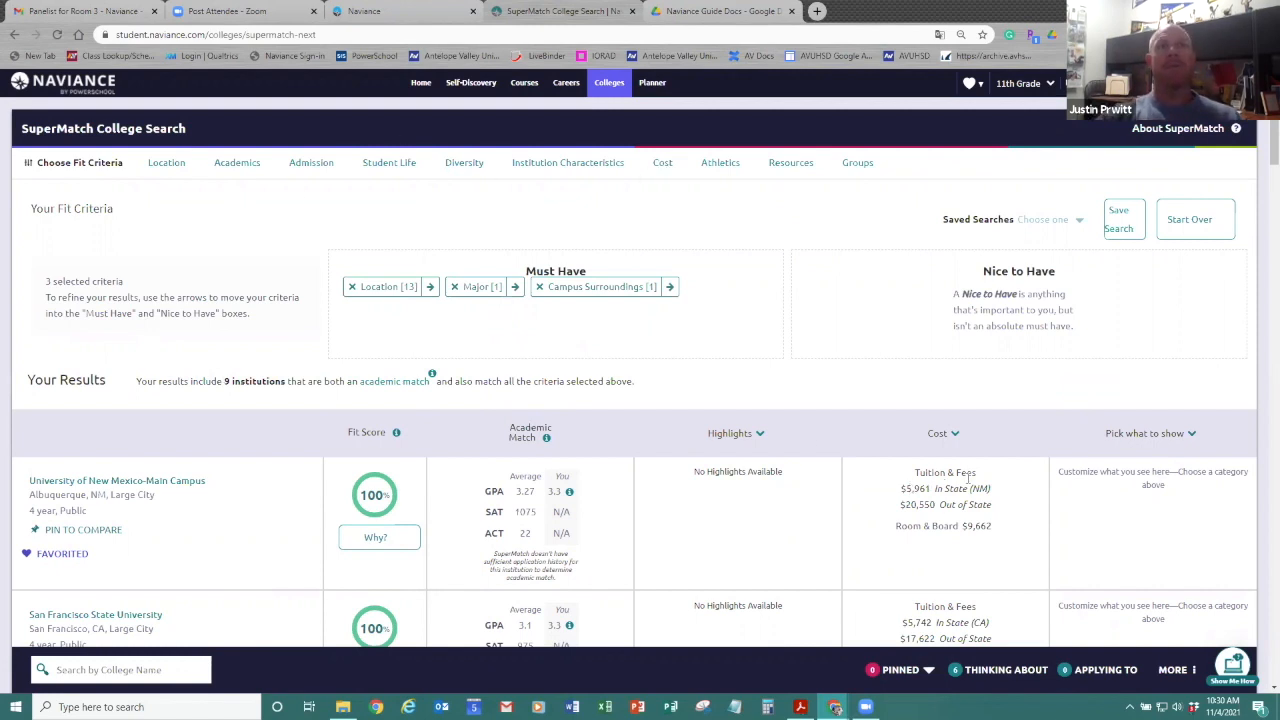
mouse_move(897, 546)
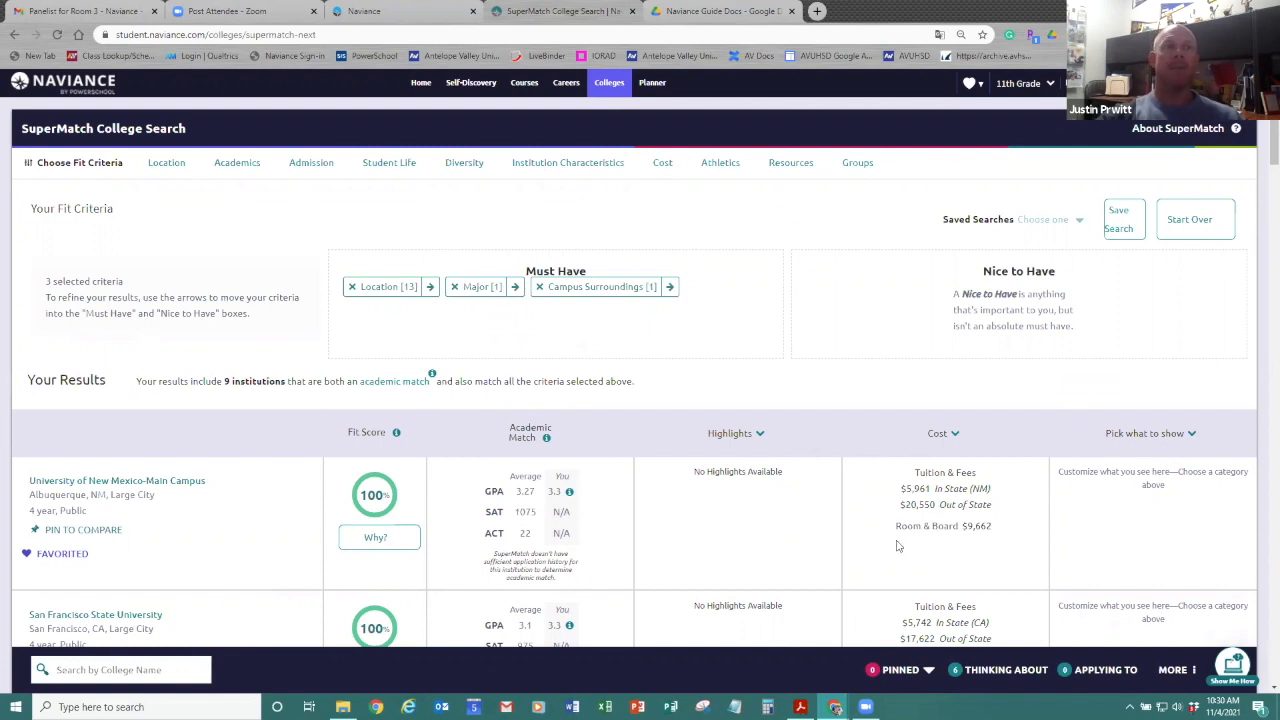
mouse_move(890, 543)
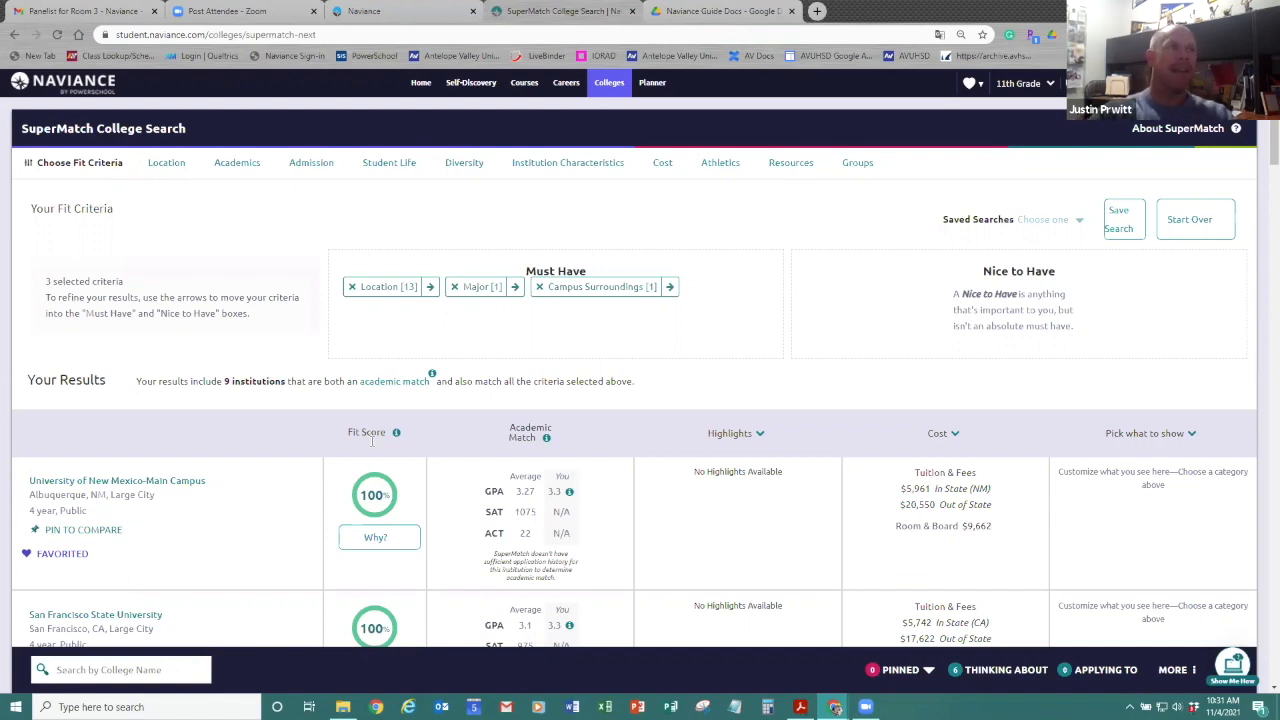
scroll(down, 3)
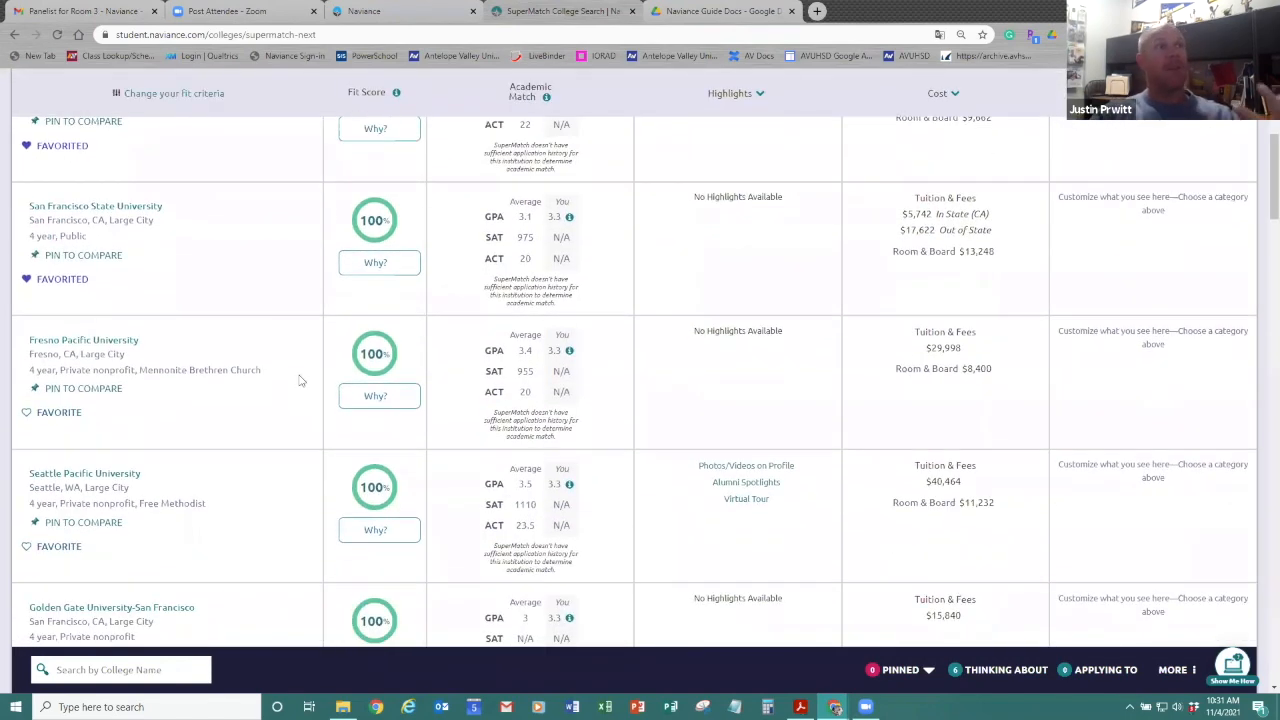
scroll(down, 3)
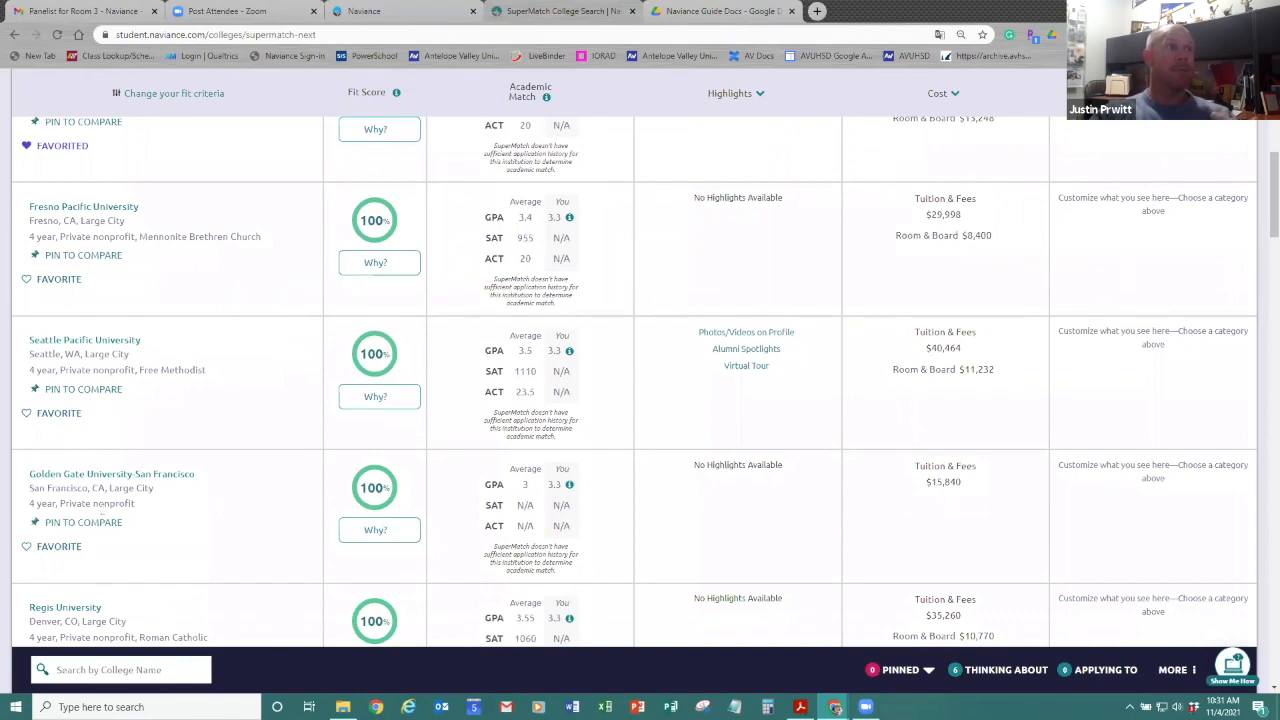
scroll(down, 3)
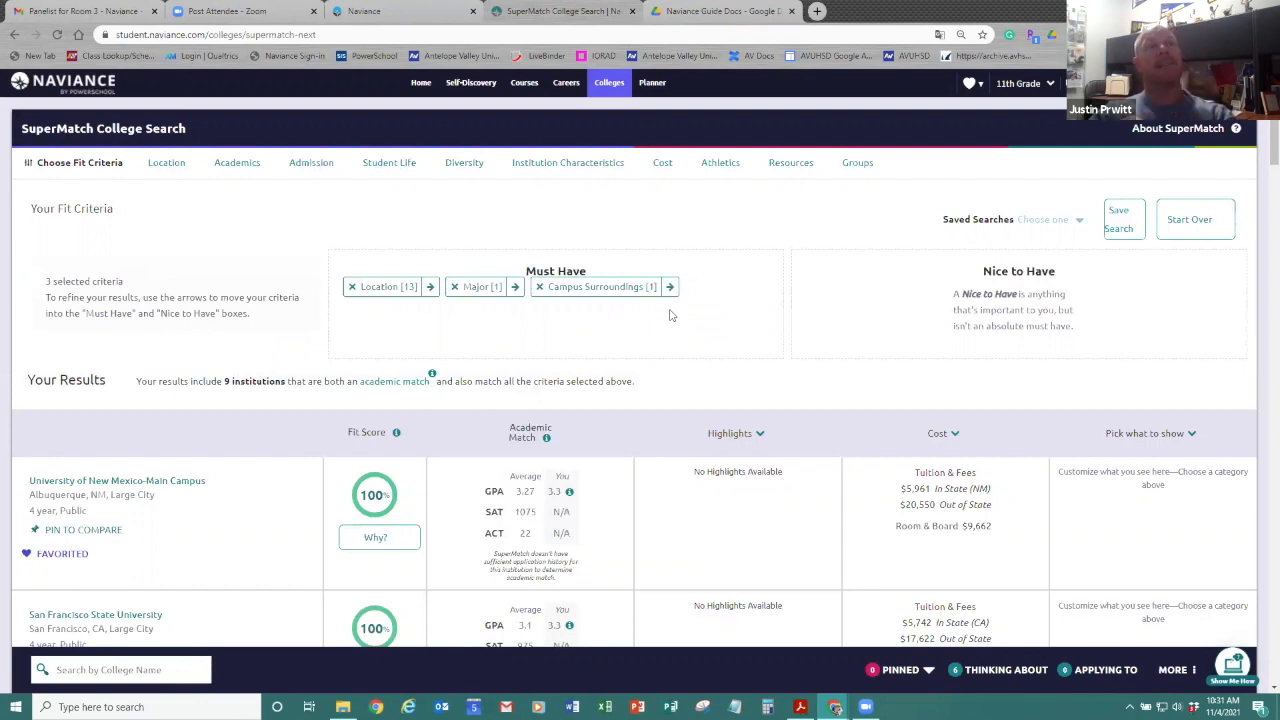
mouse_move(604, 177)
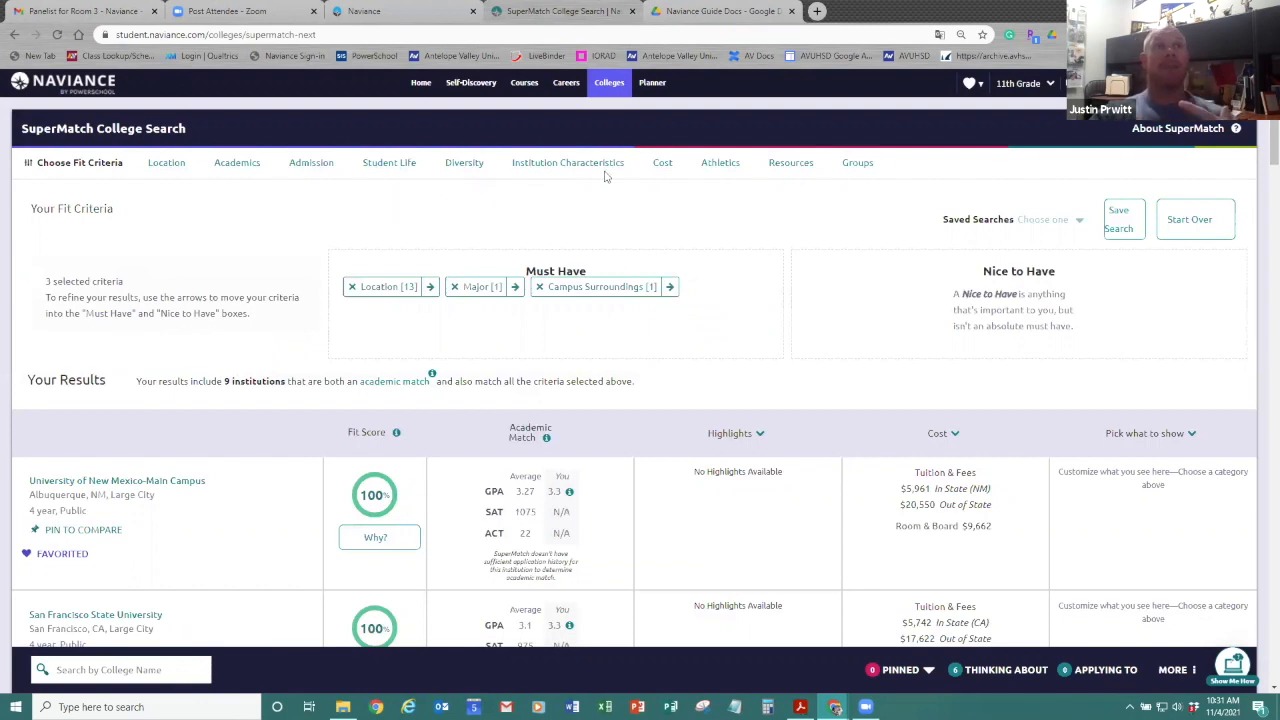
mouse_move(733, 170)
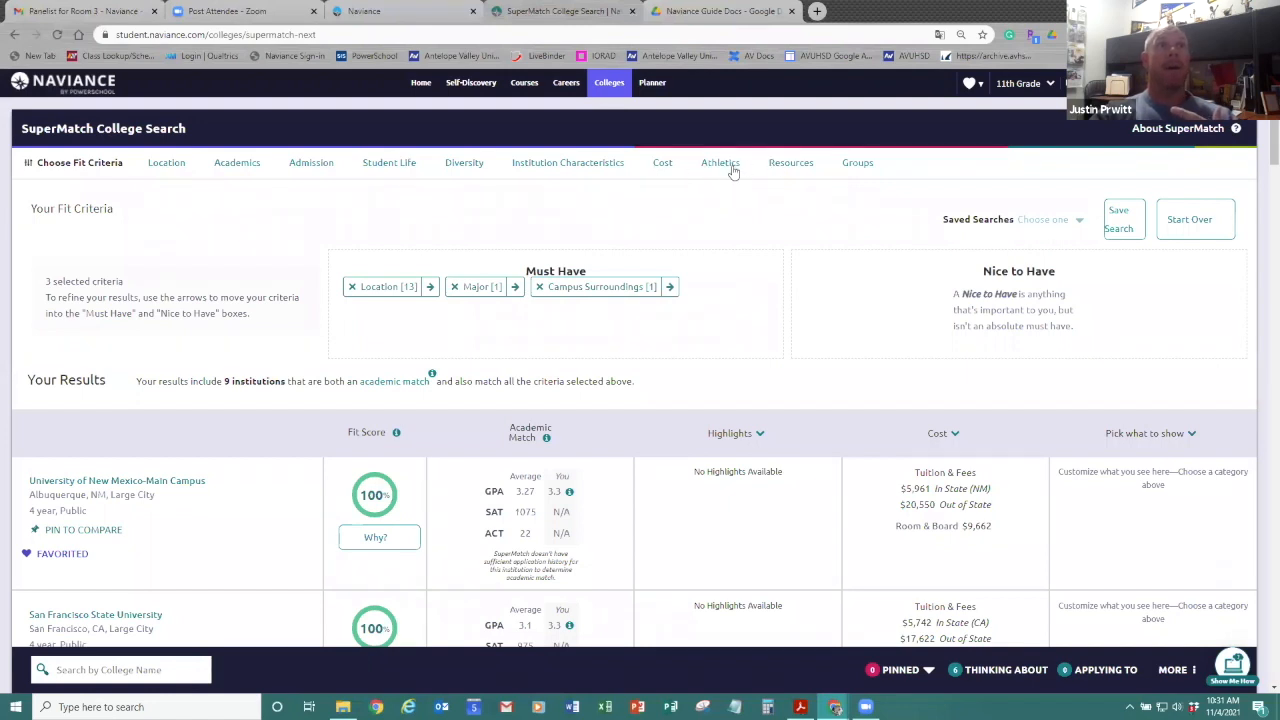
Add male Baseball as an Athletics Must Have and scroll the four matching institutions
click(720, 162)
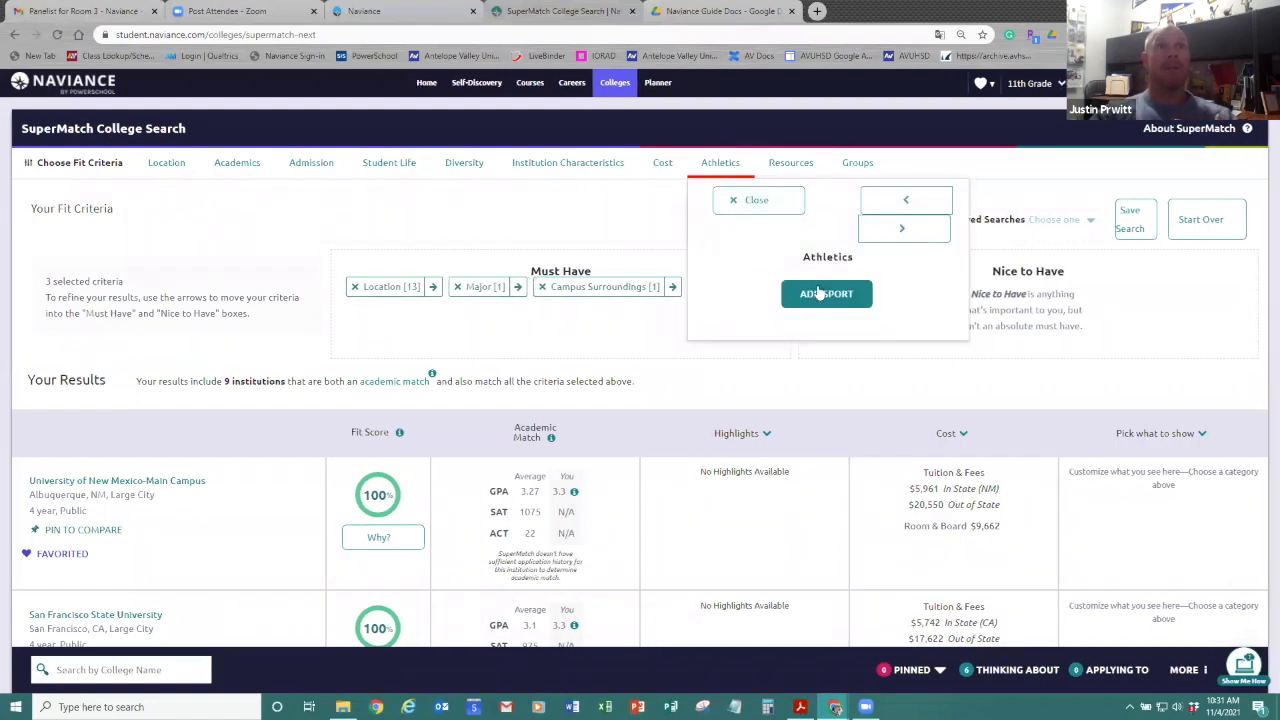
click(826, 293)
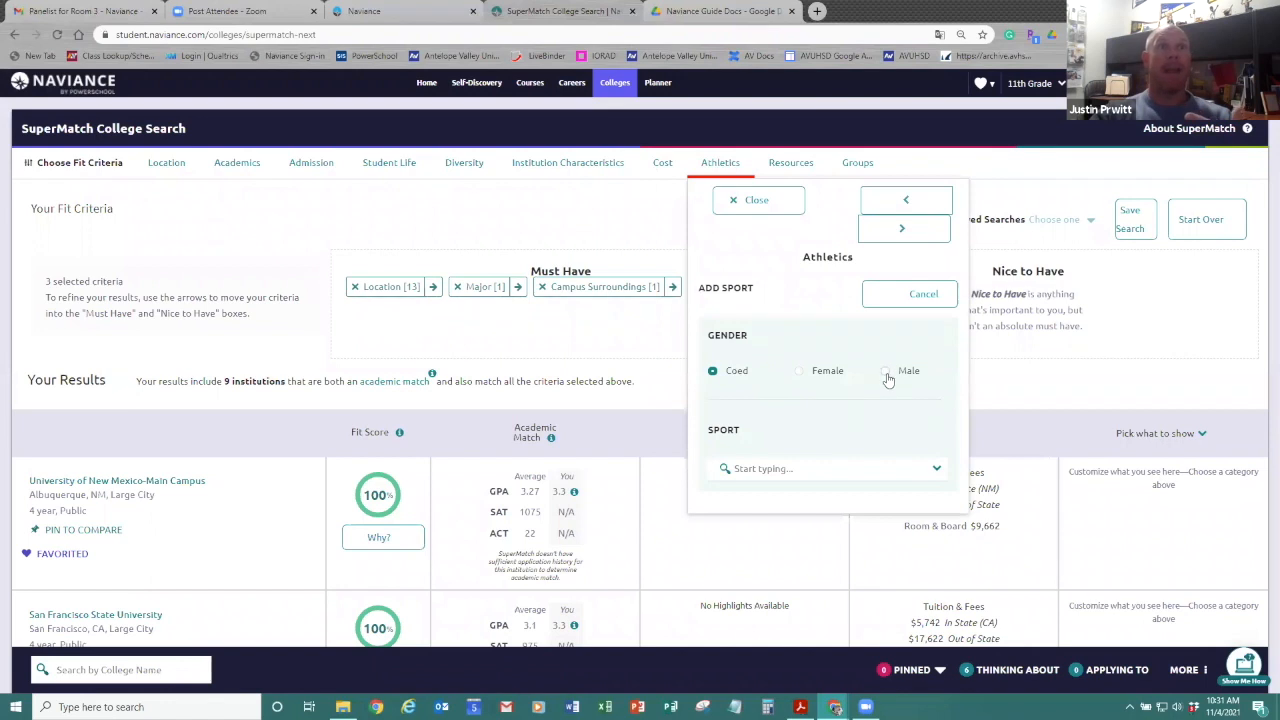
click(827, 468)
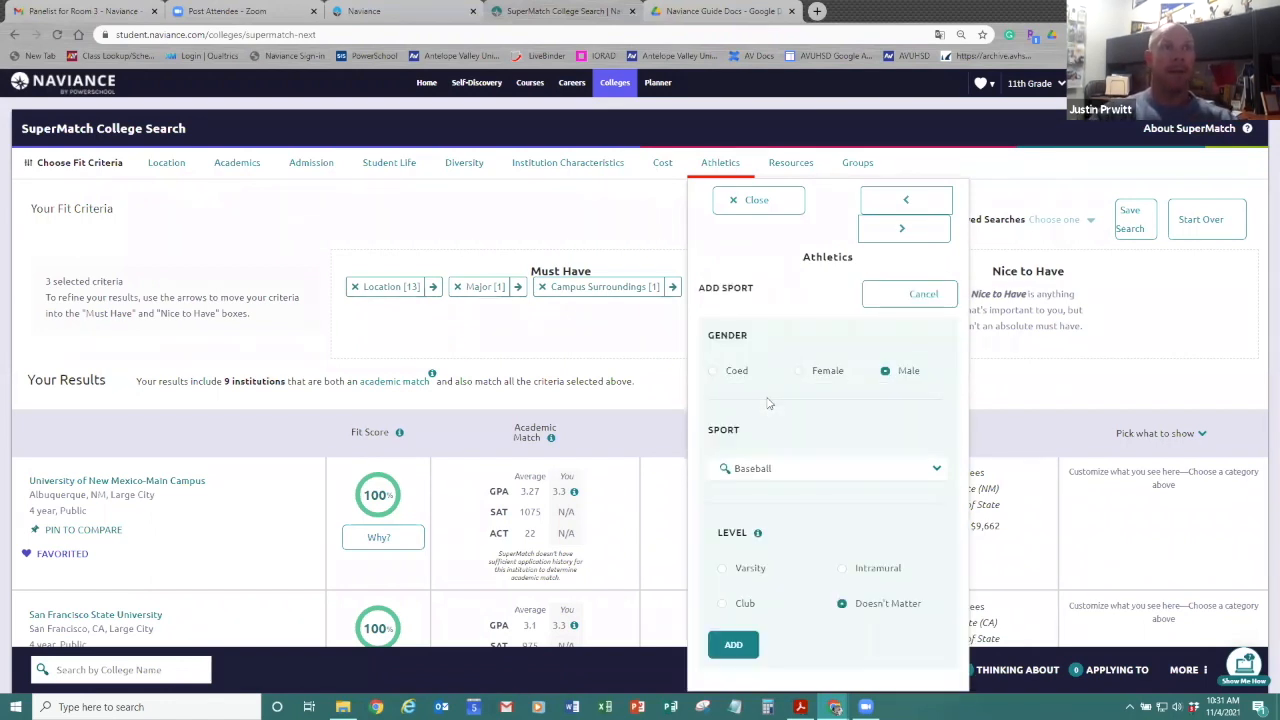
mouse_move(757, 632)
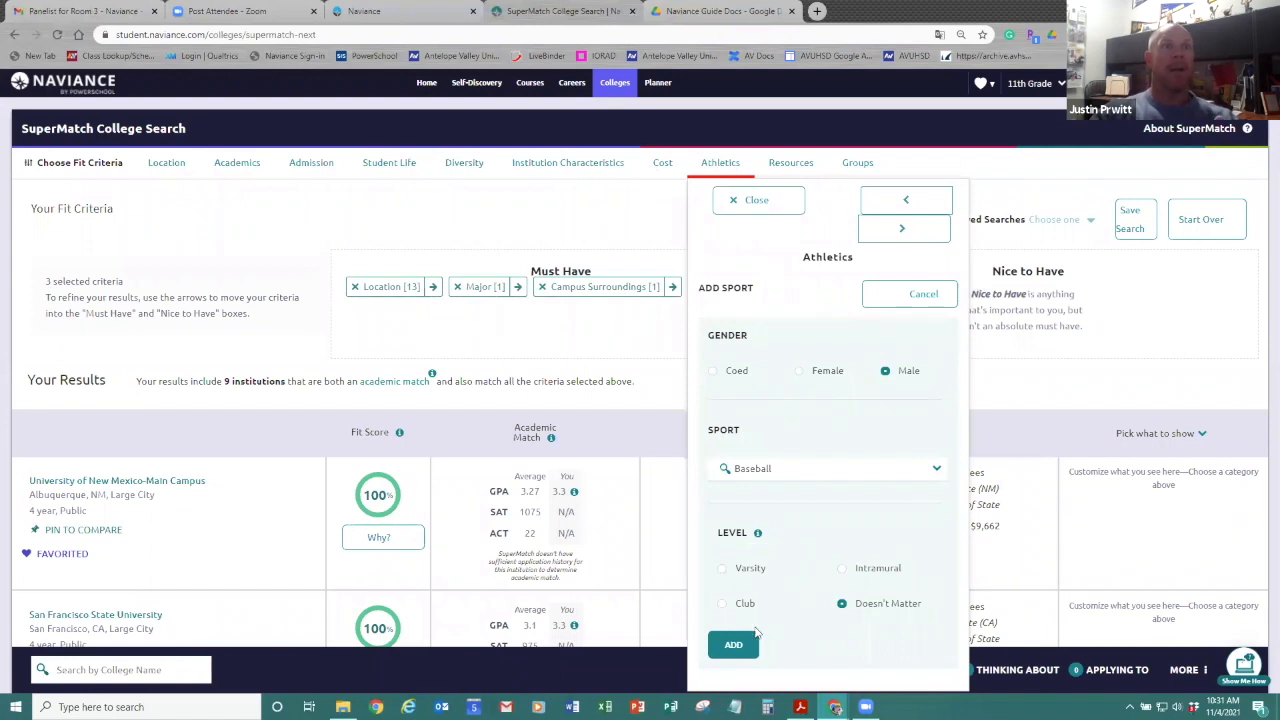
click(733, 644)
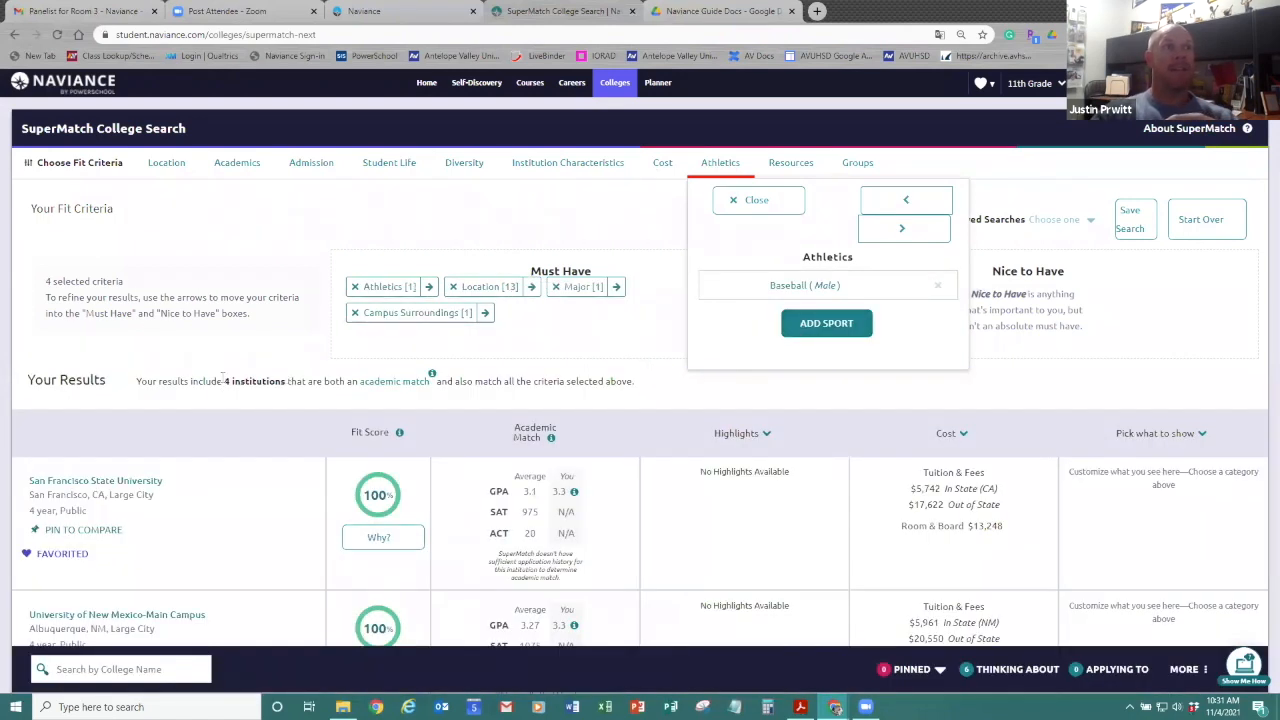
click(757, 200)
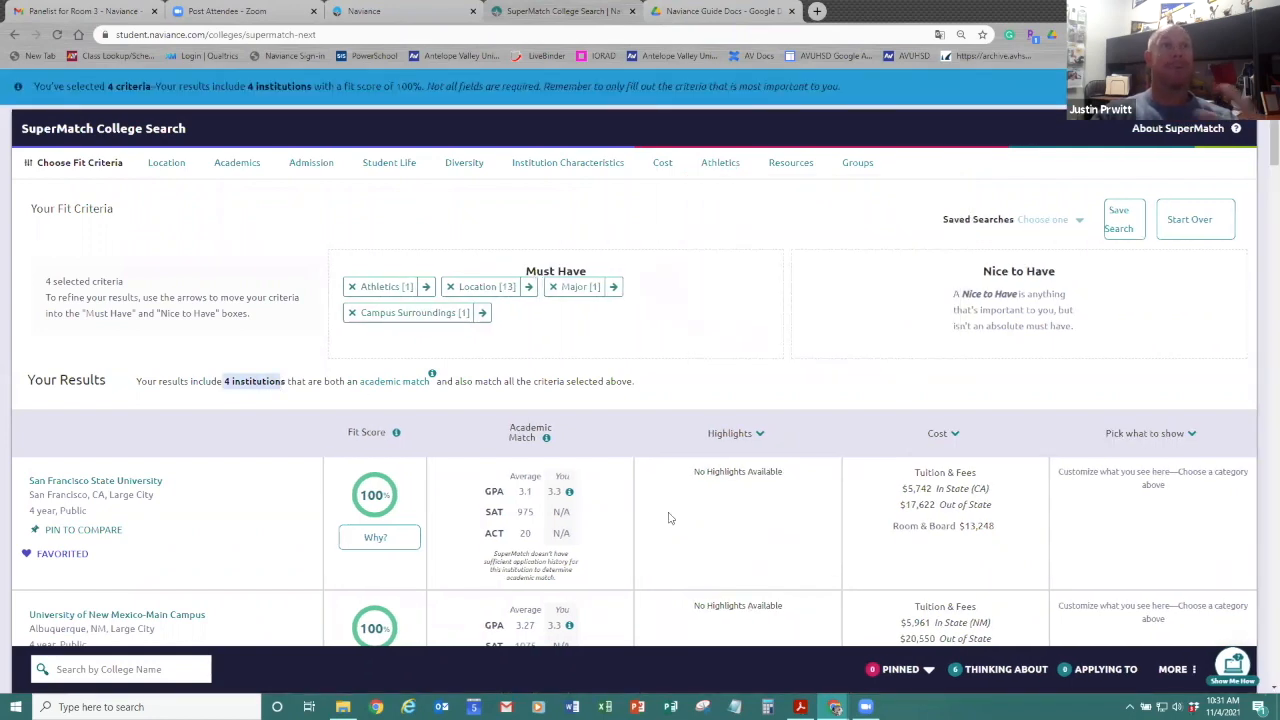
scroll(down, 3)
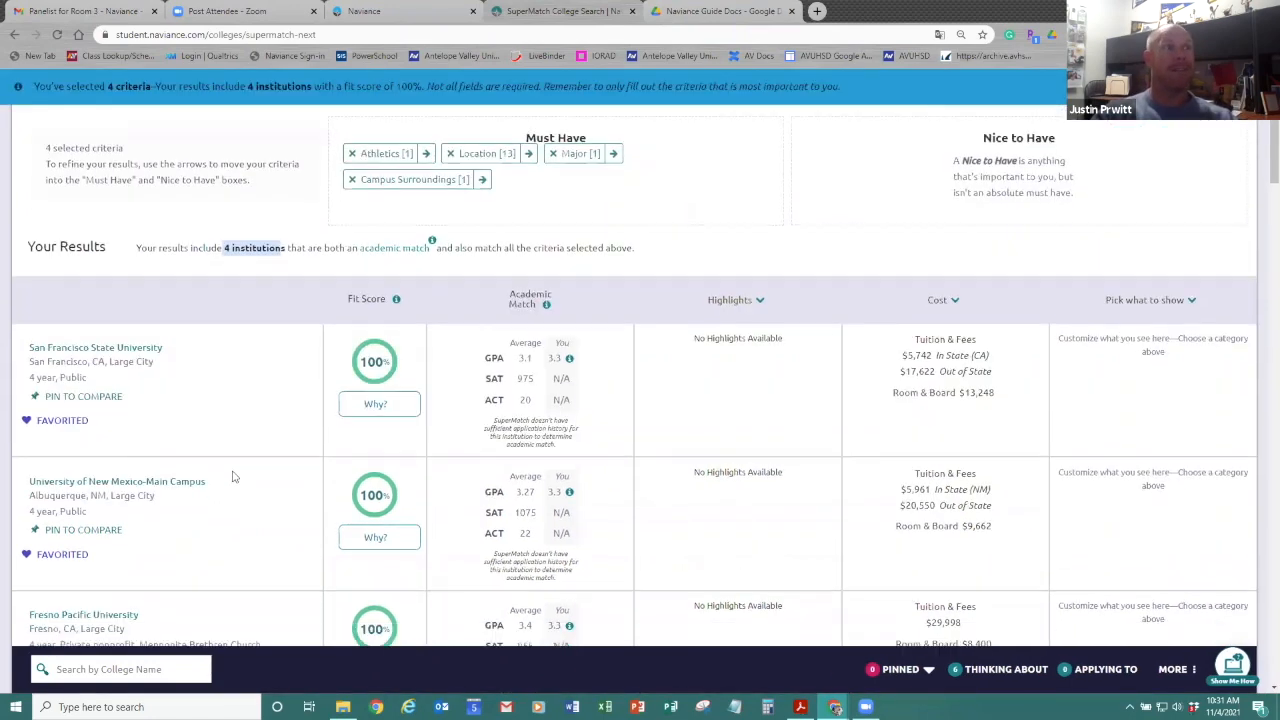
scroll(down, 3)
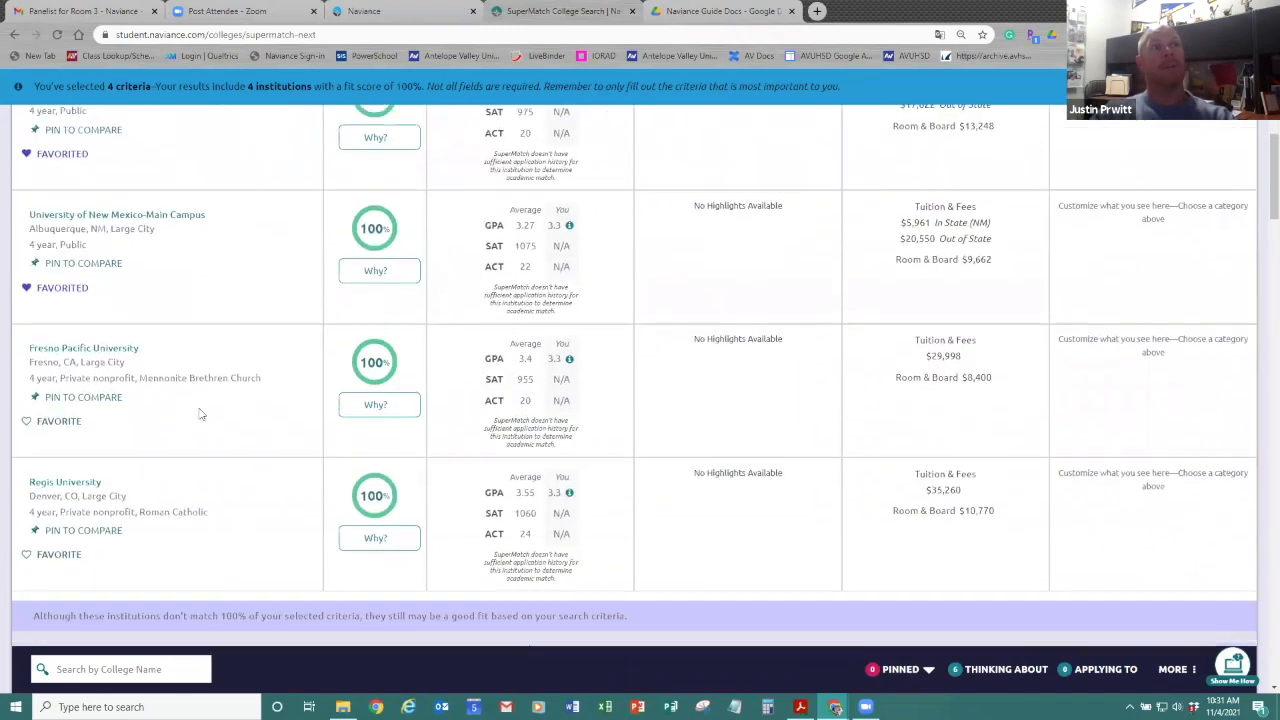
scroll(down, 3)
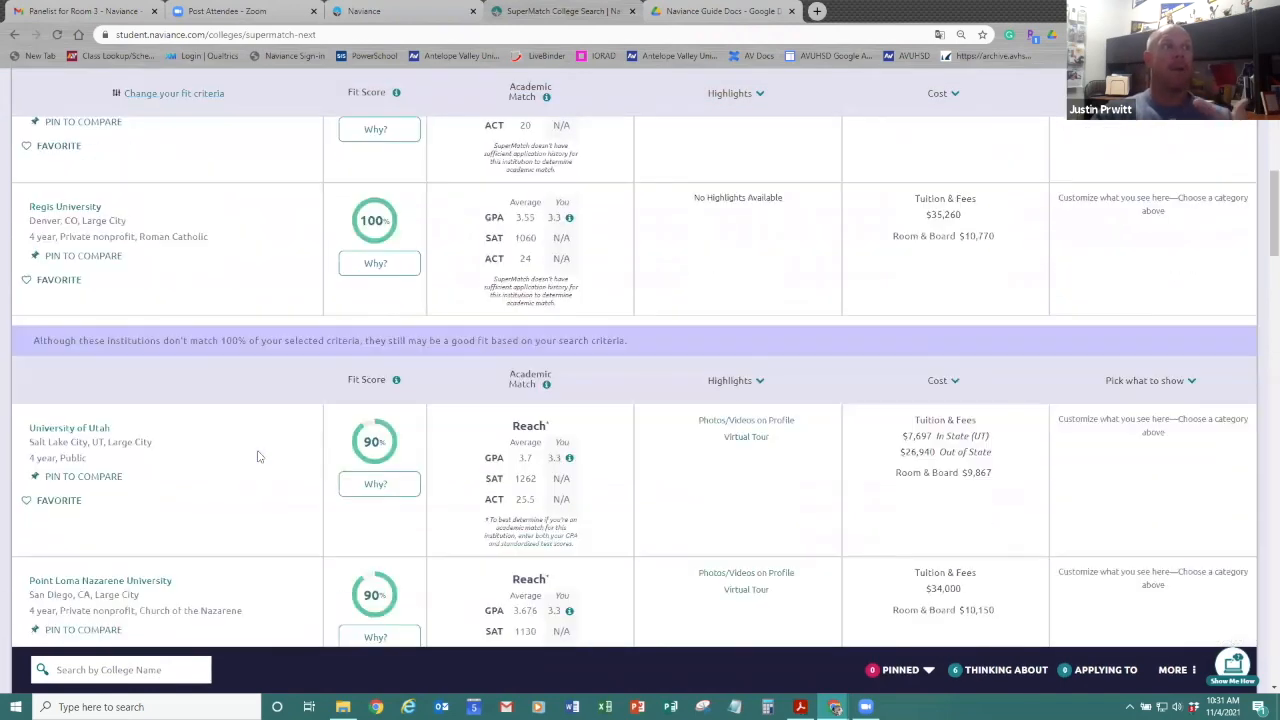
scroll(down, 3)
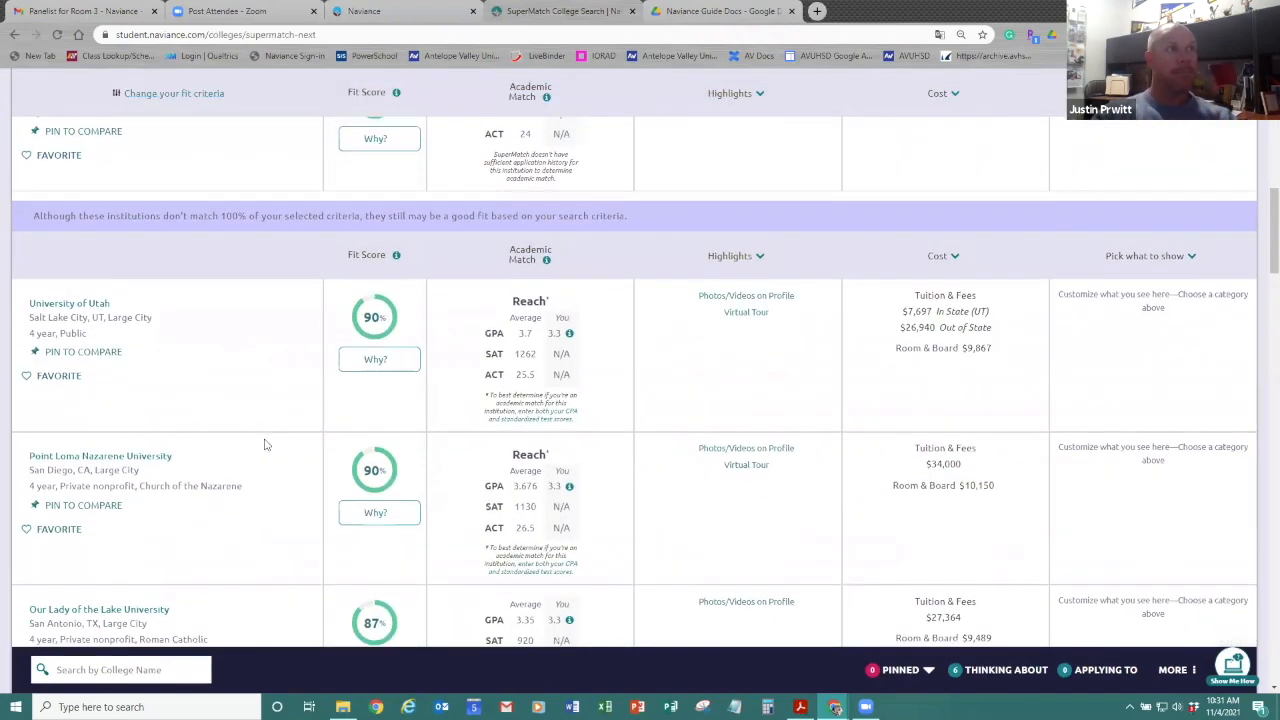
scroll(up, 3)
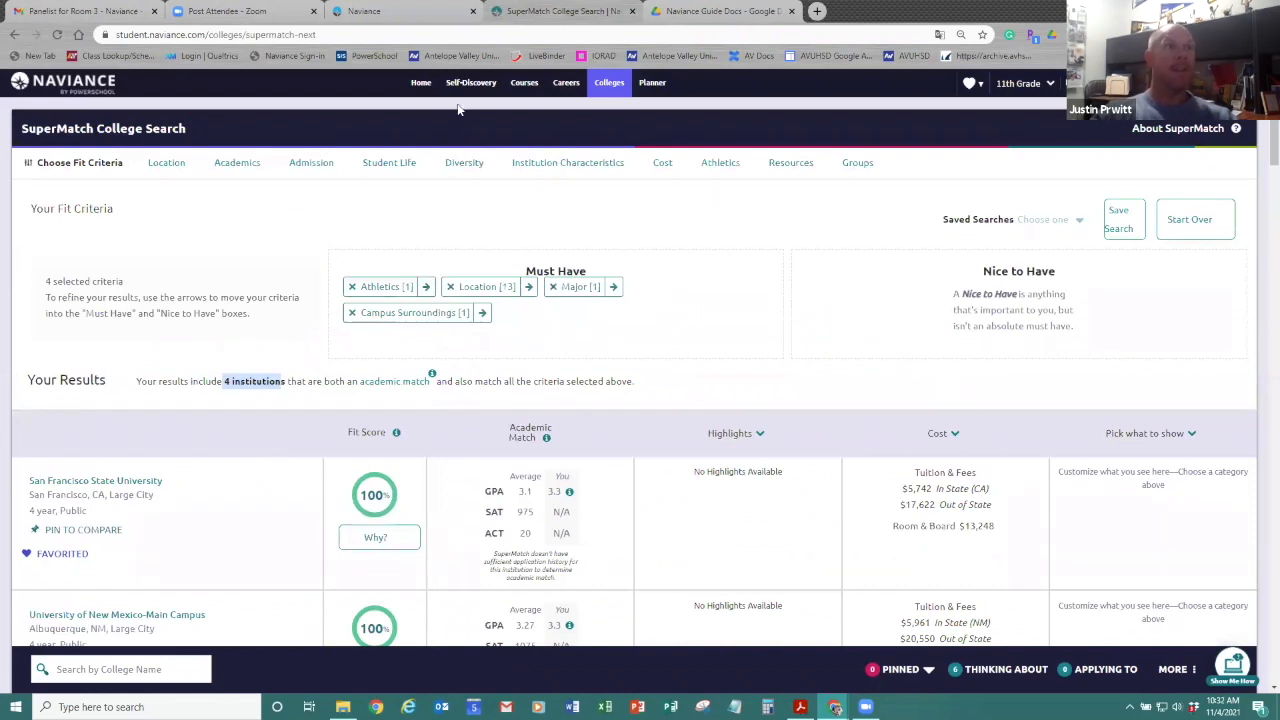
Open Advanced College Search, showing Four-Year type selected with 7 matches
click(609, 82)
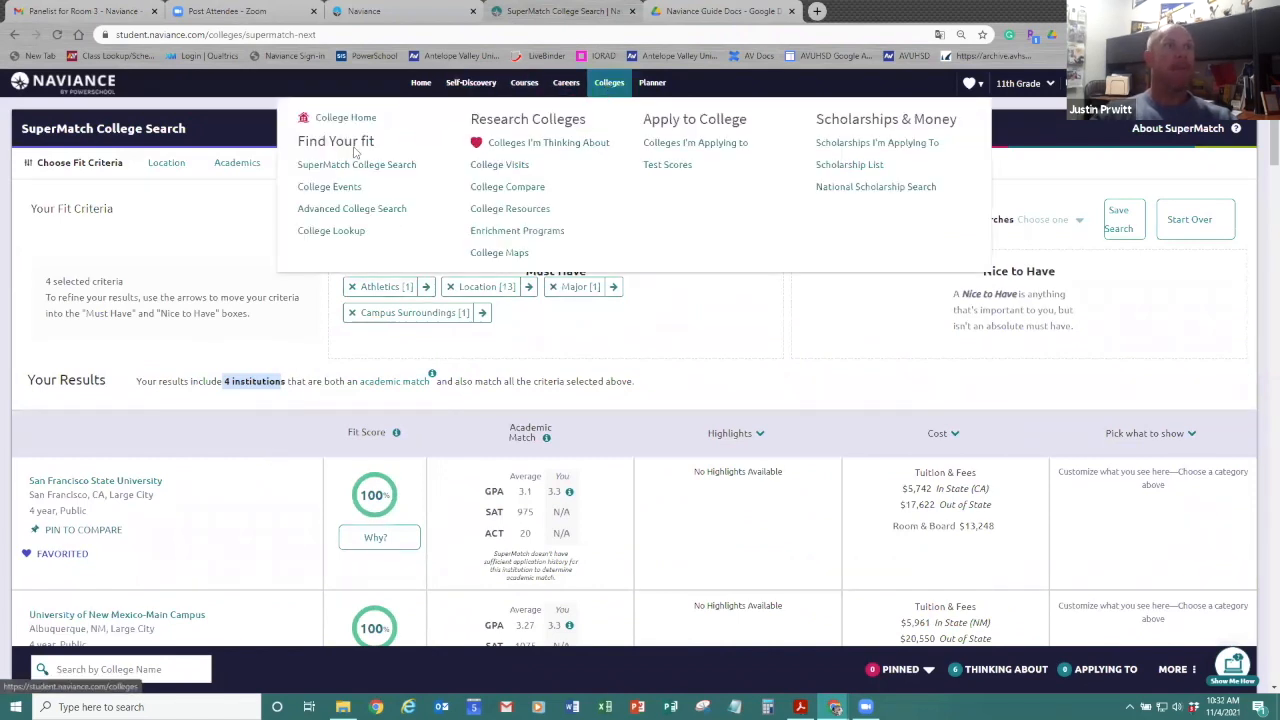
mouse_move(352, 208)
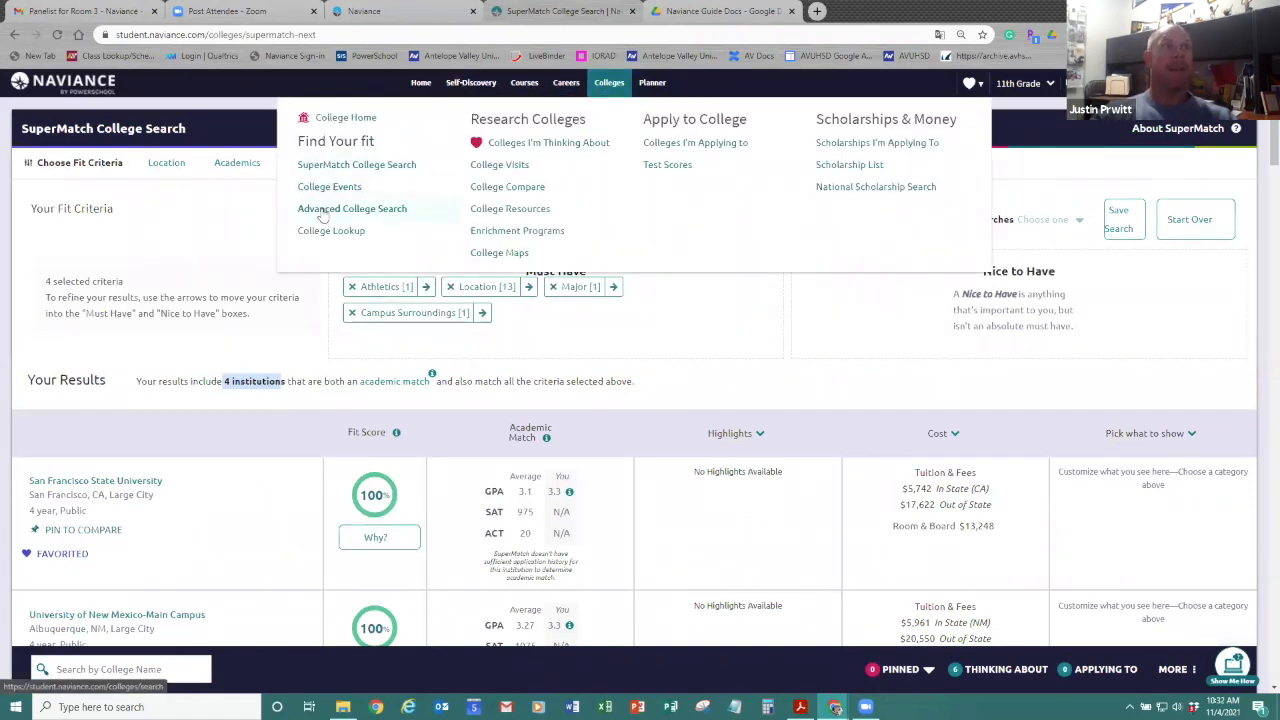
click(352, 208)
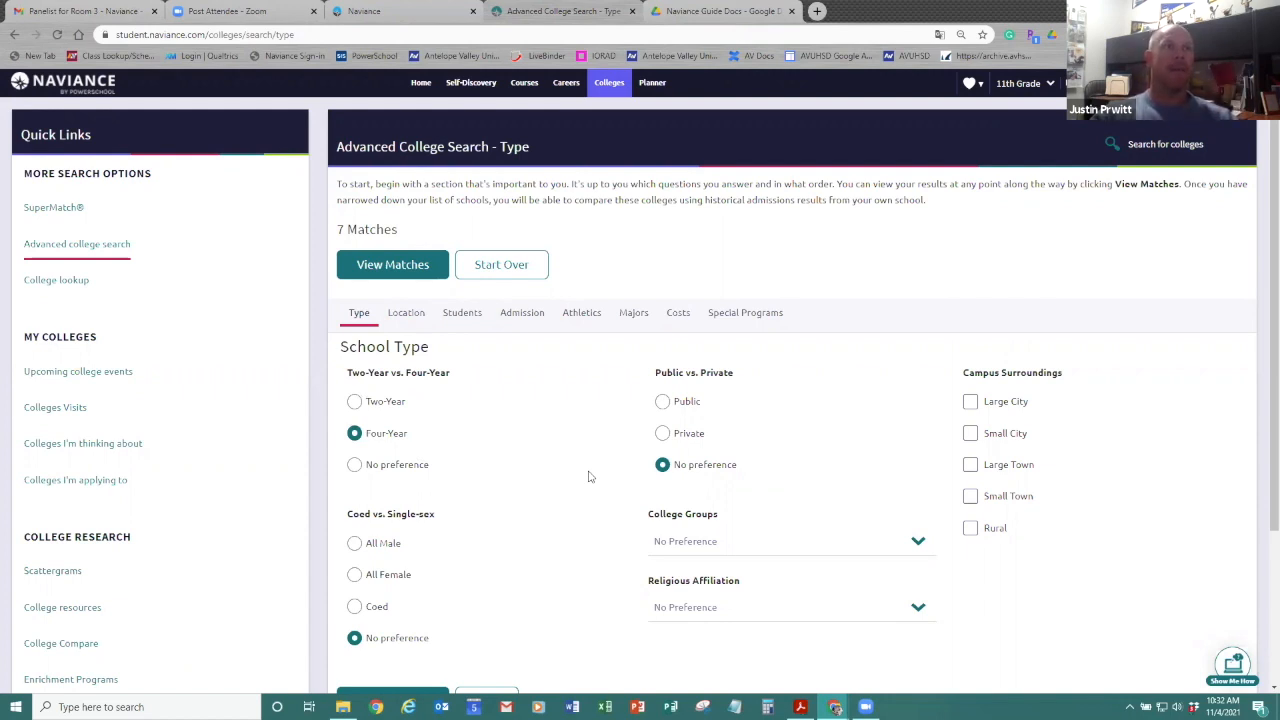
click(609, 82)
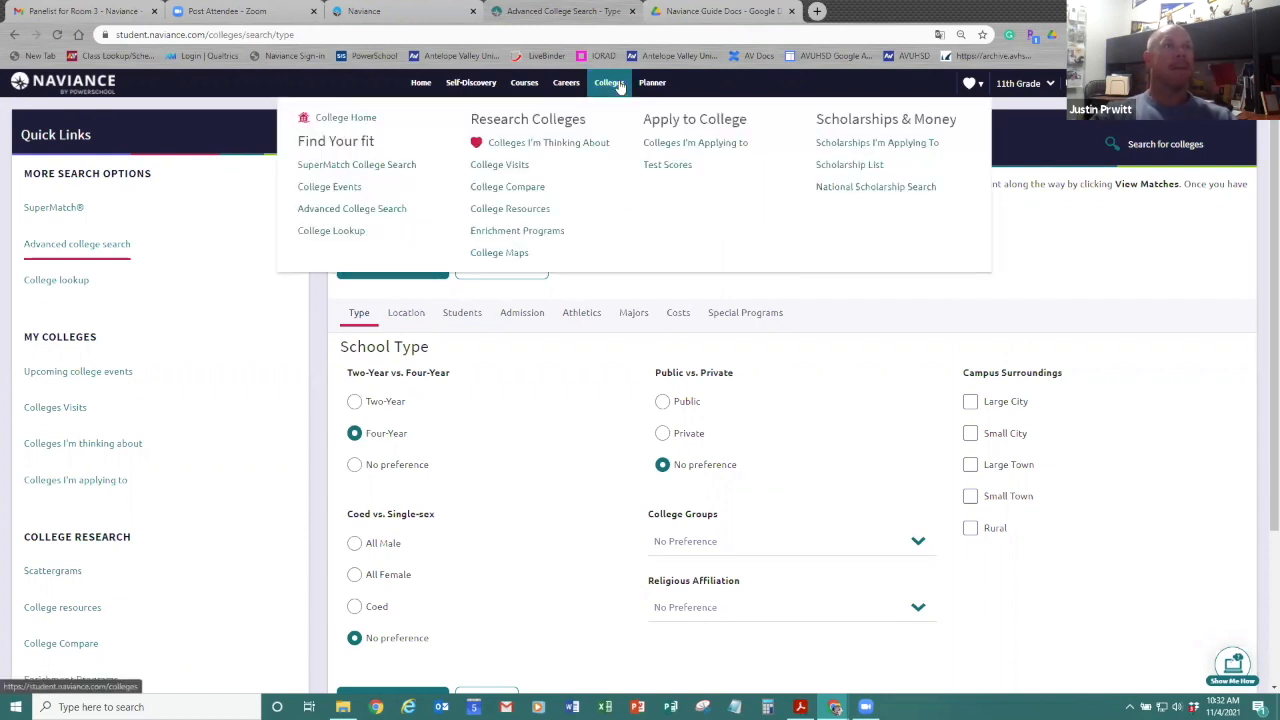
In College Lookup, look up by College Name (A-Z) and list colleges starting with M
click(331, 230)
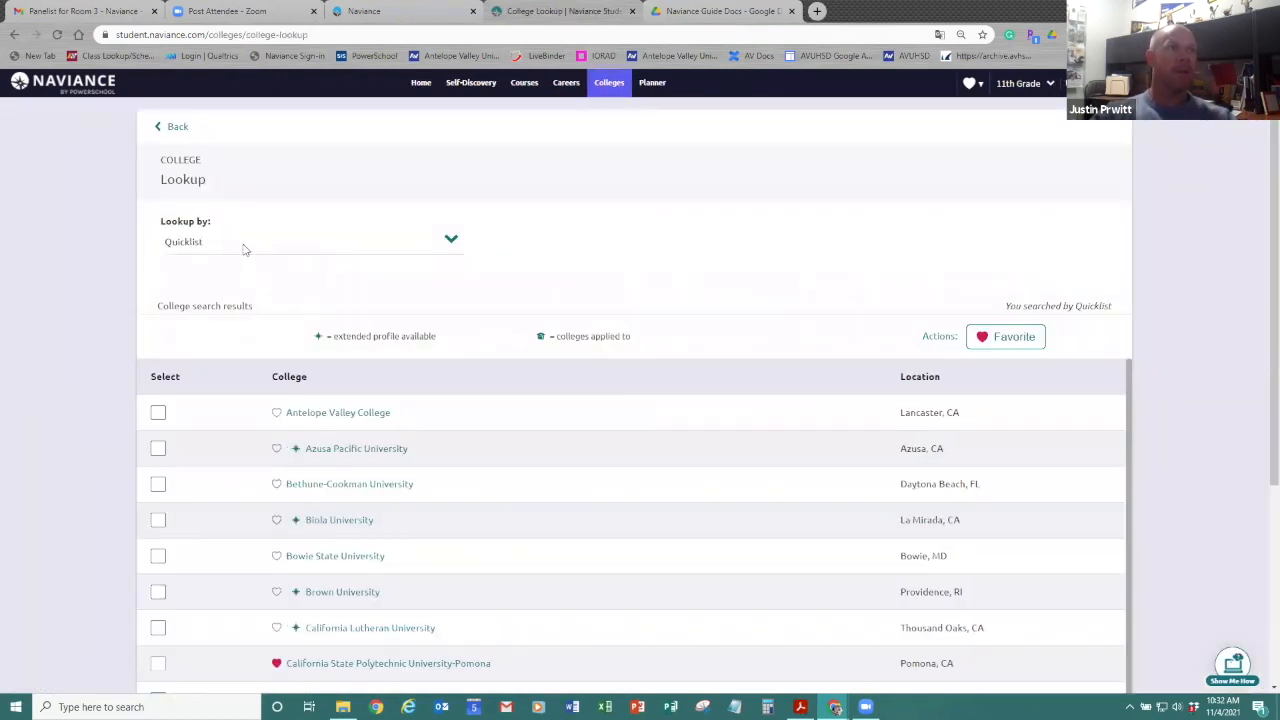
click(310, 241)
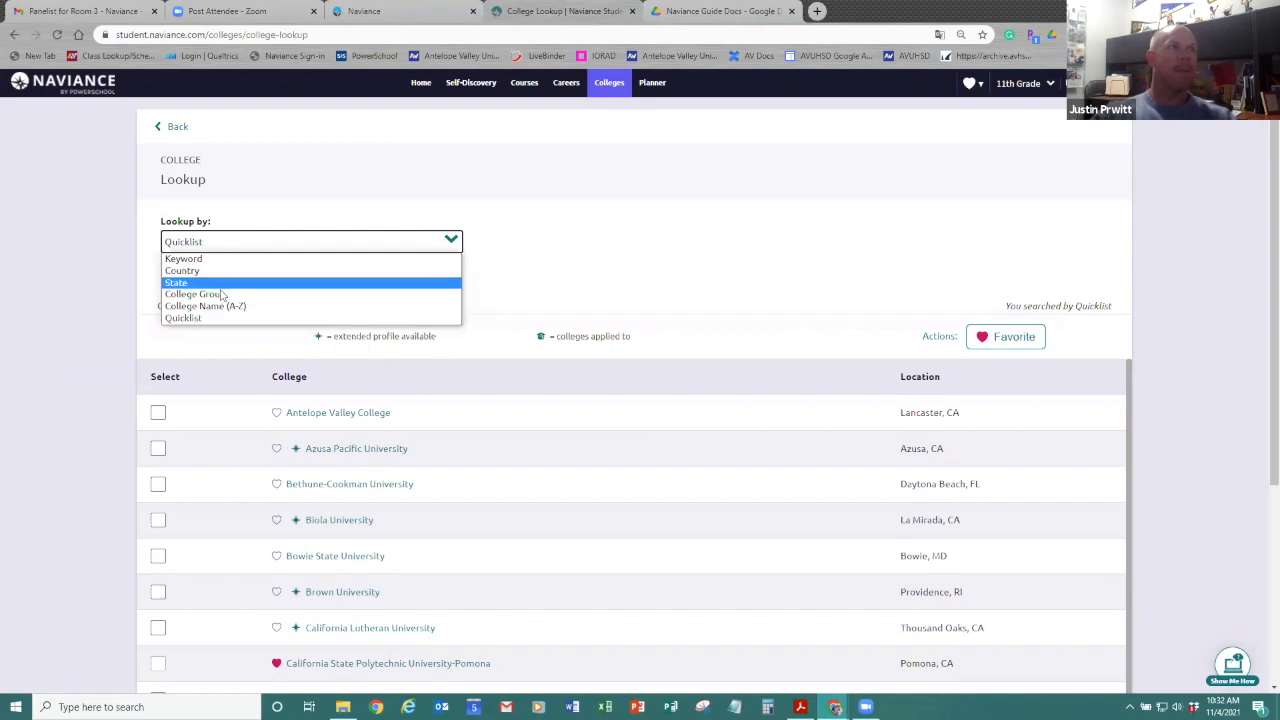
click(205, 306)
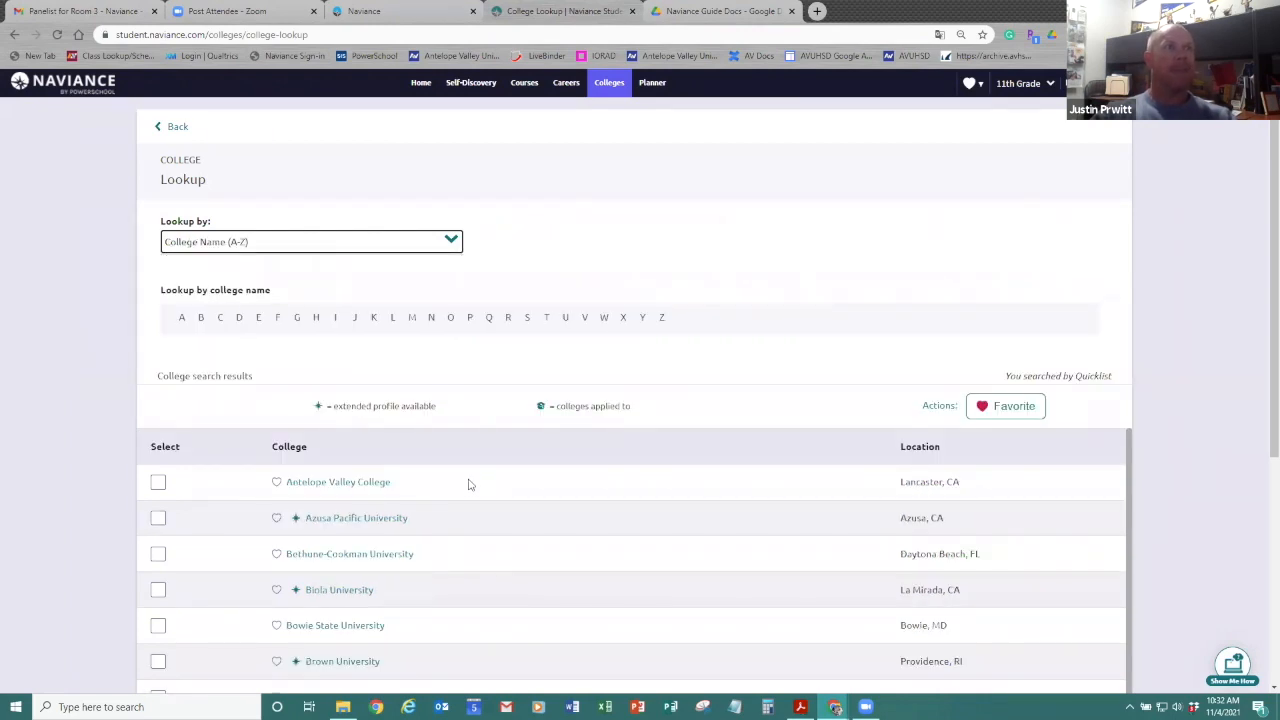
mouse_move(485, 591)
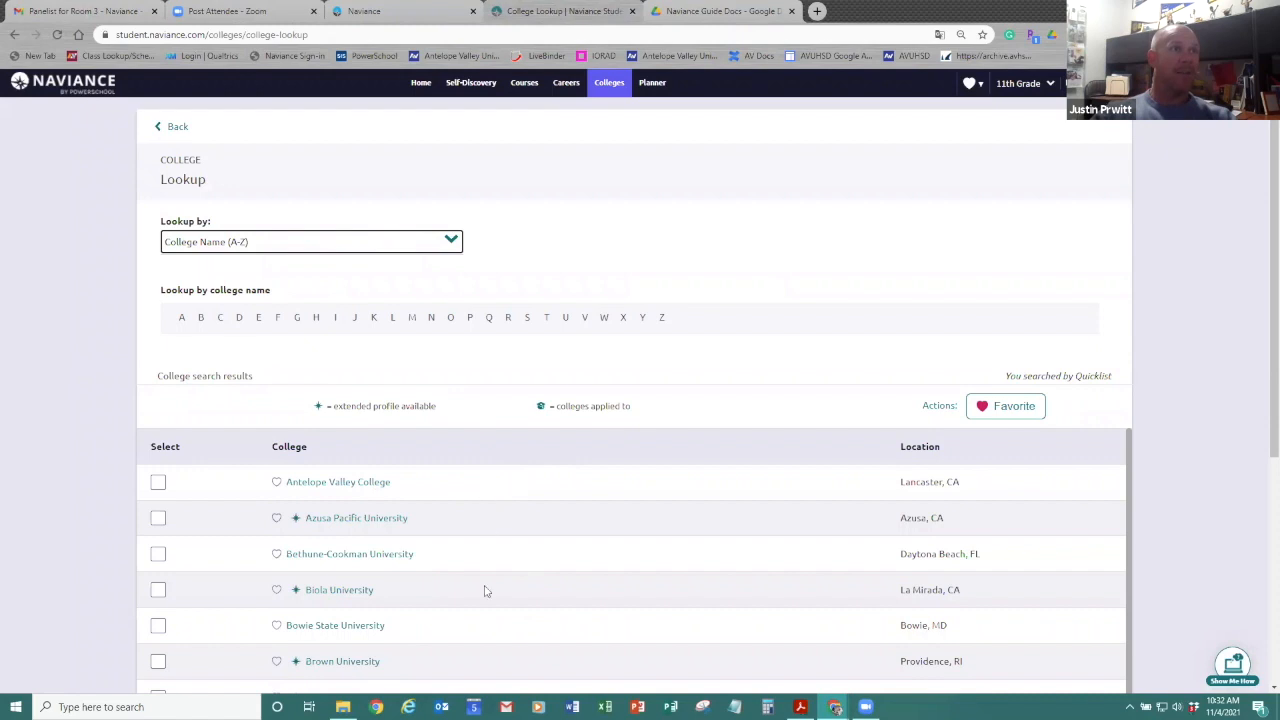
mouse_move(412, 325)
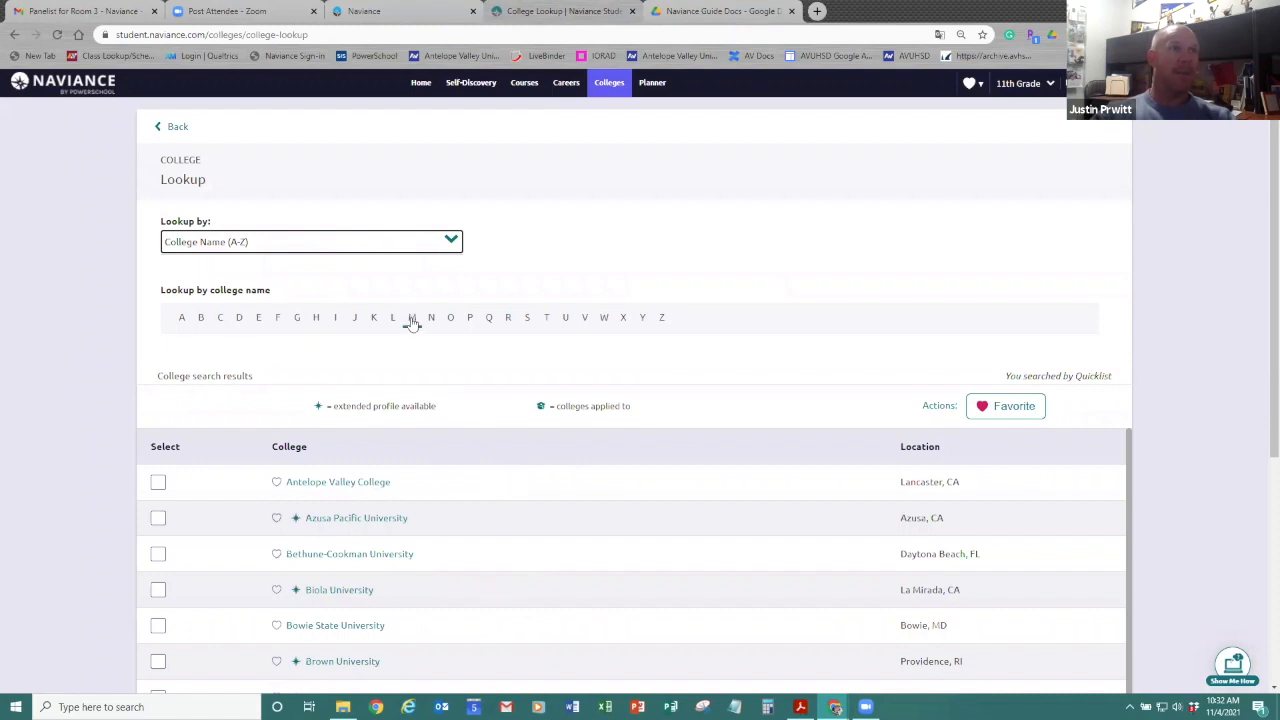
click(411, 317)
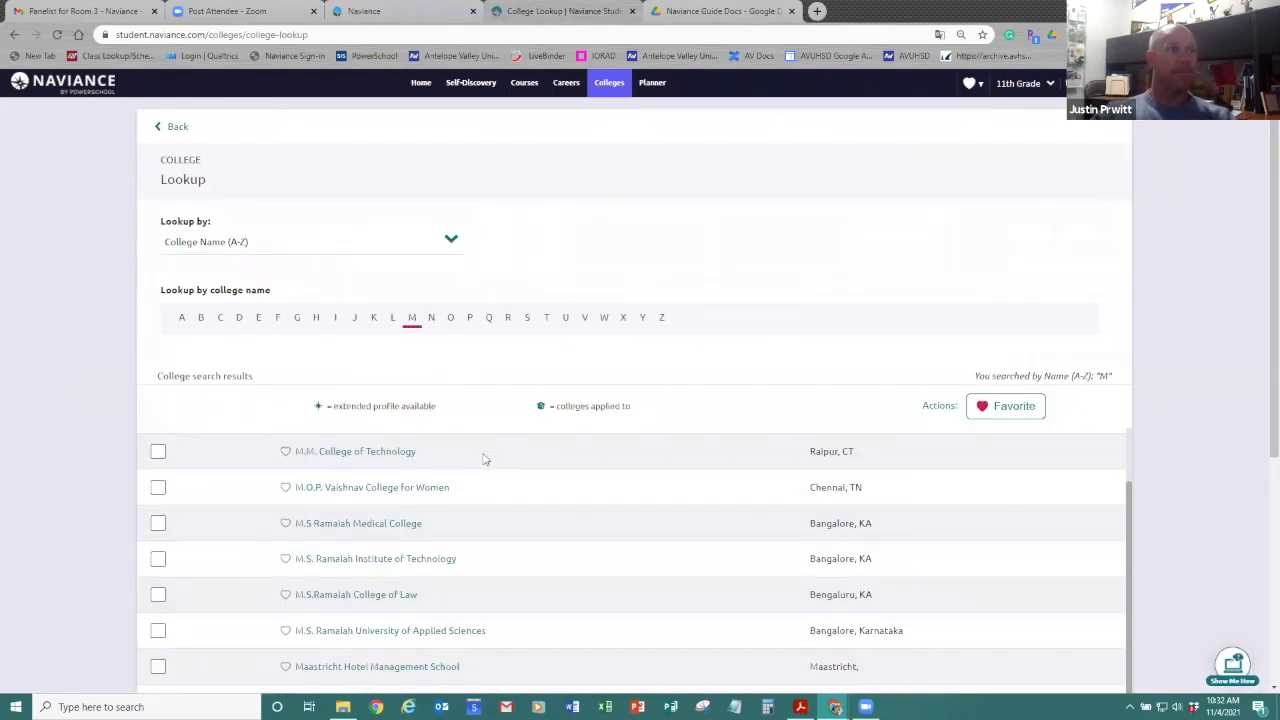
scroll(down, 3)
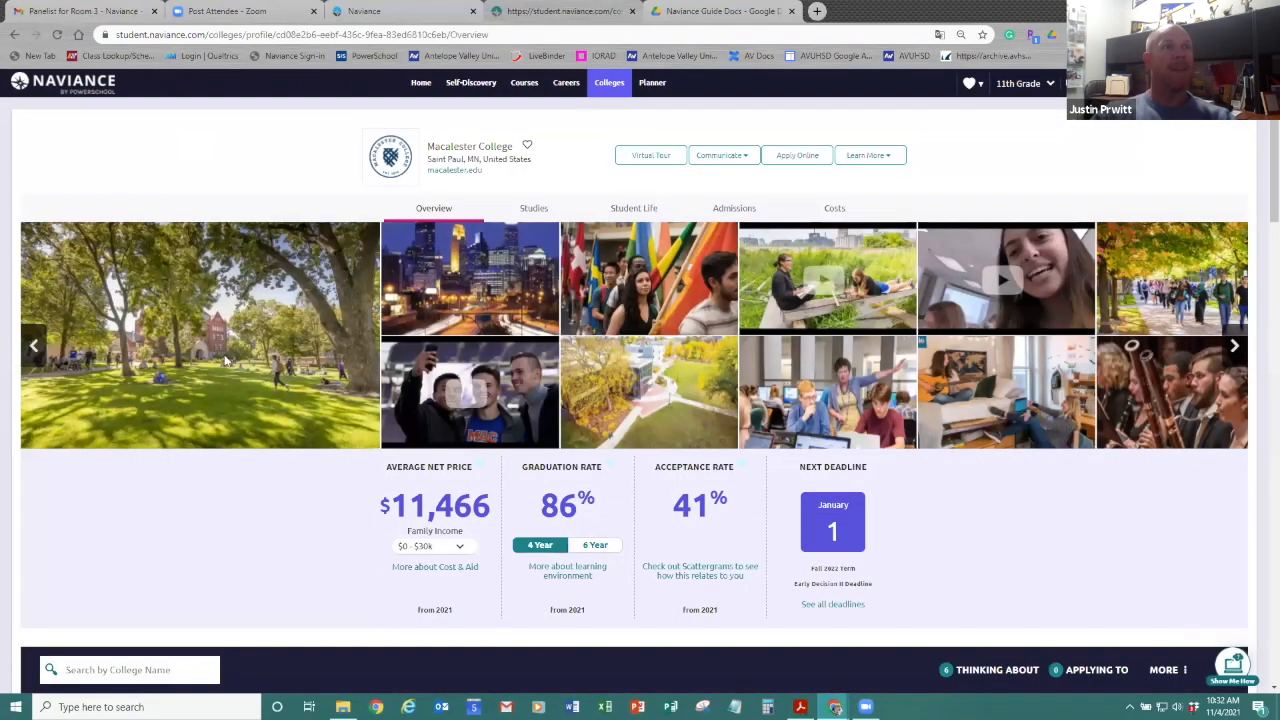
mouse_move(410, 312)
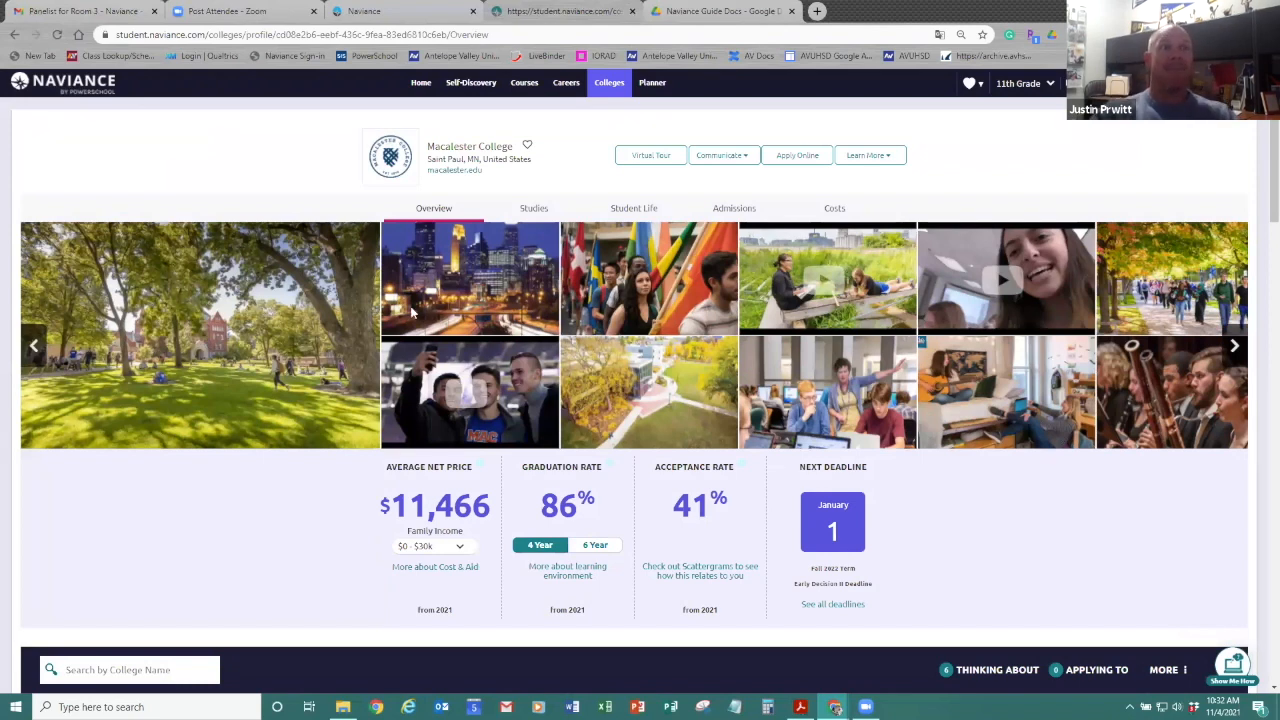
mouse_move(483, 195)
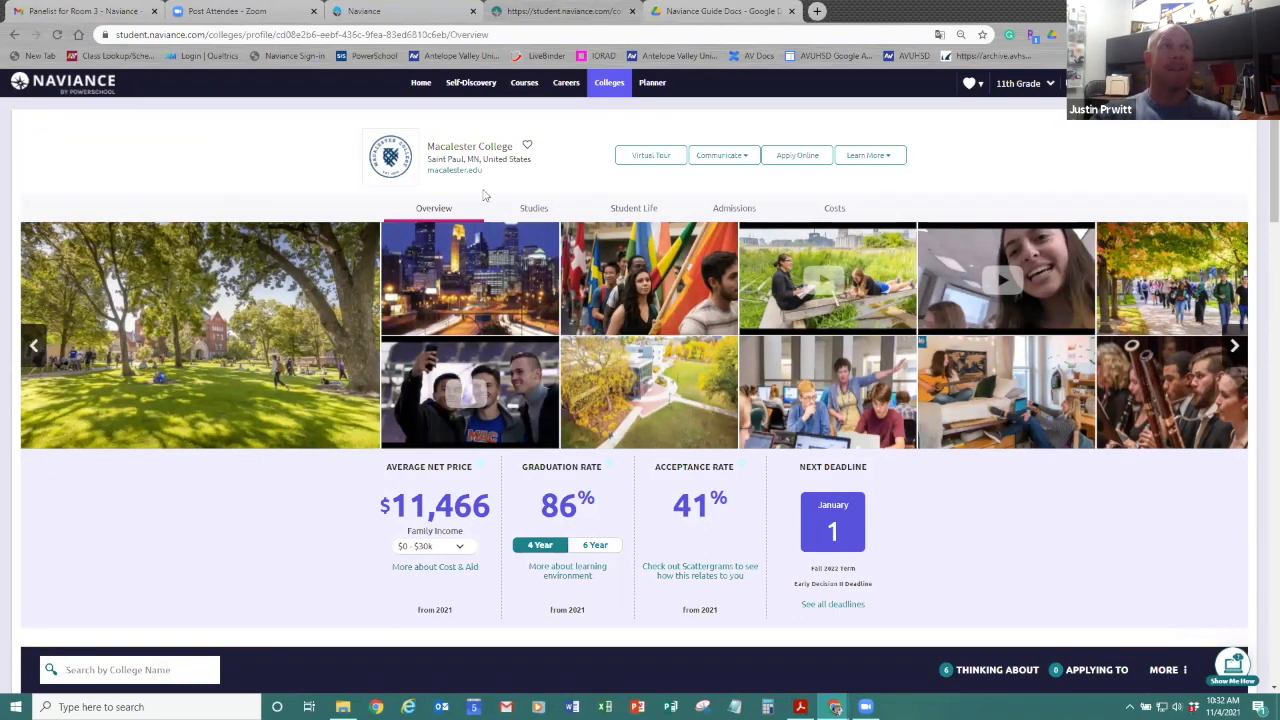
mouse_move(332, 337)
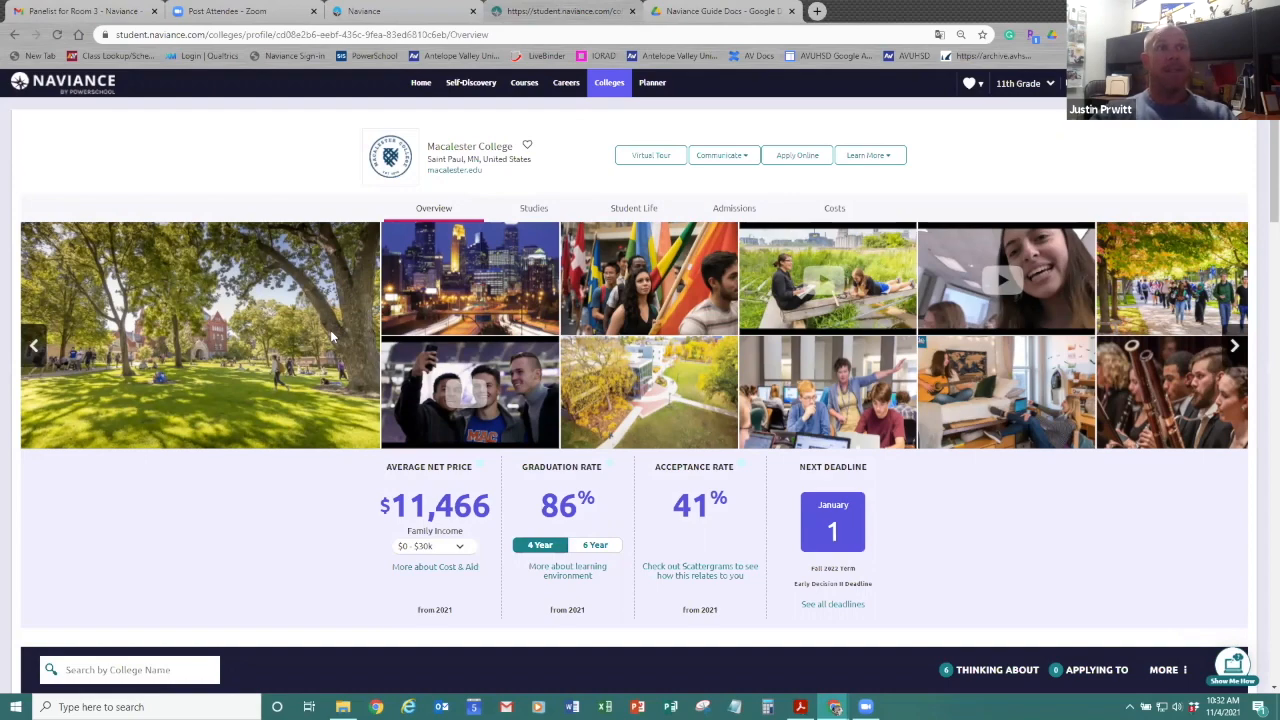
Scroll Macalester College's Overview and request information from its admissions office
scroll(down, 3)
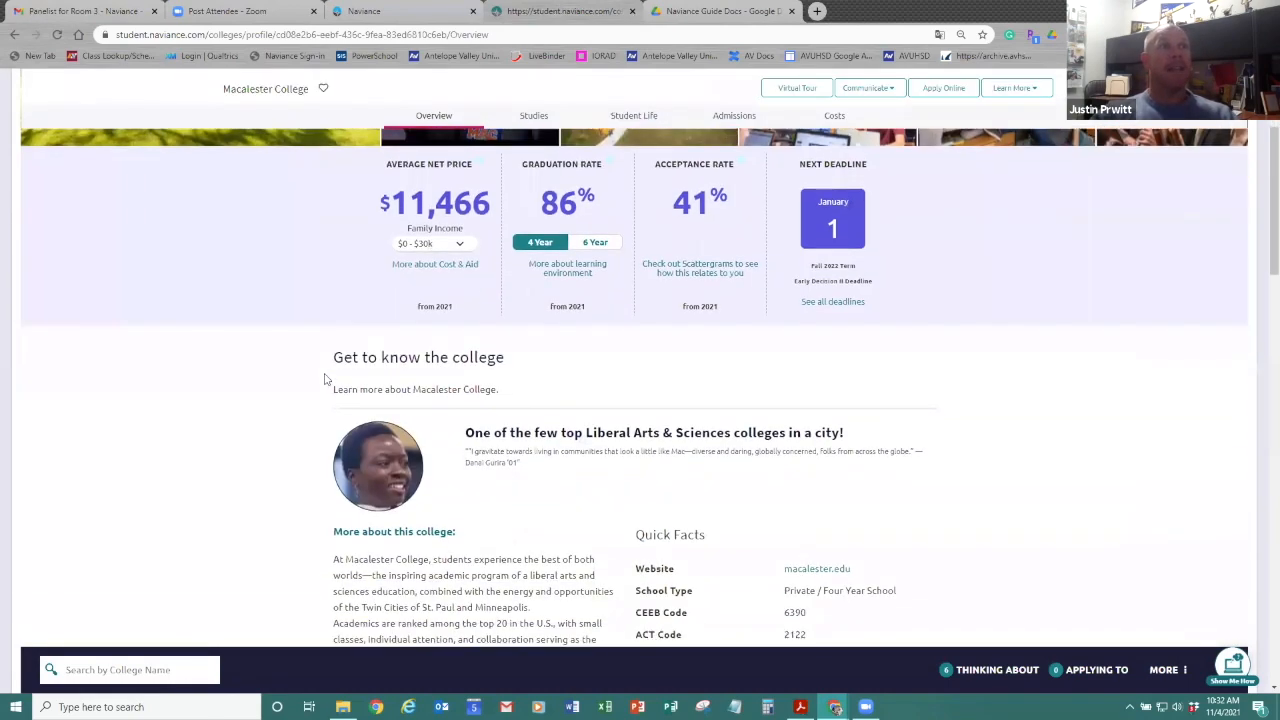
scroll(up, 3)
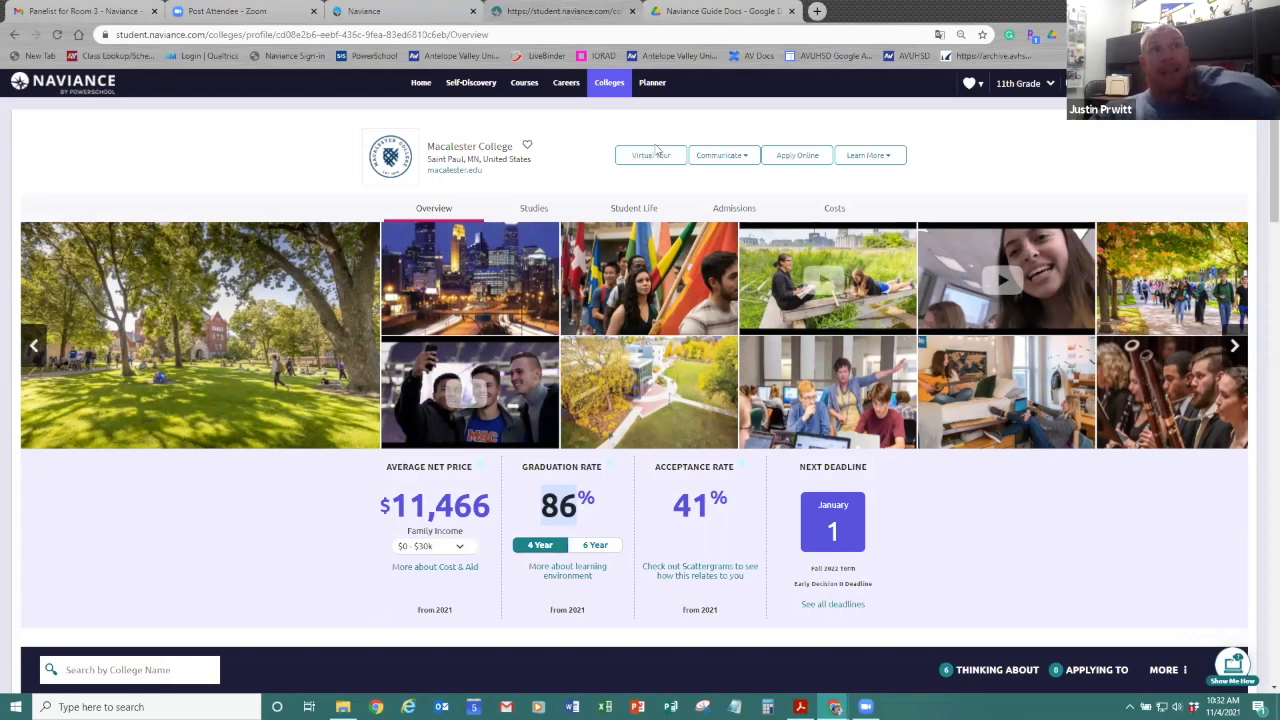
click(722, 155)
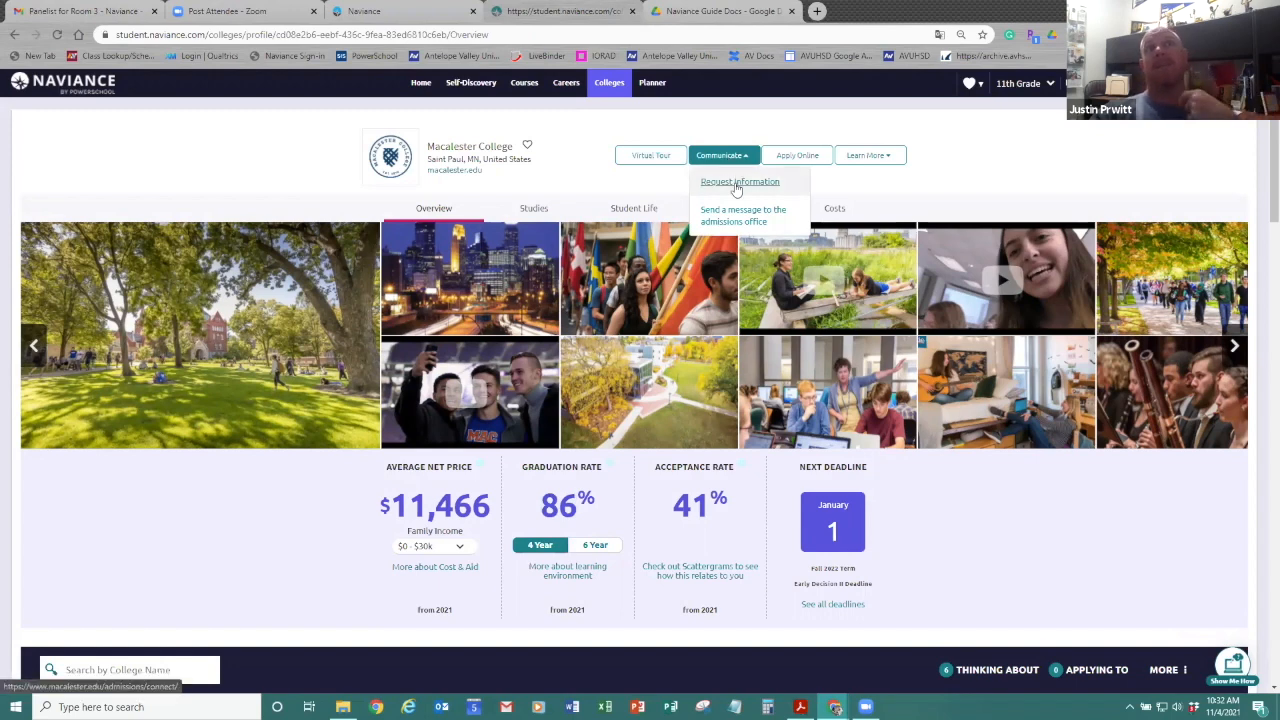
click(739, 181)
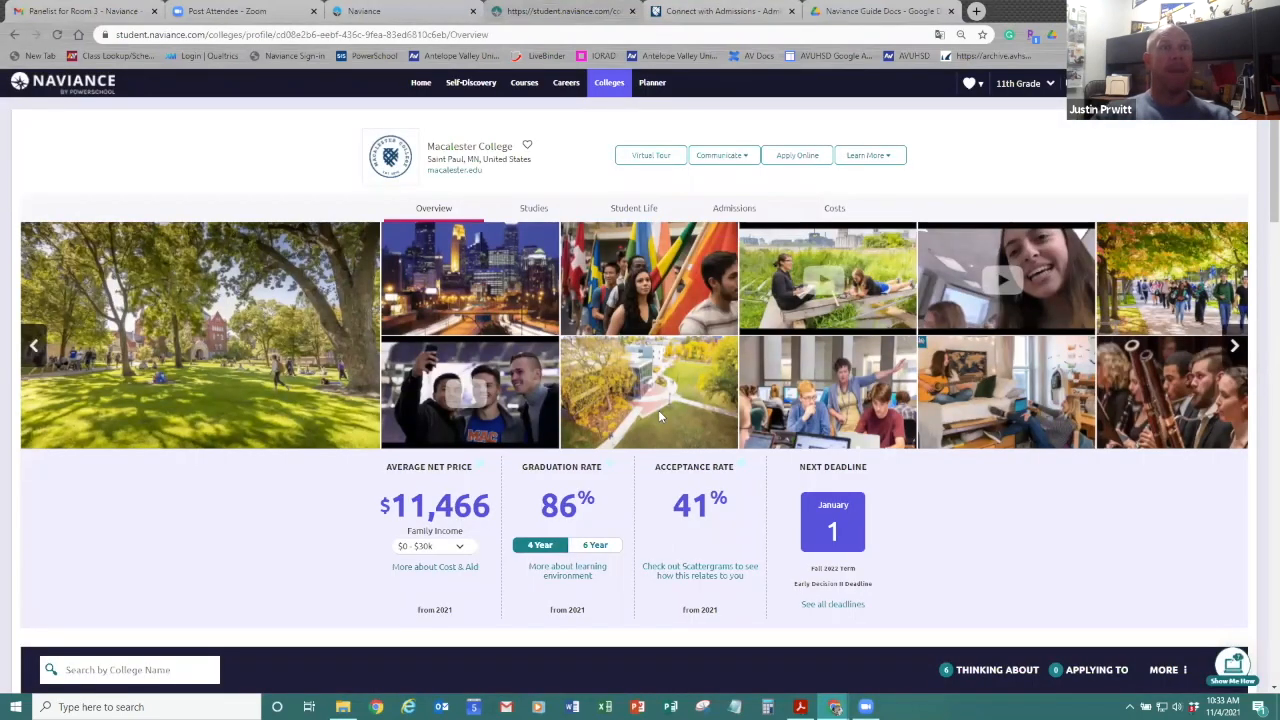
Review Macalester's Studies section: retention, job placement, top study areas and majors
scroll(down, 3)
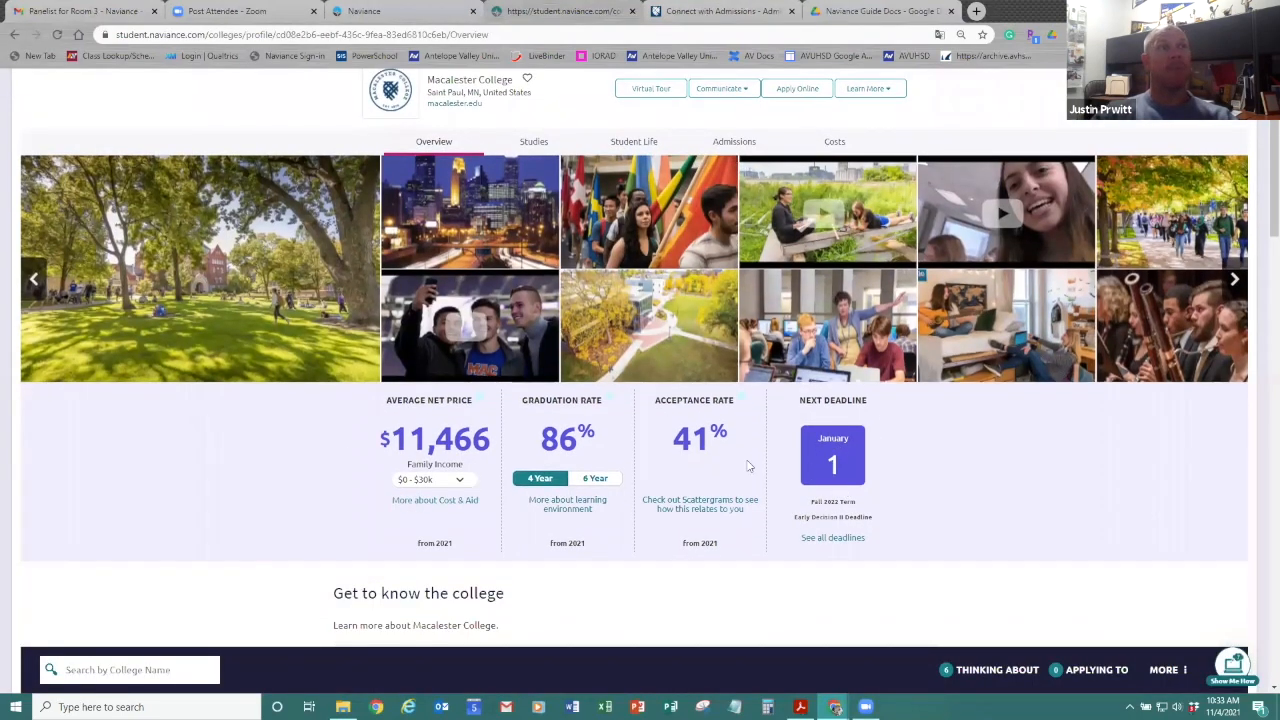
scroll(down, 3)
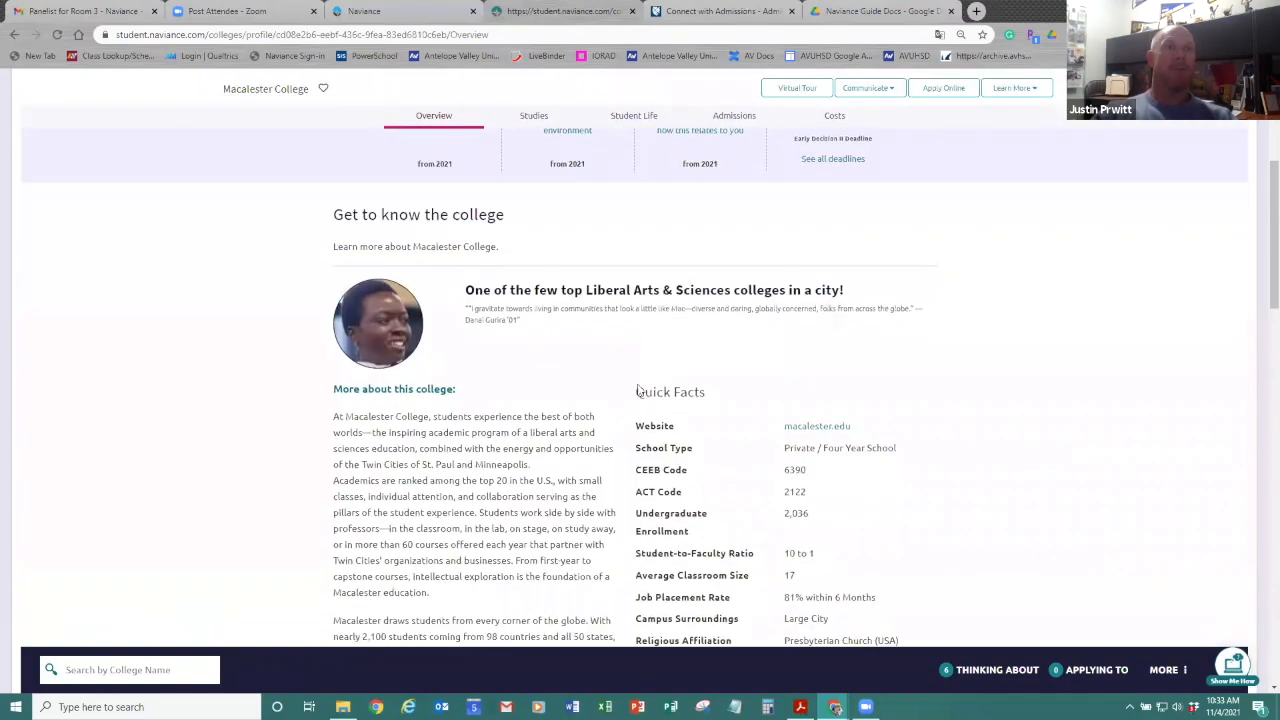
scroll(down, 3)
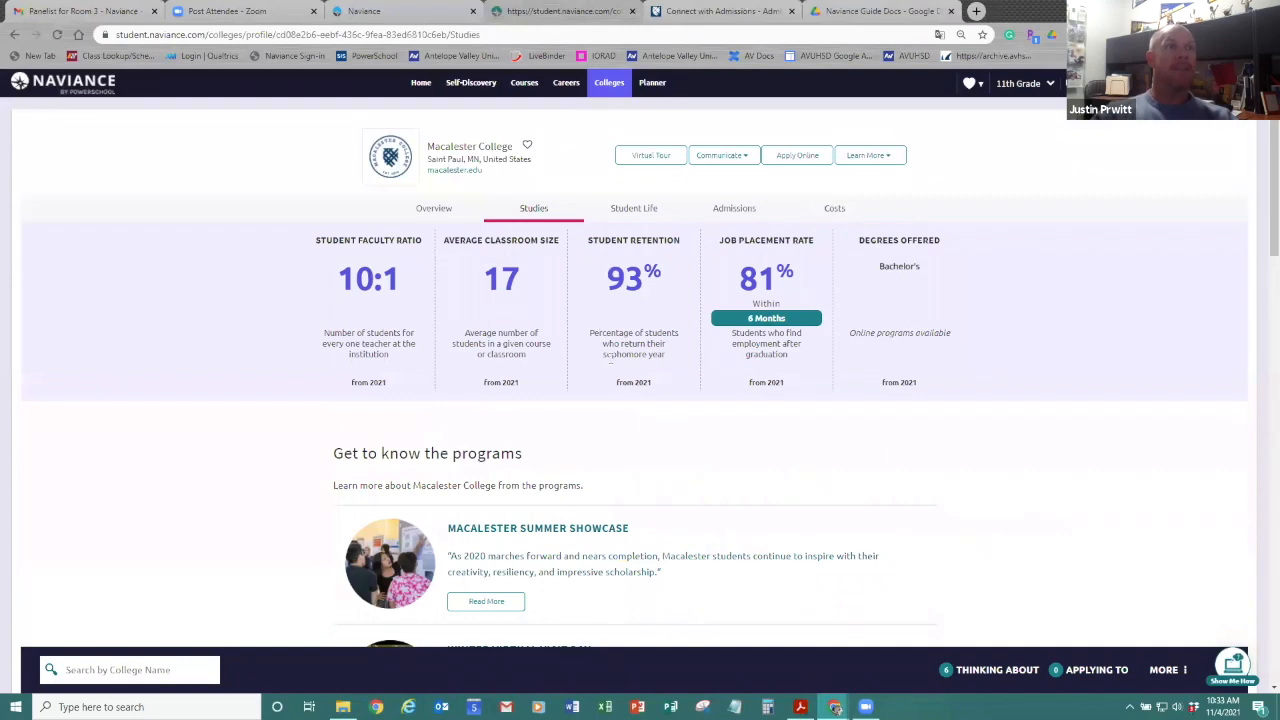
scroll(down, 3)
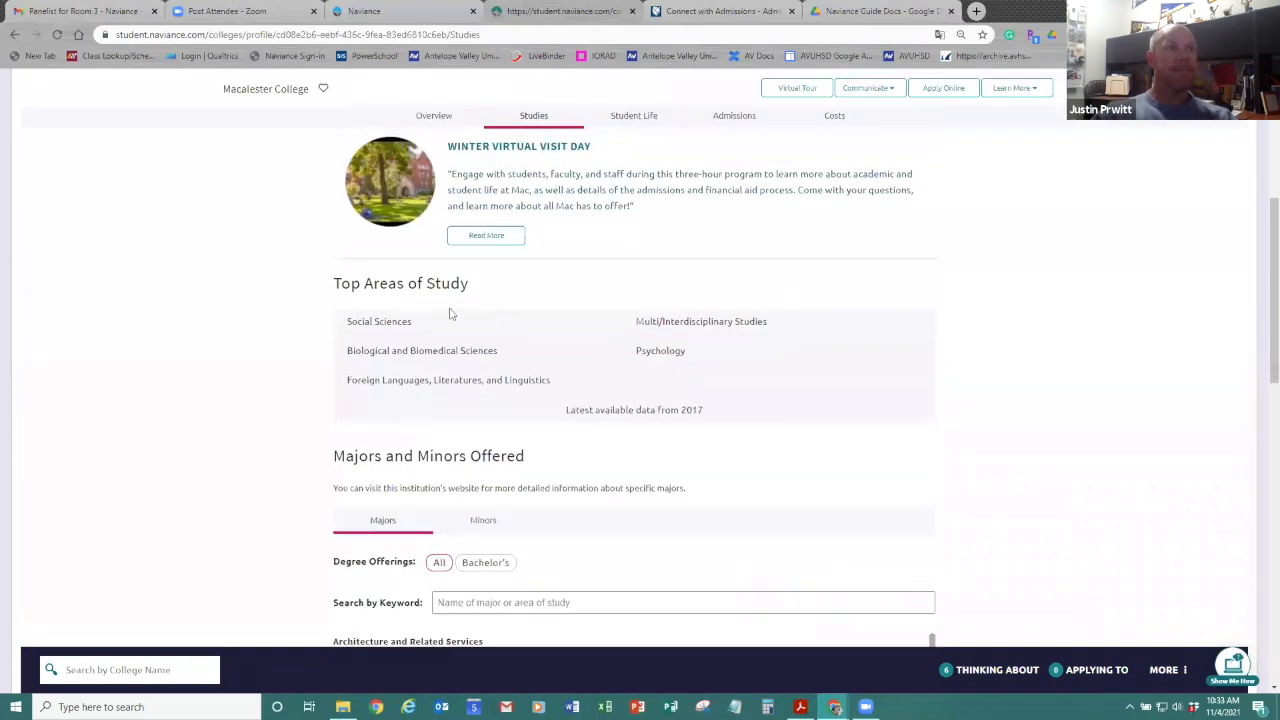
scroll(down, 3)
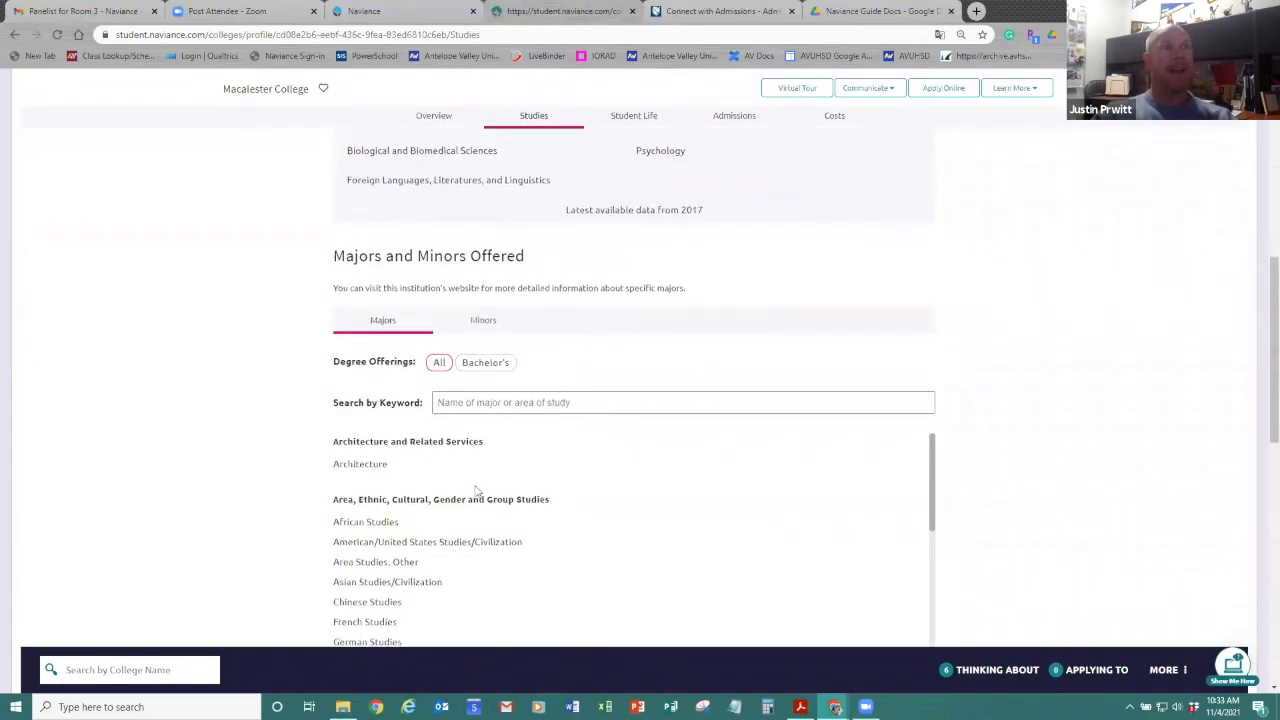
scroll(down, 3)
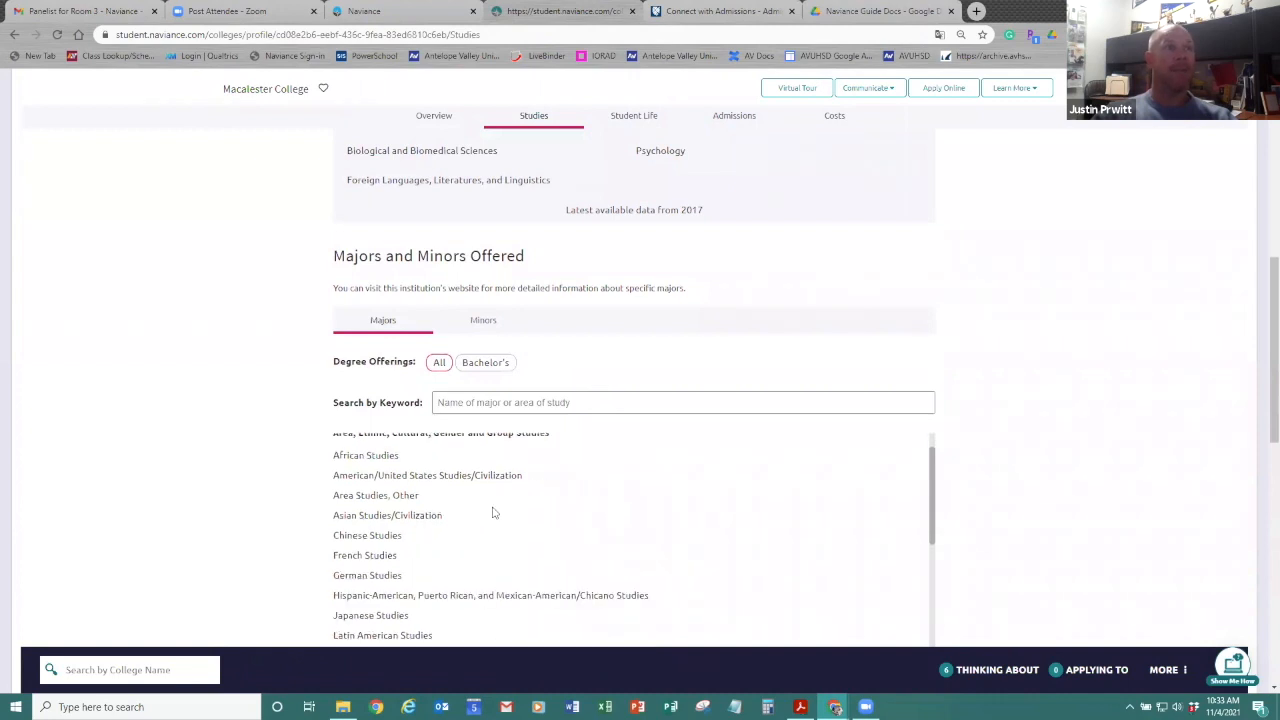
scroll(up, 3)
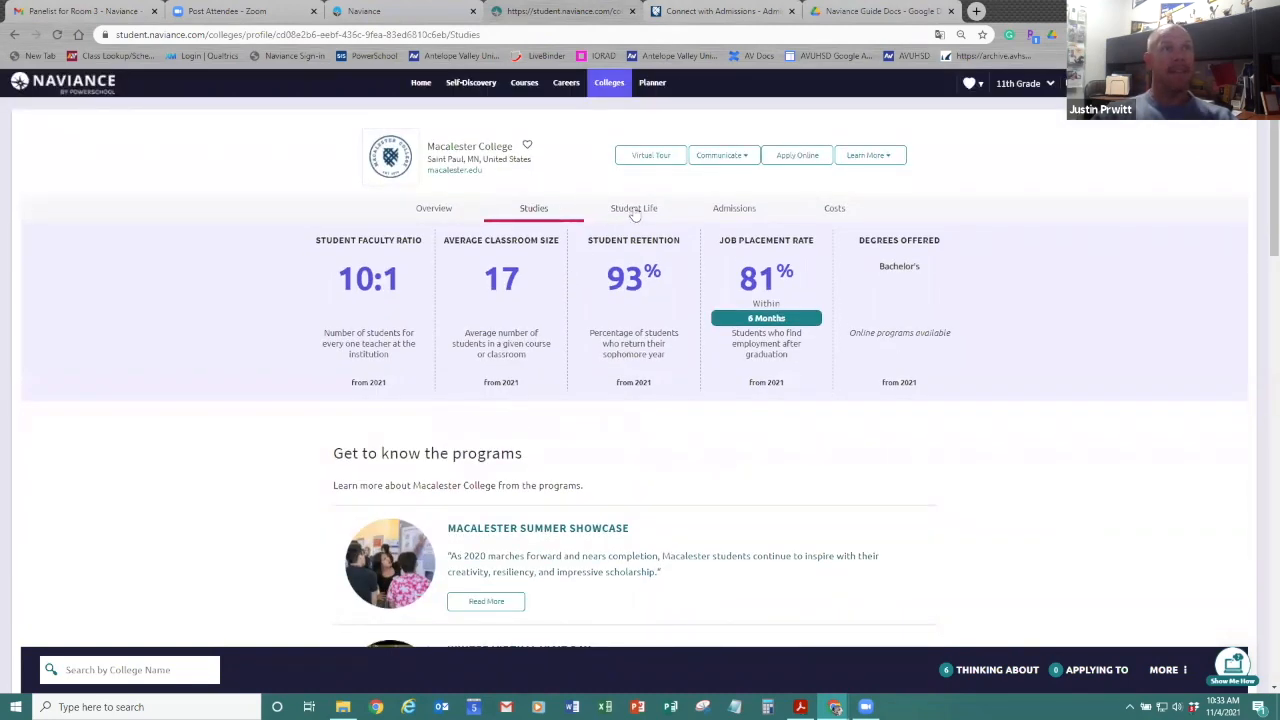
View Macalester's Student Life details, favorite the college, and go back Home
click(633, 208)
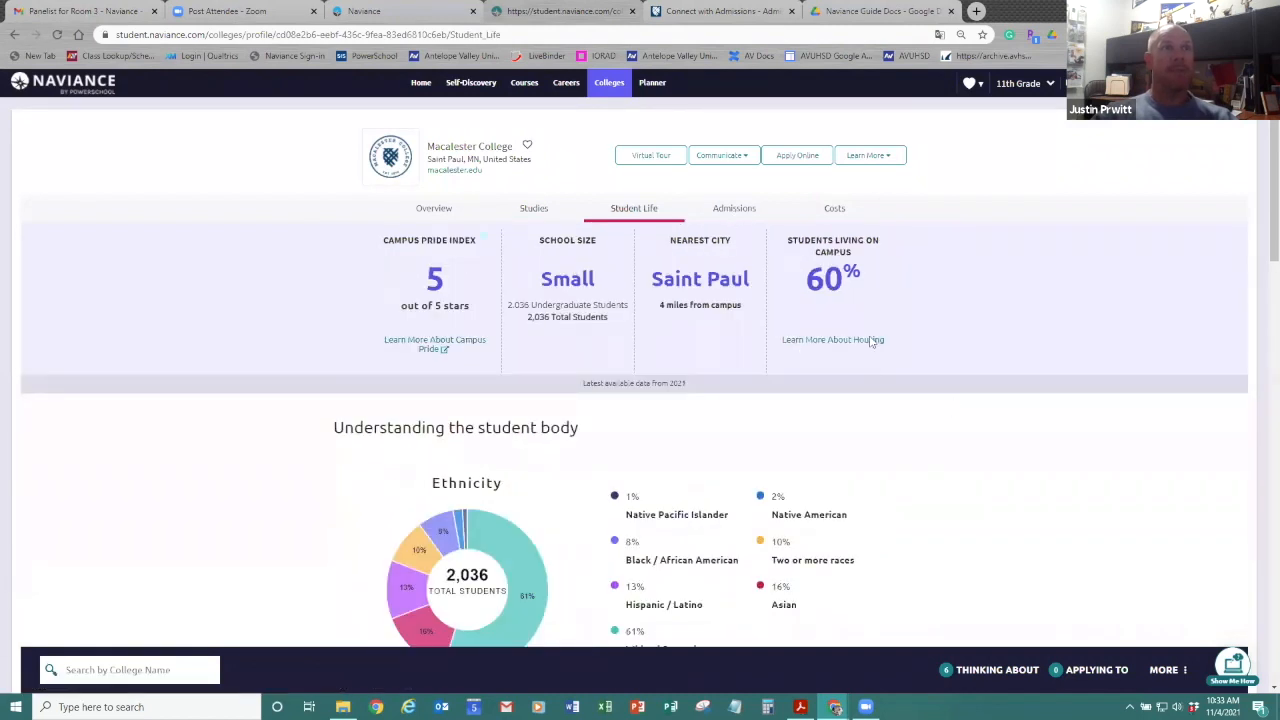
mouse_move(1006, 431)
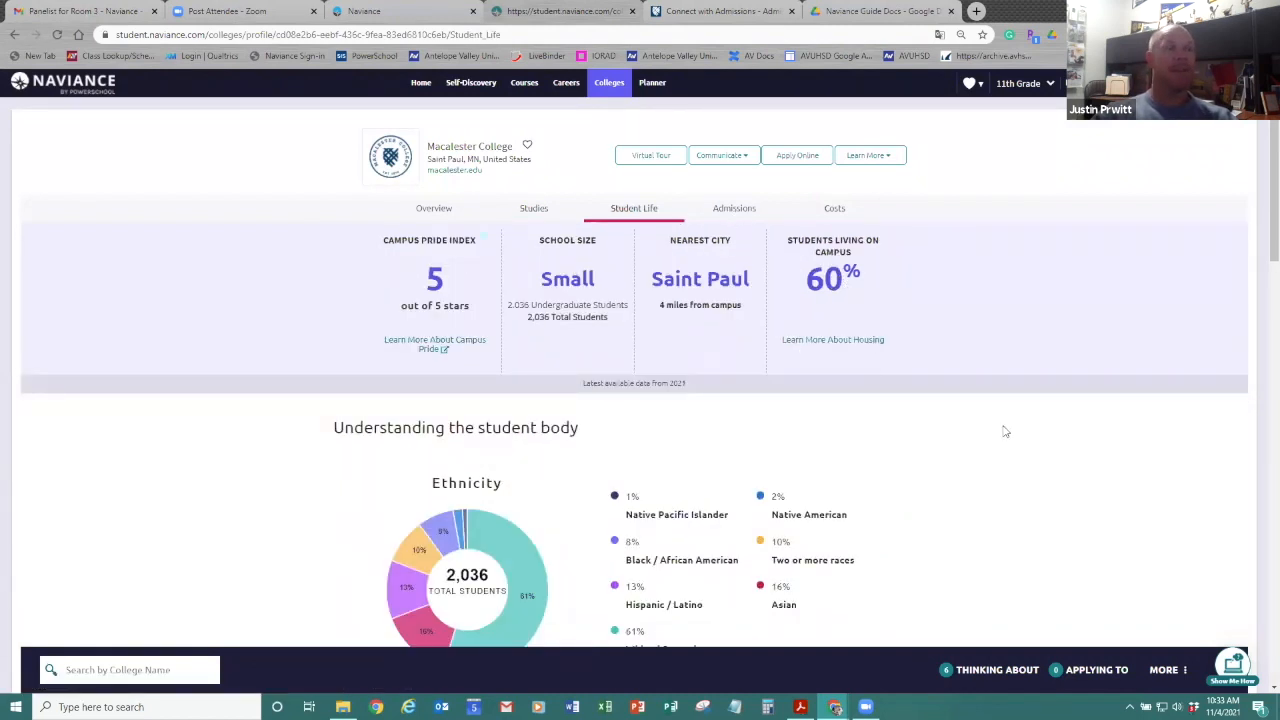
mouse_move(537, 150)
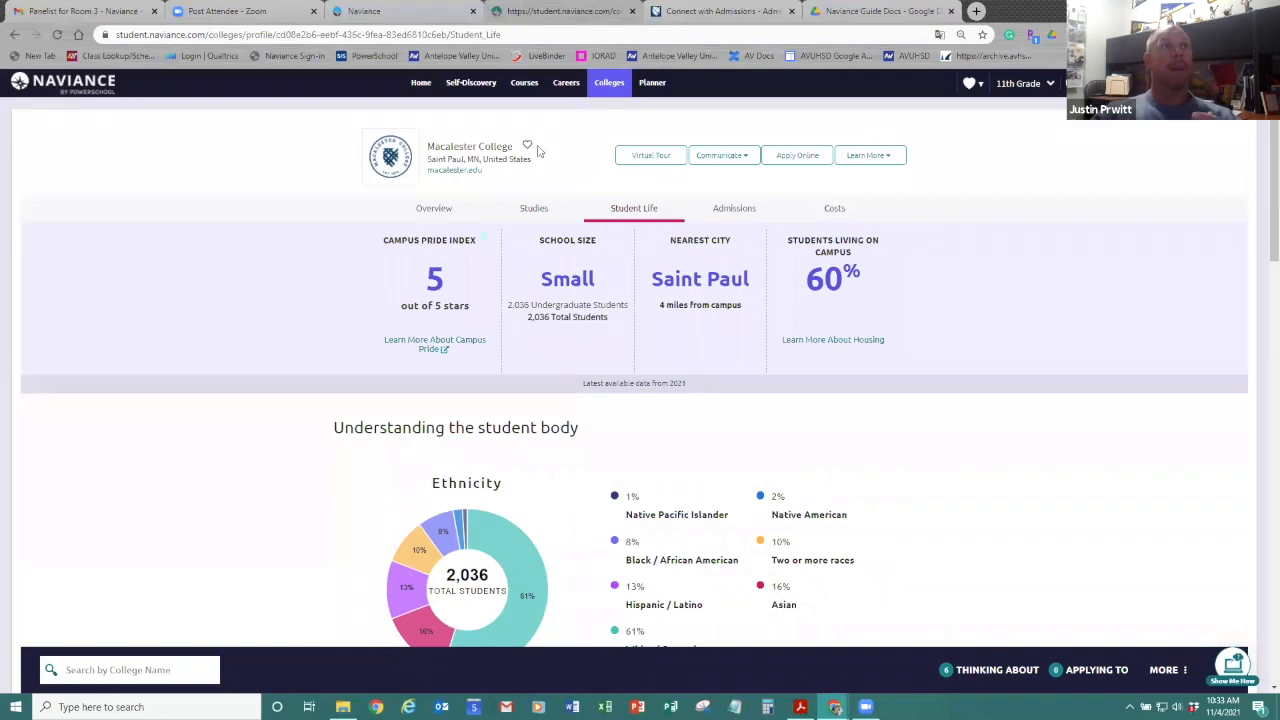
click(527, 146)
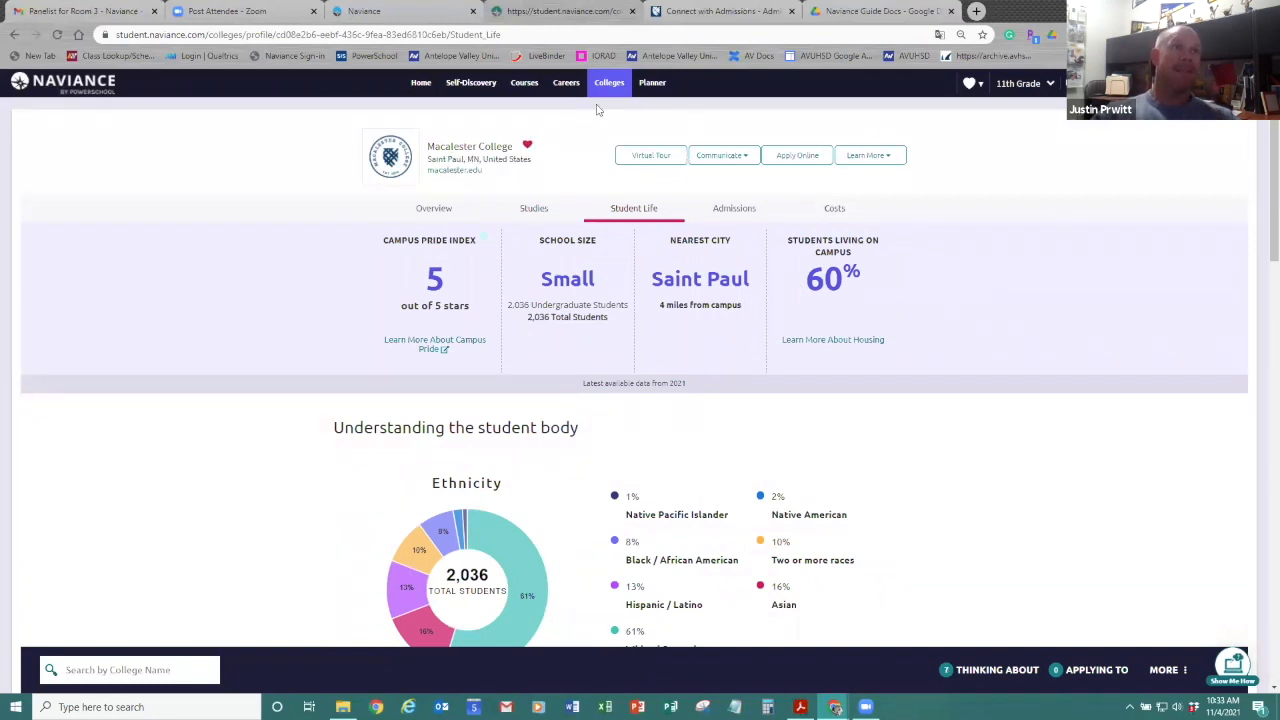
click(421, 82)
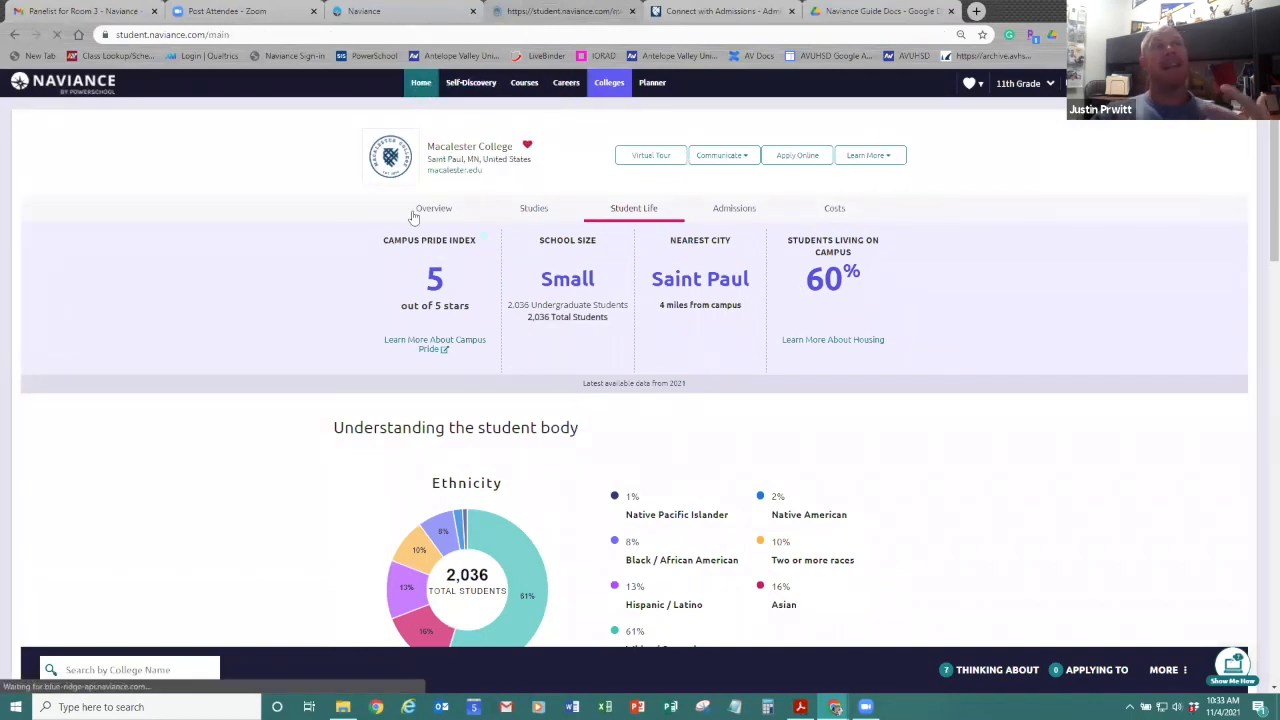
click(421, 82)
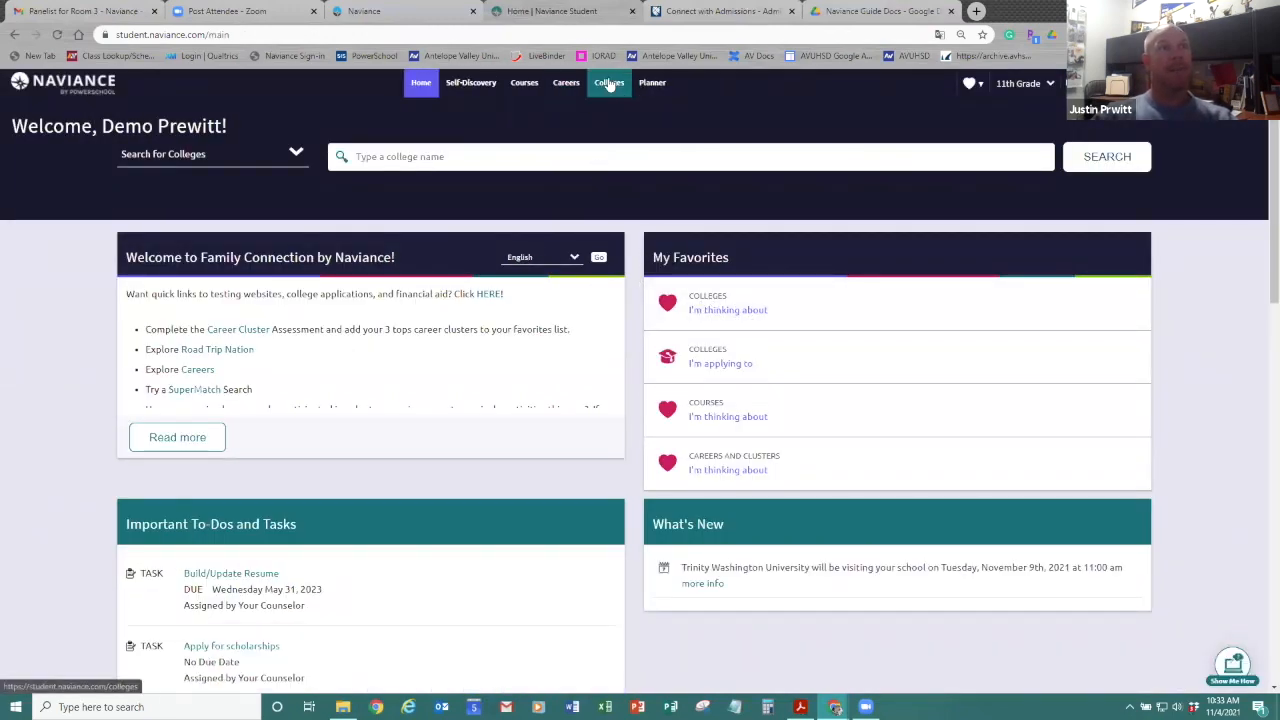
Browse the Colleges I'm Thinking About list with Macalester, then return Home
click(609, 82)
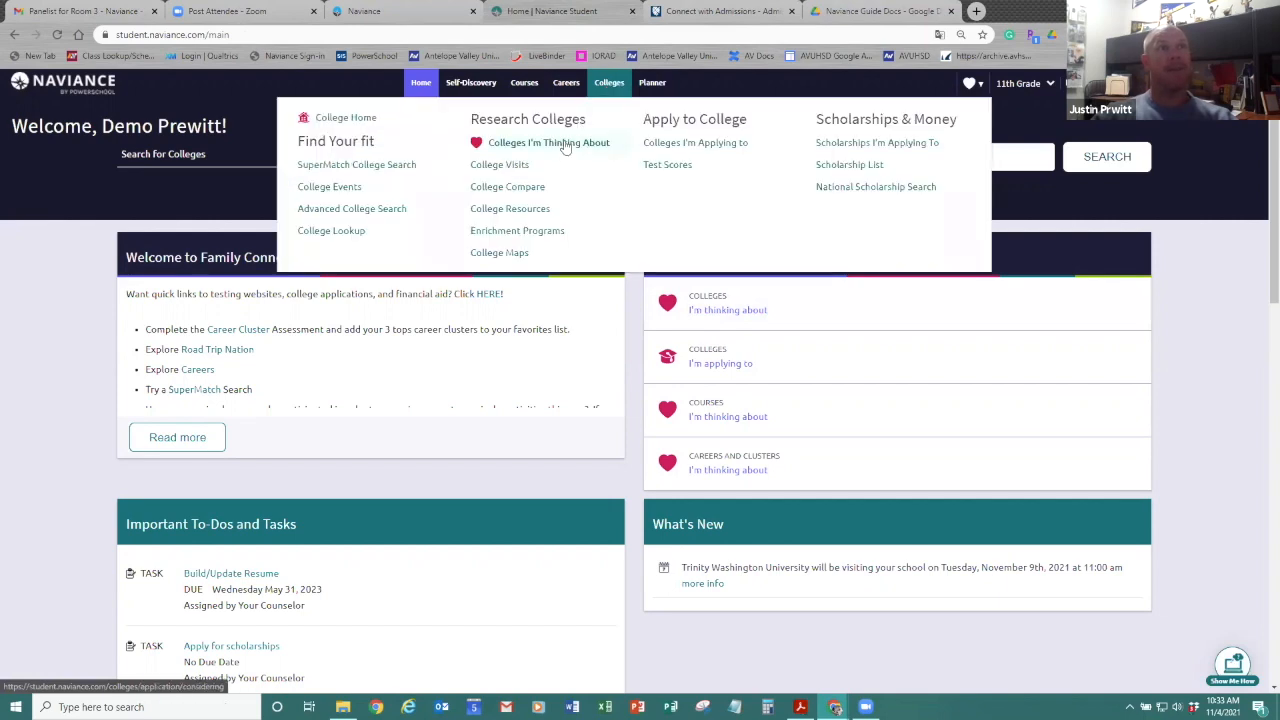
click(548, 142)
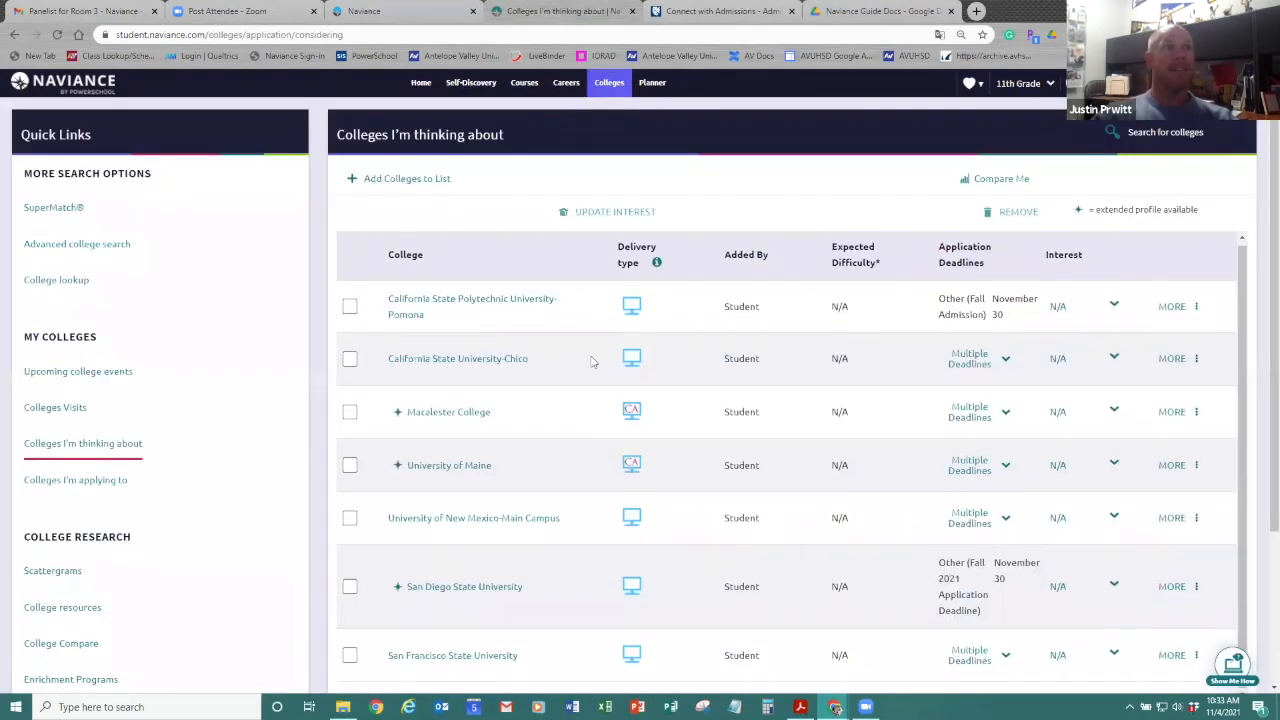
scroll(down, 3)
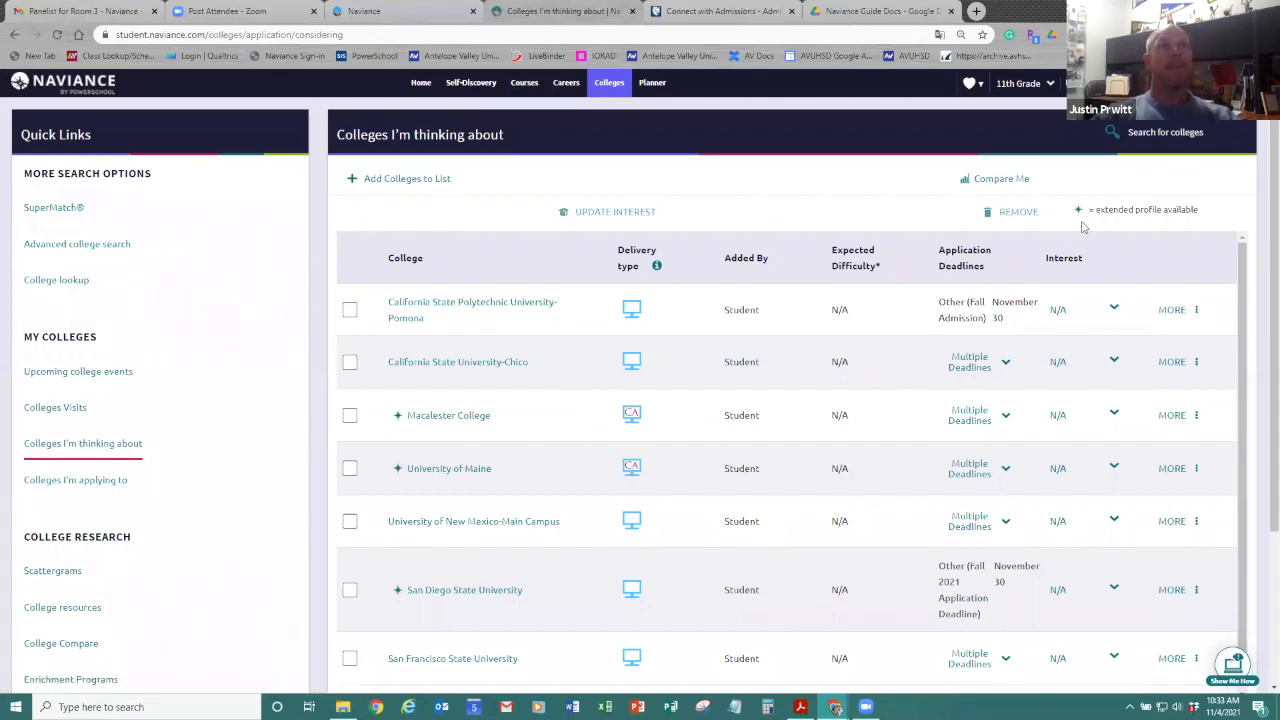
click(420, 82)
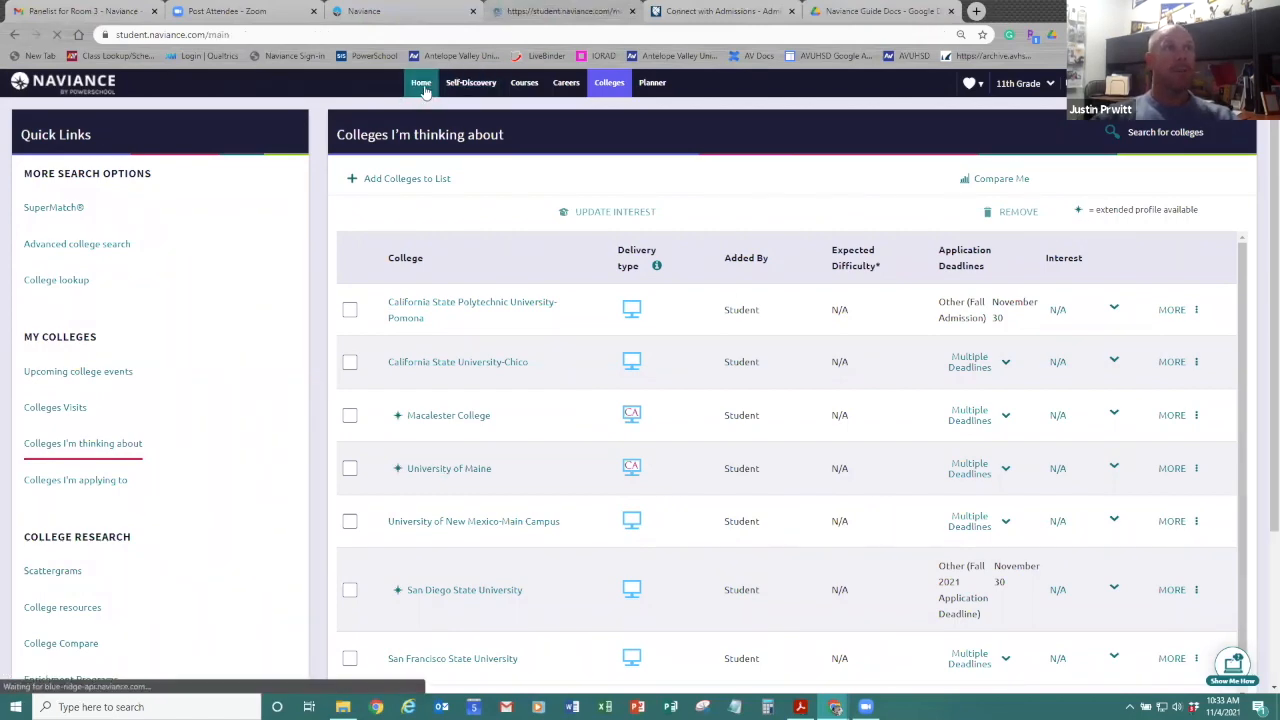
click(421, 82)
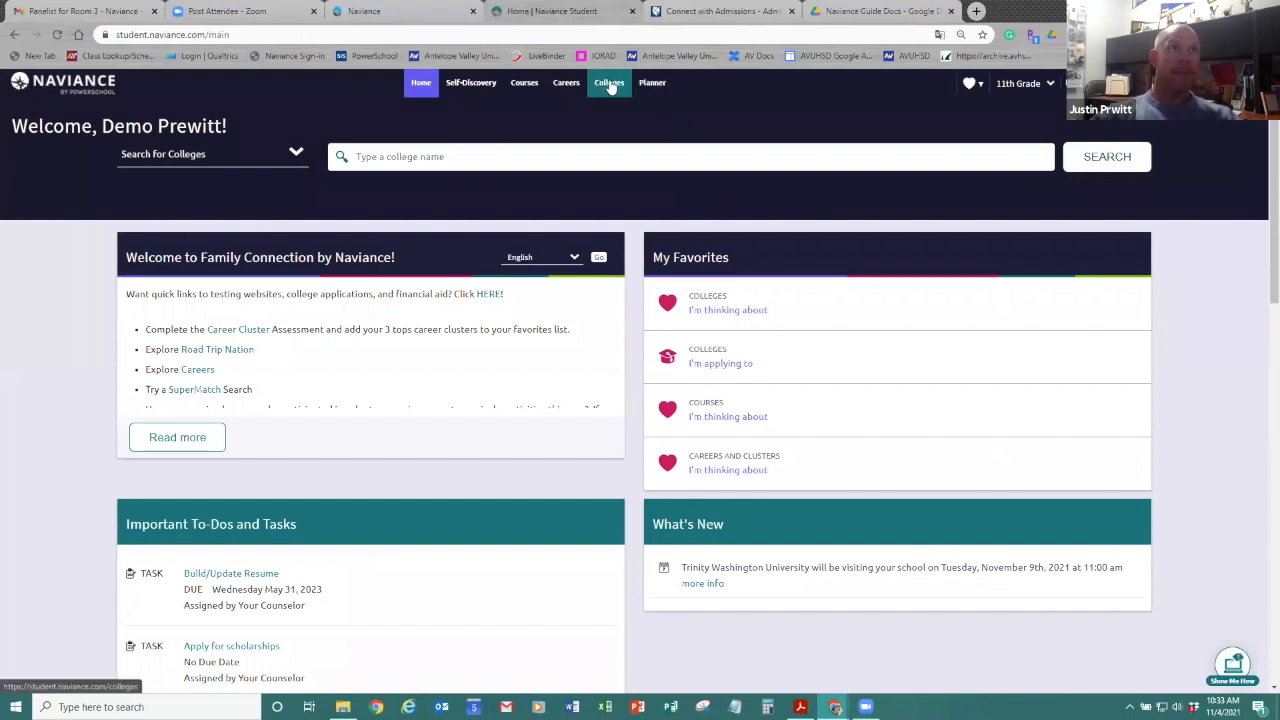
Open the Scholarship List and show the 35 Local & Regional Scholarships
click(609, 82)
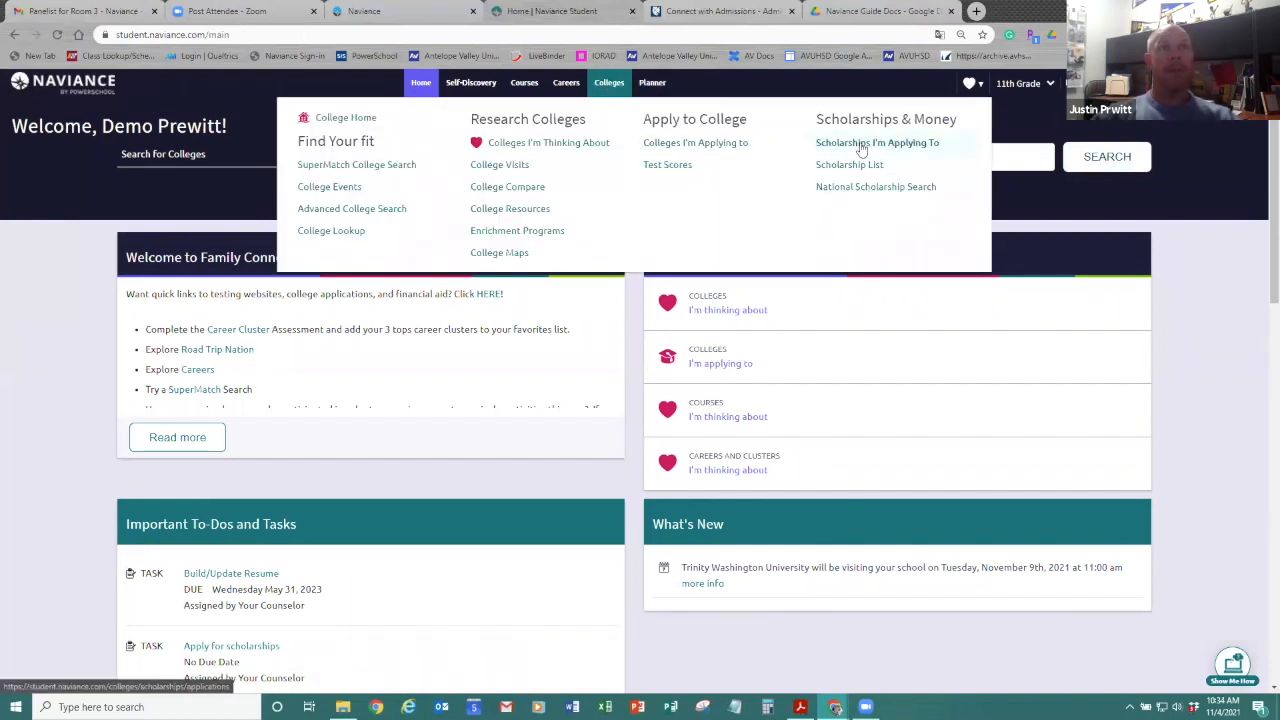
mouse_move(875, 187)
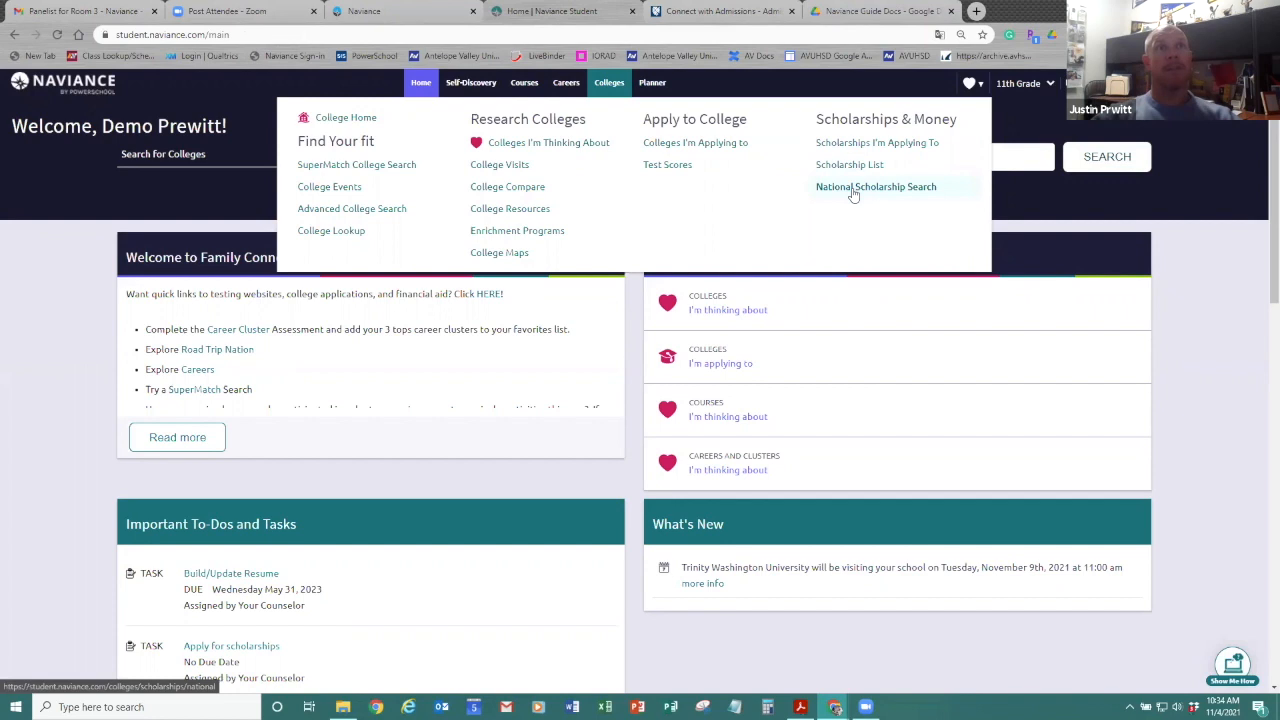
mouse_move(849, 164)
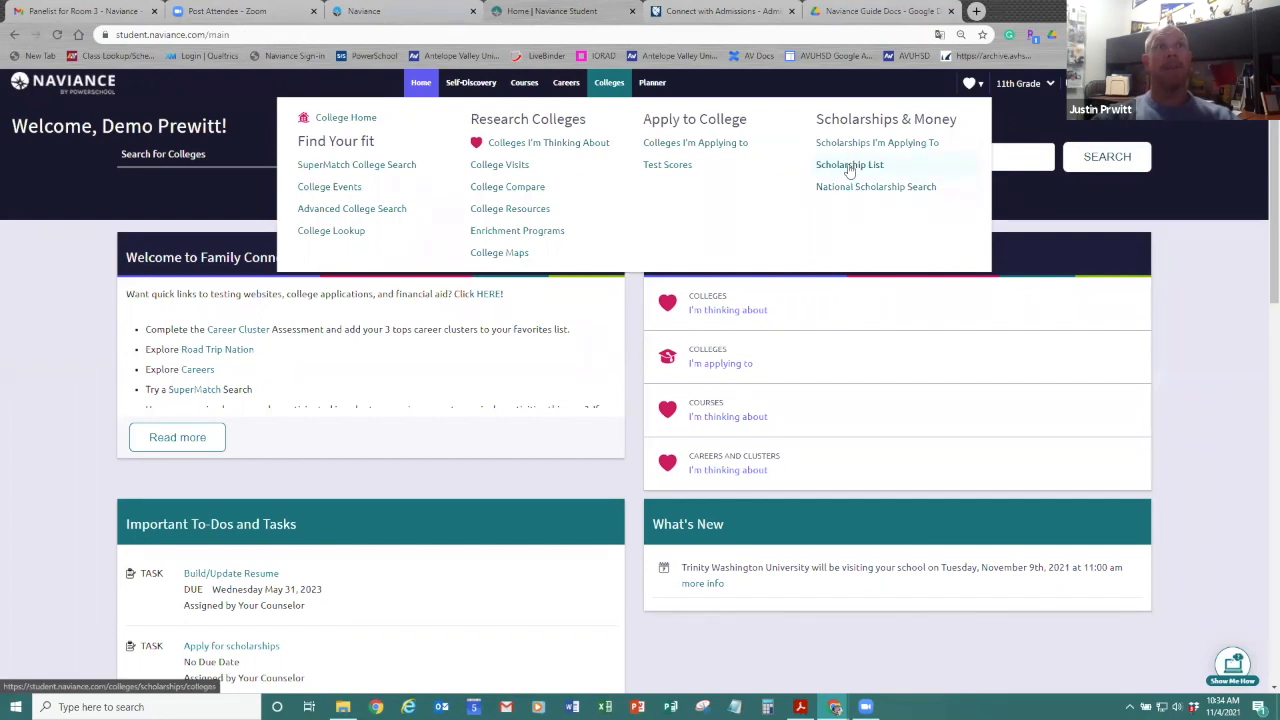
click(849, 164)
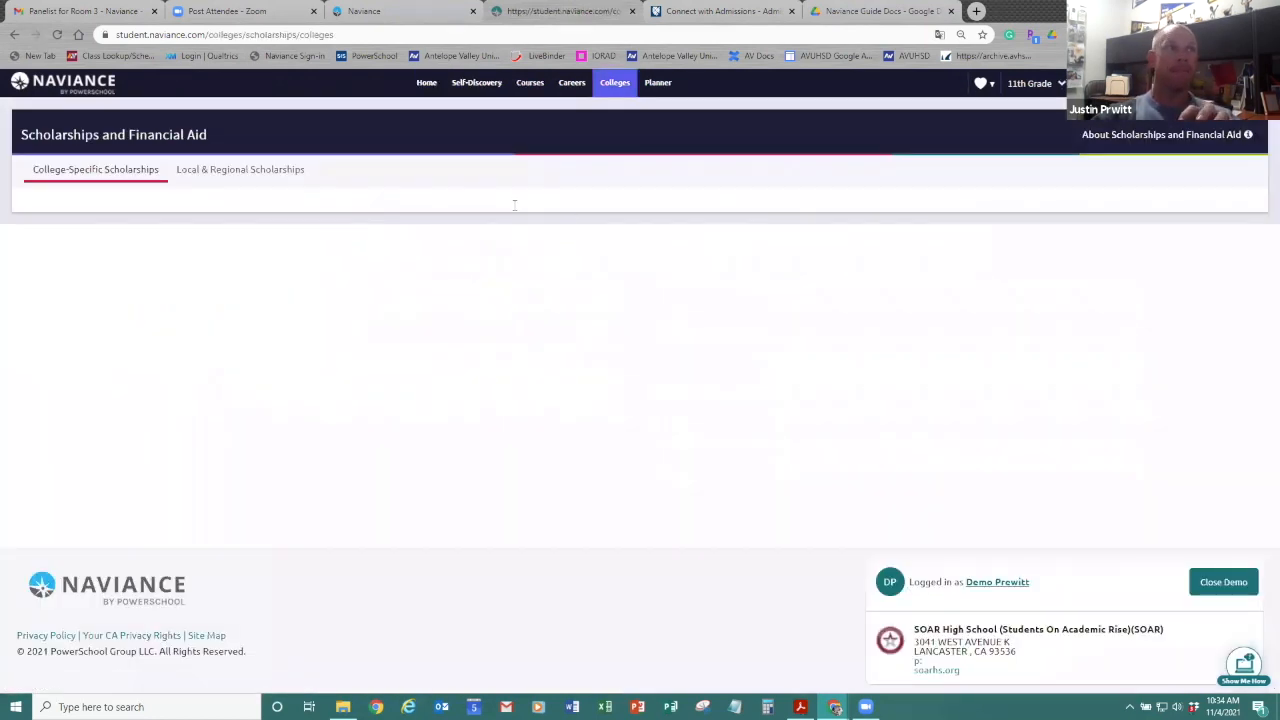
click(240, 169)
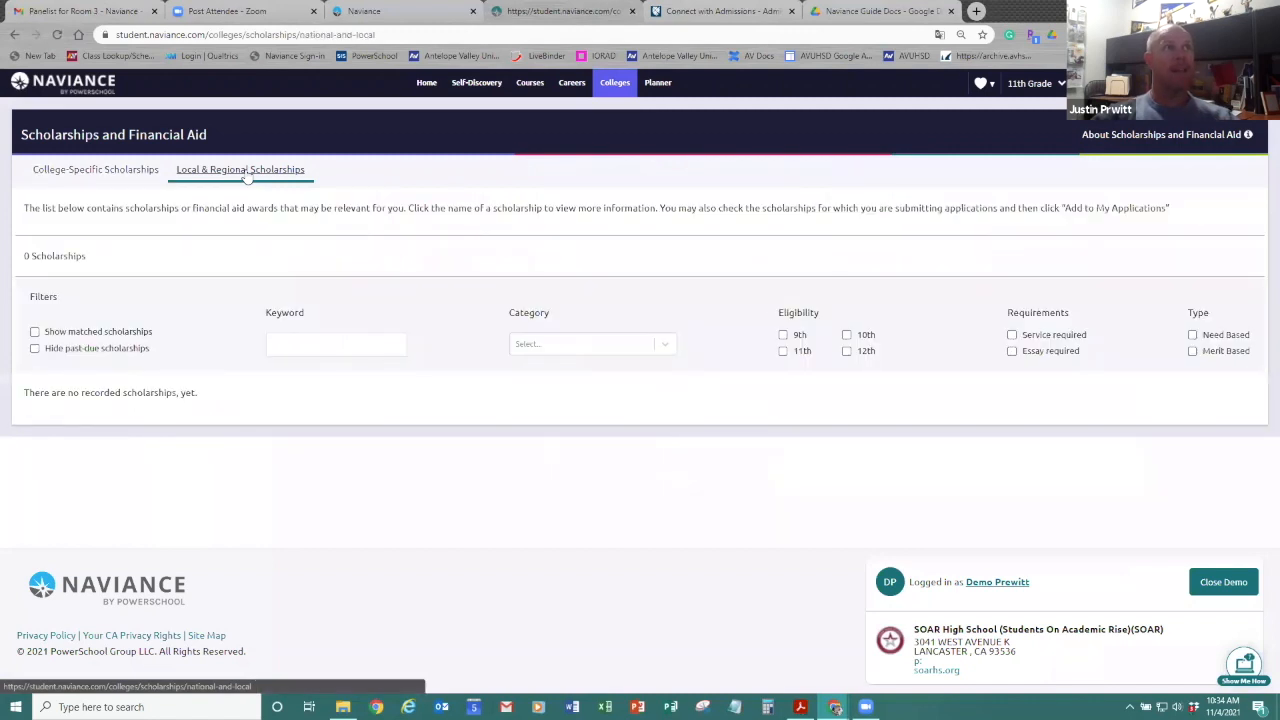
click(240, 169)
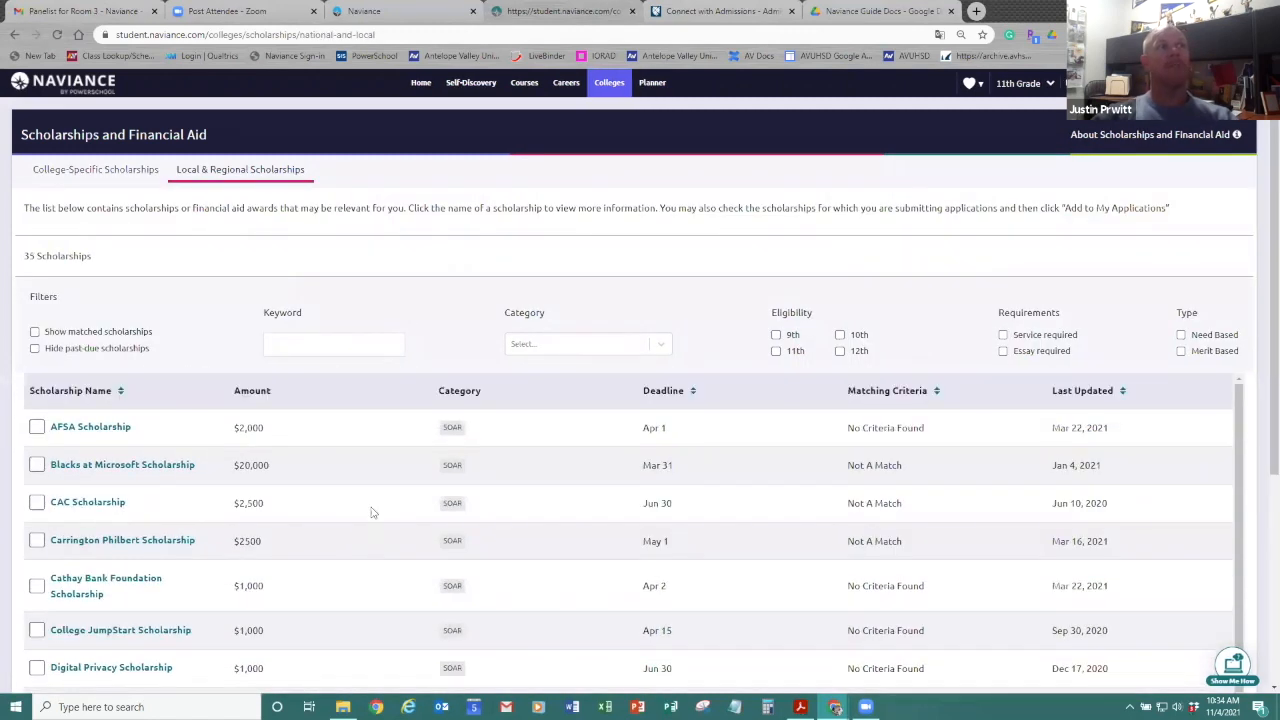
click(609, 82)
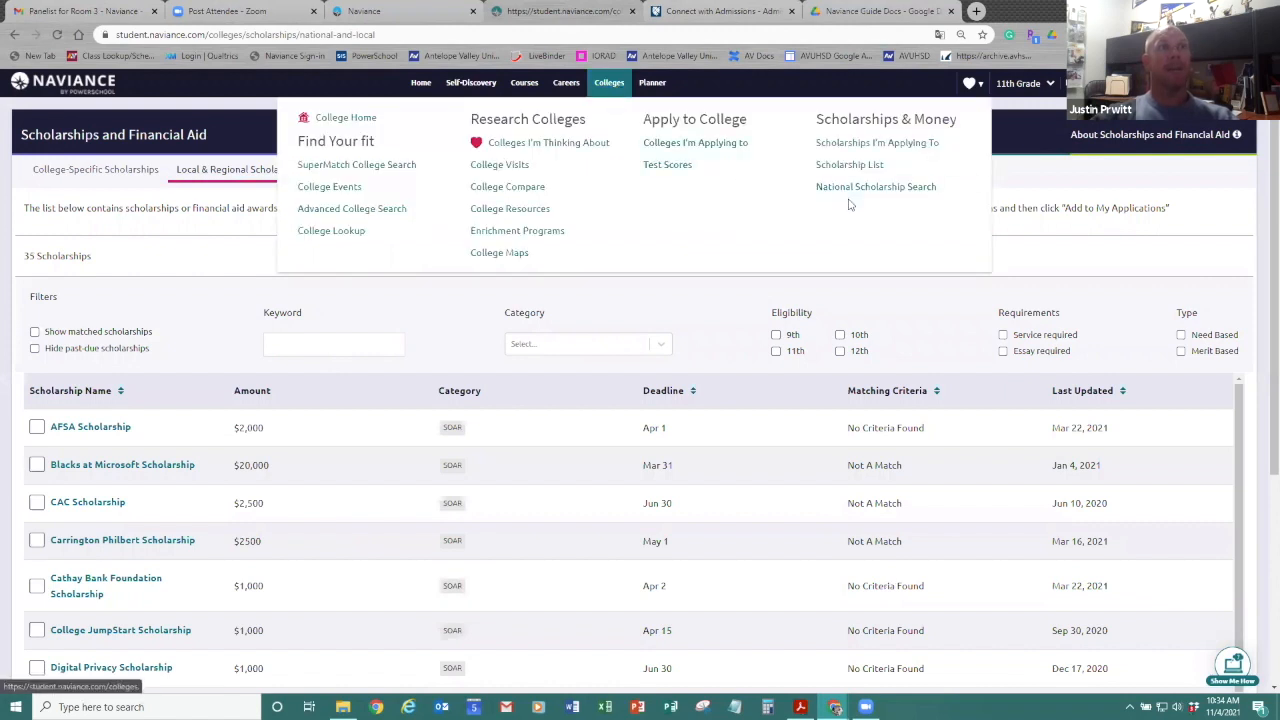
Open National Scholarship Search, which stays blank, then head back Home
click(875, 186)
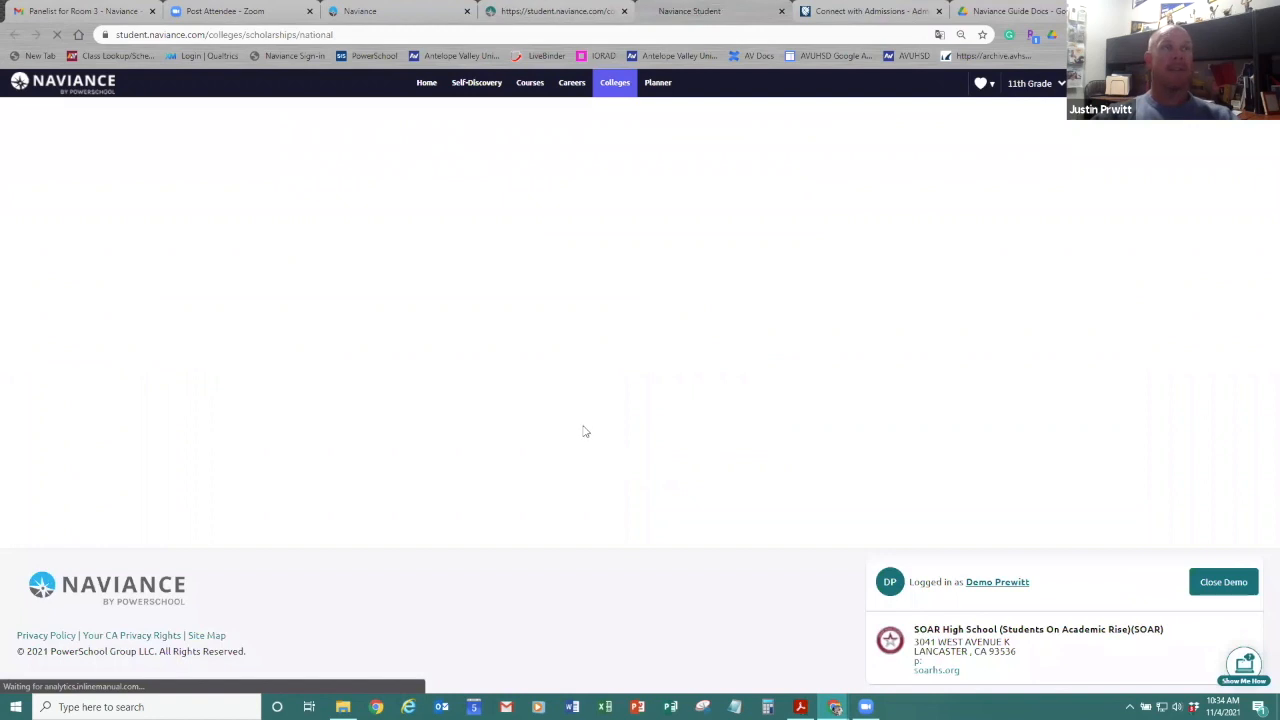
mouse_move(548, 400)
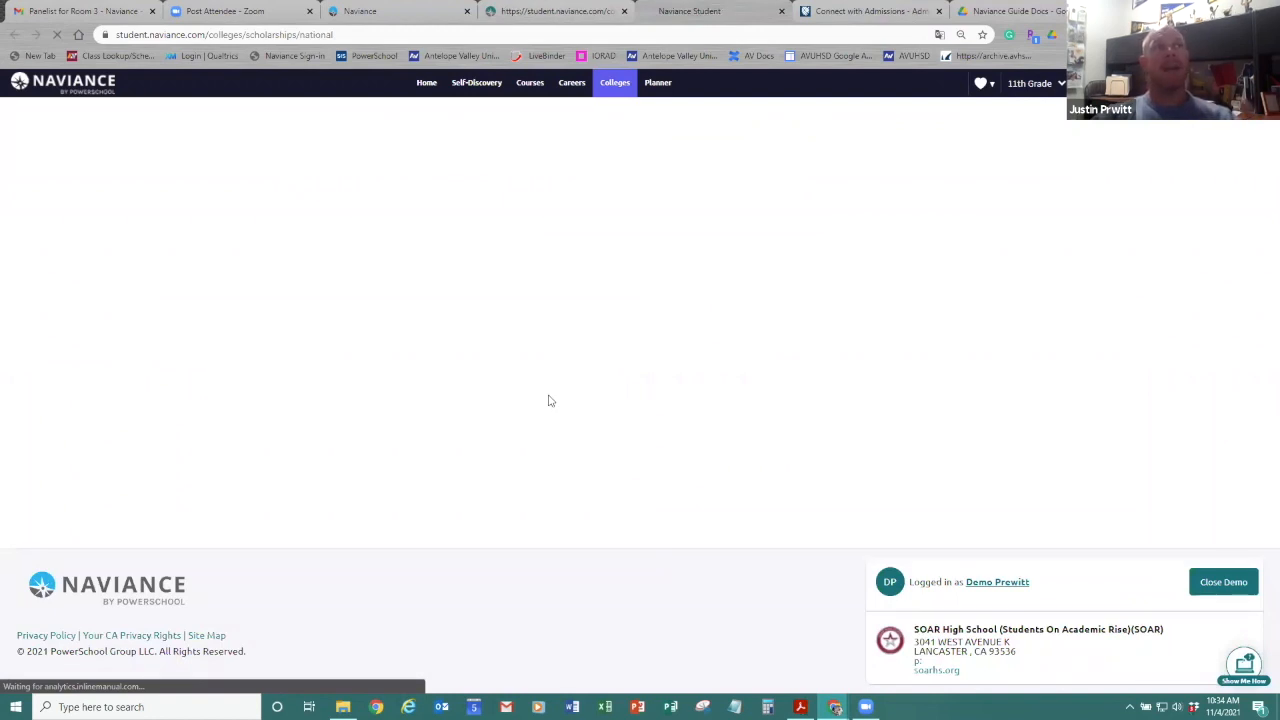
mouse_move(527, 382)
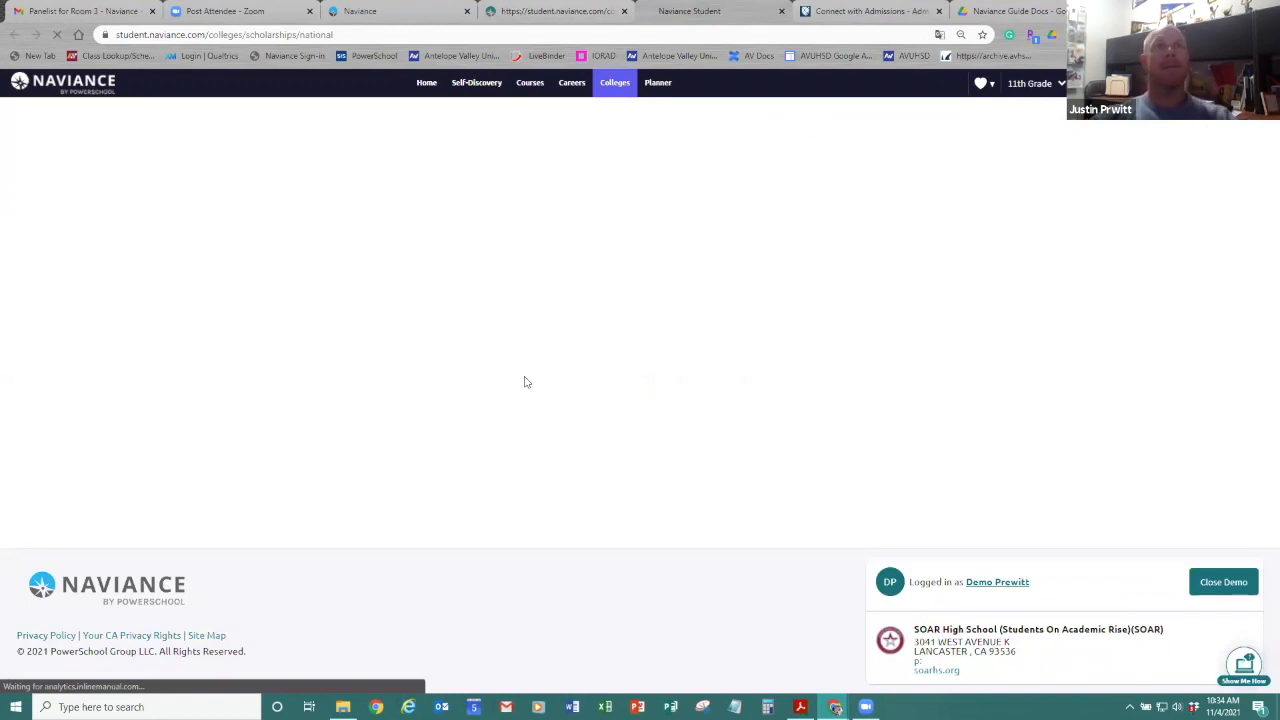
mouse_move(614, 377)
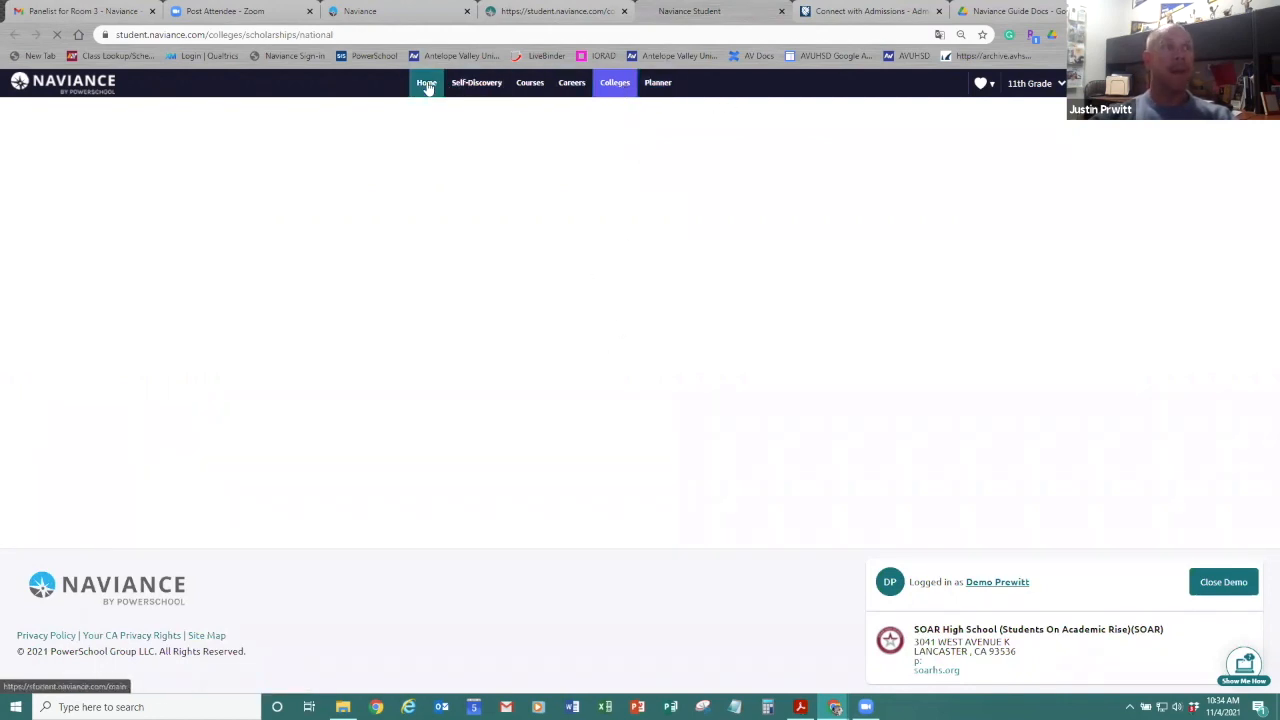
click(426, 82)
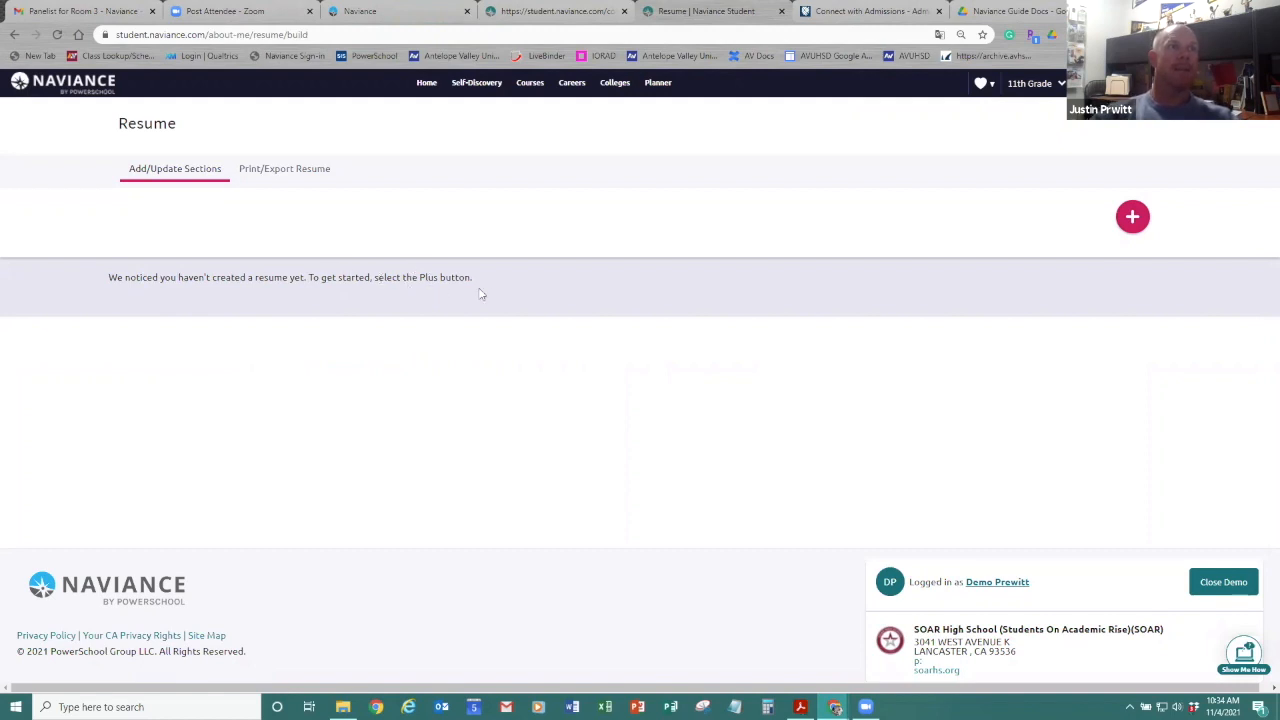
Add blank Objective and Education sections to the resume, then close the sections list
click(1132, 216)
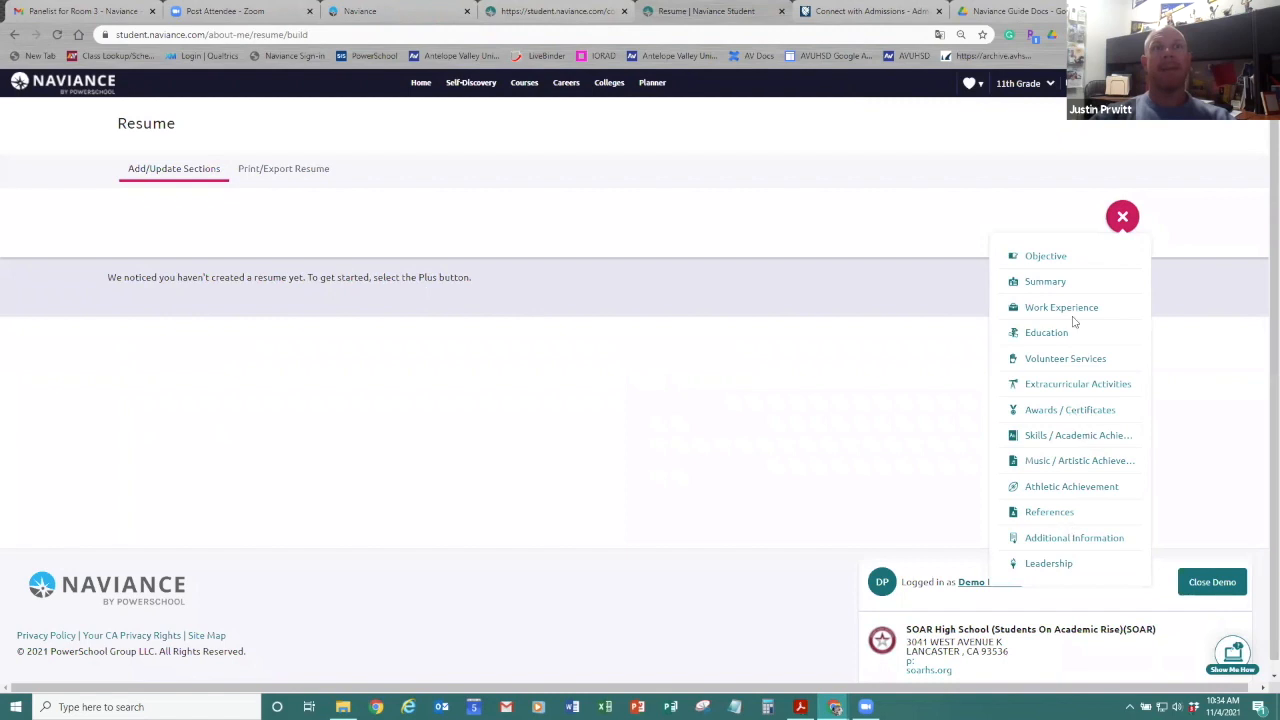
click(1045, 255)
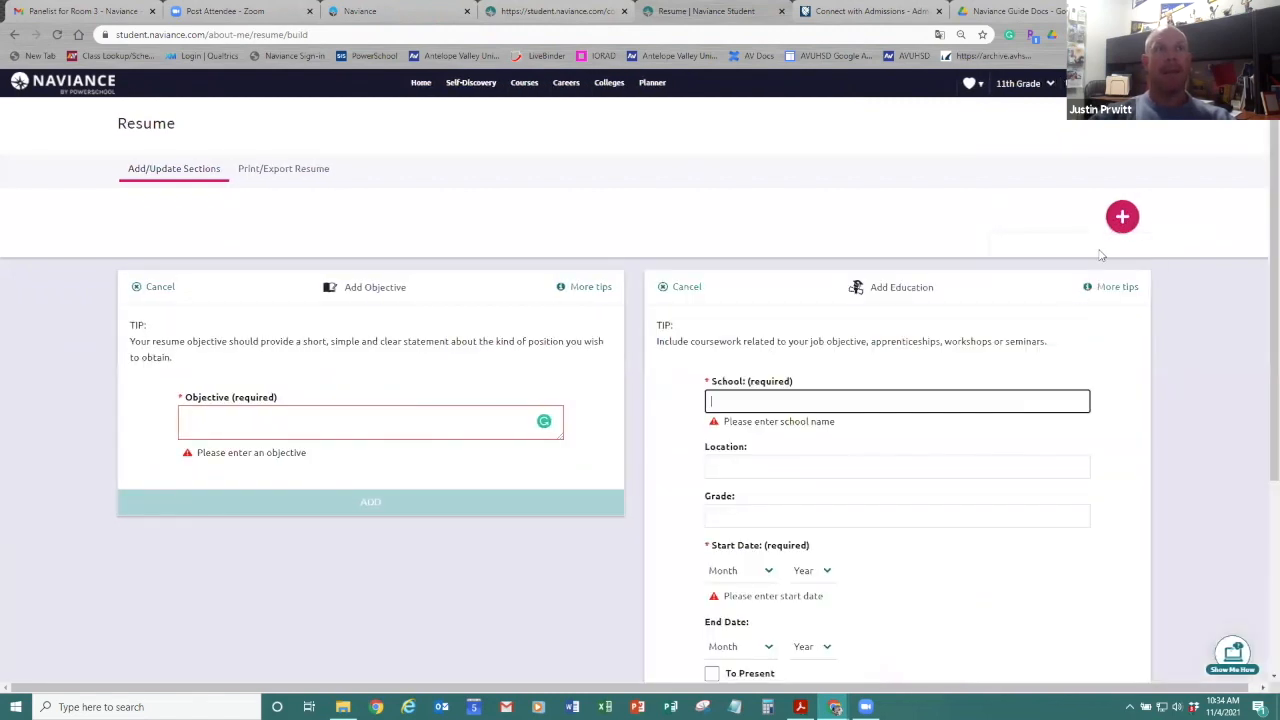
click(1122, 216)
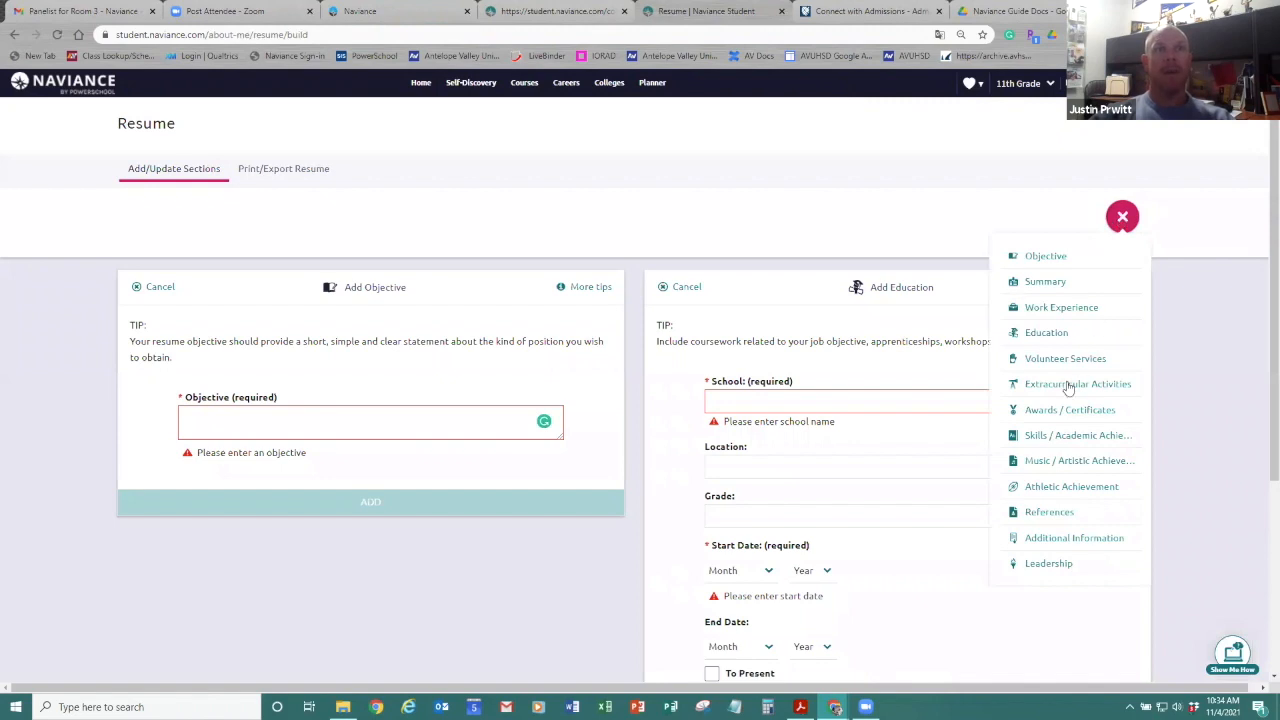
scroll(down, 3)
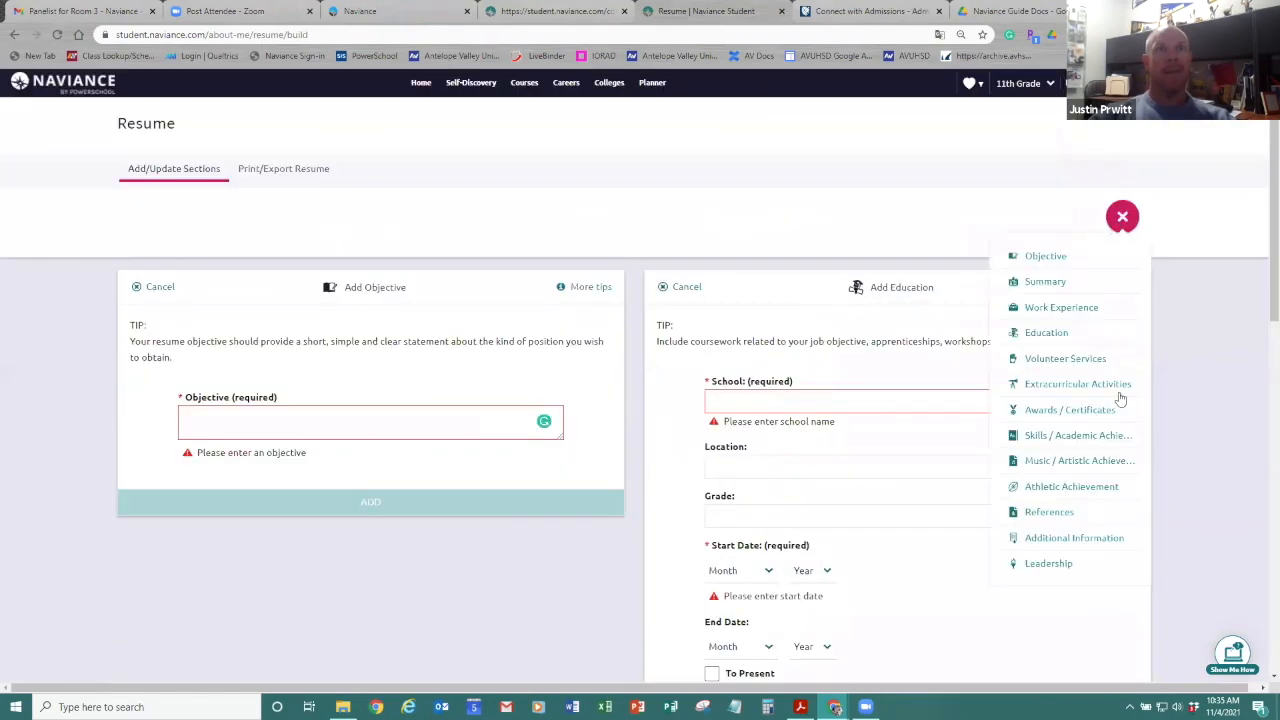
click(1048, 511)
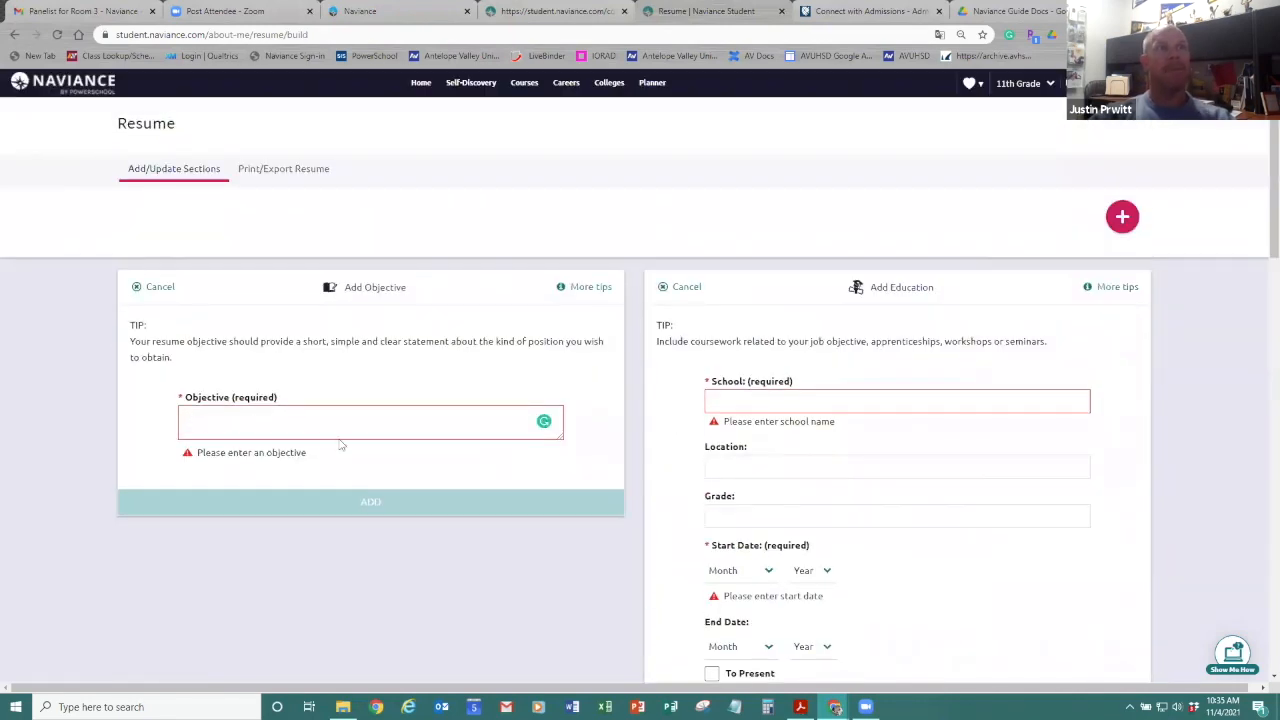
mouse_move(635, 423)
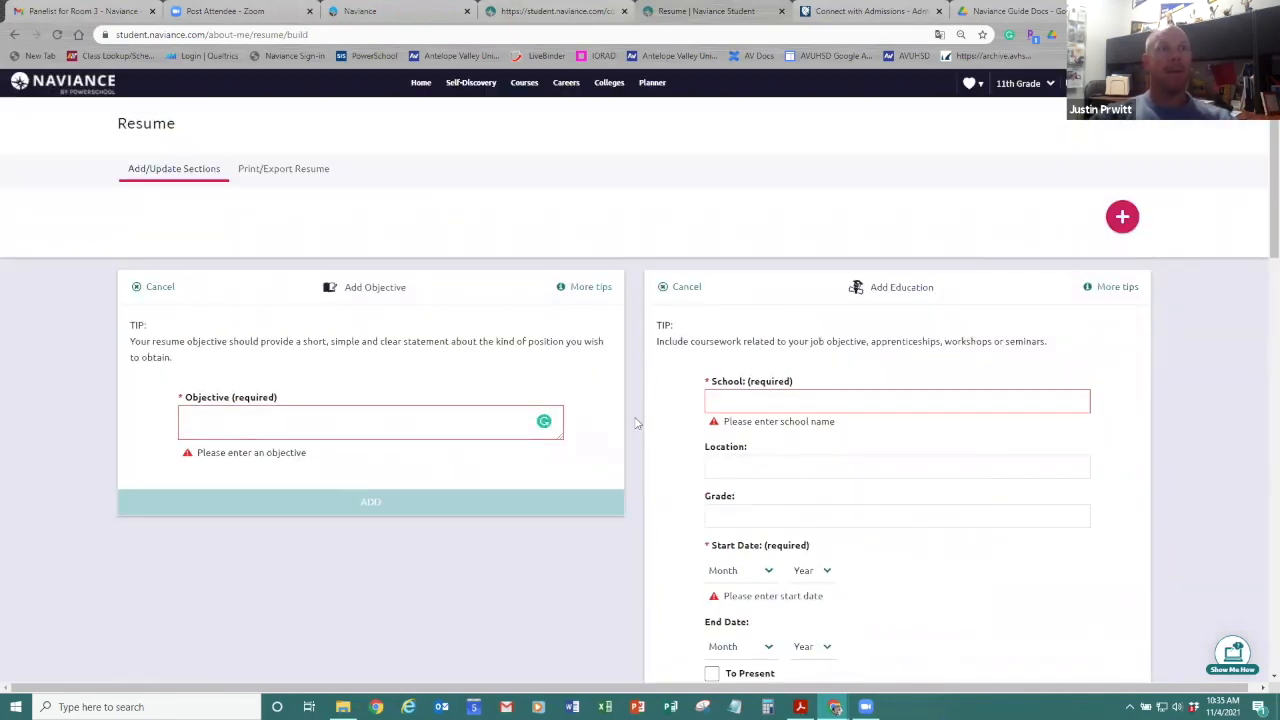
scroll(down, 3)
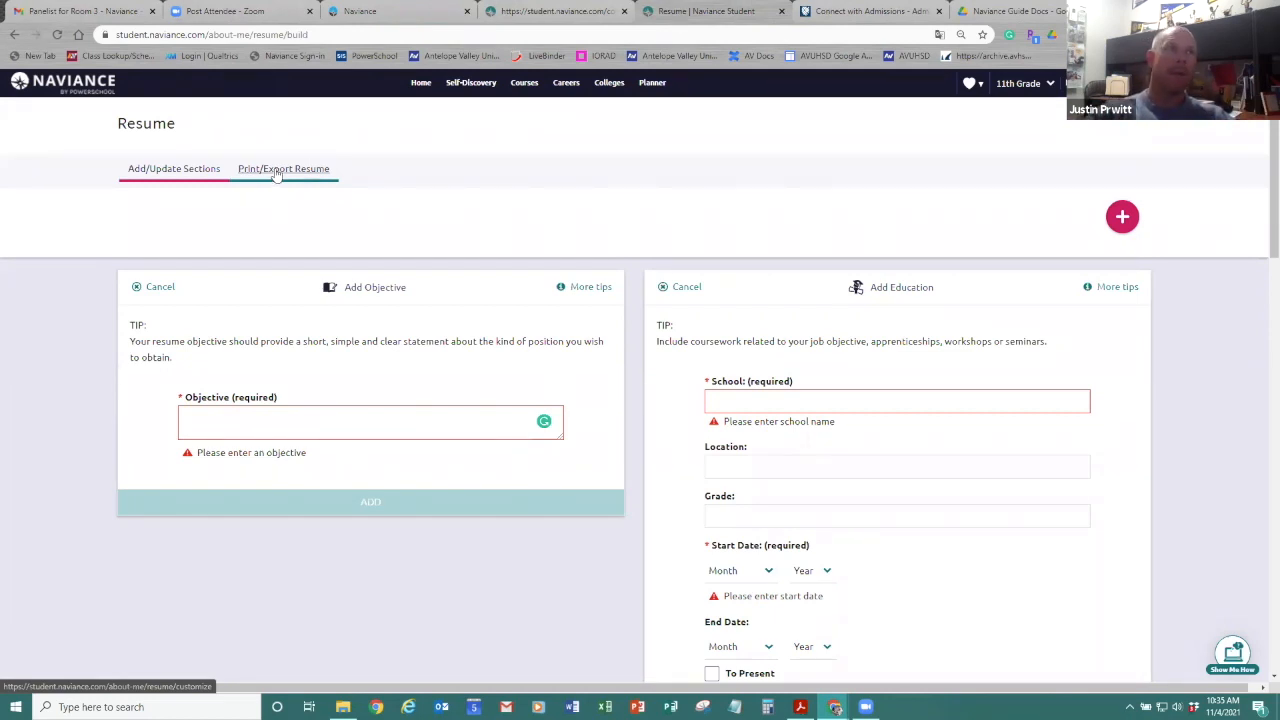
Return to the home page with the welcome panel, favorites, and resume task
click(420, 82)
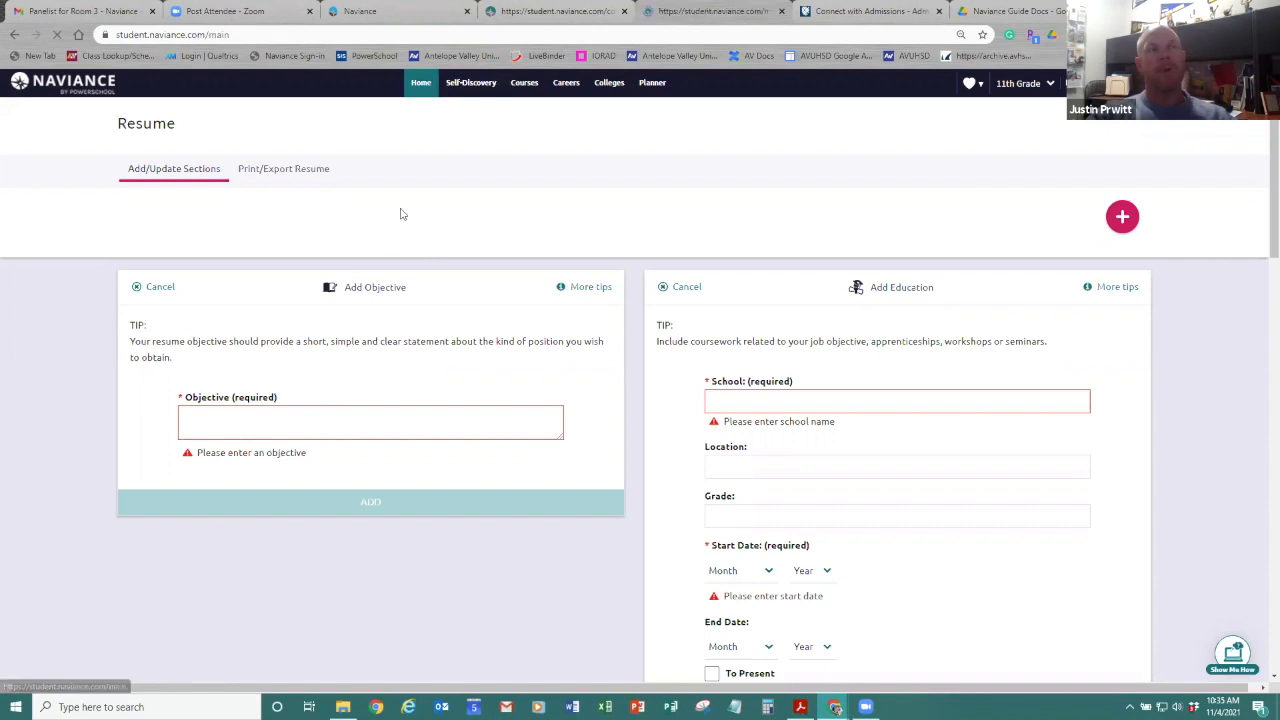
click(421, 82)
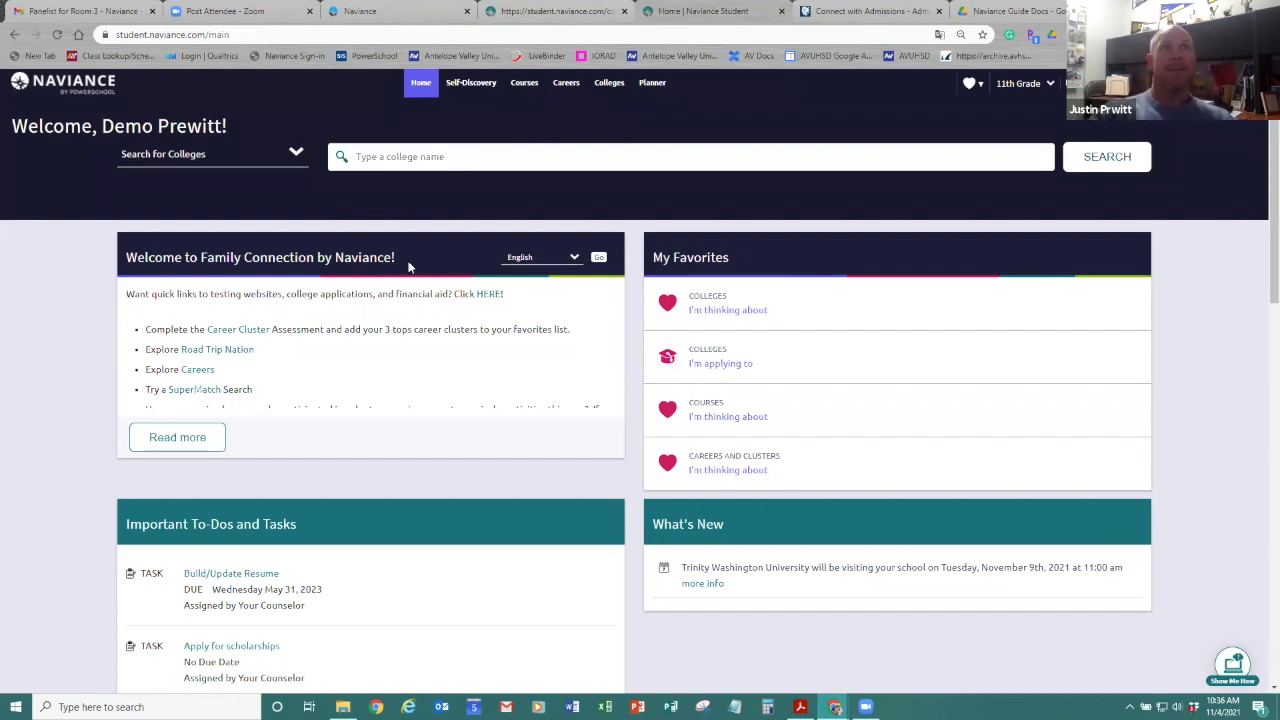
mouse_move(835, 70)
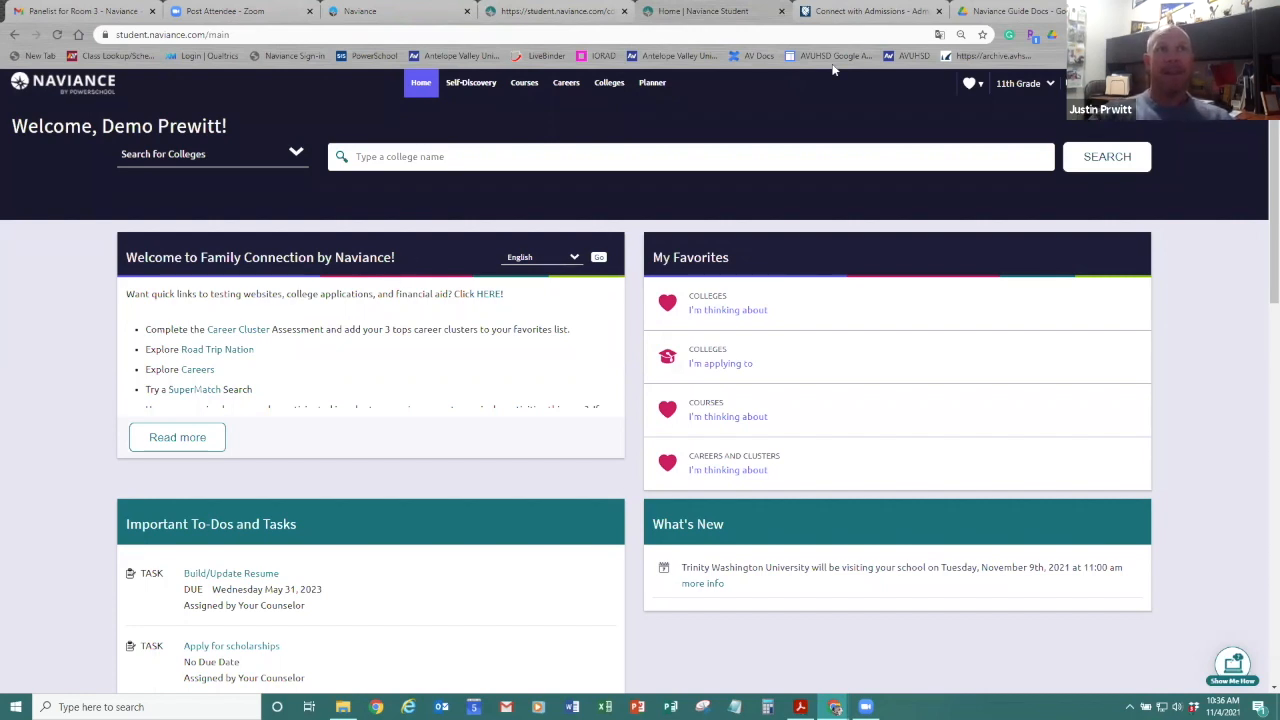